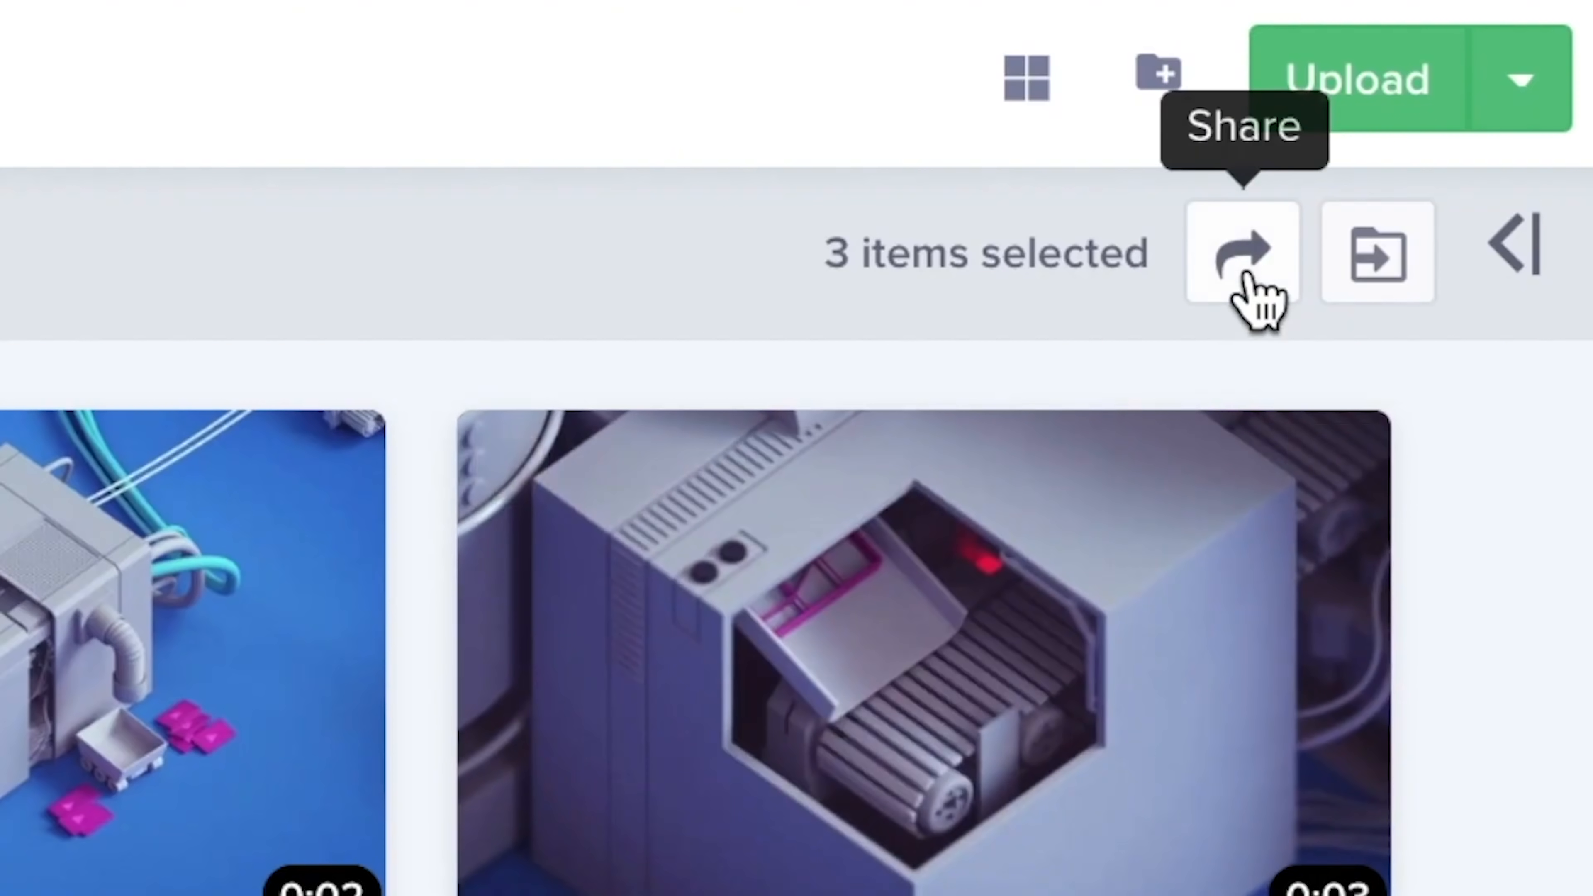
# Share the three selected videos, post a 'Darken' comment on the portrait, and view the Editing flow stage.
pyautogui.click(1240, 253)
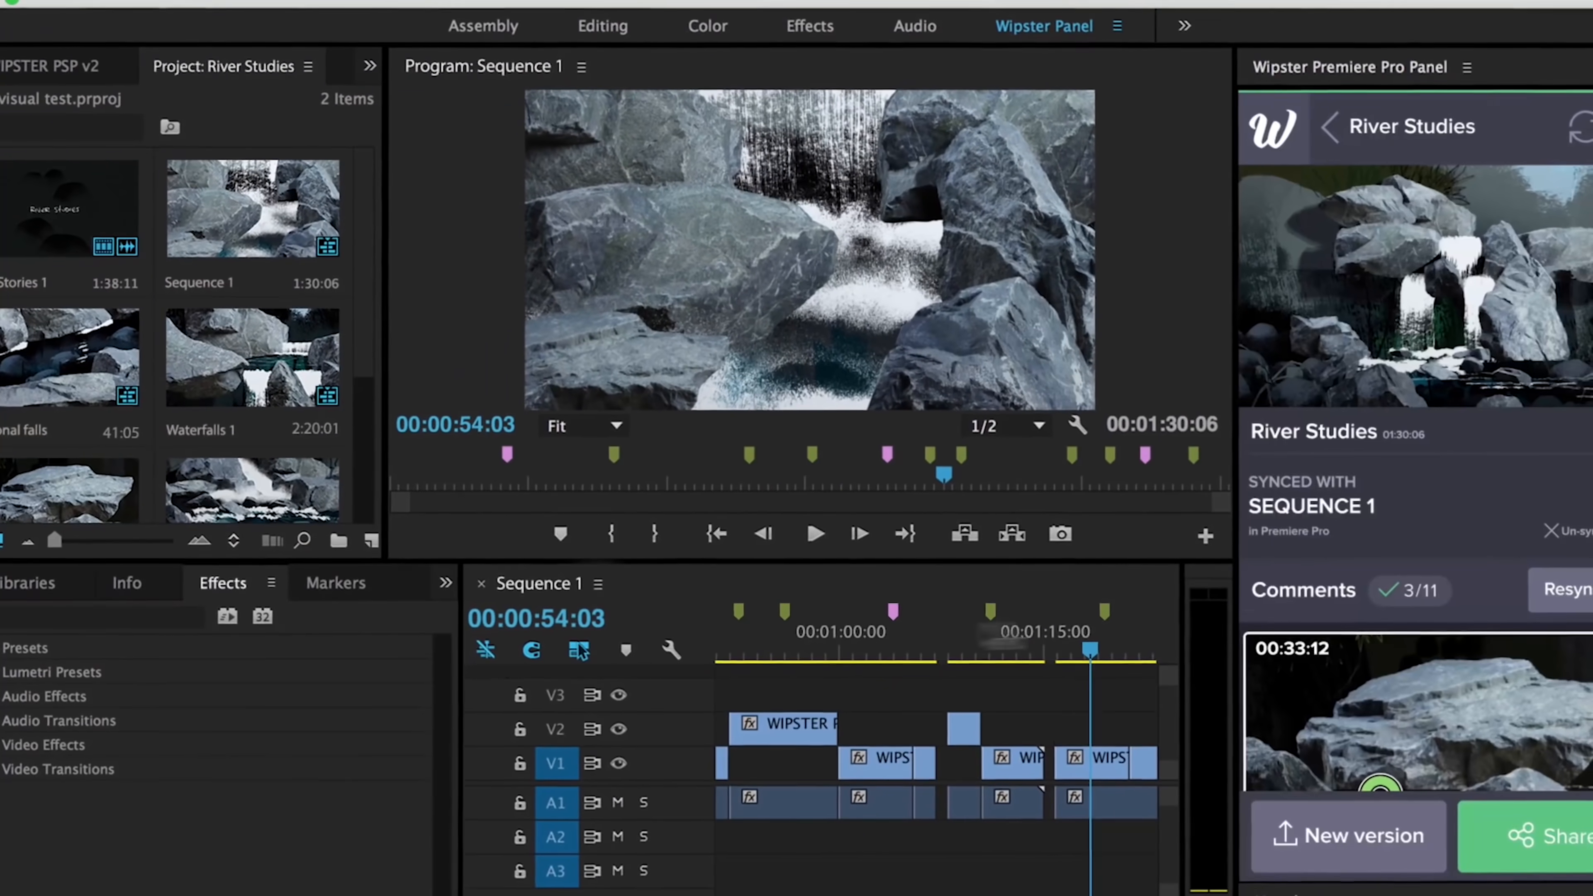
pyautogui.click(335, 582)
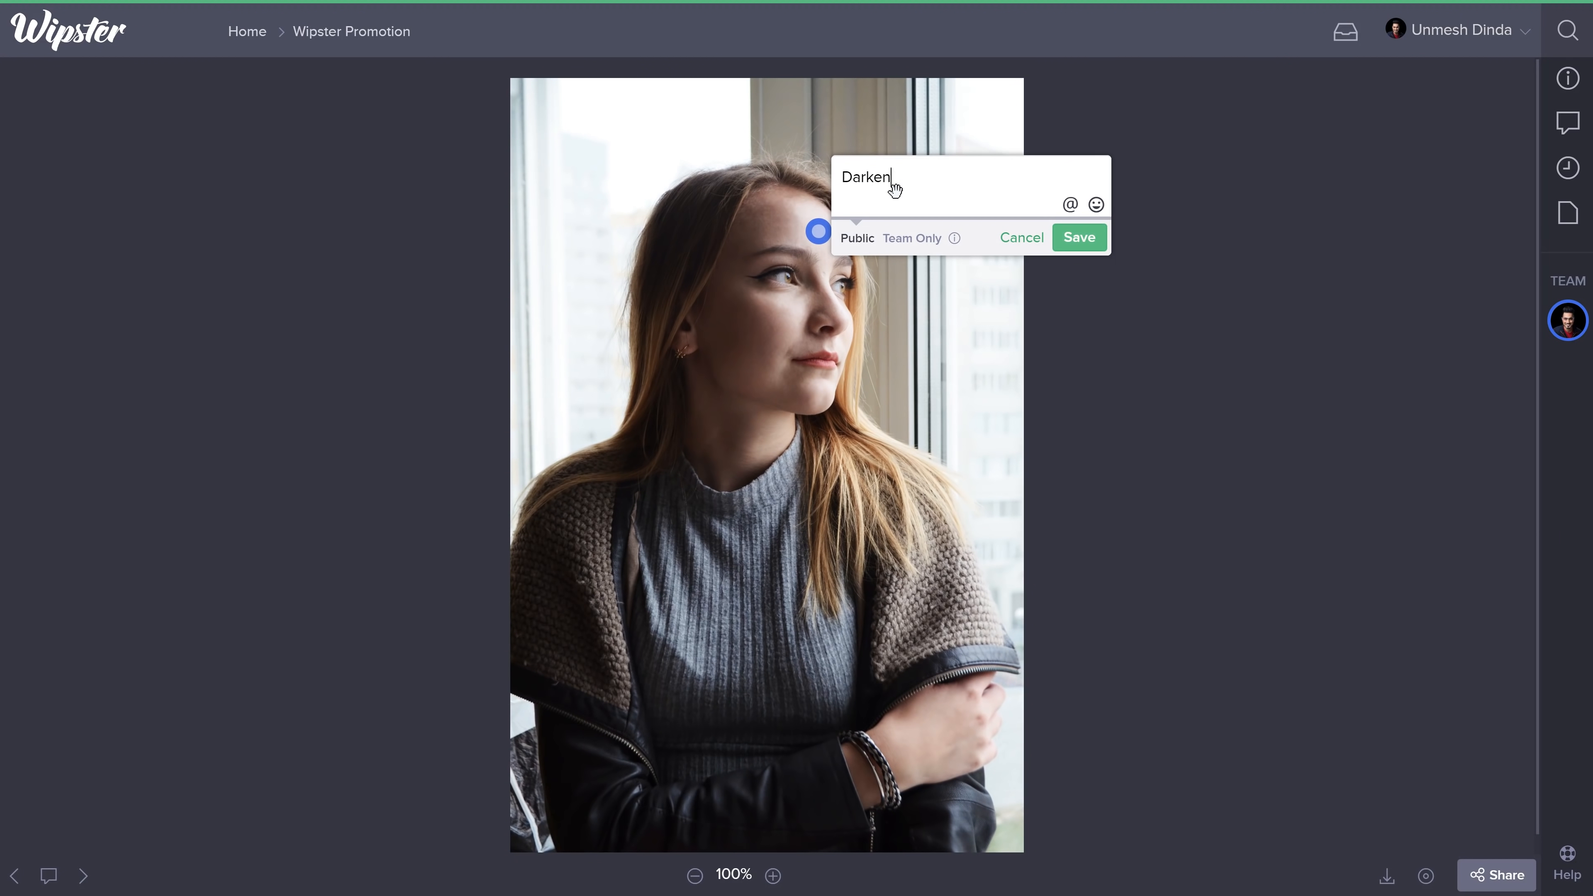
pyautogui.click(1077, 238)
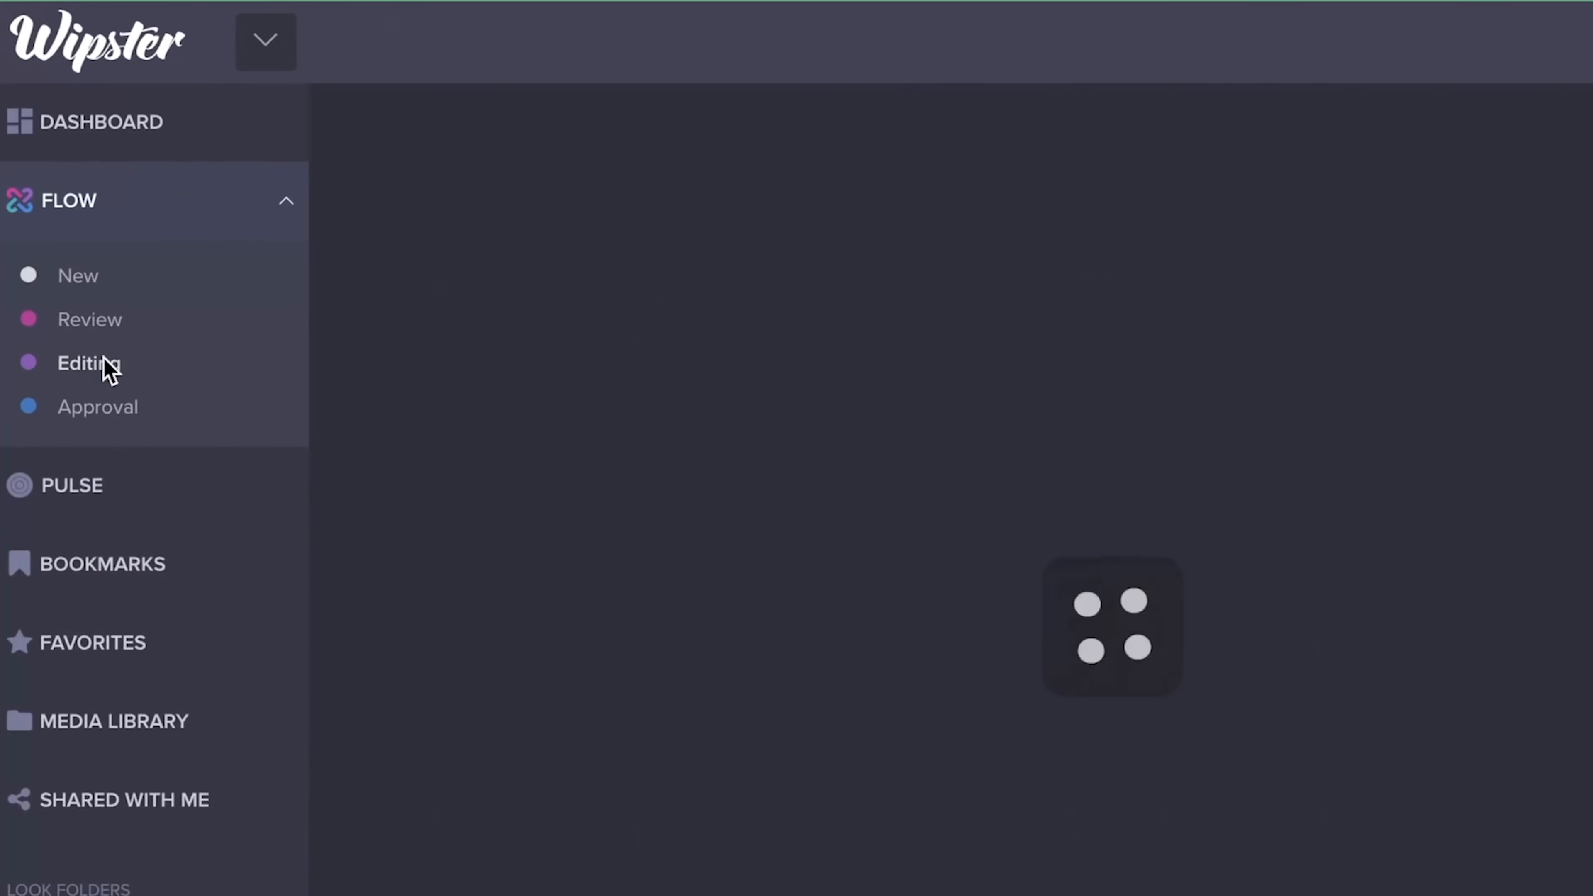
pyautogui.click(98, 407)
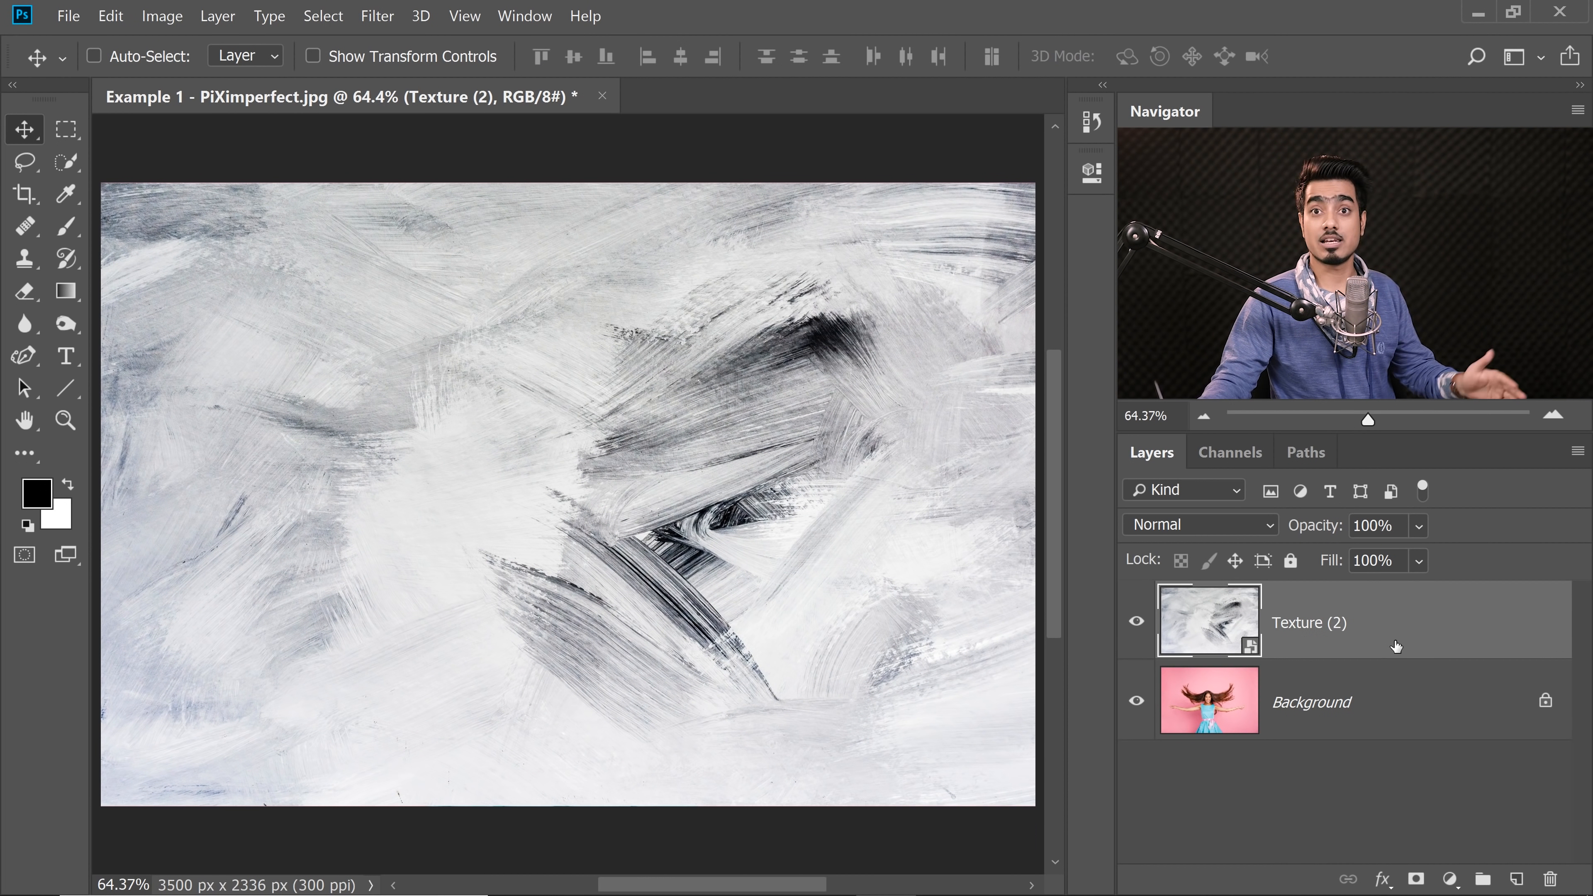
# Resize the Spot Healing Brush and heal the dark streaks in the upper and lower-middle texture.
pyautogui.rightClick(1308, 622)
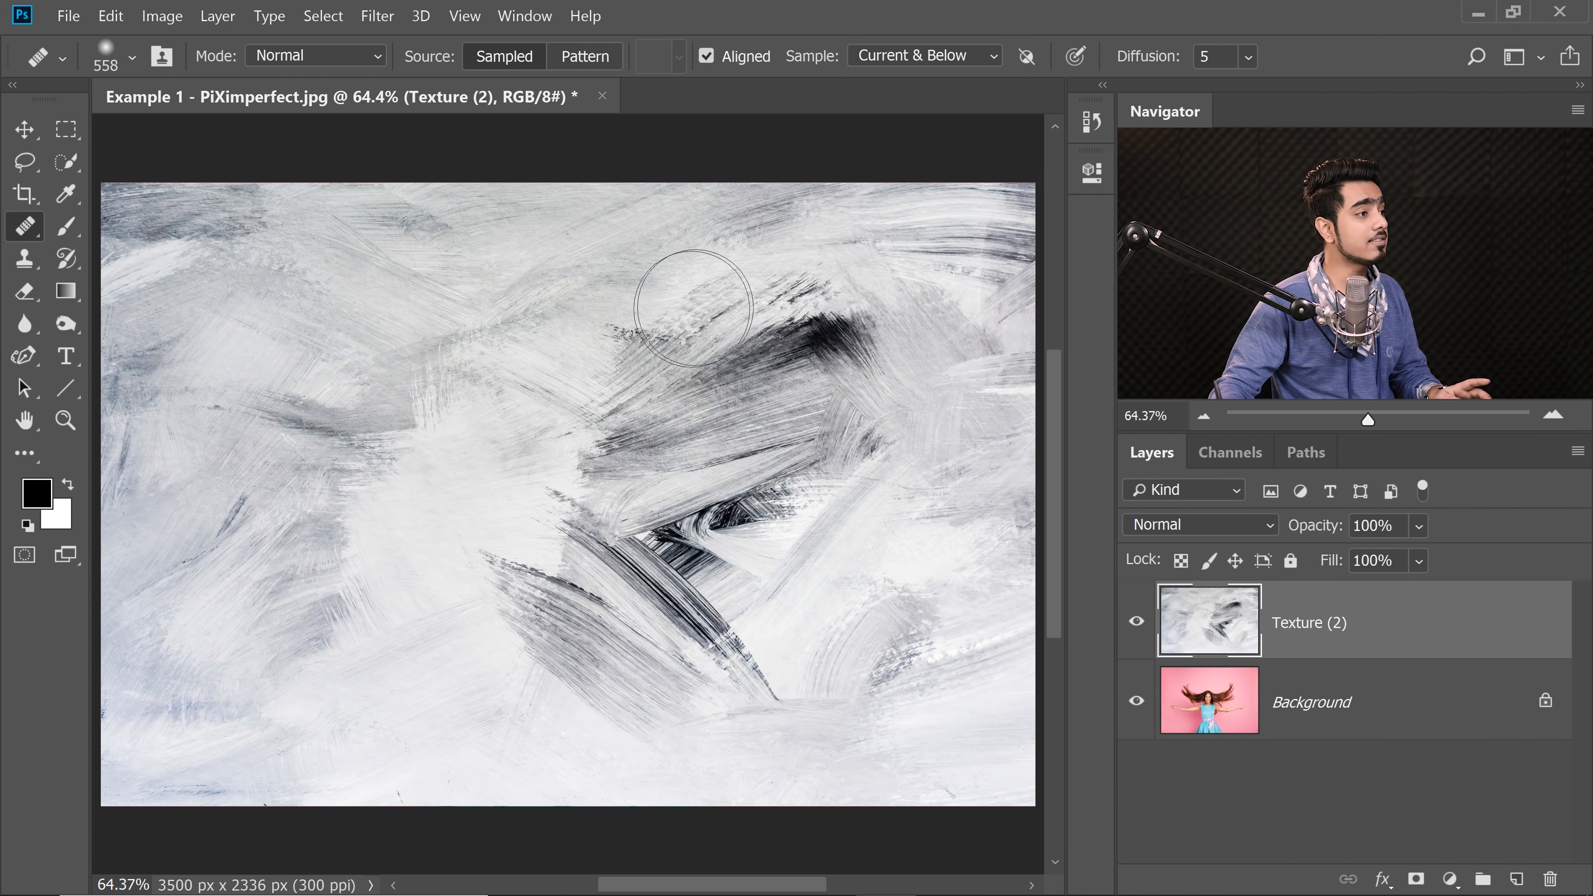
pyautogui.moveTo(696, 305); pyautogui.dragTo(656, 467)
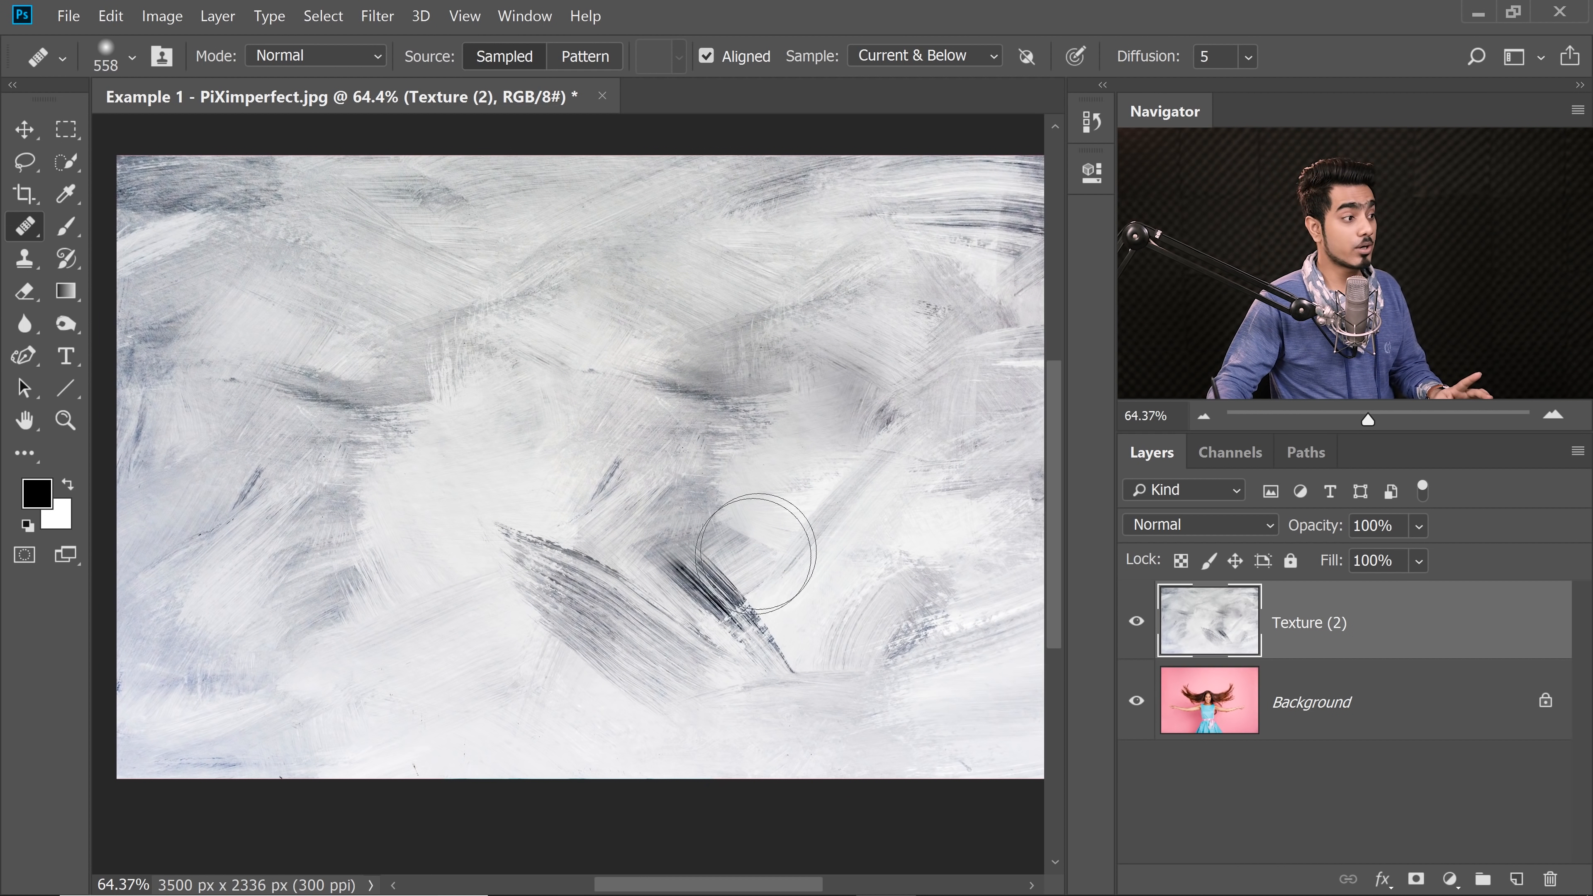
pyautogui.click(742, 553)
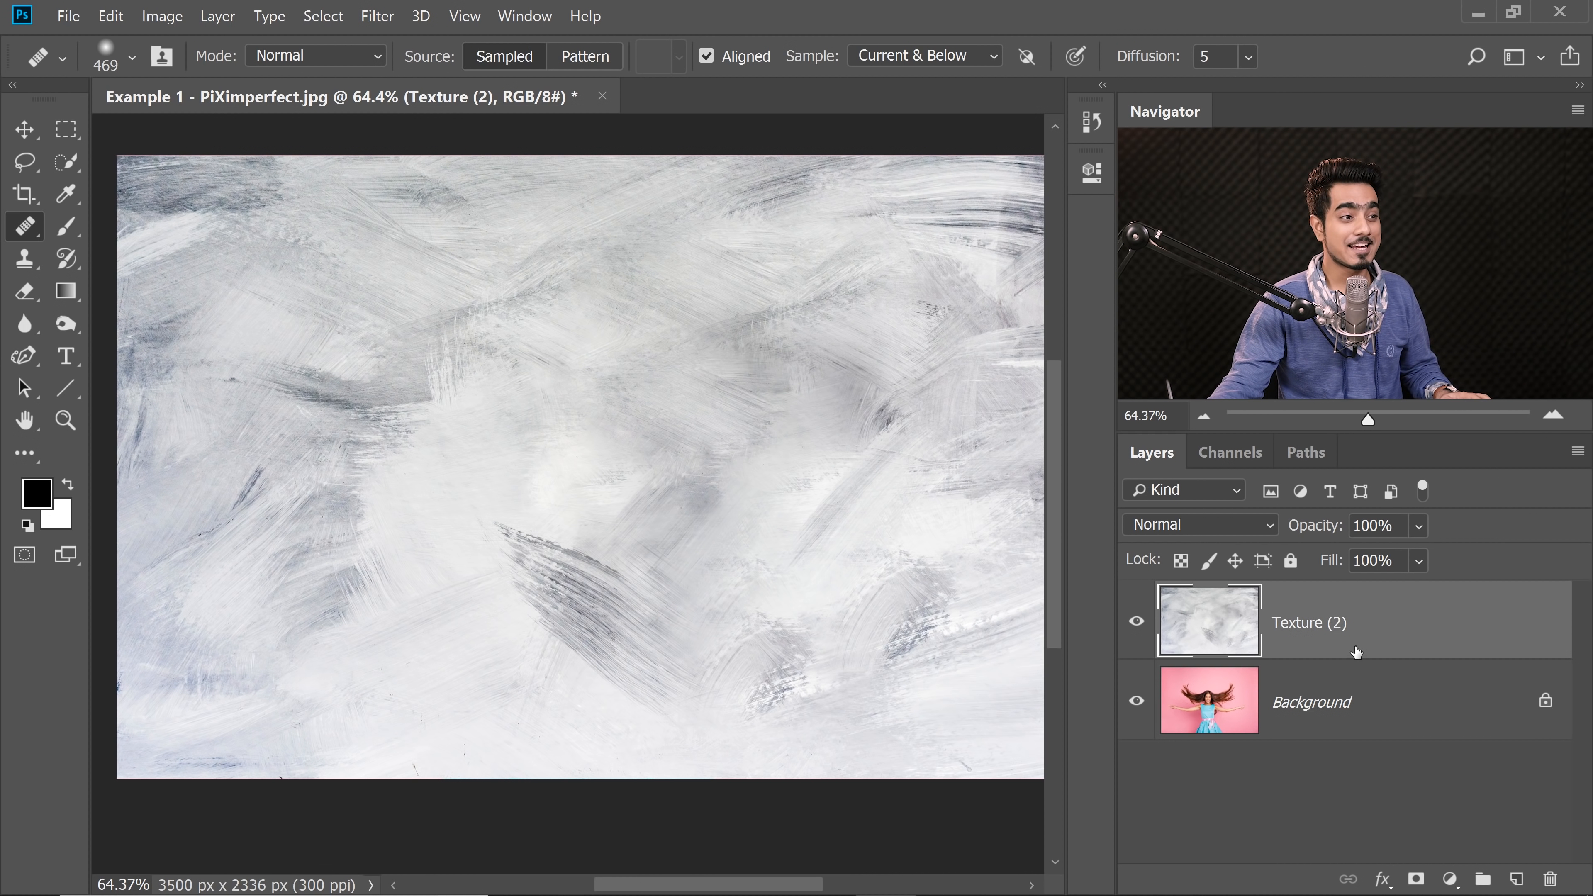
pyautogui.moveTo(1352, 778)
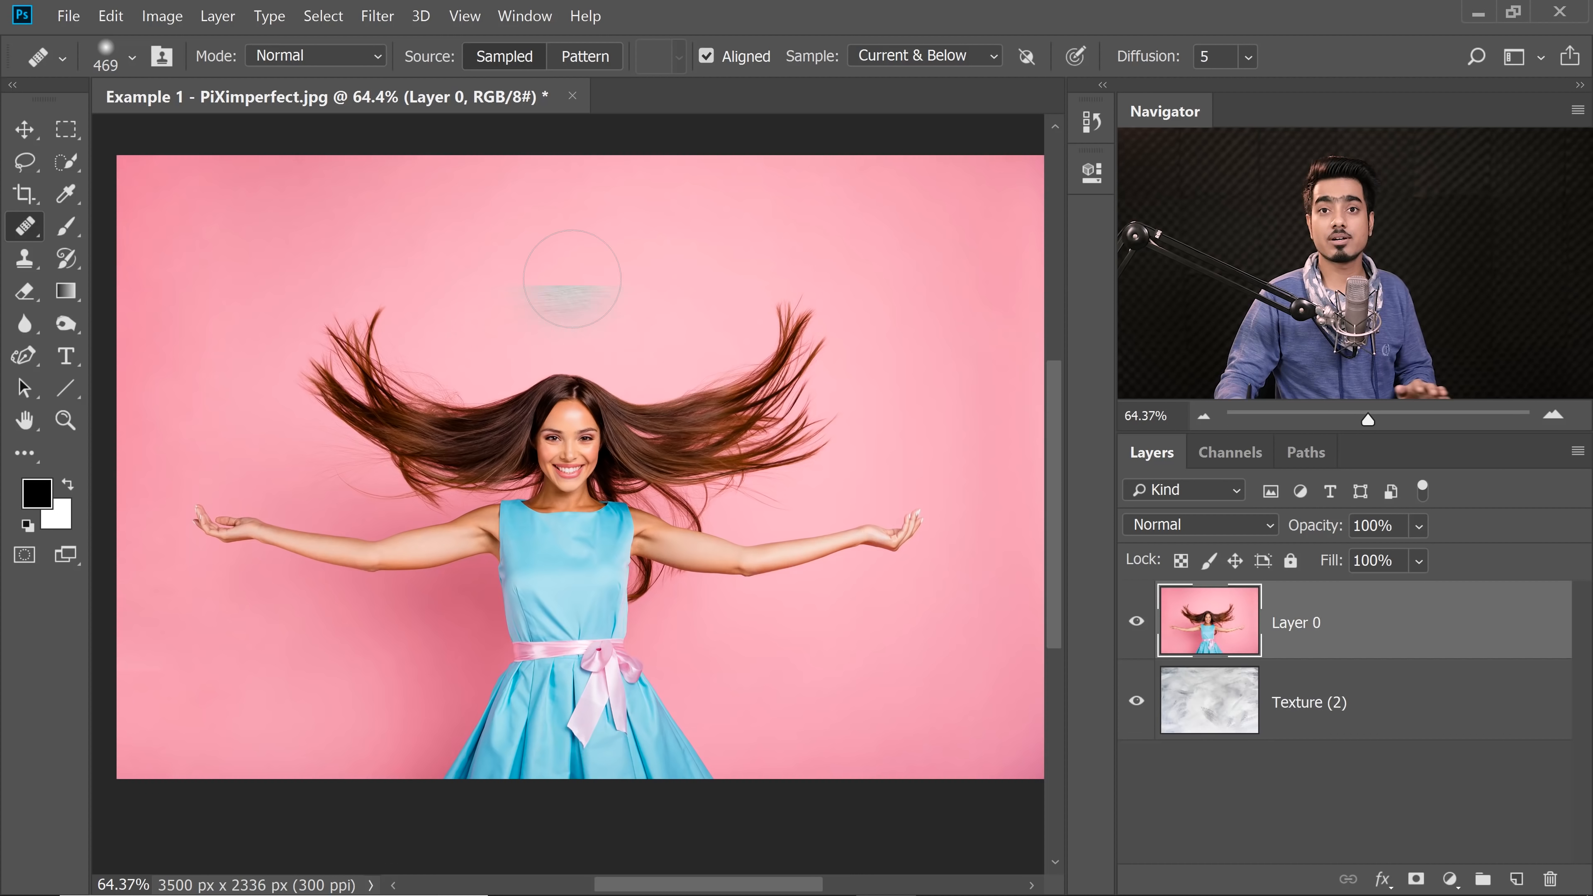
# Rename the woman photo layer to 'Subject' above the texture.
pyautogui.click(24, 130)
pyautogui.write('Subject')
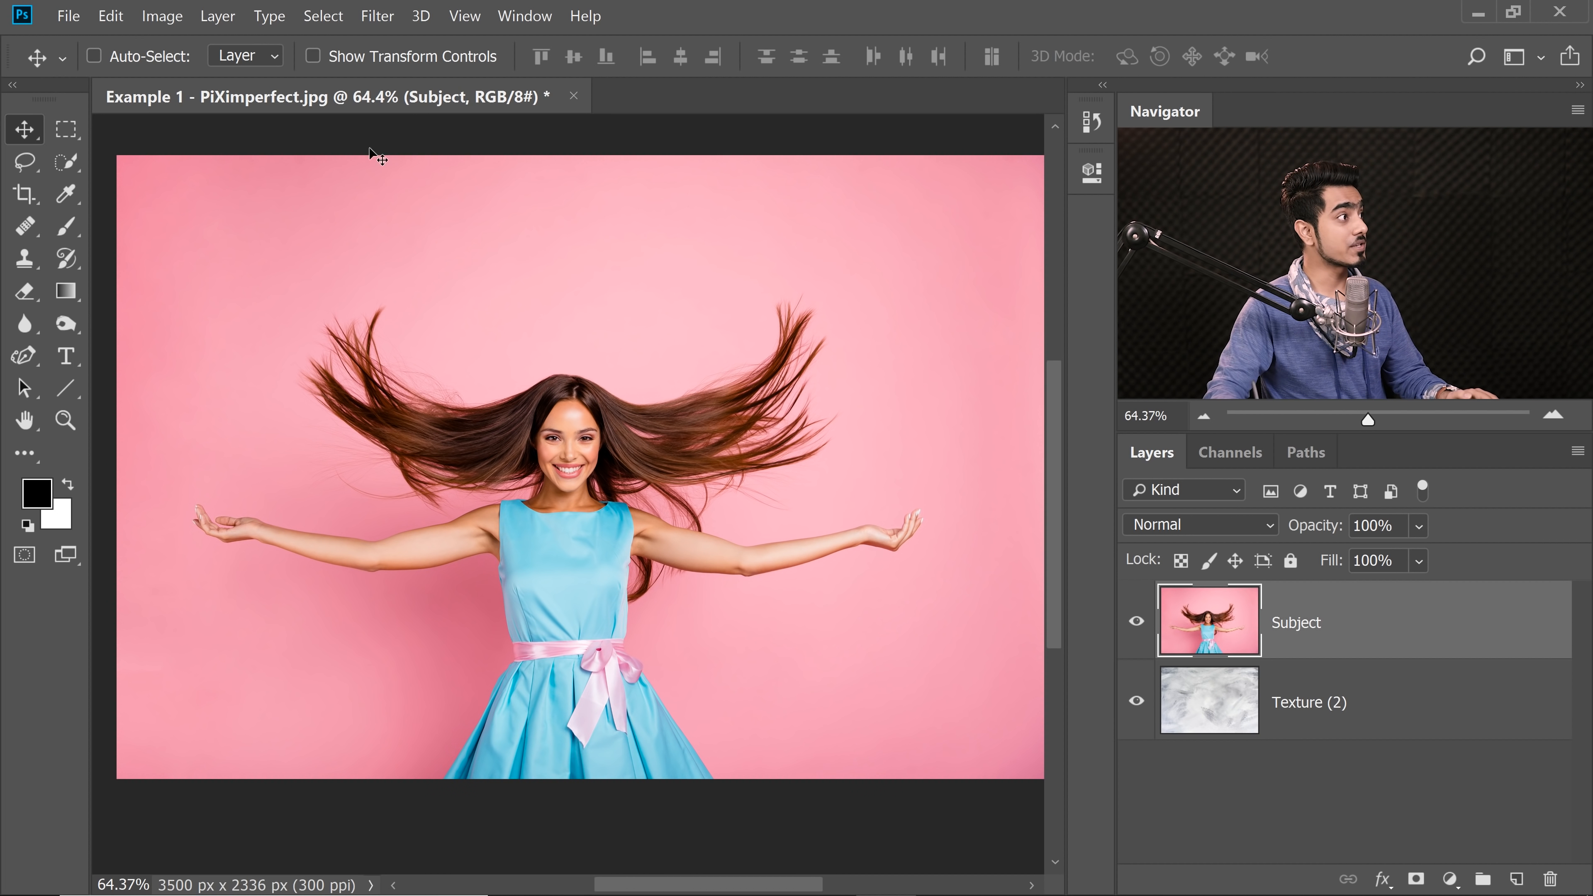
# Start a Color Range selection on the Subject layer with Selection Preview None and Fuzziness 0.
pyautogui.click(323, 17)
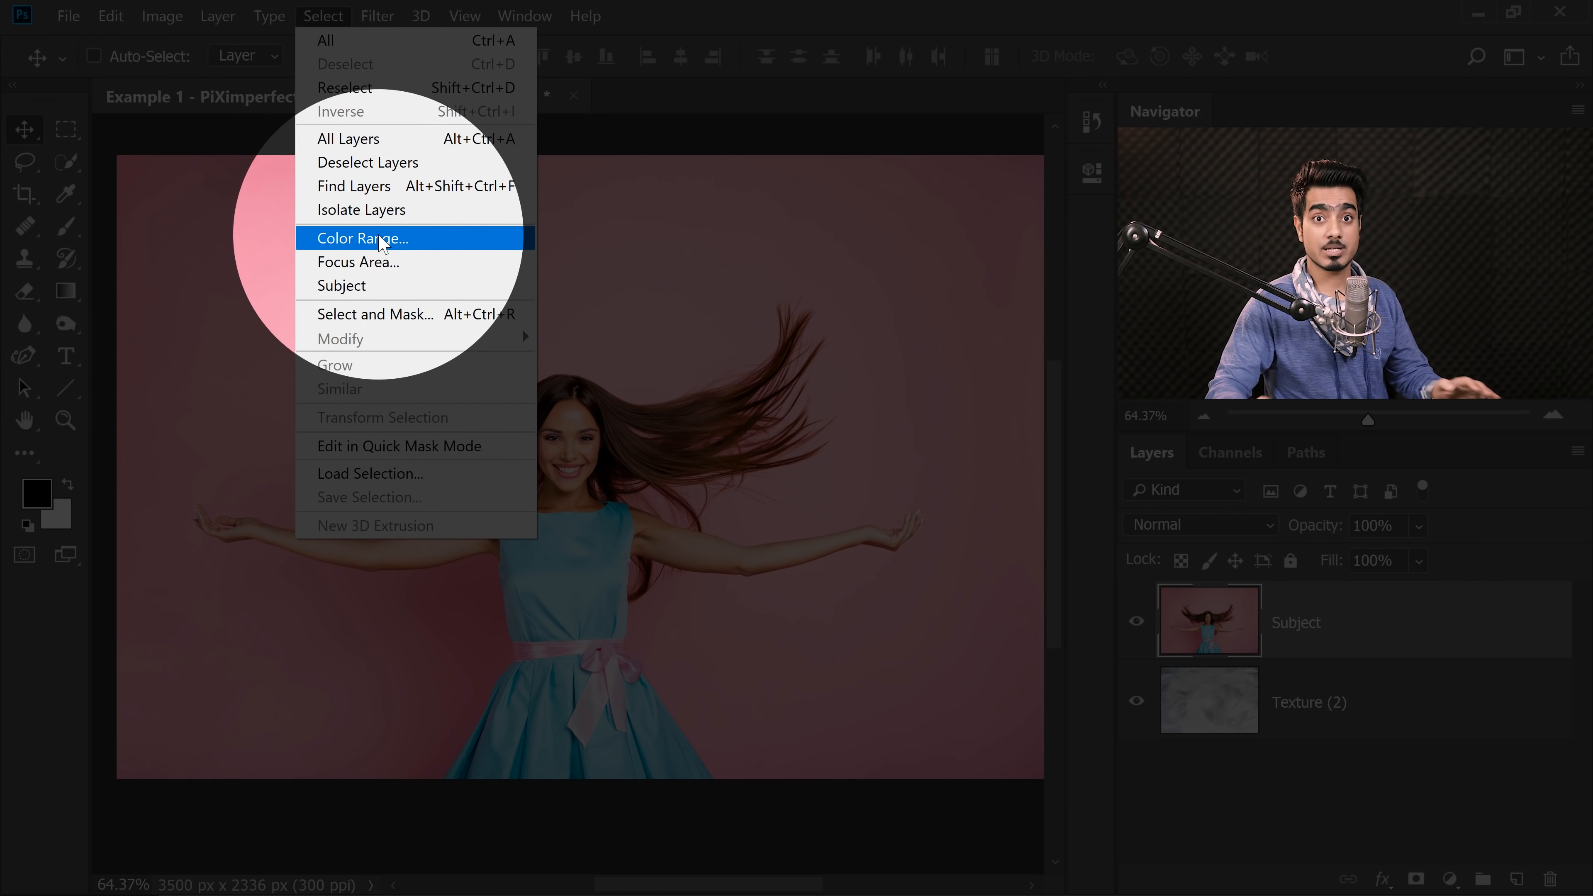
pyautogui.moveTo(372, 209)
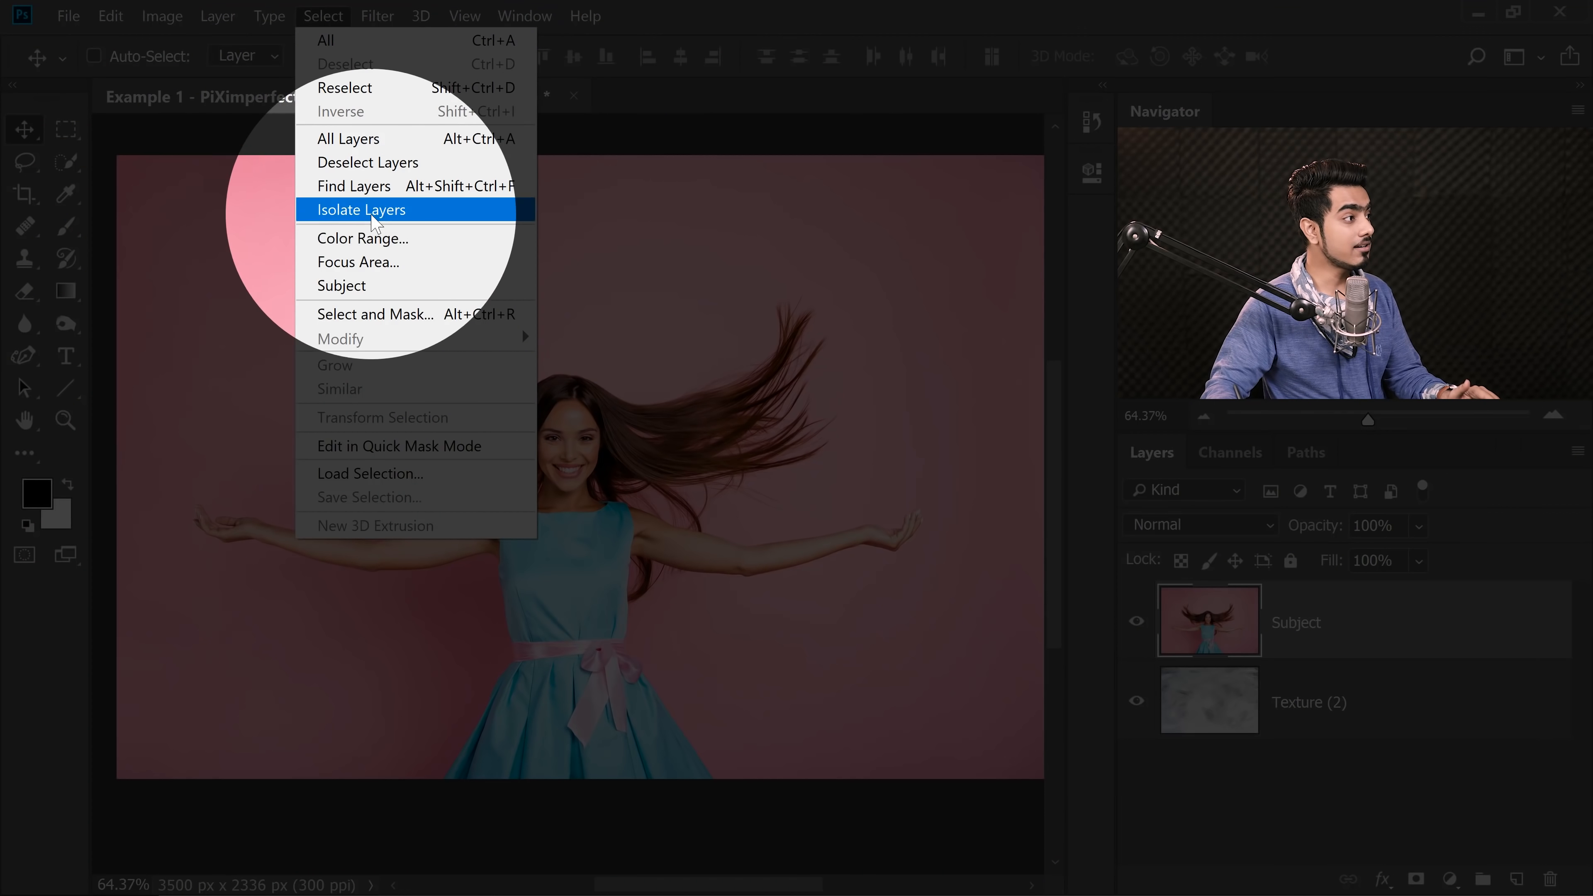
pyautogui.click(109, 15)
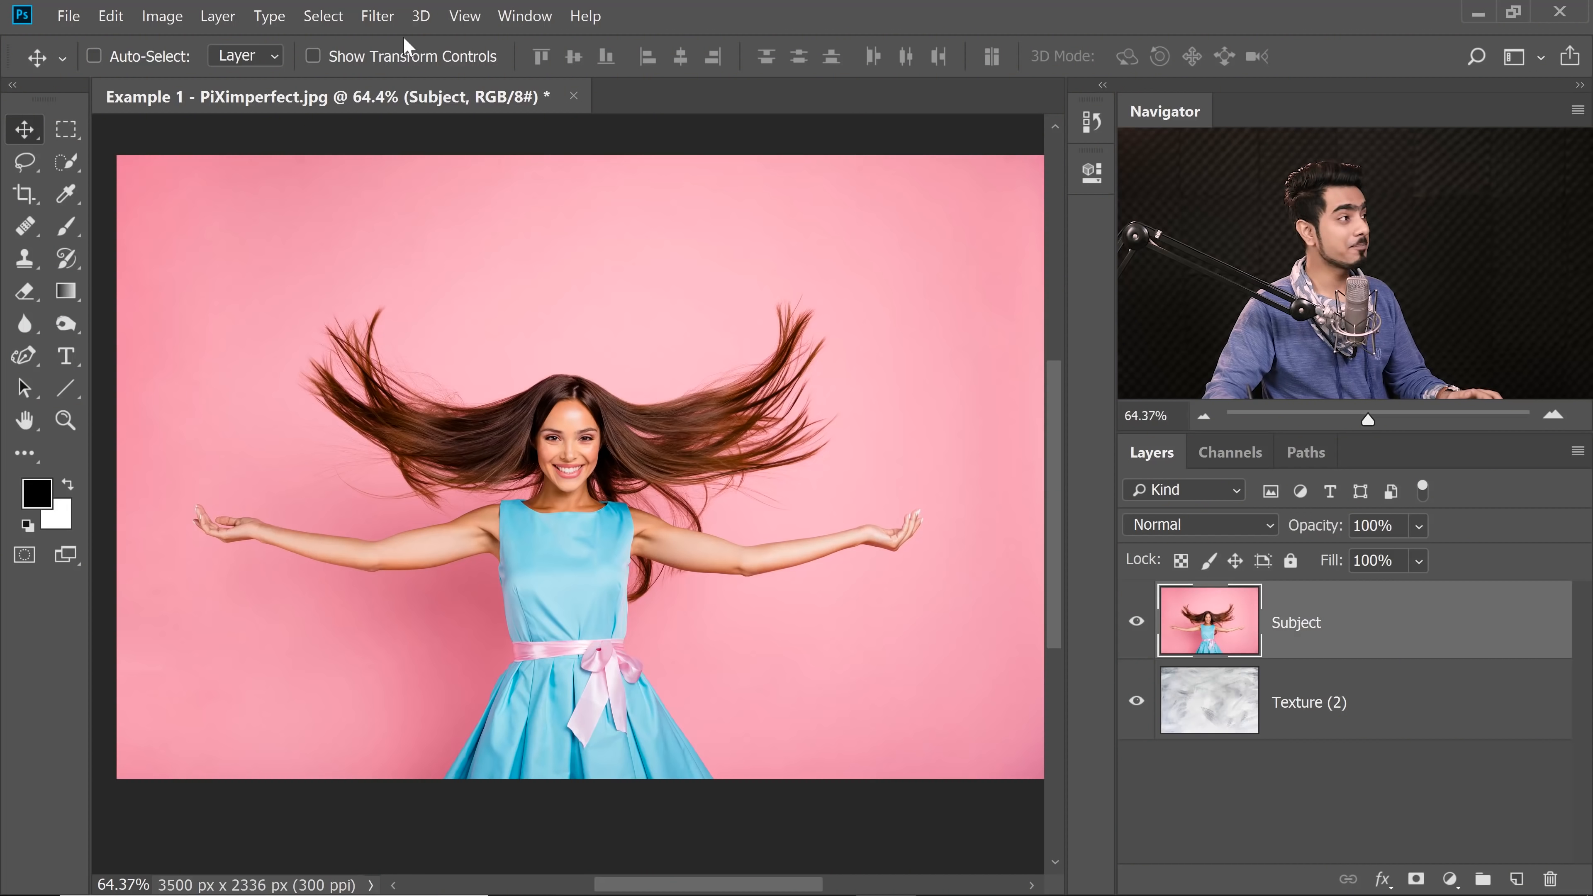
pyautogui.click(323, 16)
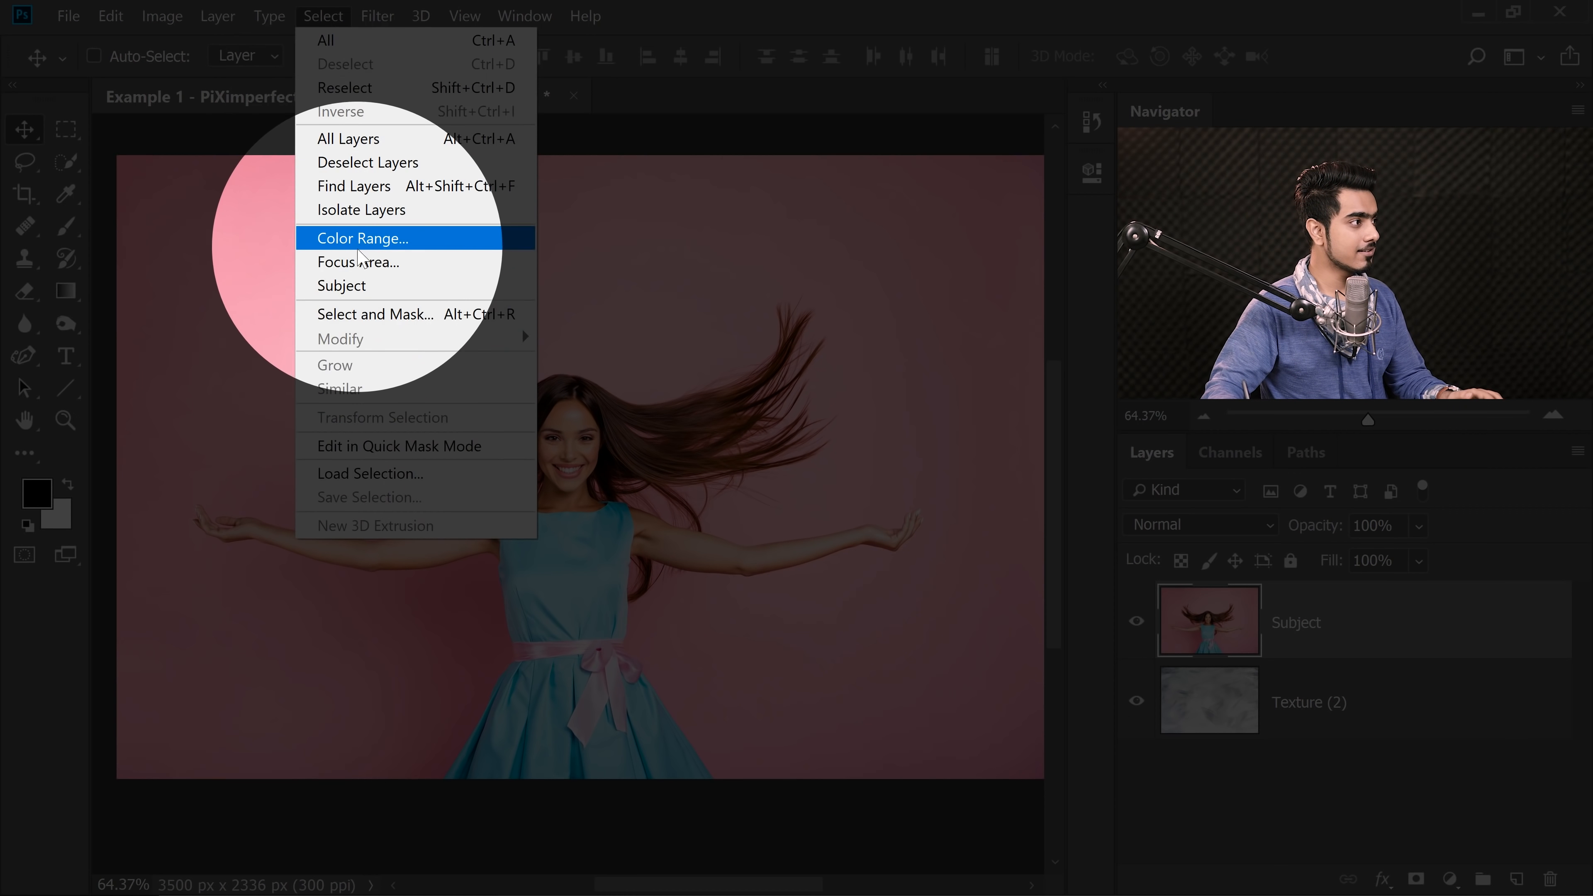
pyautogui.click(362, 238)
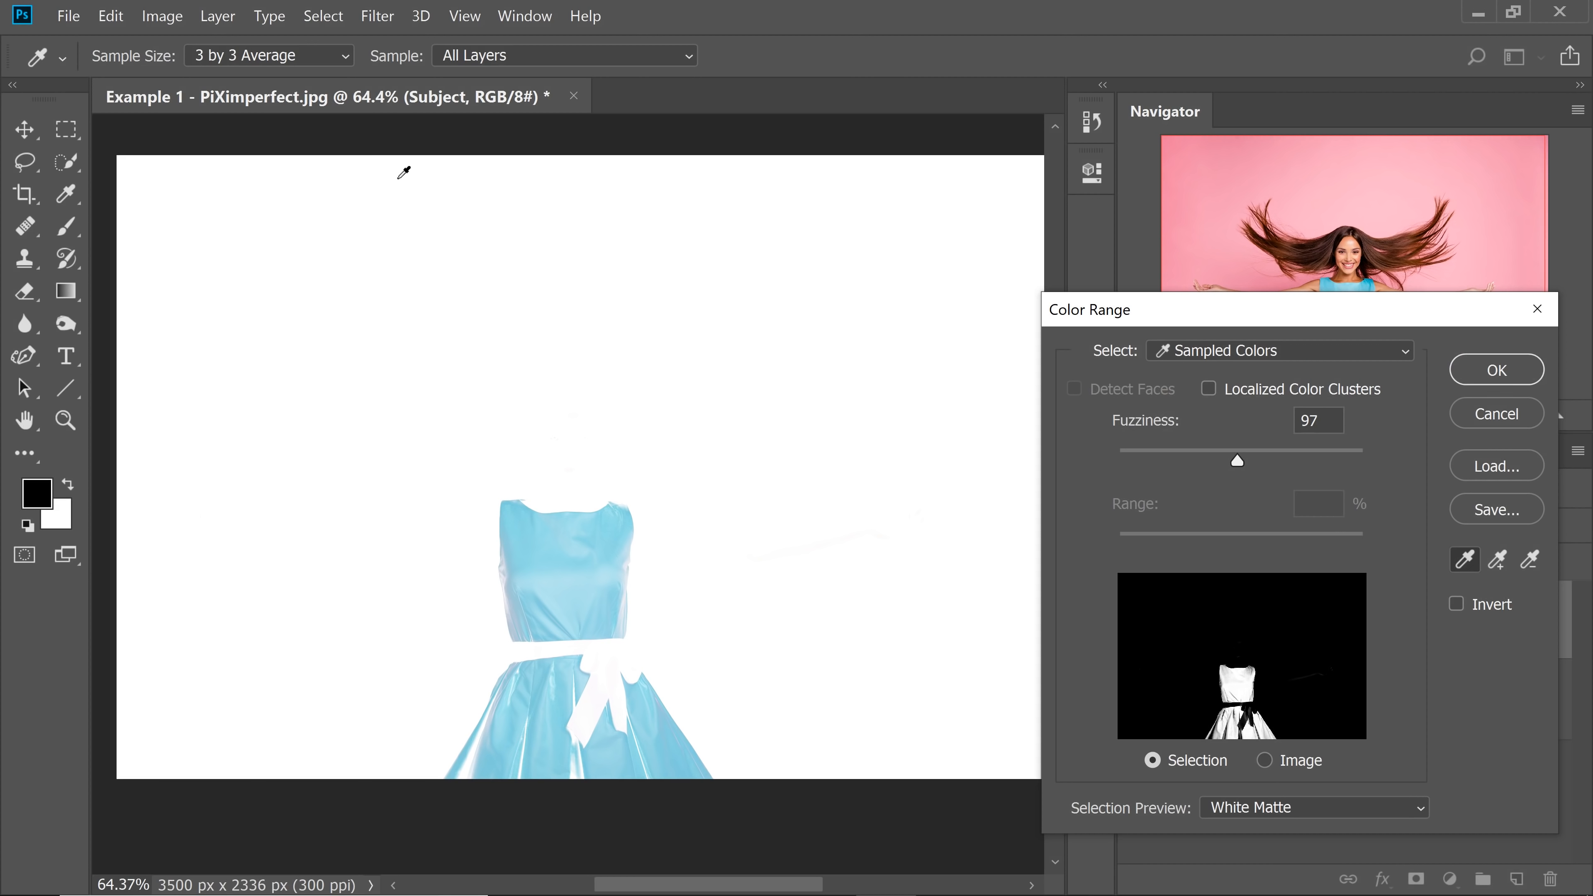
pyautogui.moveTo(501, 526)
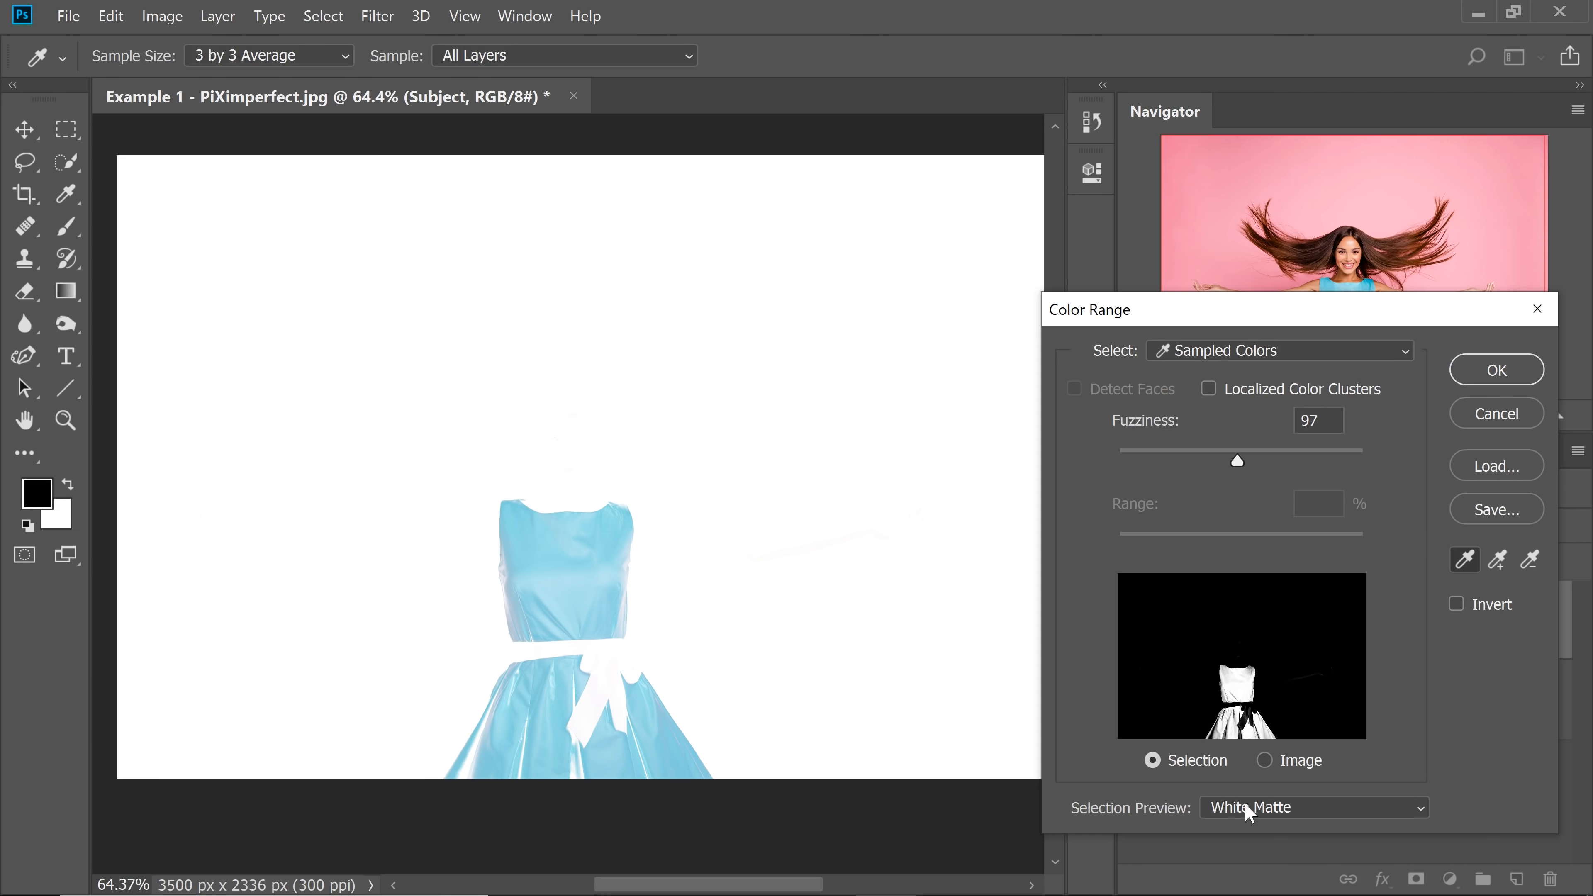
pyautogui.click(1311, 806)
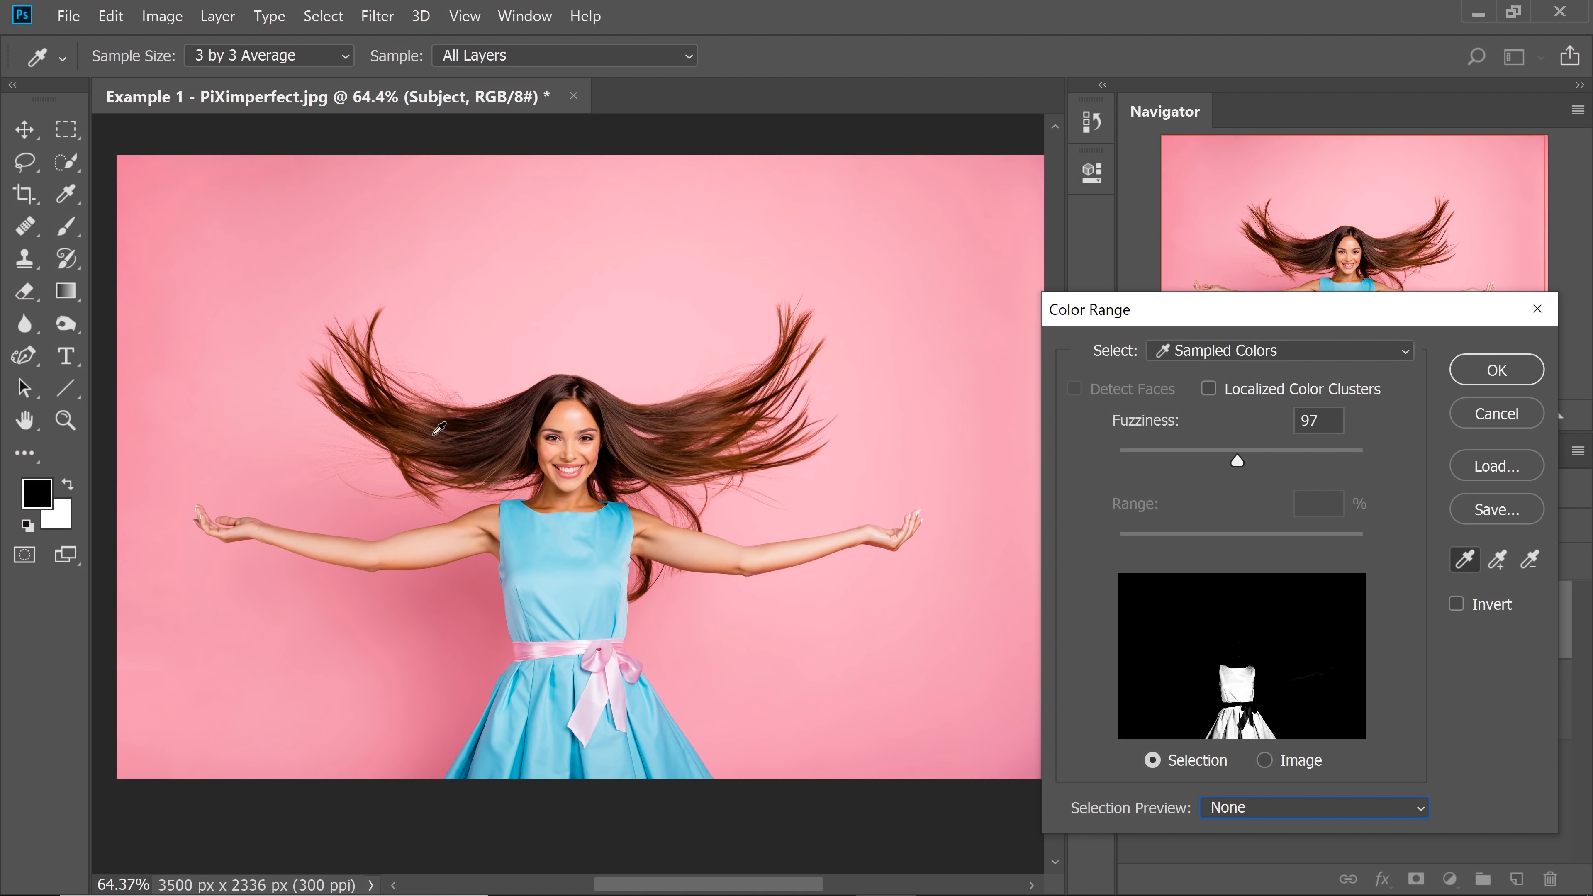
pyautogui.moveTo(1237, 462); pyautogui.dragTo(1153, 461)
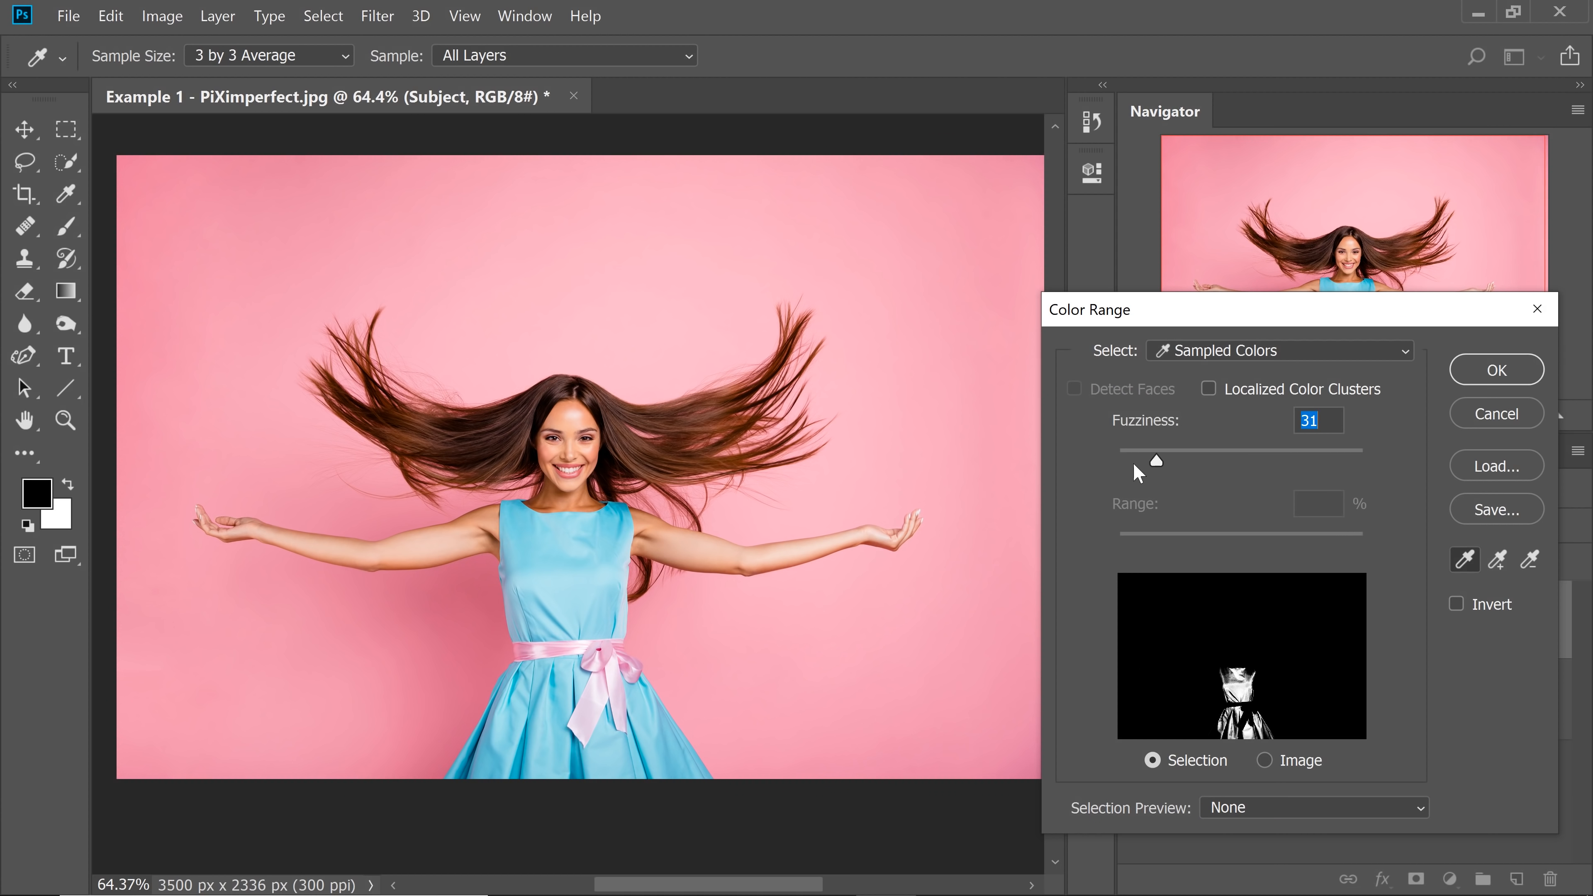
pyautogui.click(1278, 349)
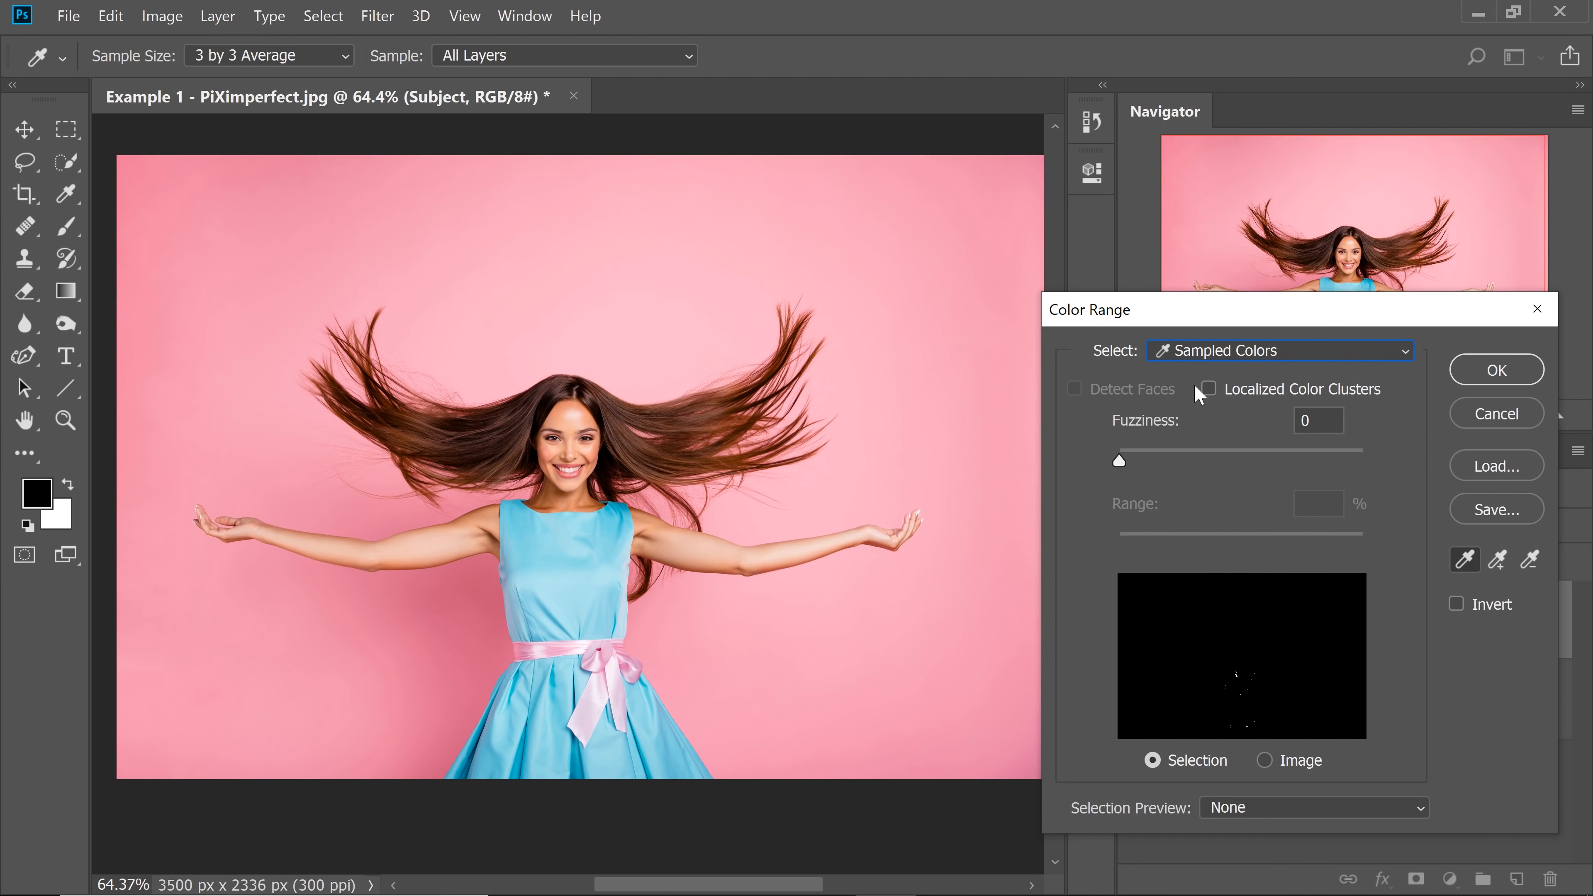
pyautogui.moveTo(1463, 560)
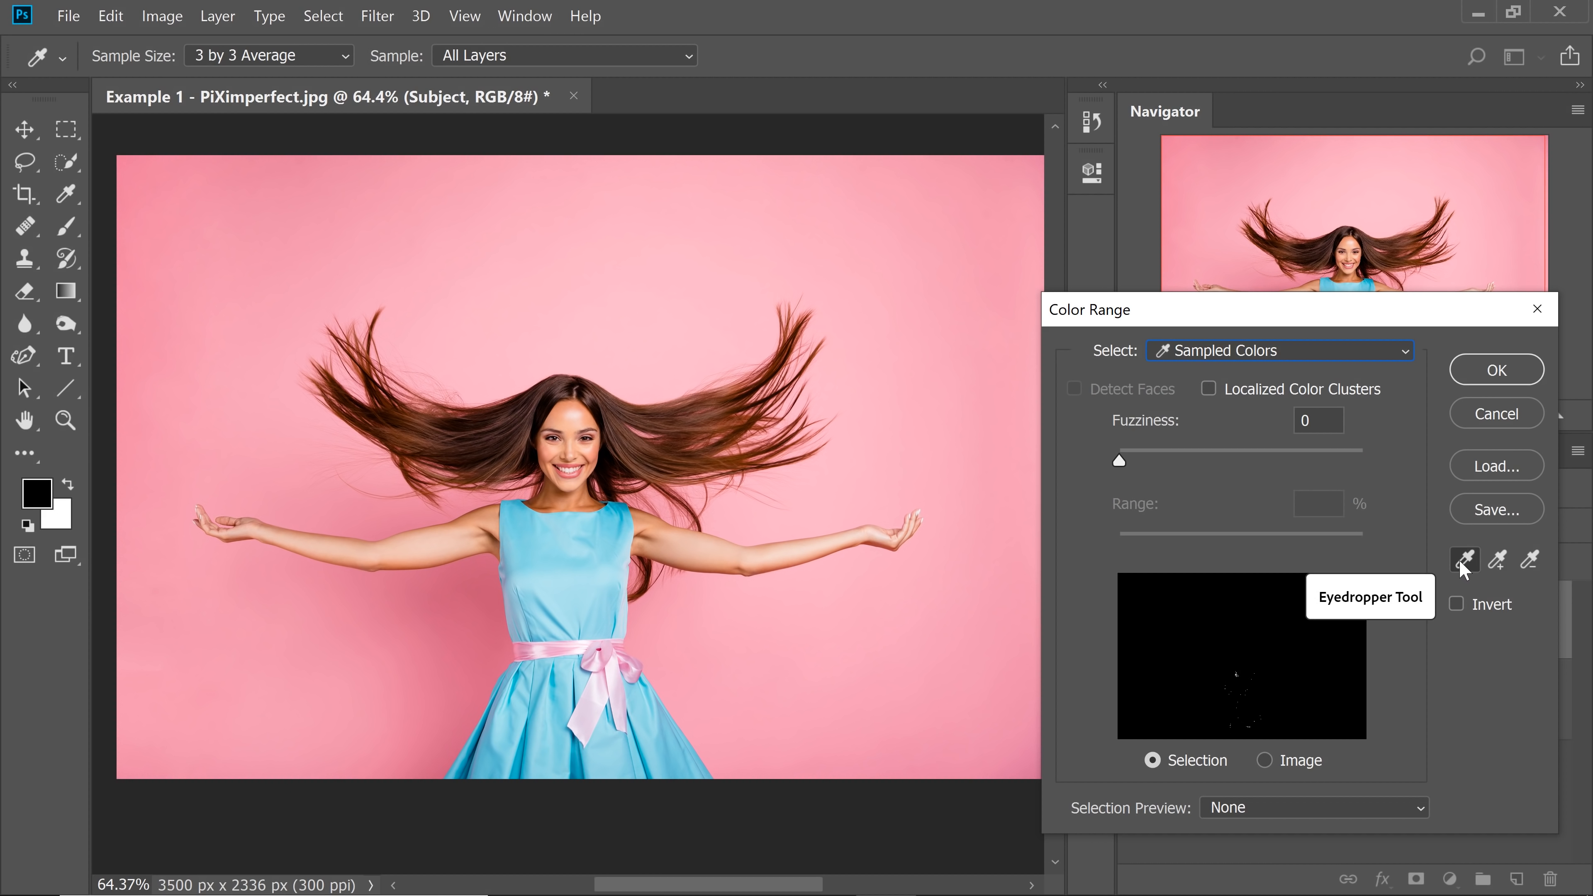
# Sample the pink backdrop, then add the upper and darker lower-left background areas to the sample.
pyautogui.click(589, 320)
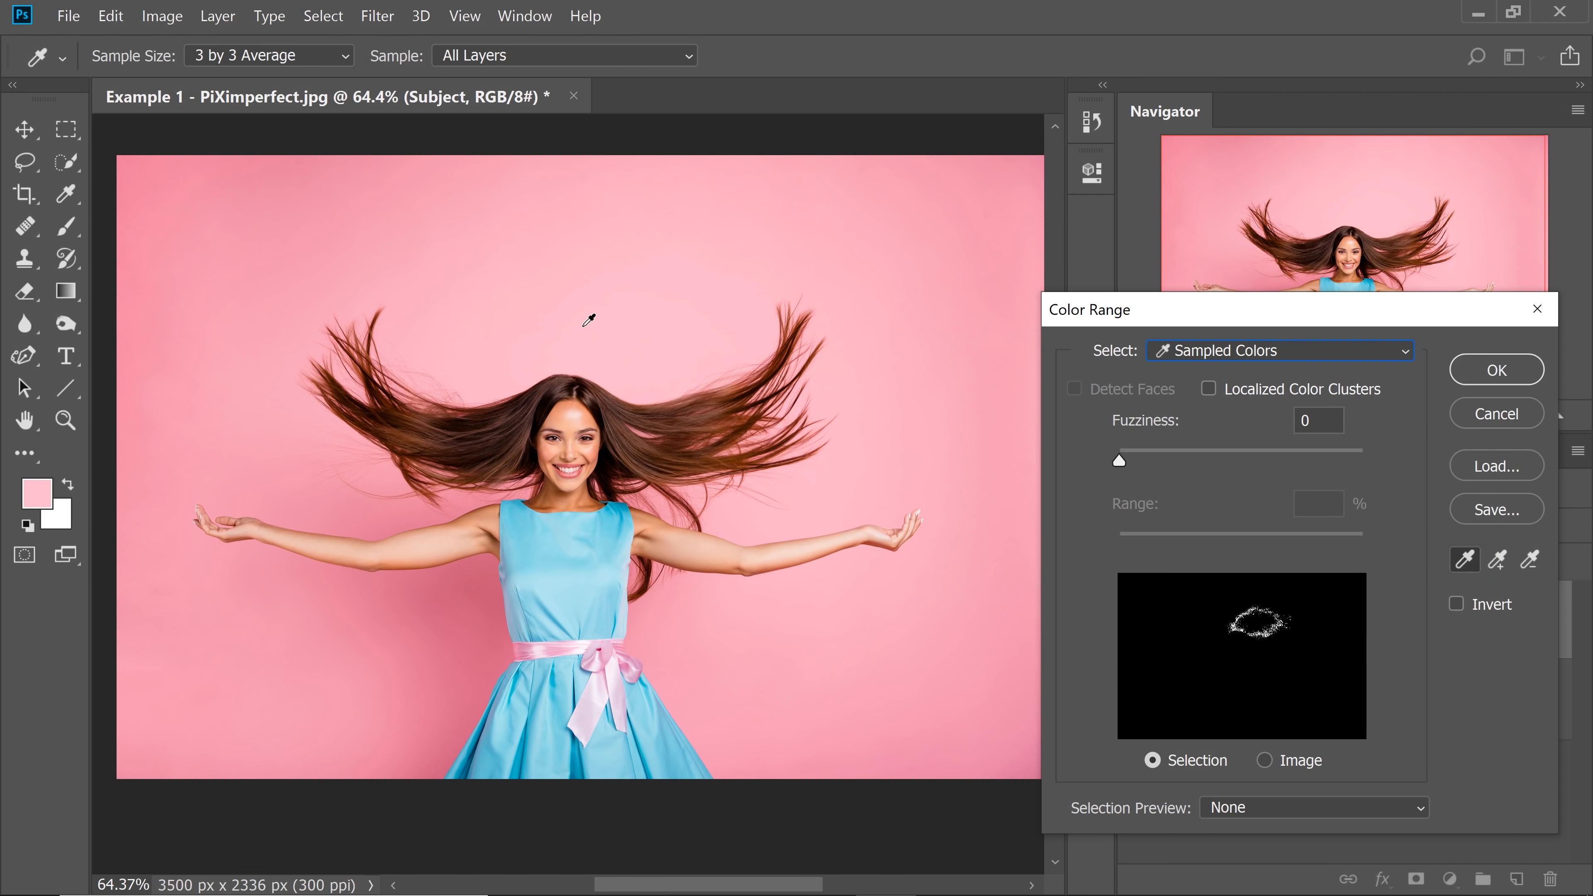
pyautogui.moveTo(553, 312)
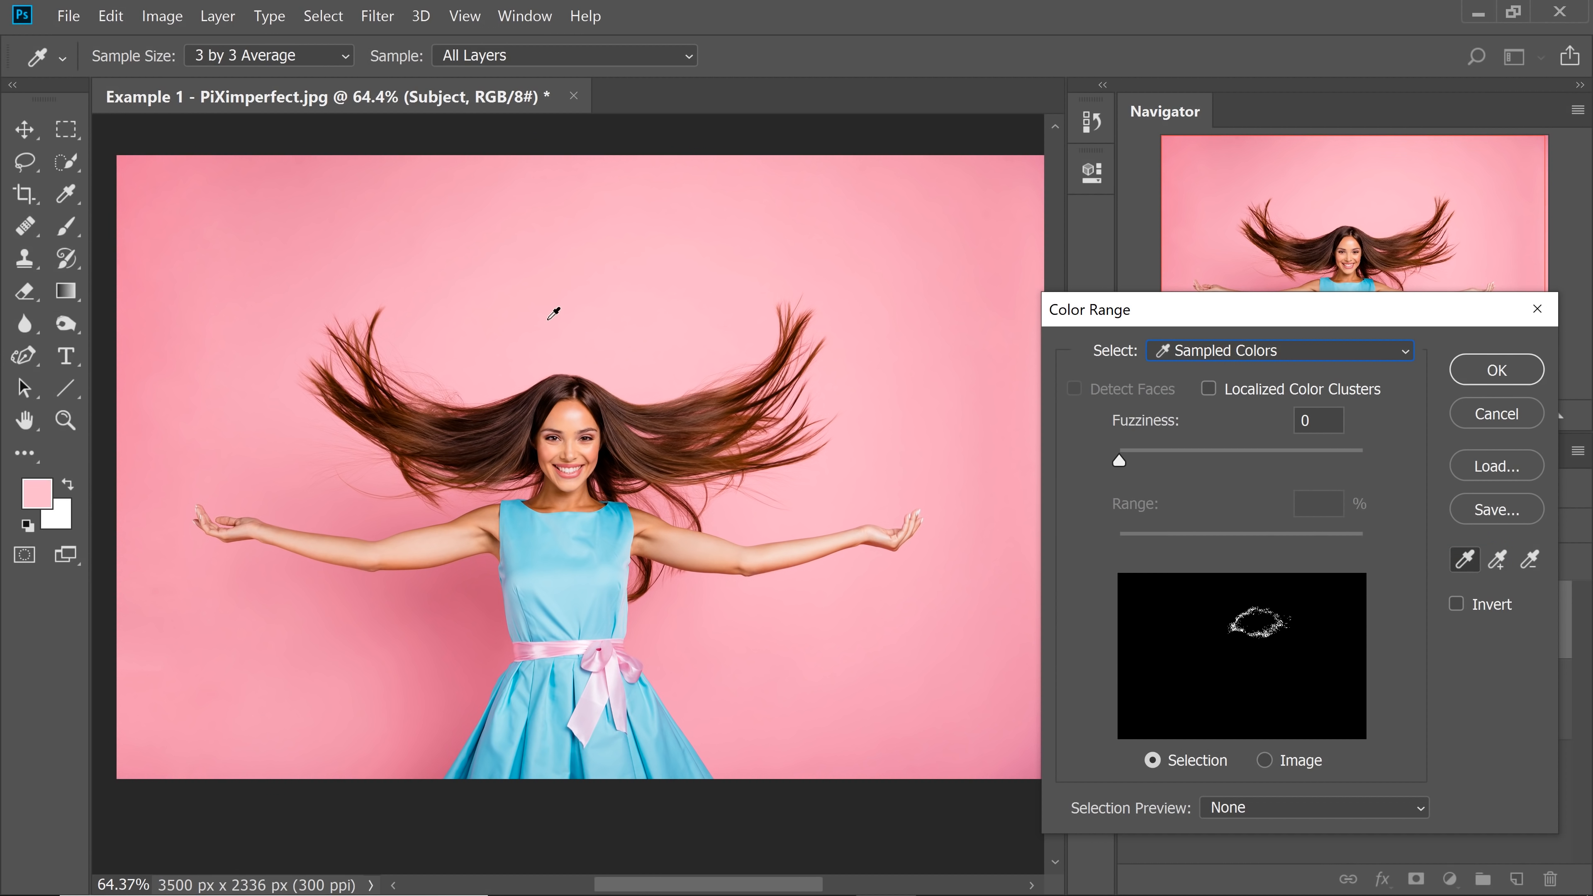
pyautogui.click(1495, 558)
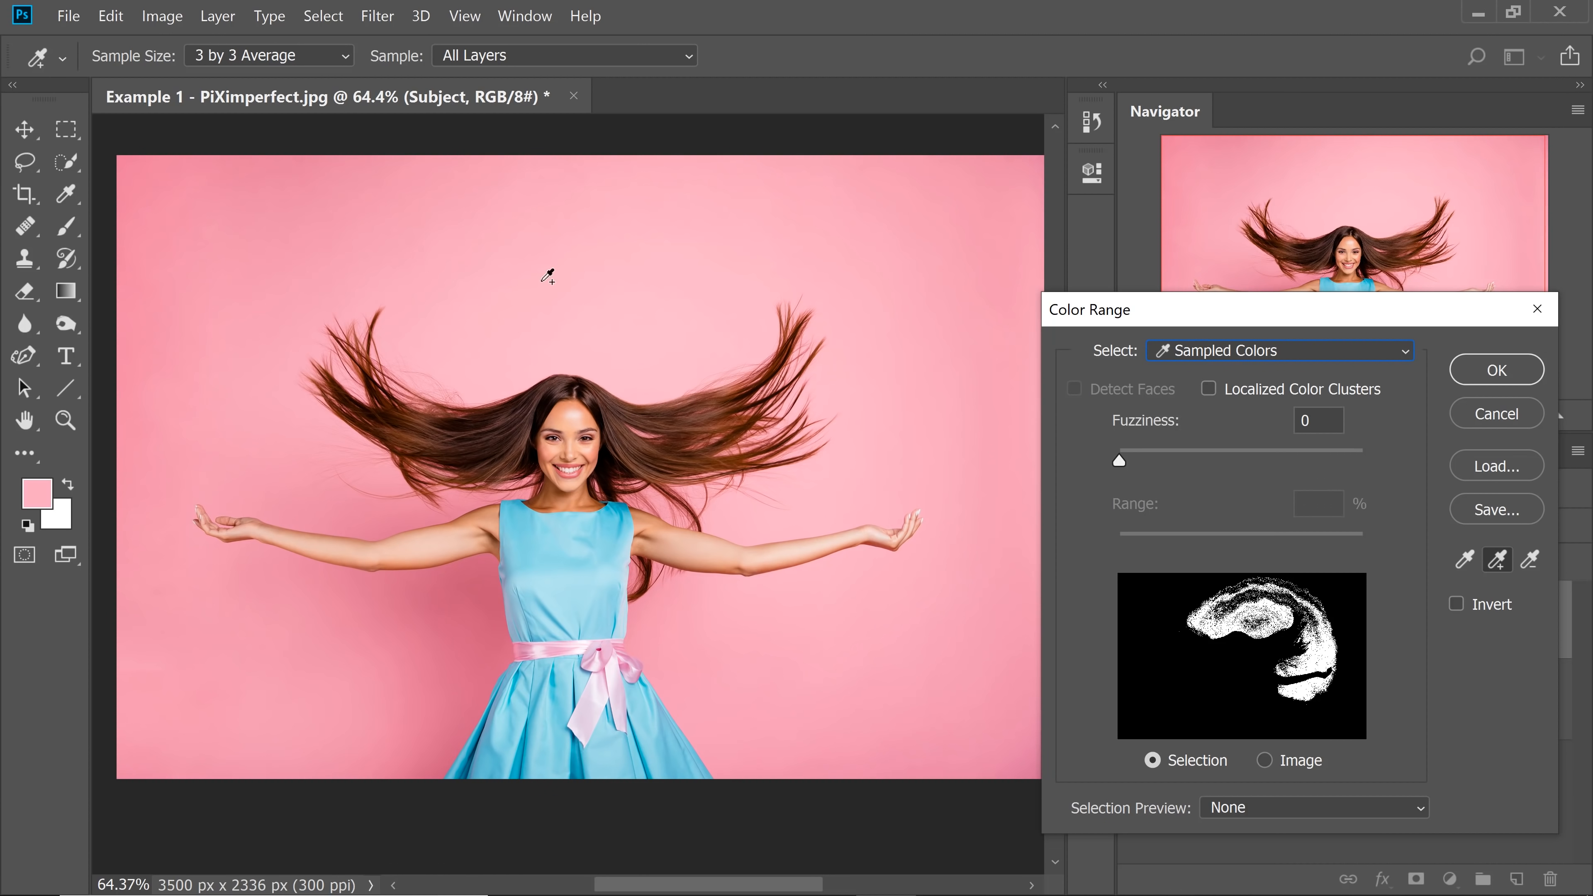
pyautogui.click(496, 302)
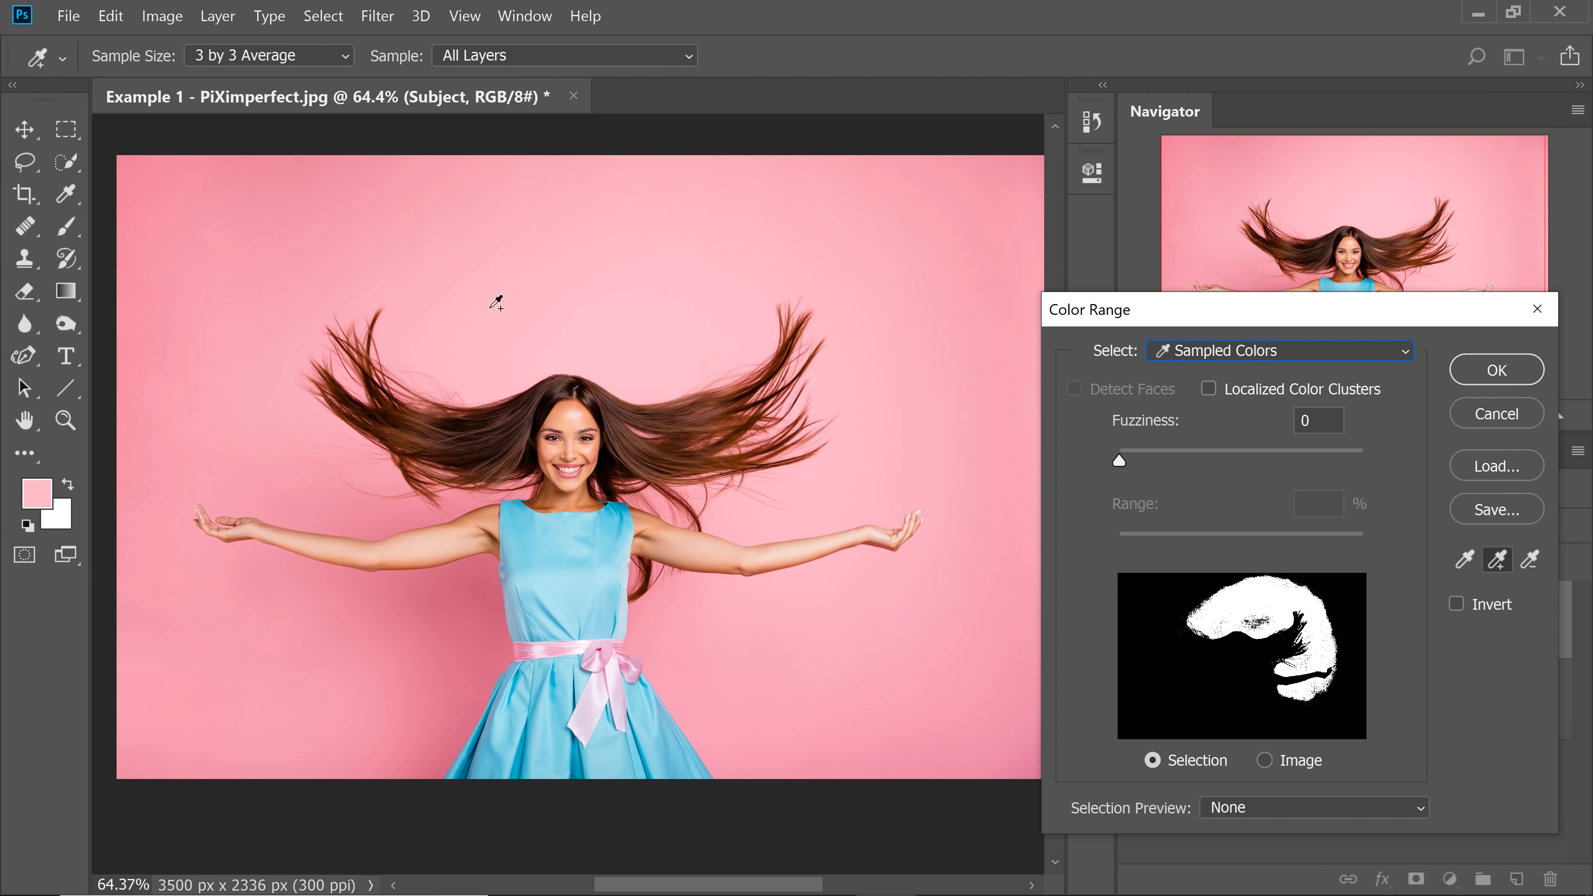
pyautogui.click(254, 401)
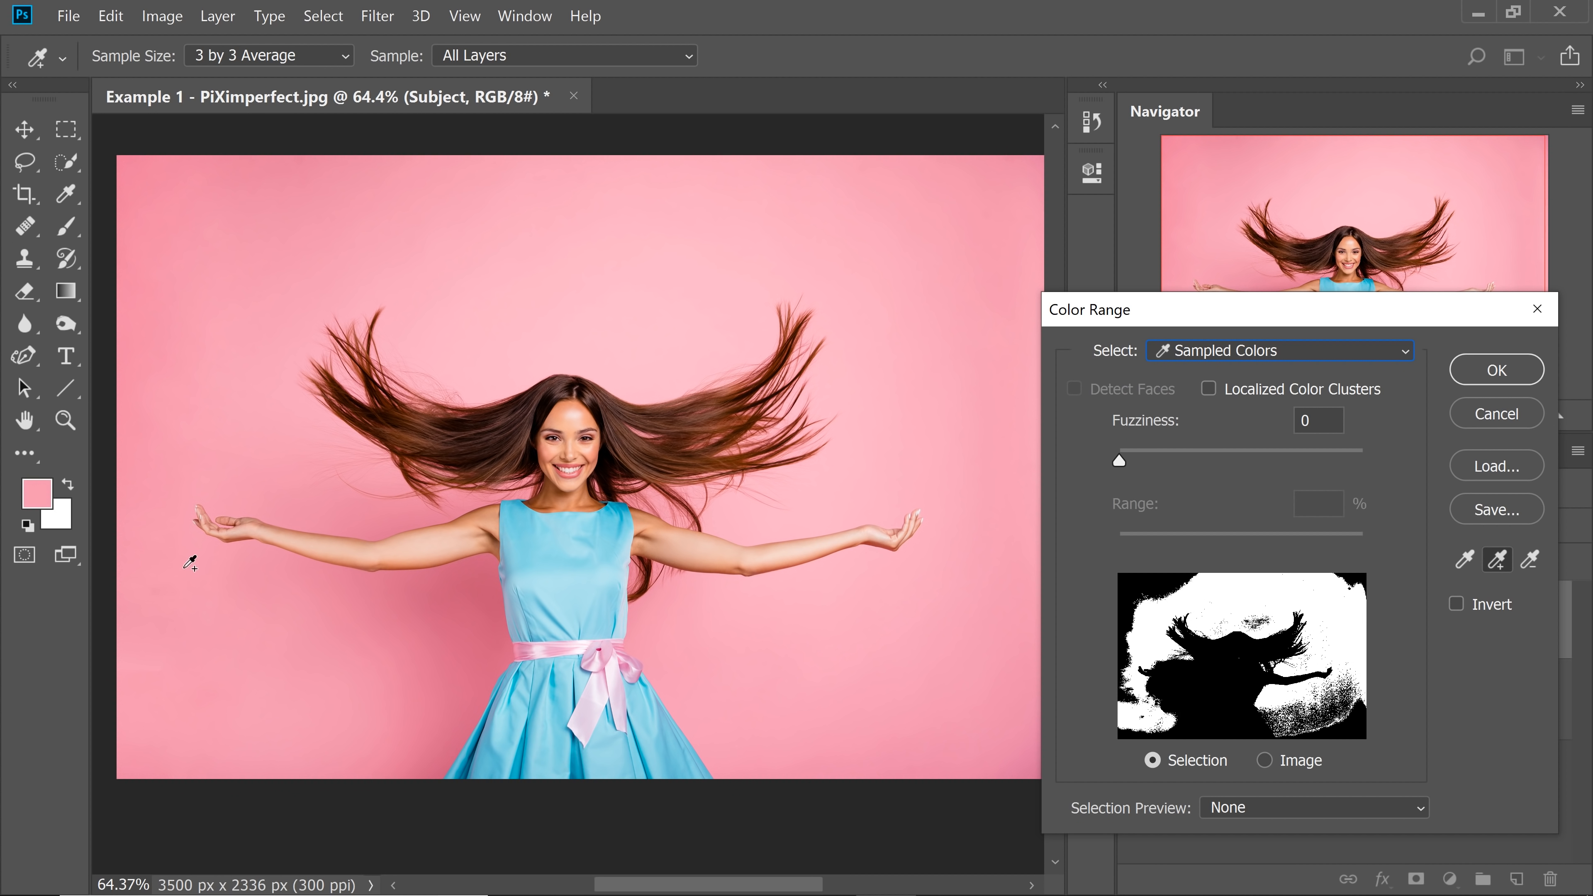
pyautogui.click(454, 610)
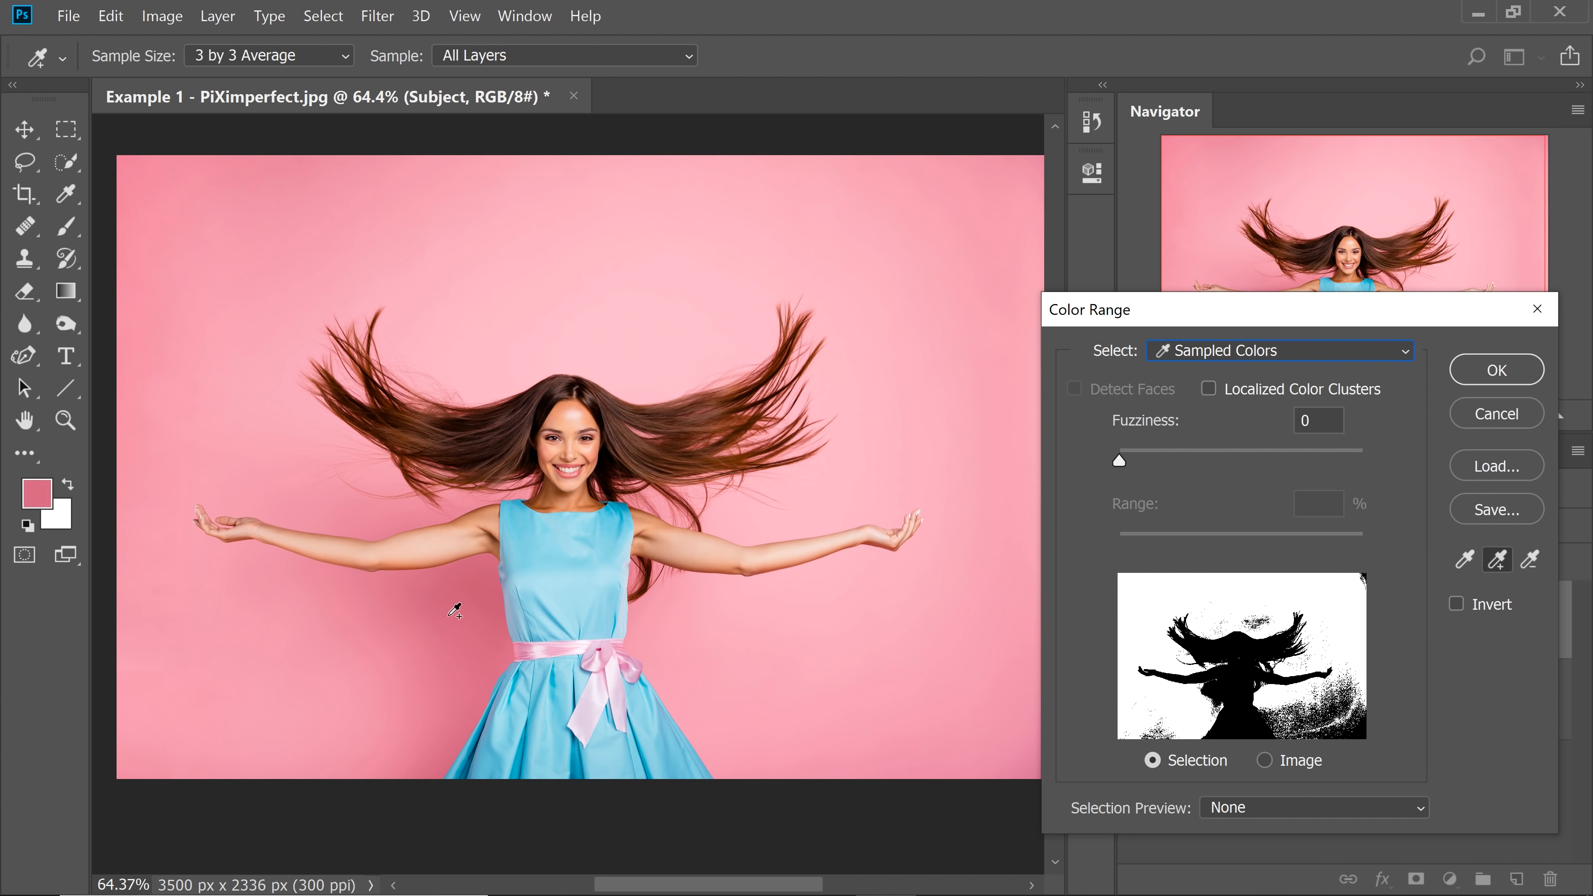
pyautogui.moveTo(864, 485)
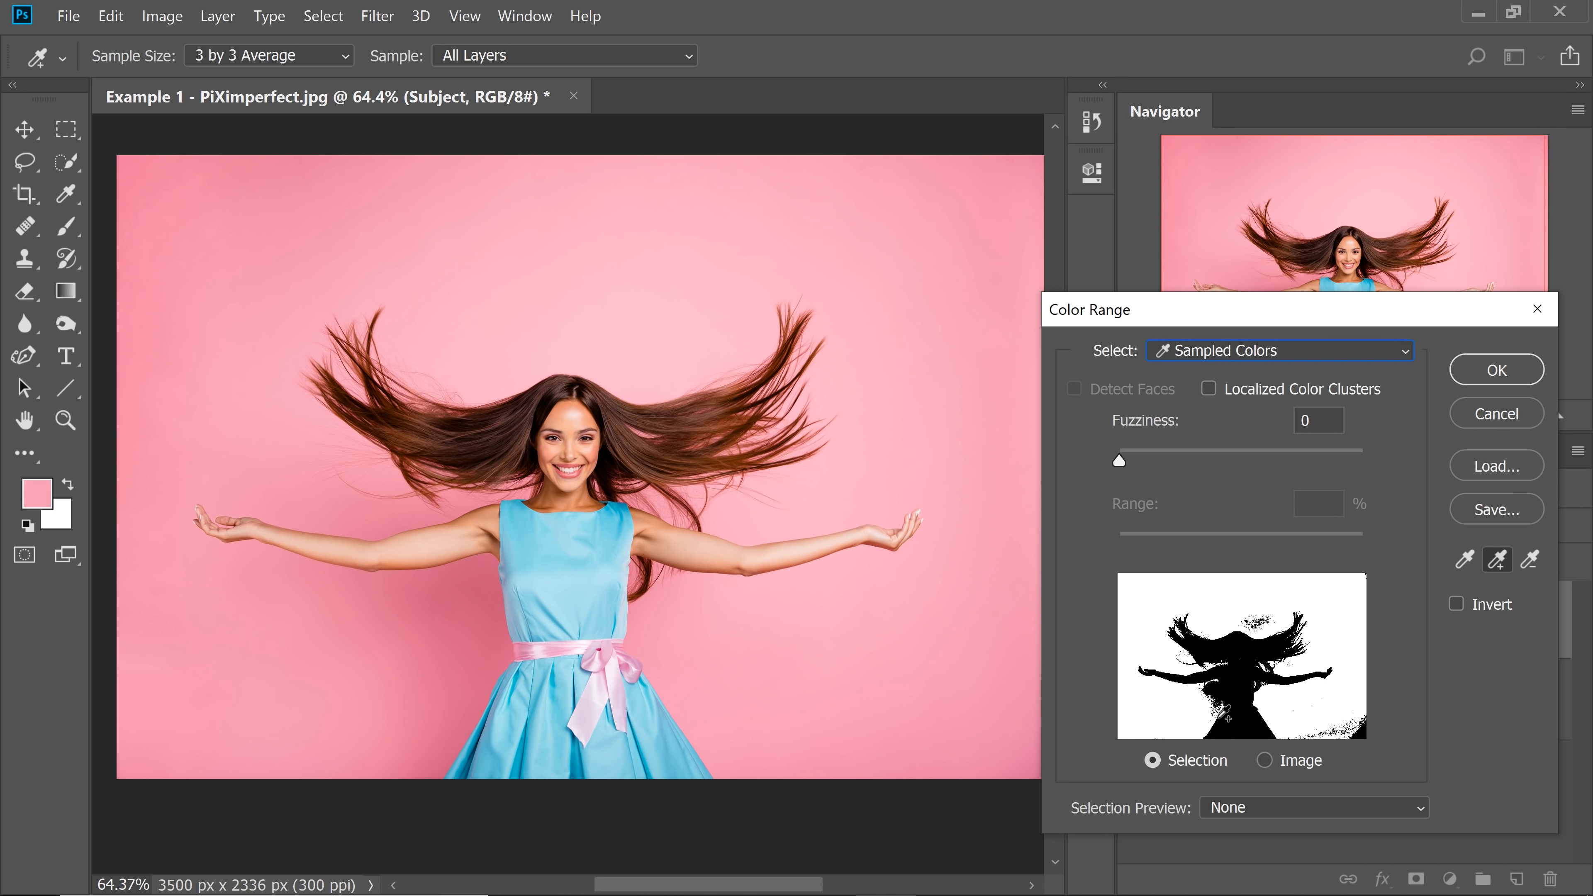
pyautogui.moveTo(1278, 349)
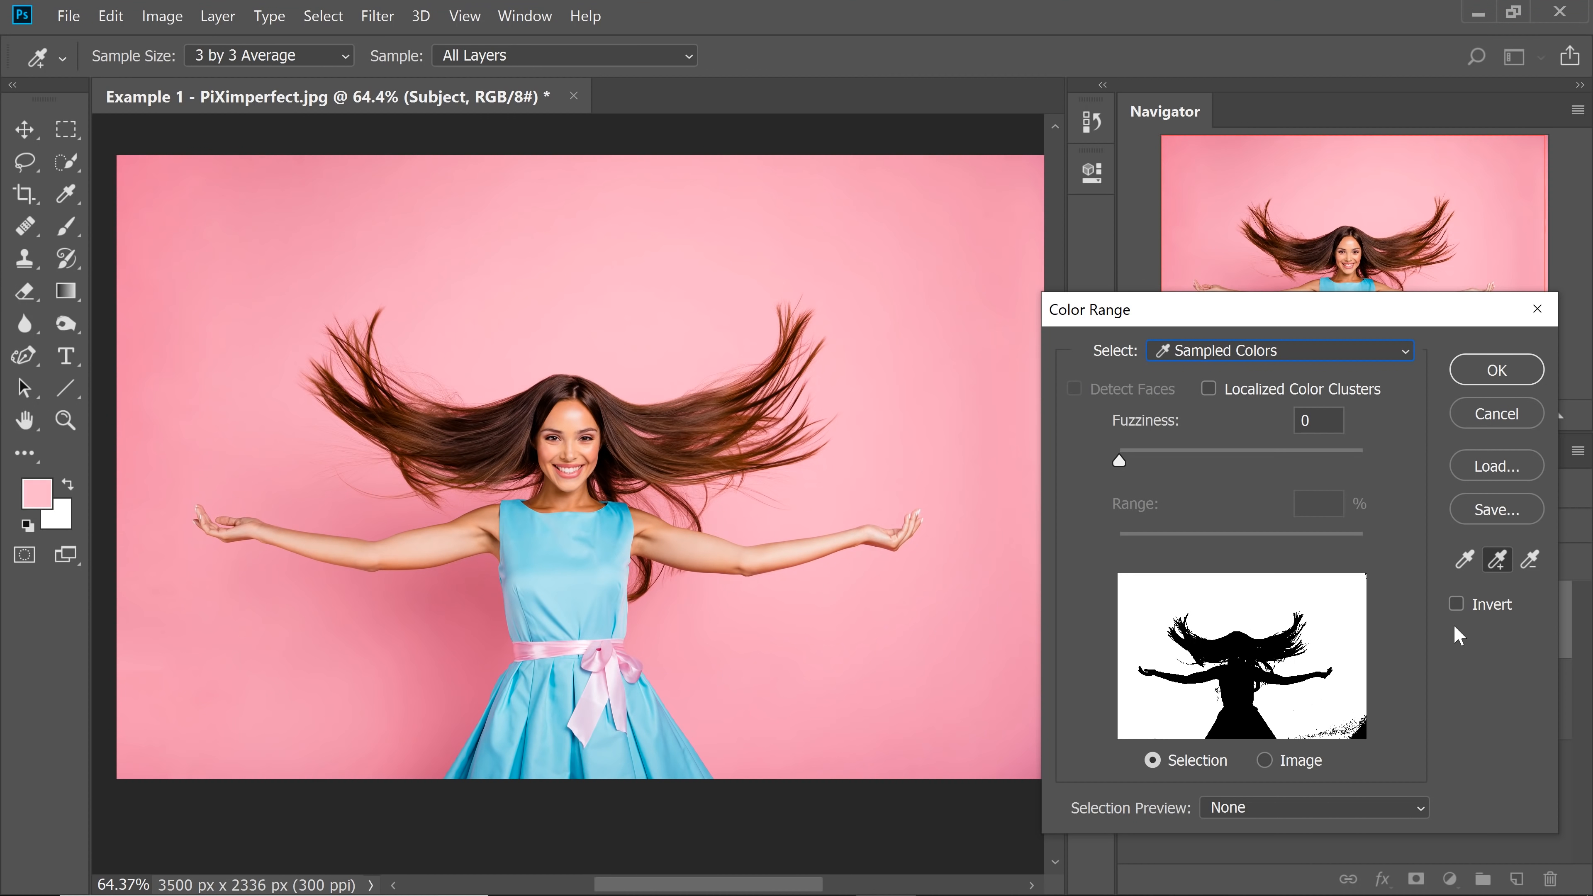
pyautogui.moveTo(1467, 664)
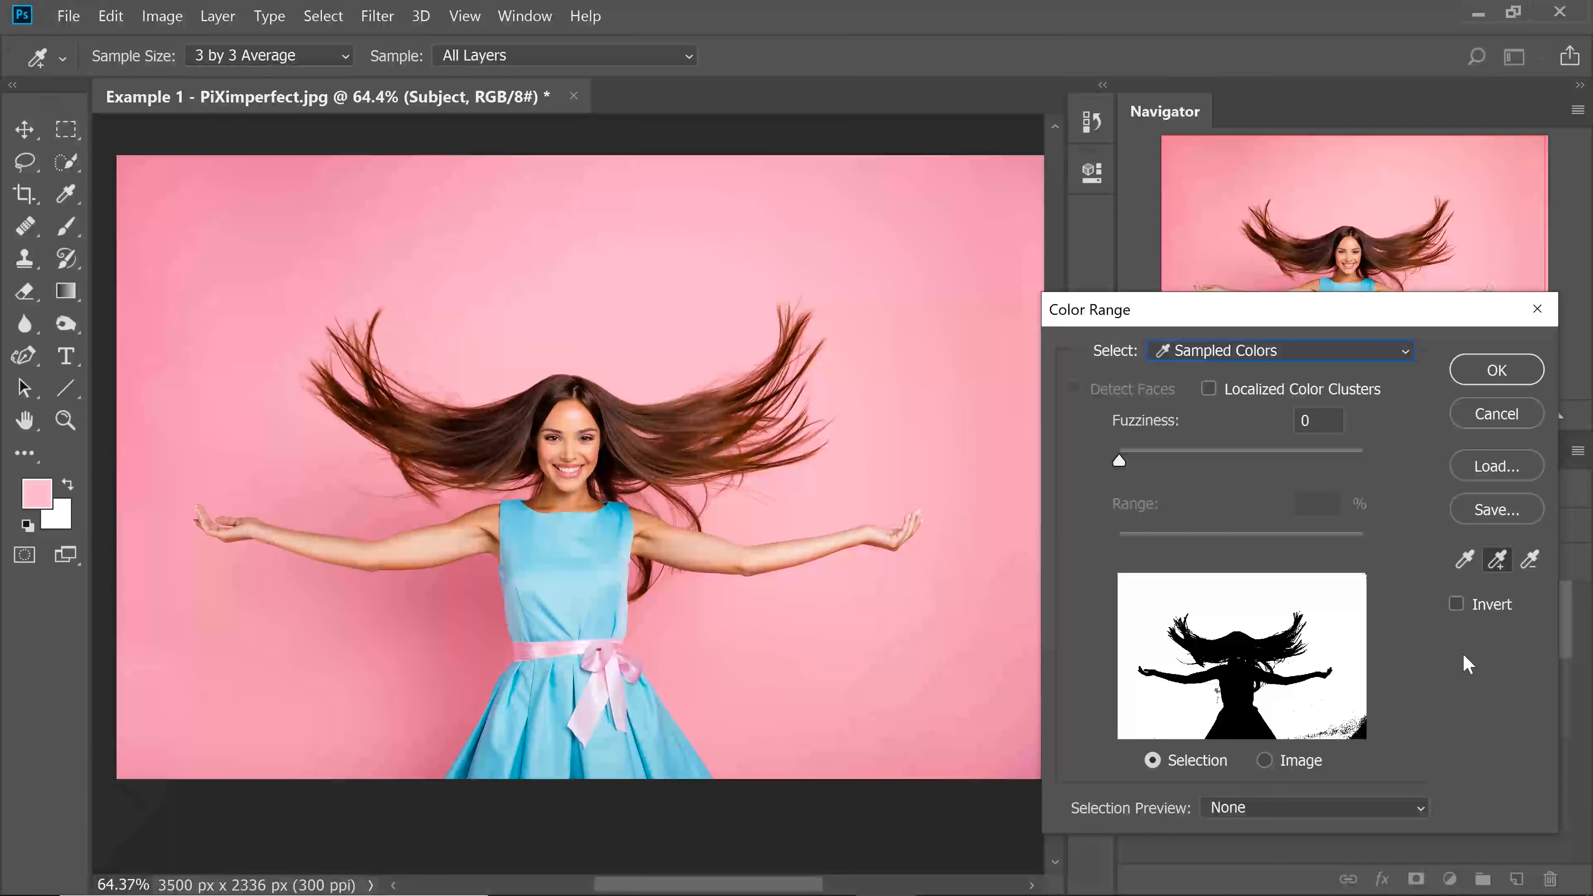
# Invert the range to cover the woman and preview it against white and black mattes.
pyautogui.click(1456, 603)
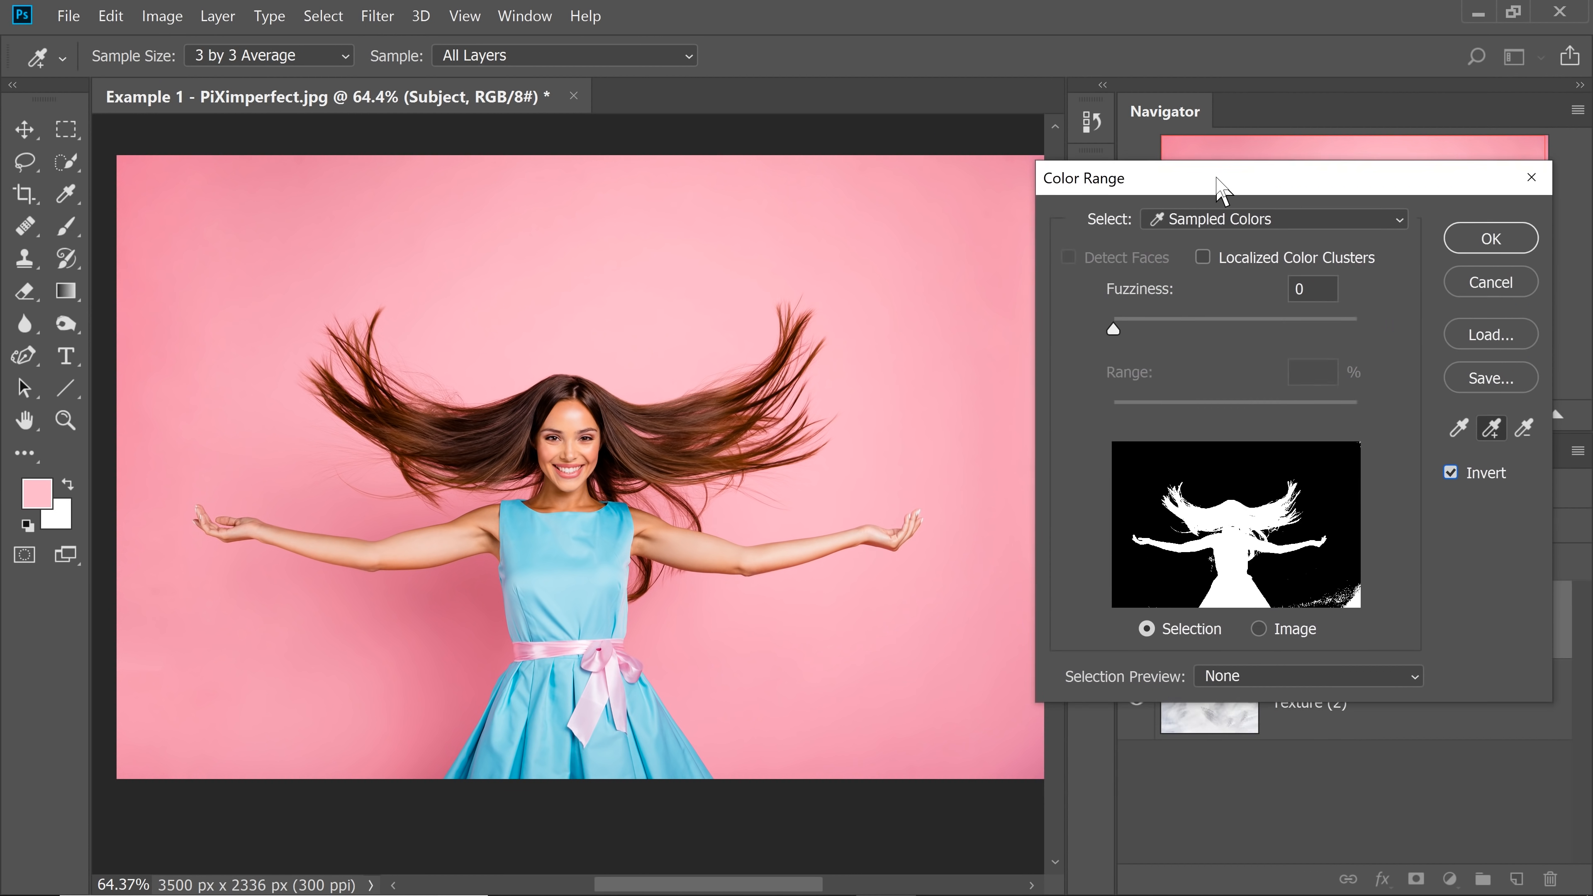
pyautogui.click(1307, 675)
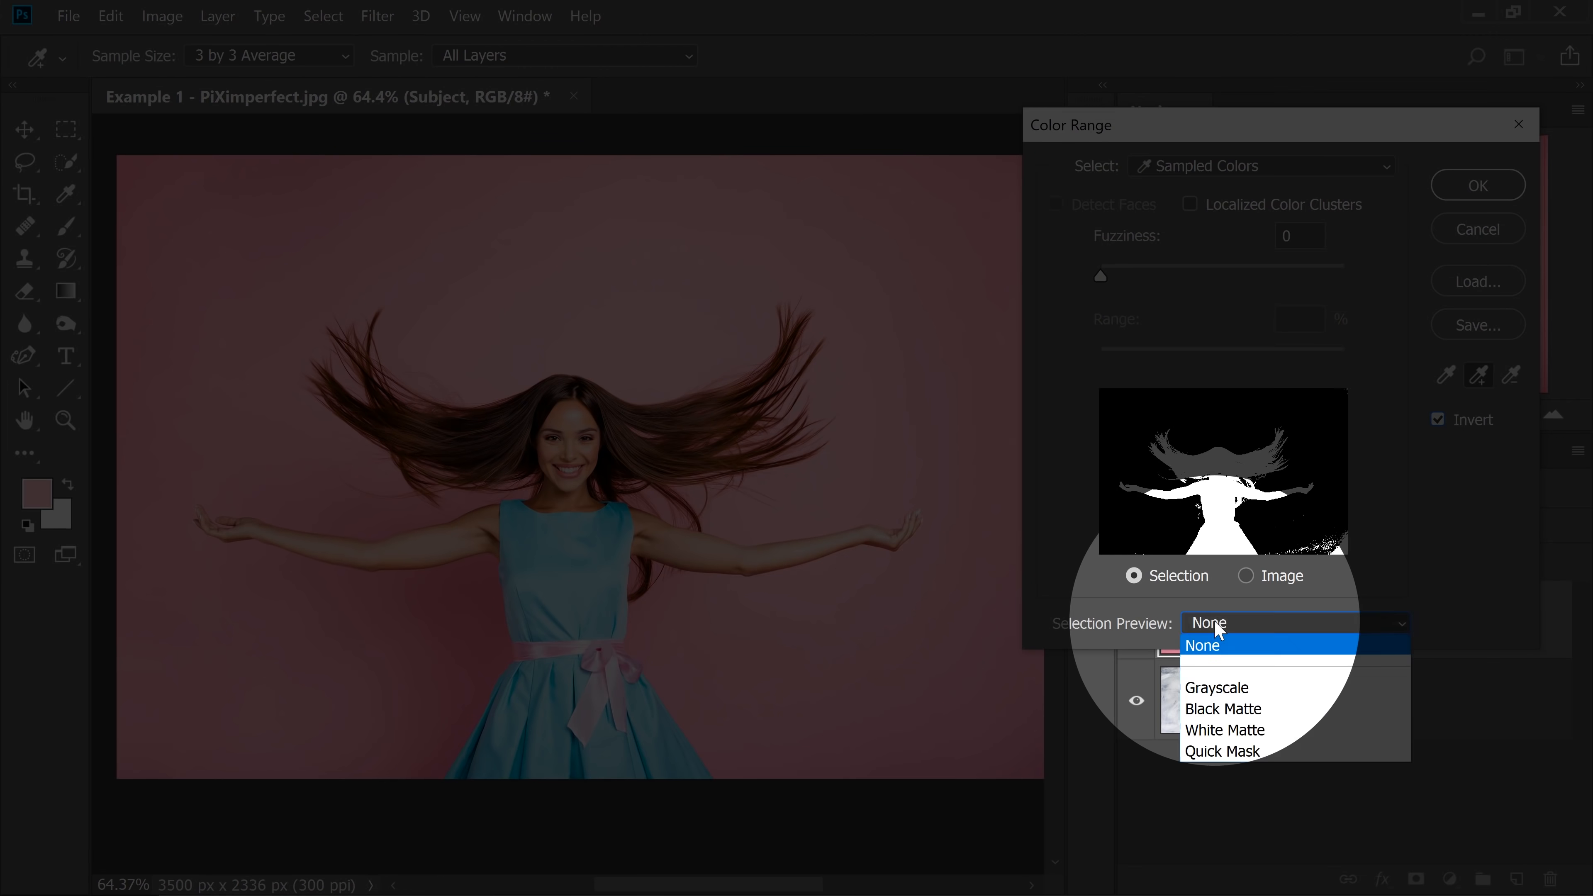
pyautogui.click(1224, 729)
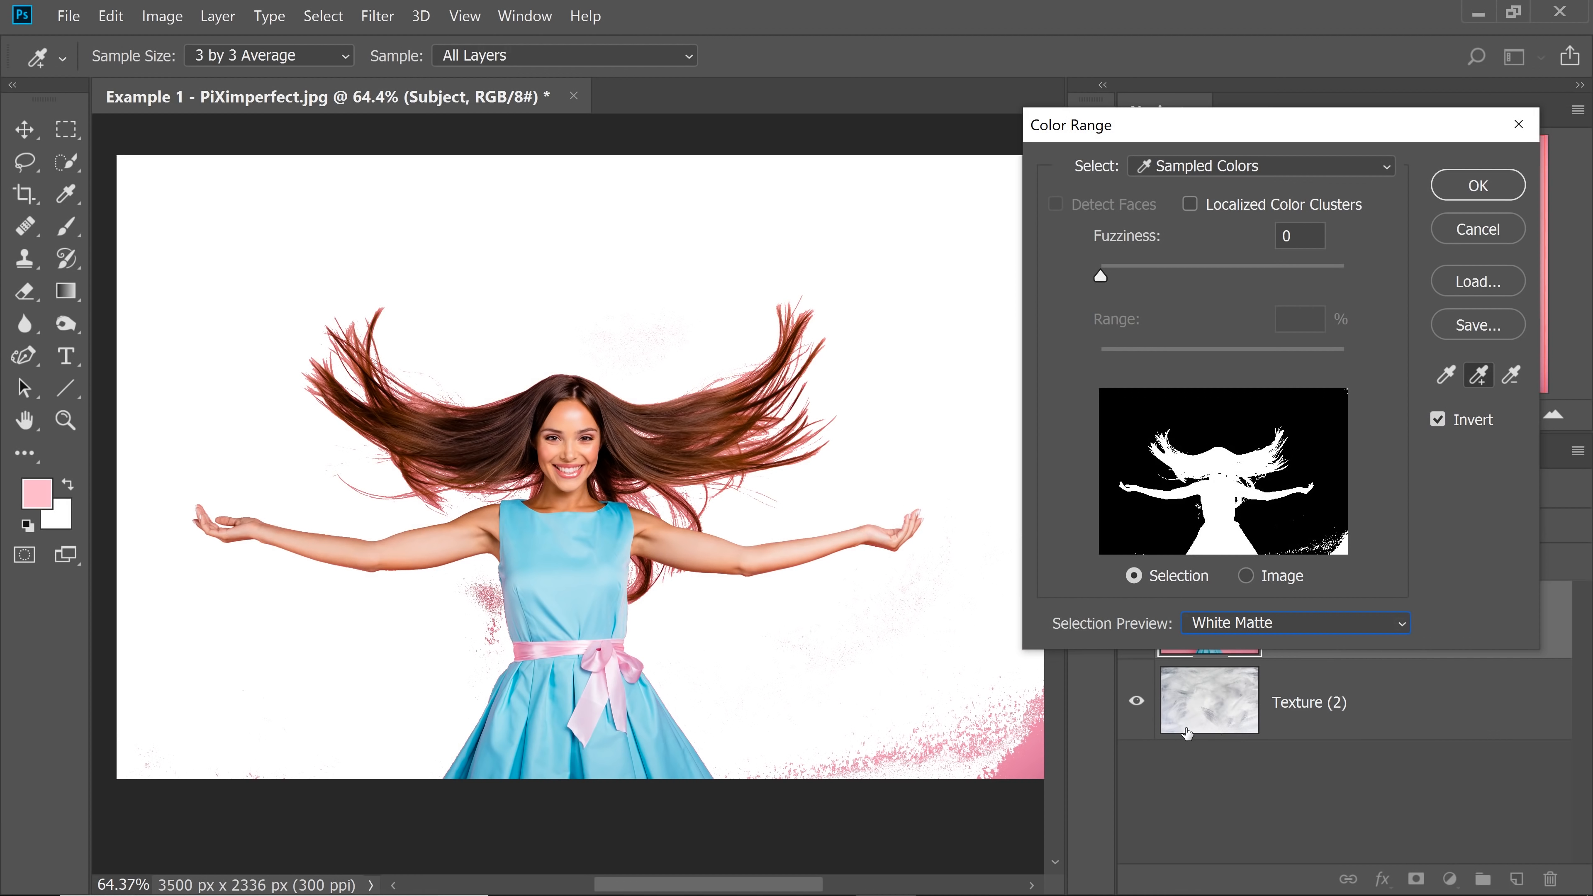
pyautogui.moveTo(898, 528)
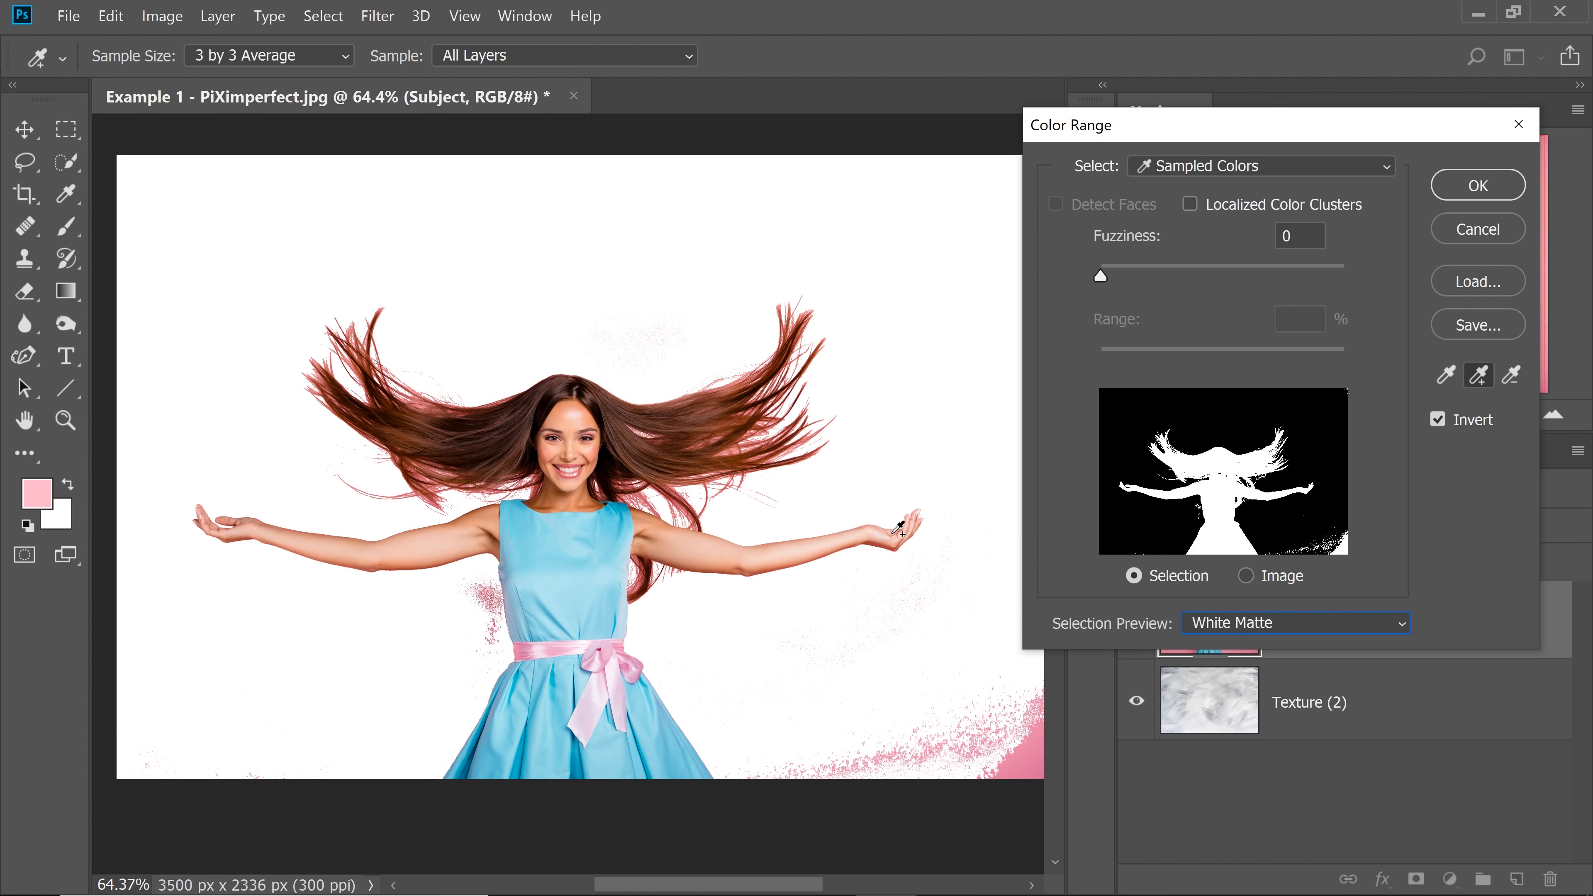
pyautogui.moveTo(1263, 630)
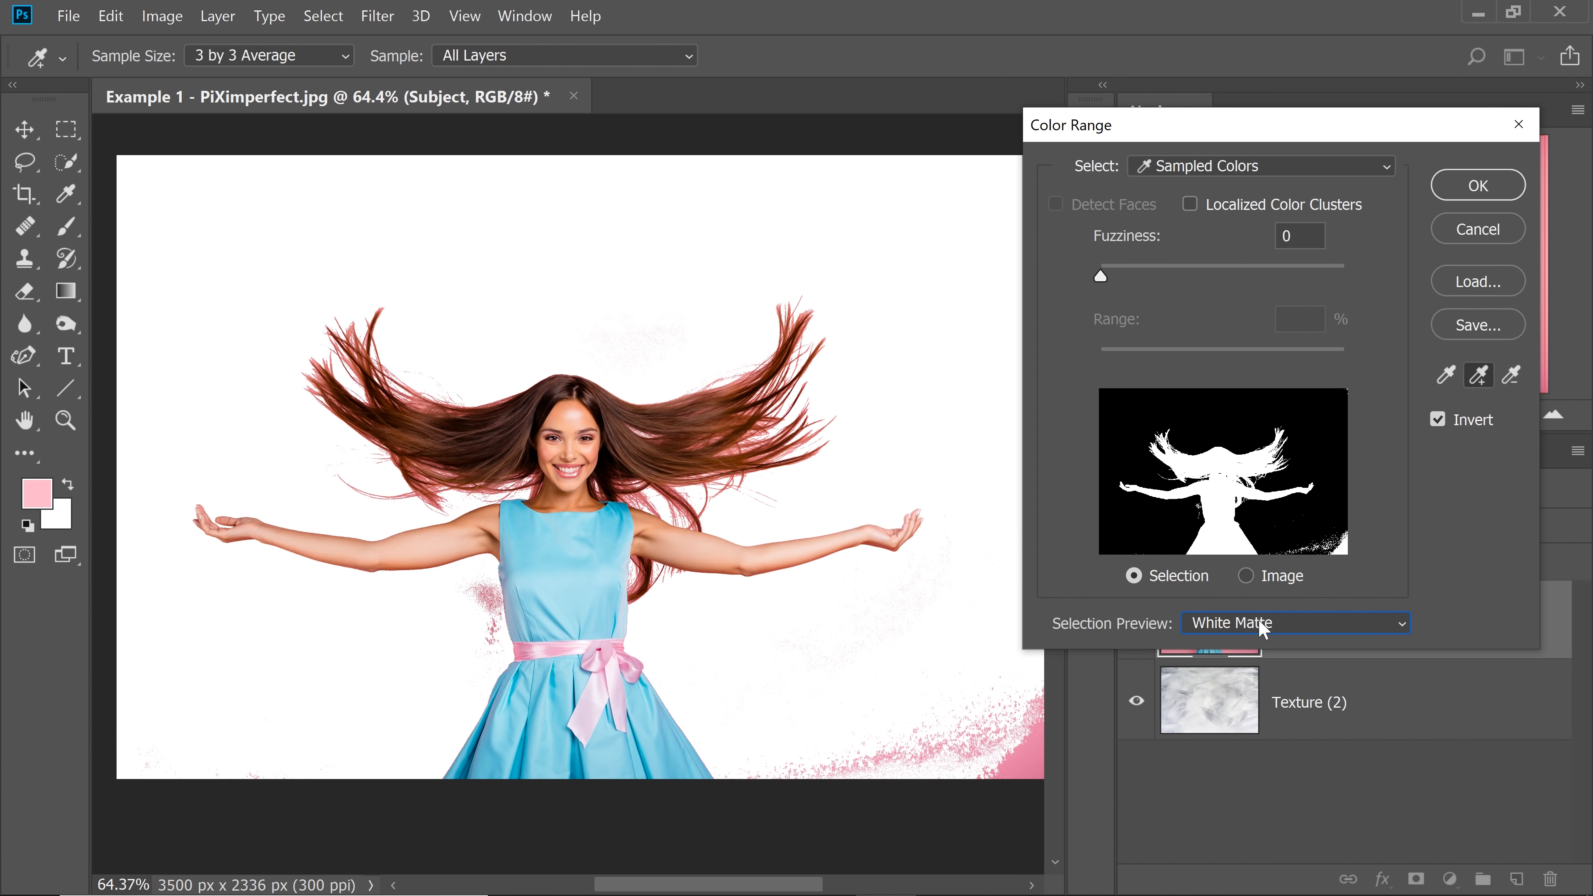
pyautogui.click(1293, 623)
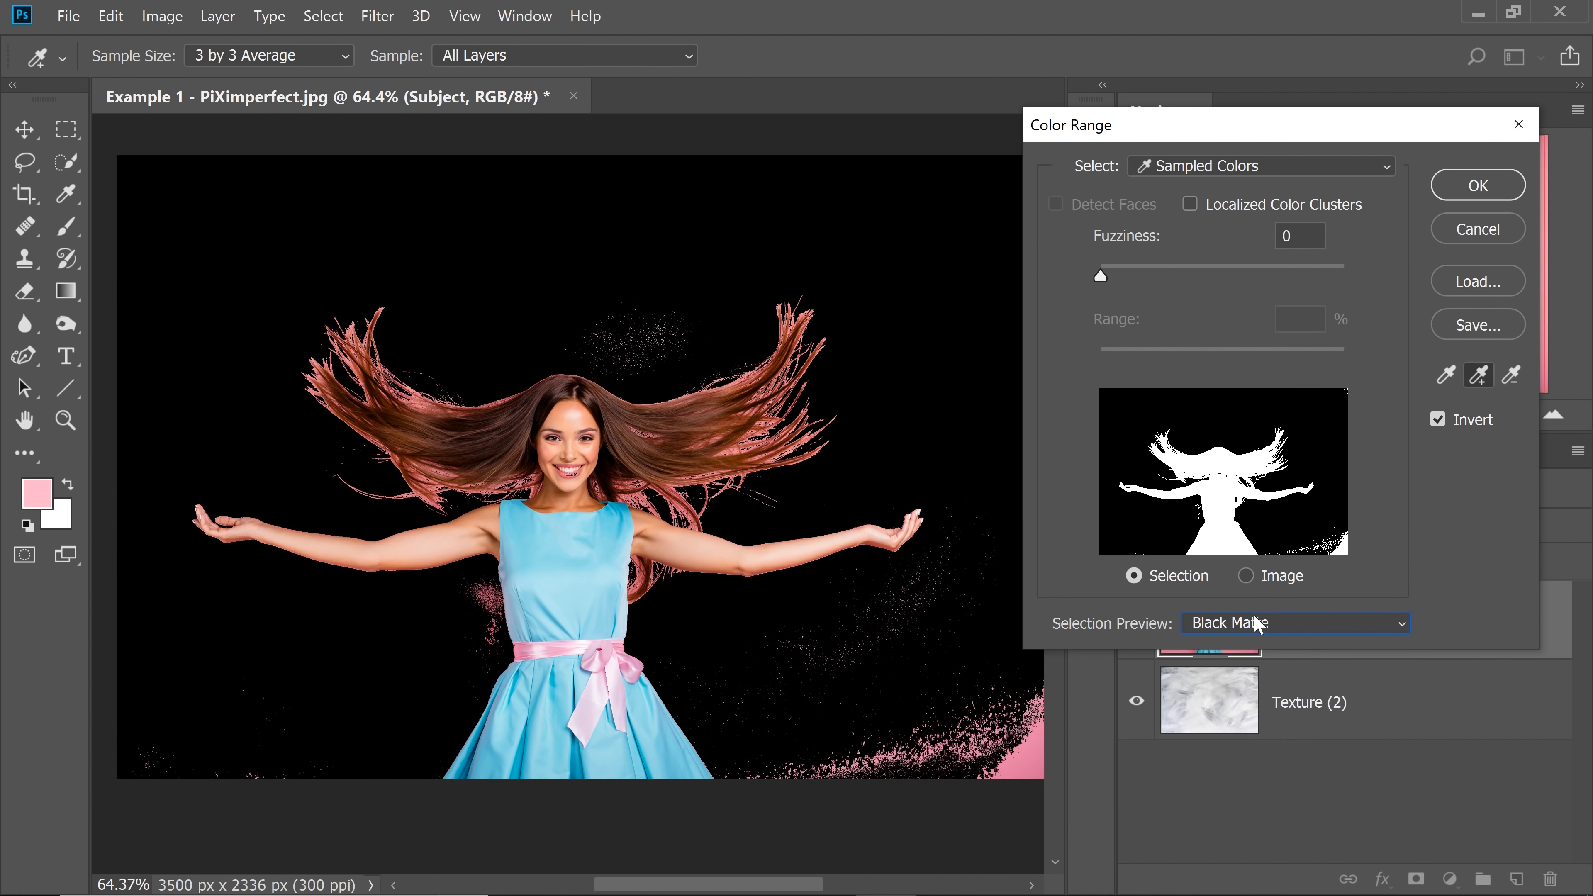
pyautogui.click(1293, 622)
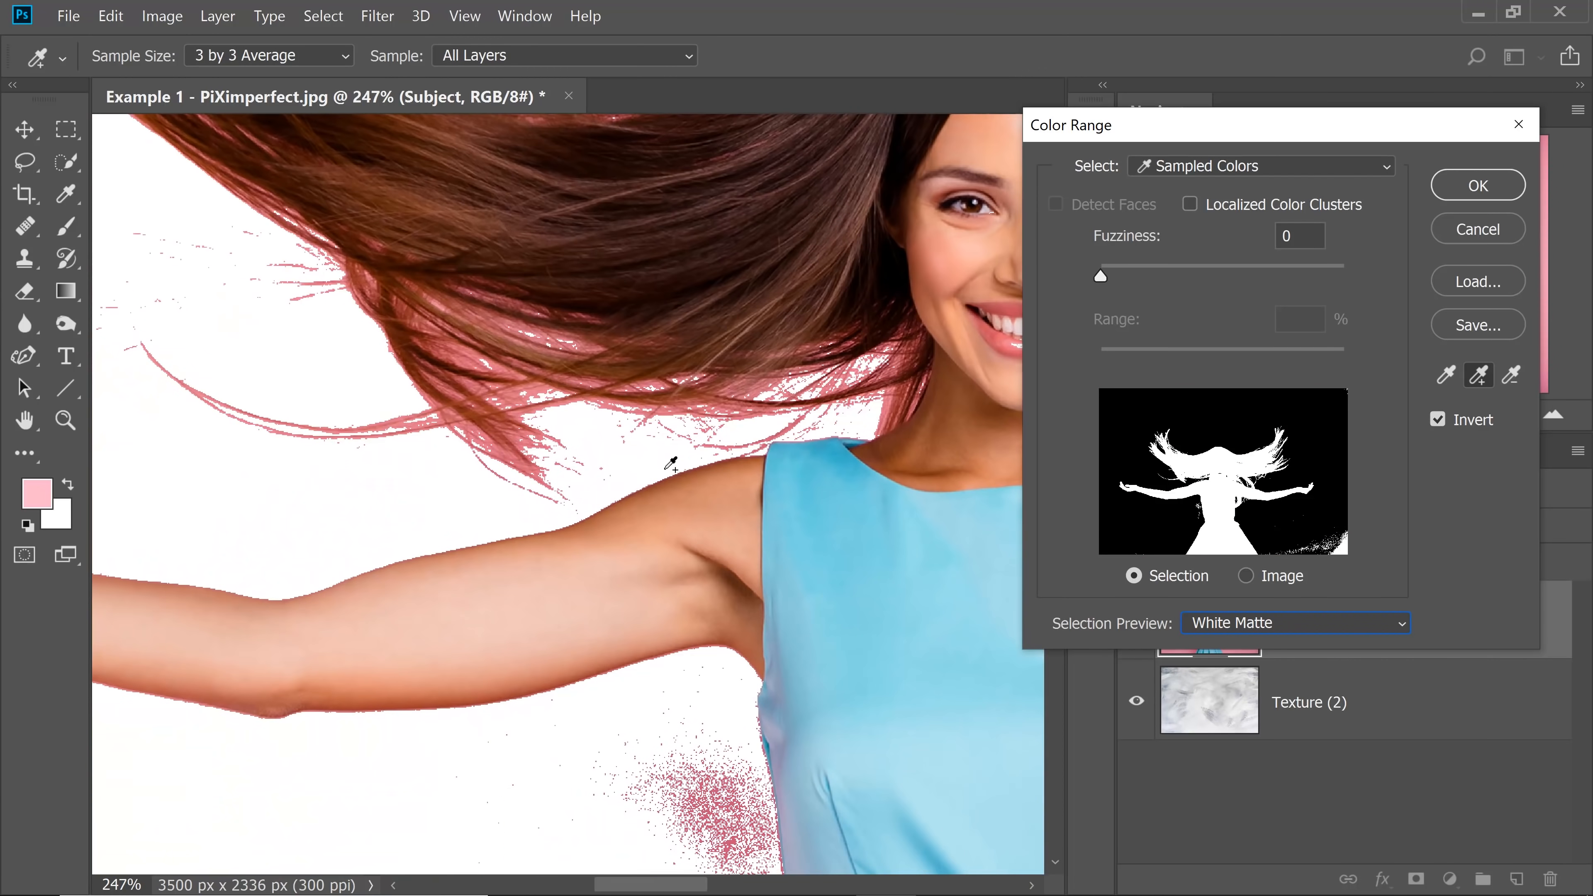
# Tune Fuzziness to about 54 so fine hair strands are caught, then confirm the selection.
pyautogui.moveTo(1099, 276); pyautogui.dragTo(1118, 275)
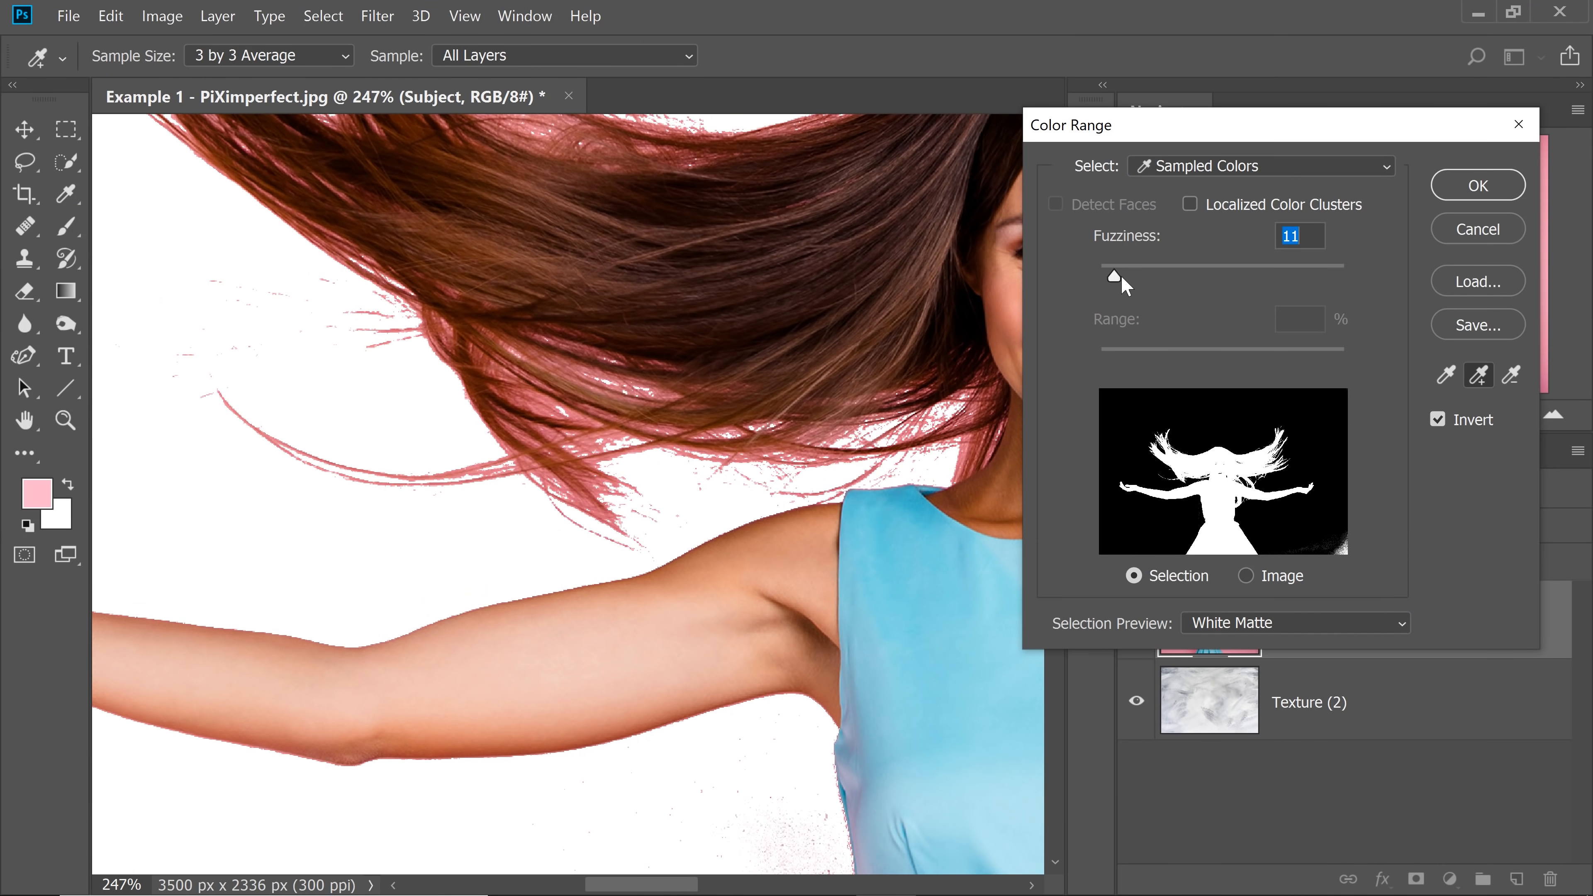
pyautogui.moveTo(1115, 275); pyautogui.dragTo(1155, 275)
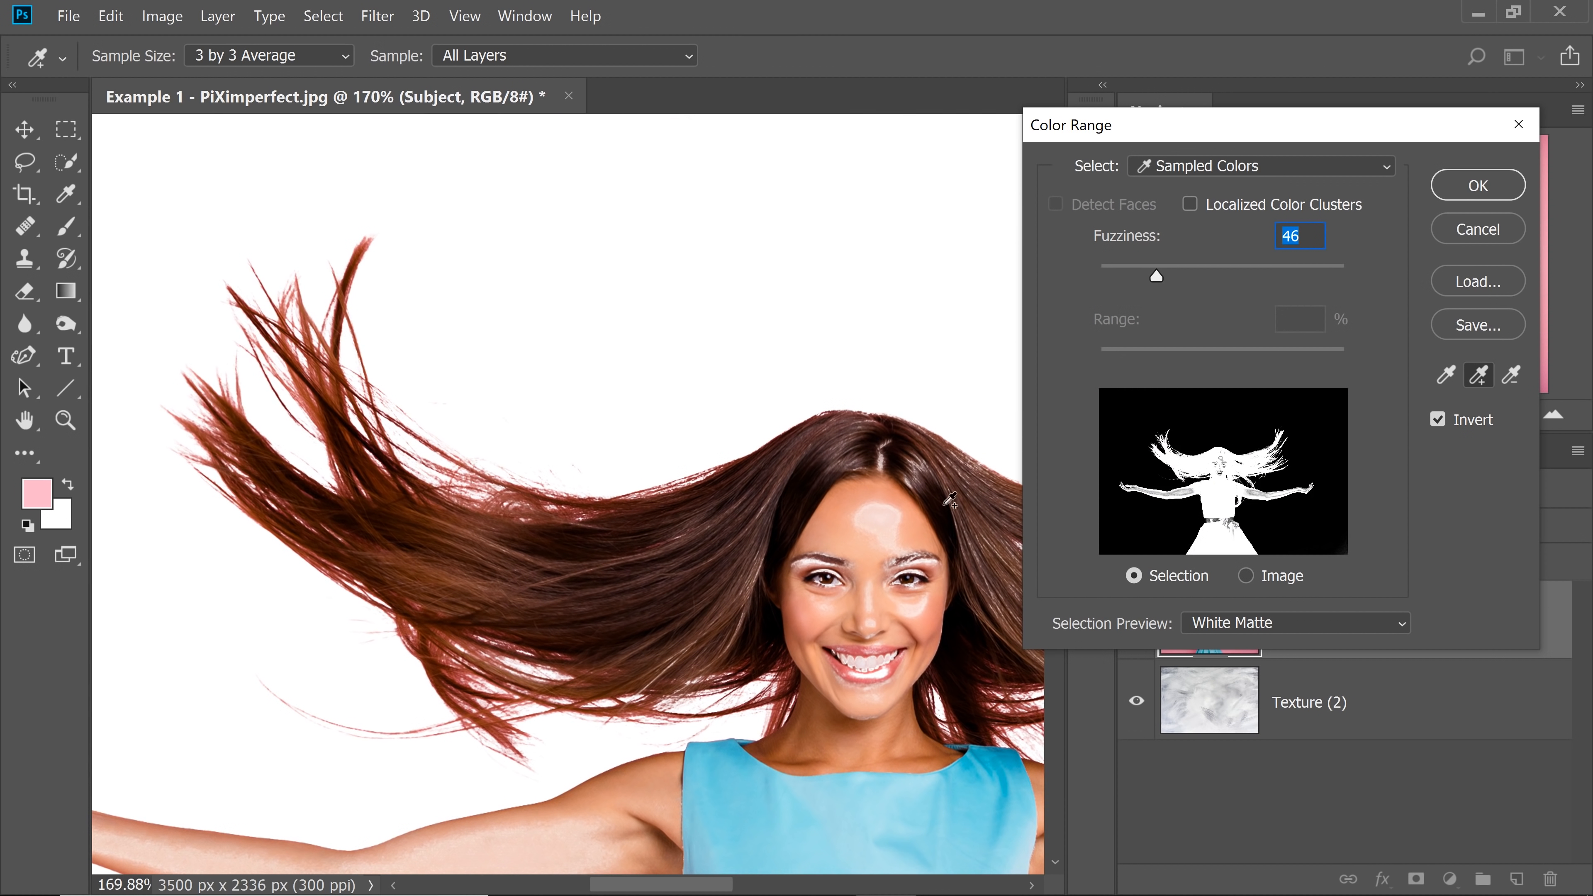
pyautogui.moveTo(1155, 275); pyautogui.dragTo(1180, 276)
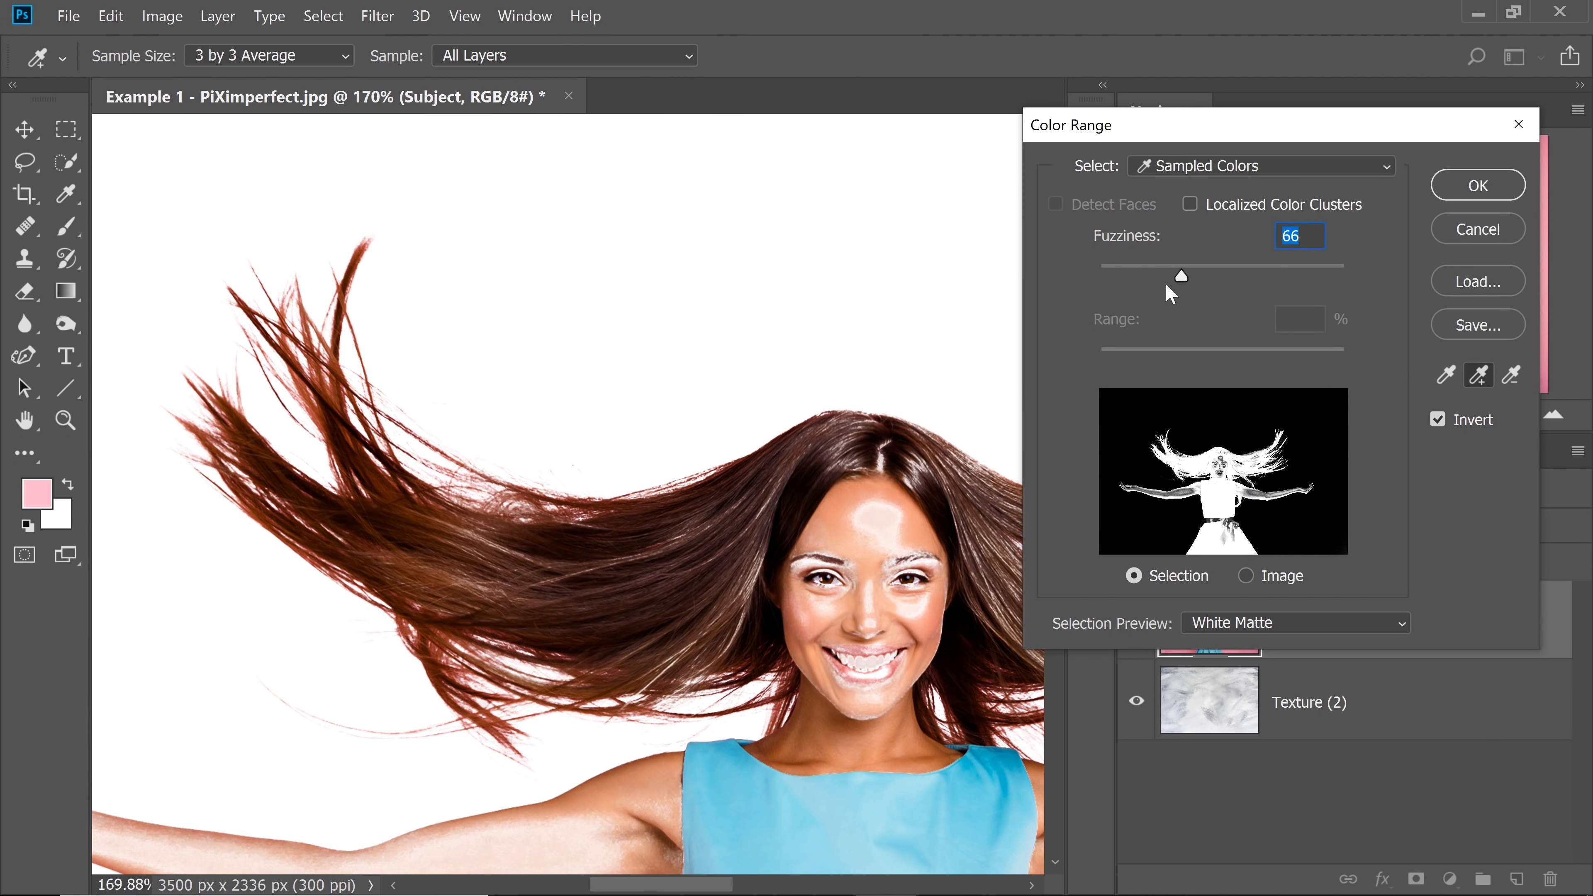
pyautogui.moveTo(1181, 281)
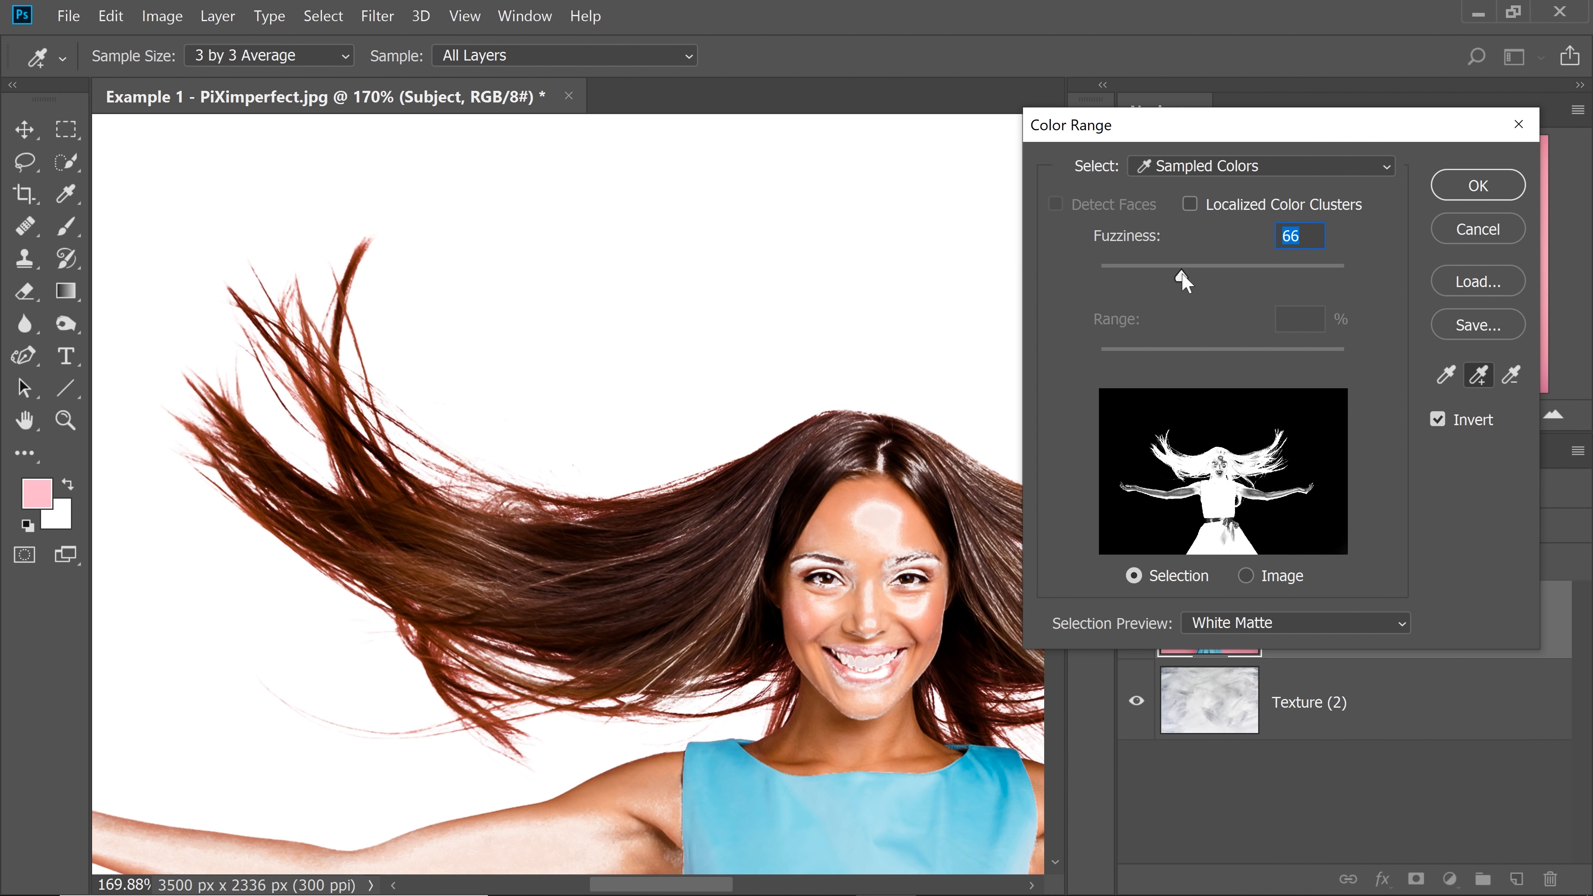
pyautogui.moveTo(1194, 265); pyautogui.dragTo(1172, 265)
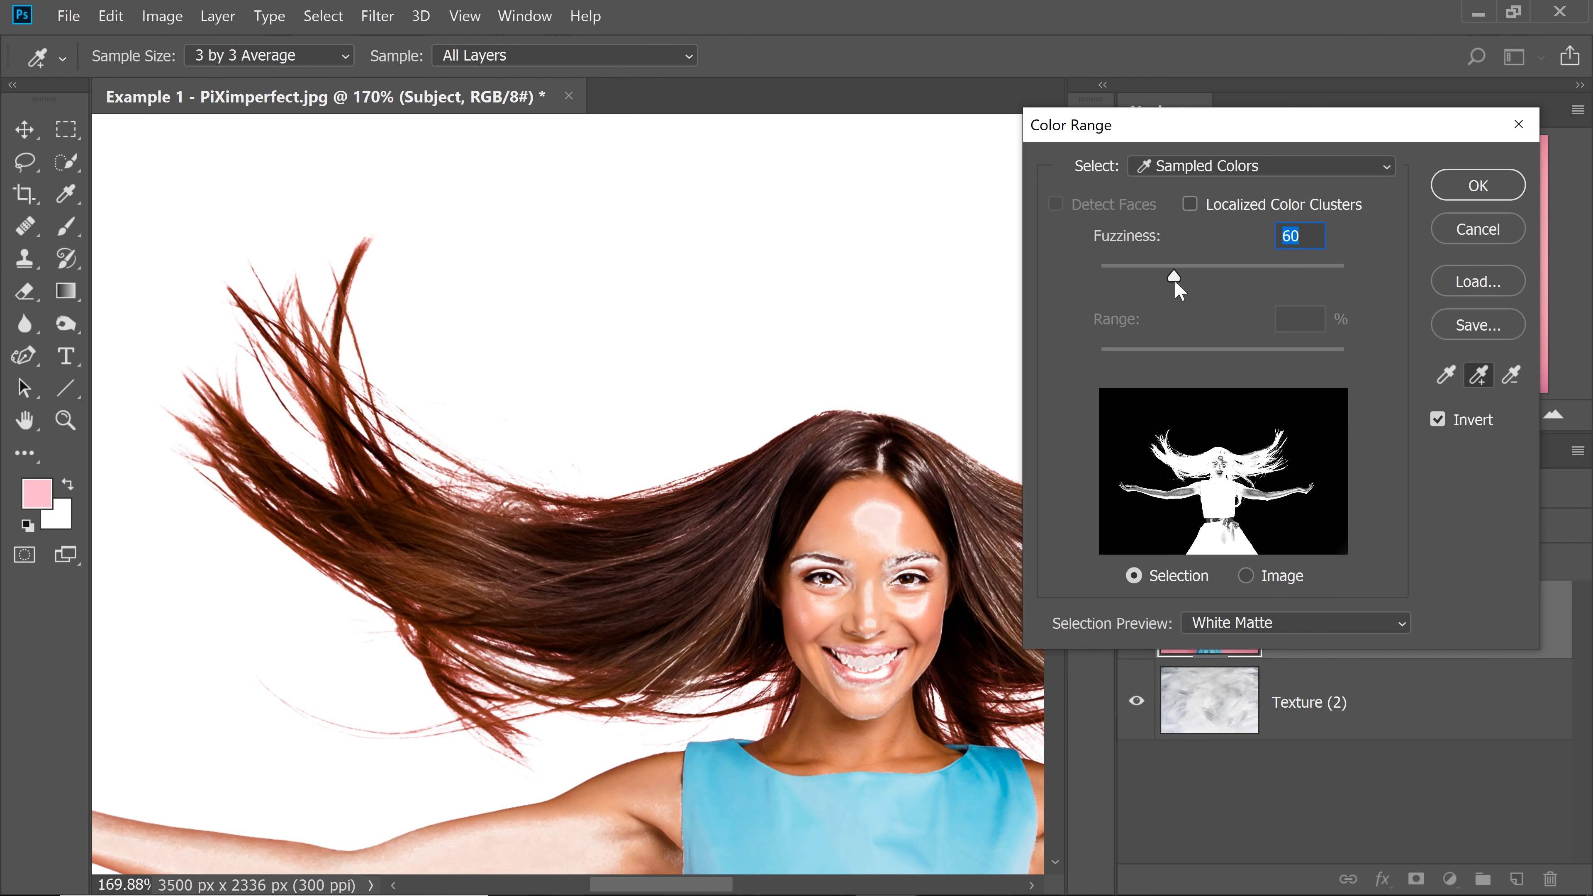
pyautogui.moveTo(1173, 276); pyautogui.dragTo(1181, 276)
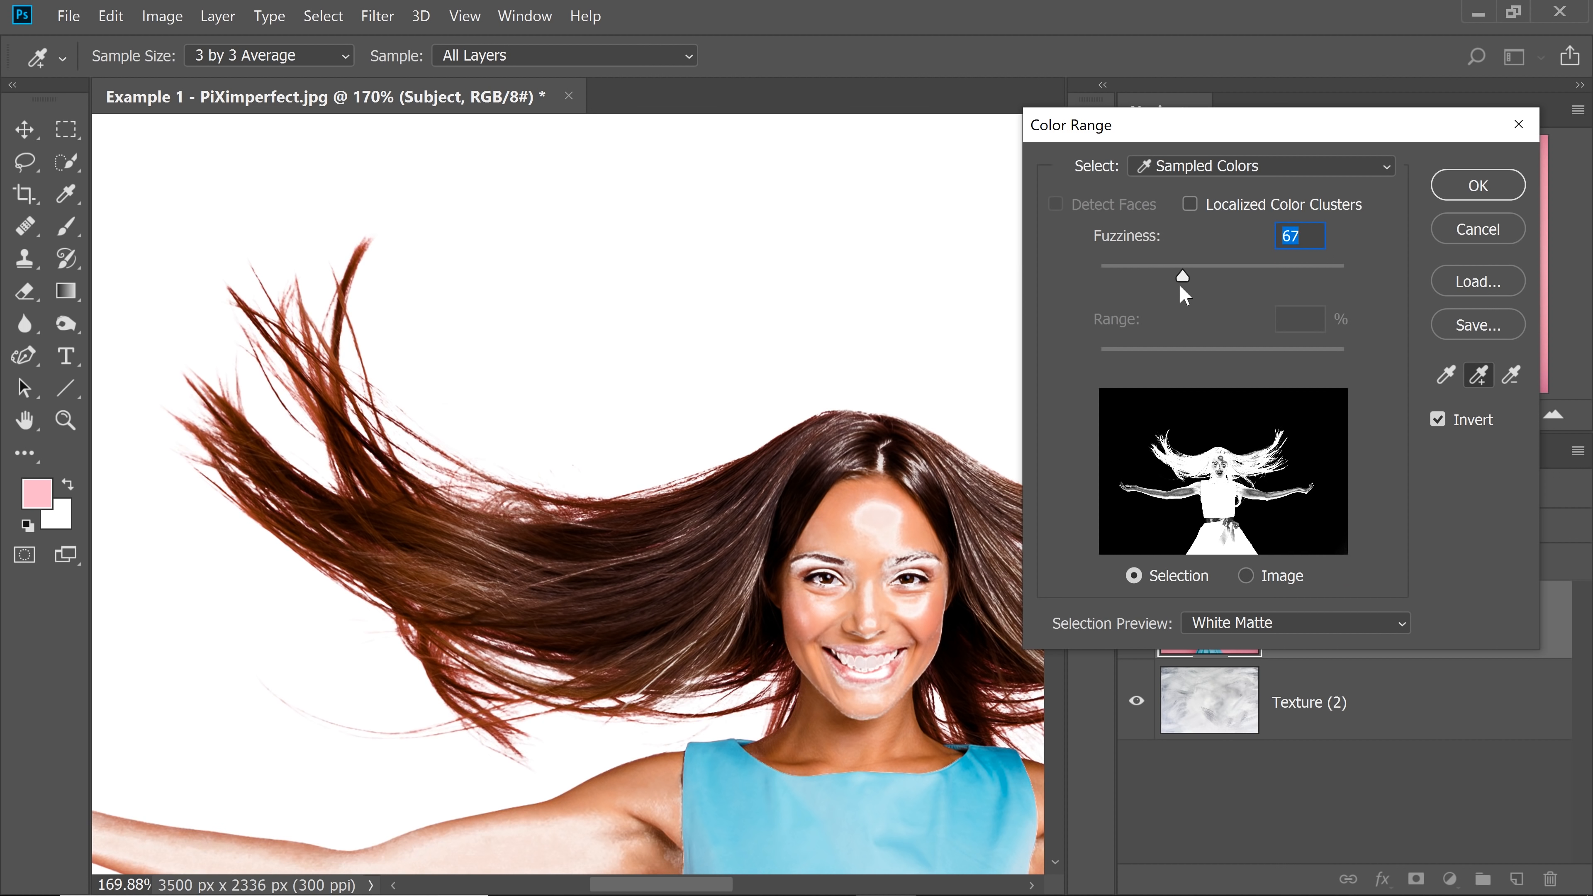
pyautogui.moveTo(1181, 275); pyautogui.dragTo(1167, 275)
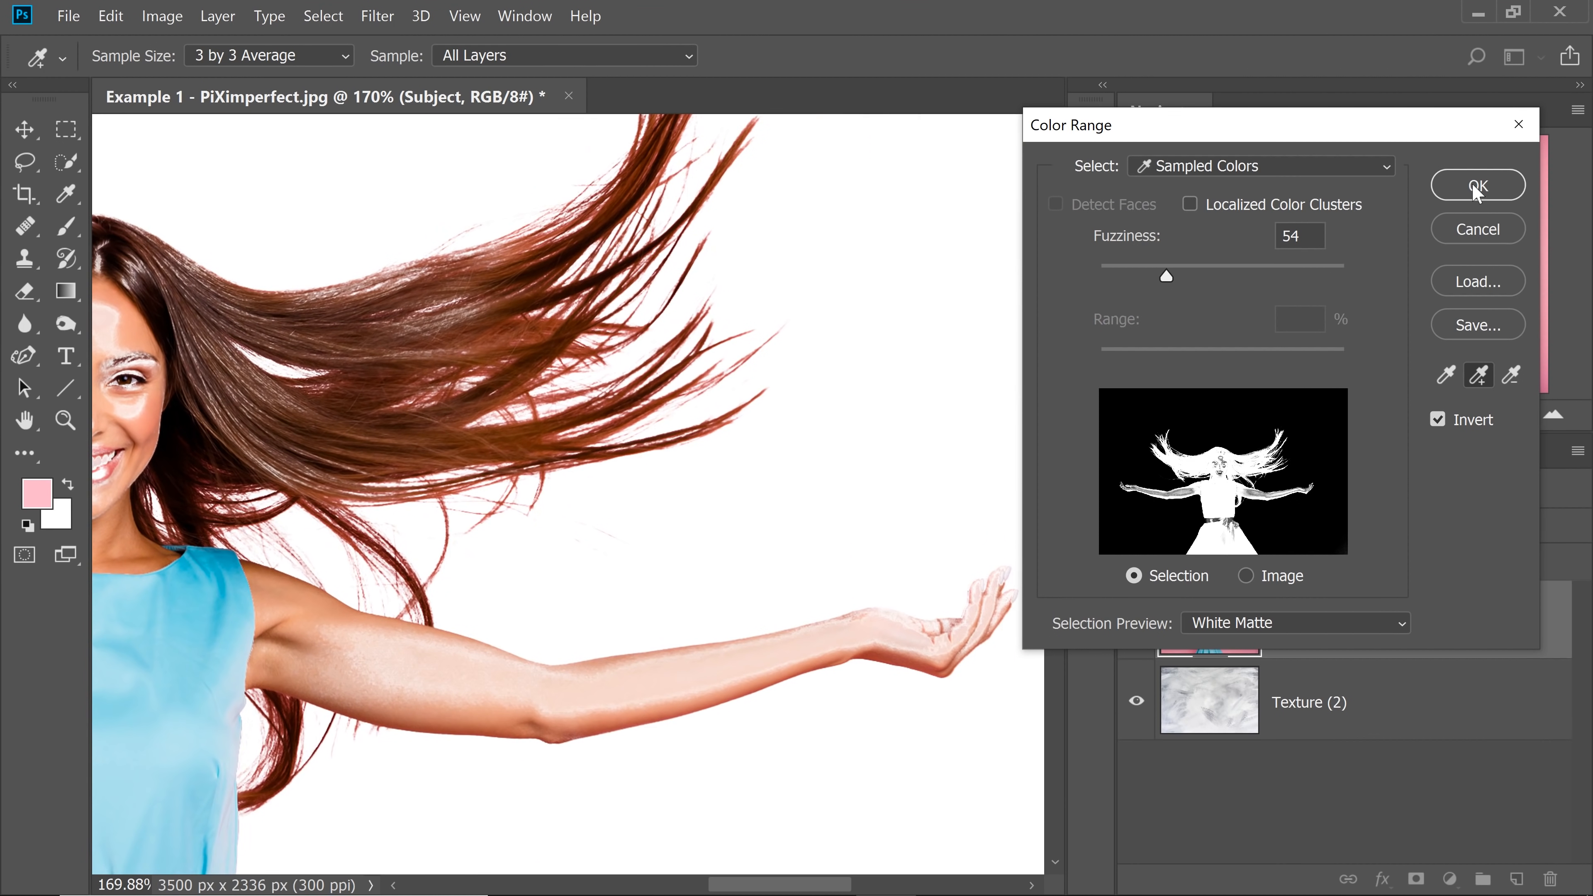
pyautogui.click(1476, 185)
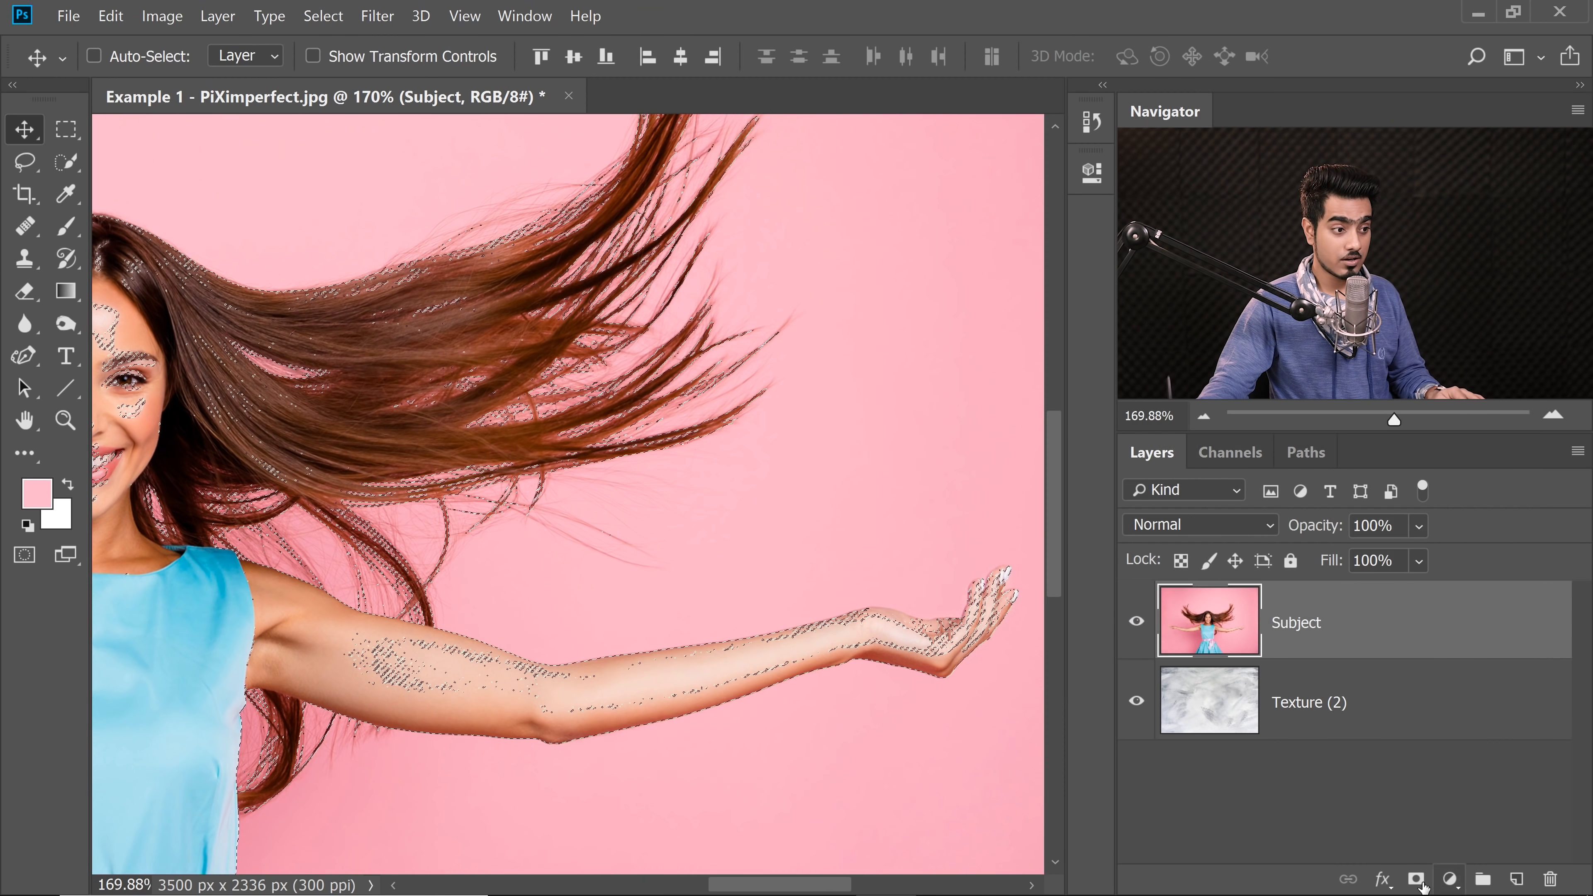
# Mask out the pink backdrop from the selection and solidify patchy arm areas with an Overlay white brush at 50%.
pyautogui.click(1412, 877)
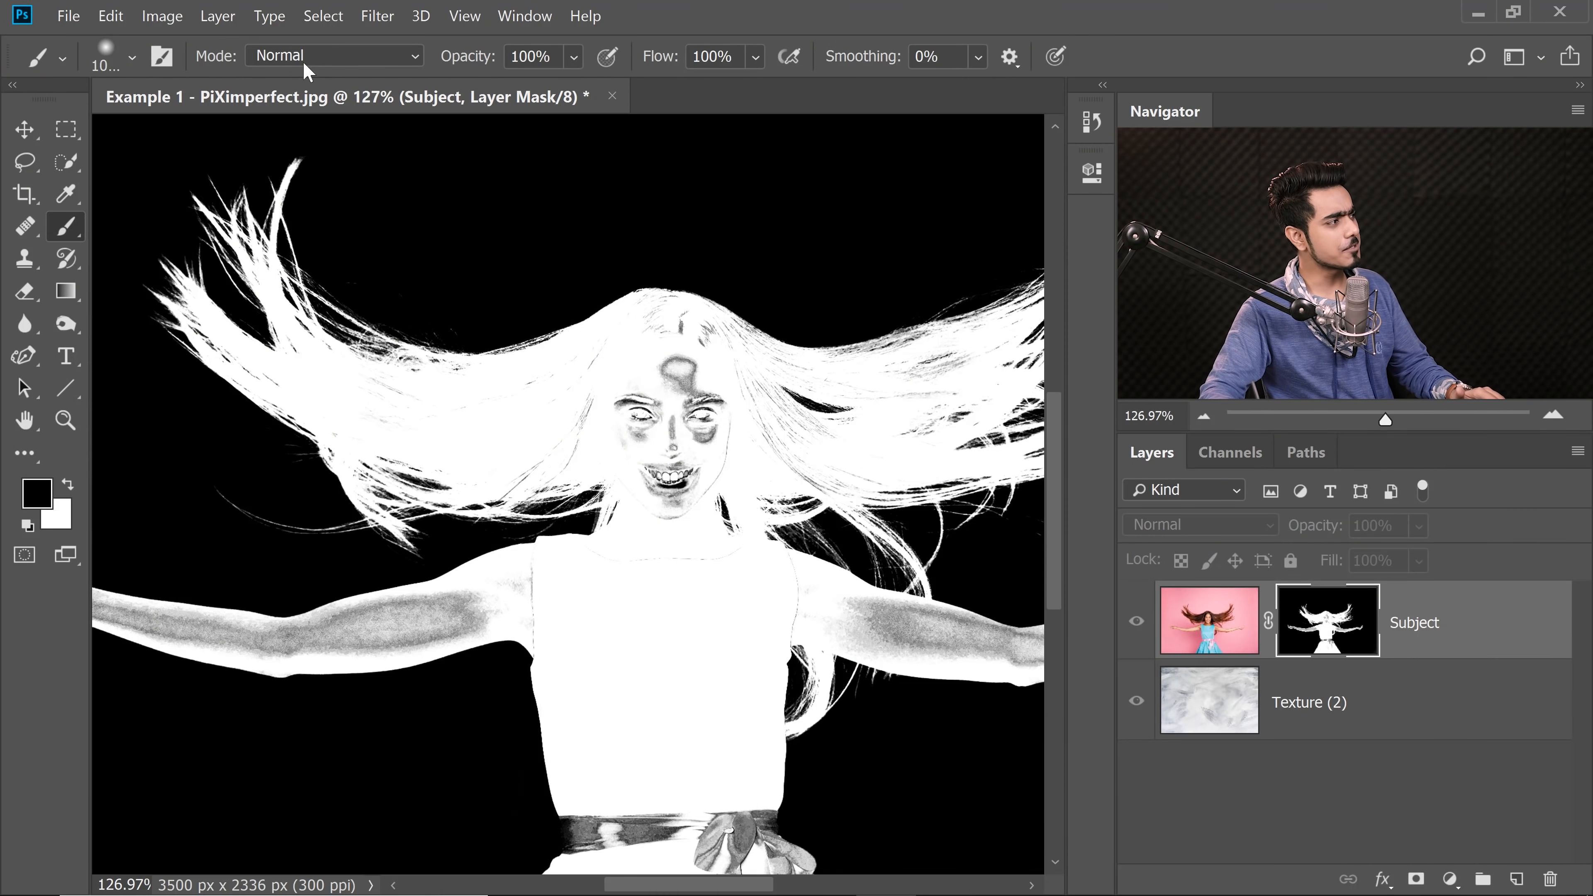
pyautogui.click(333, 55)
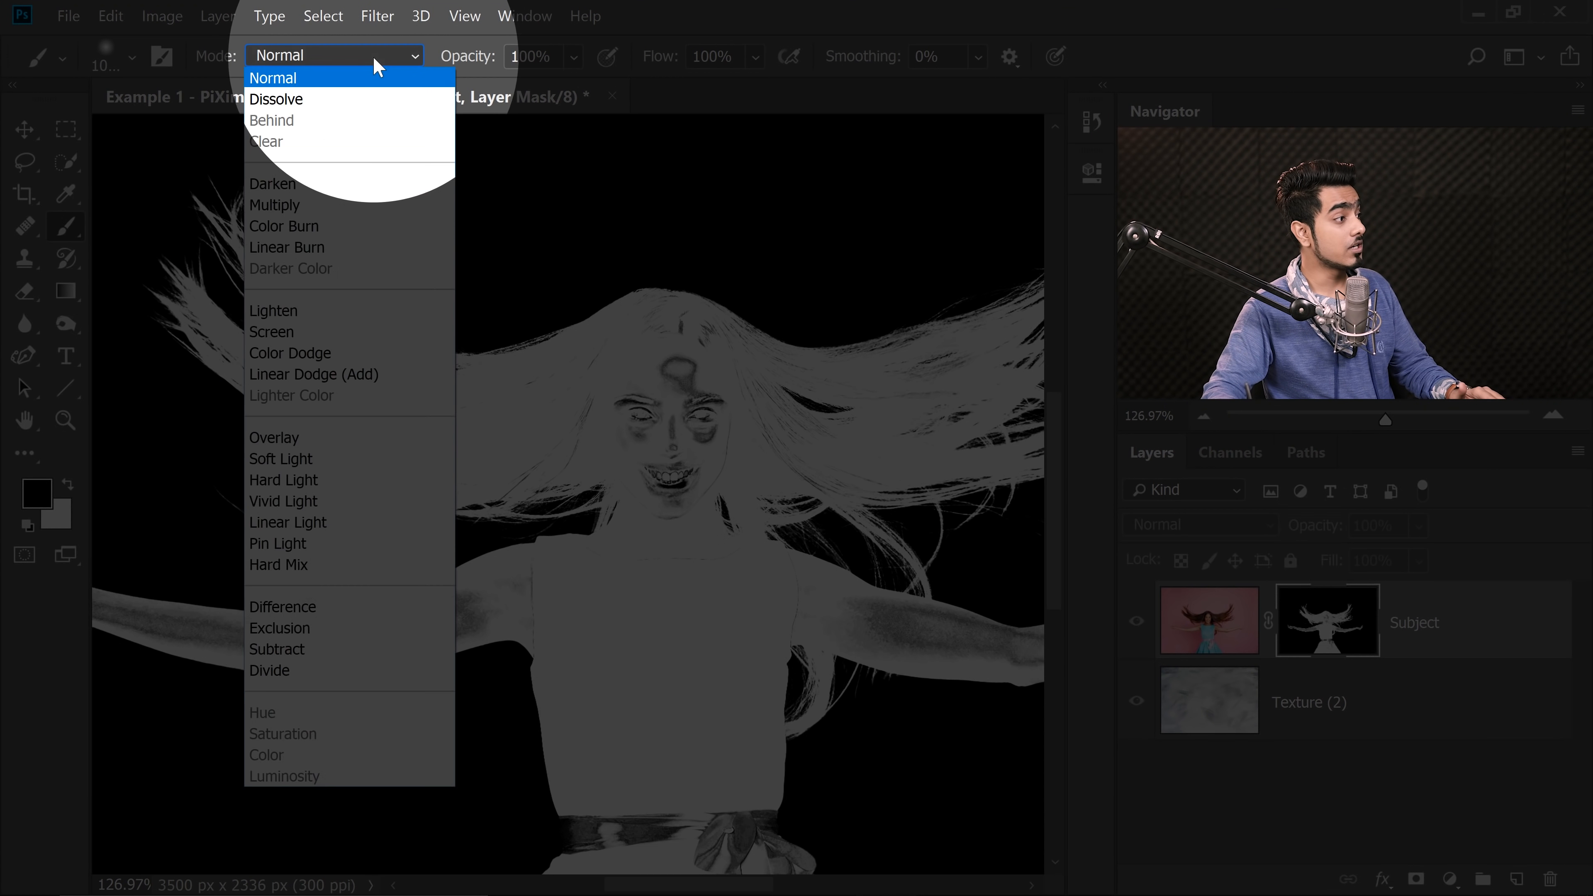
pyautogui.click(273, 438)
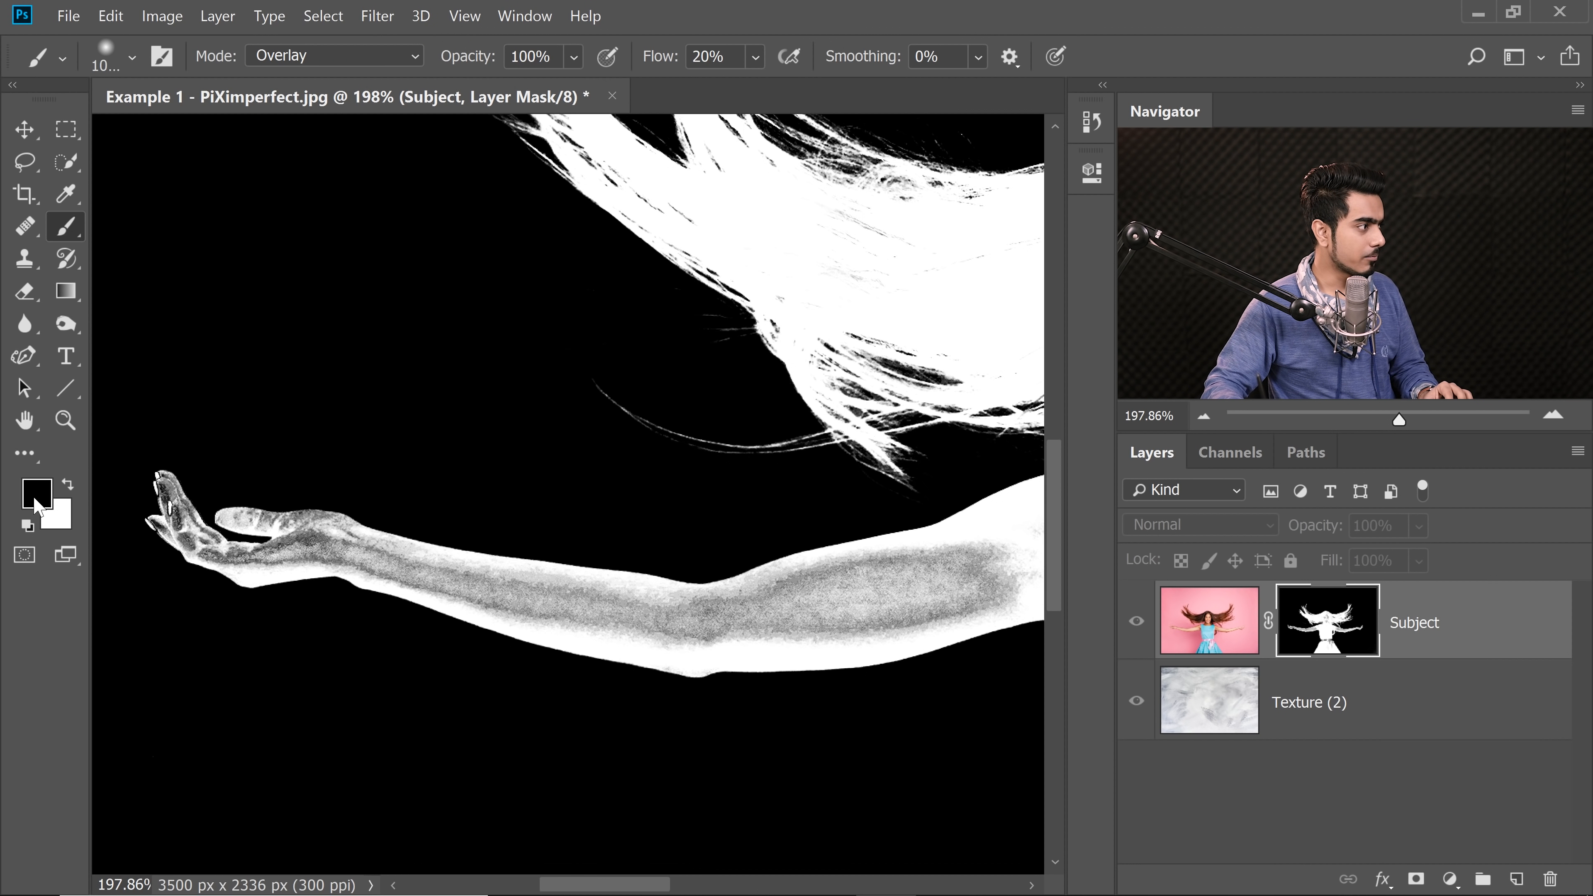
pyautogui.press('x')
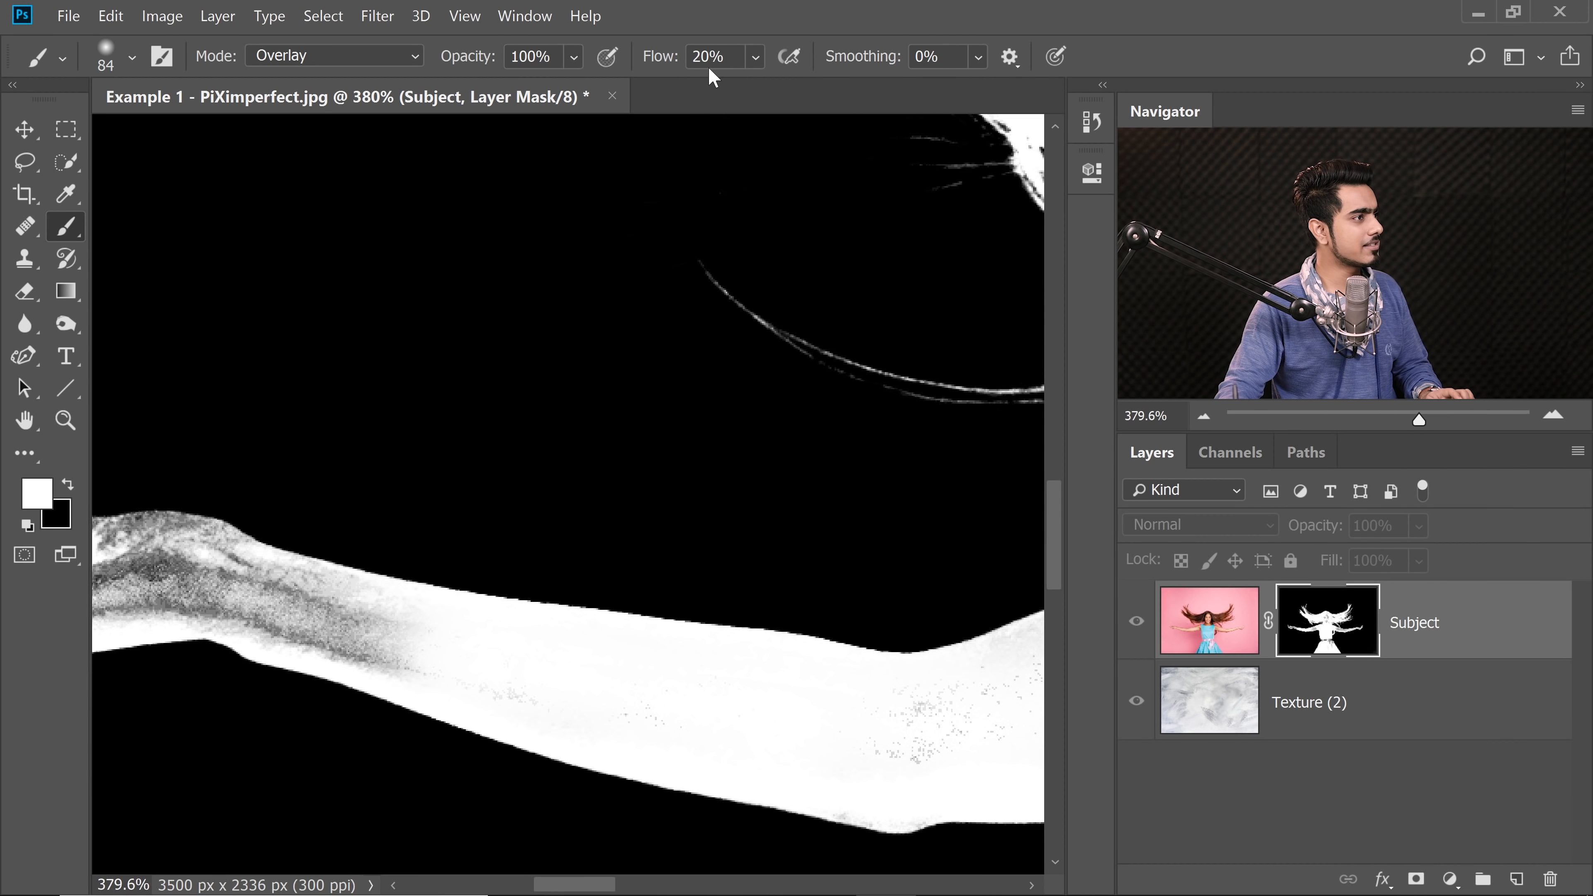
pyautogui.write('50%')
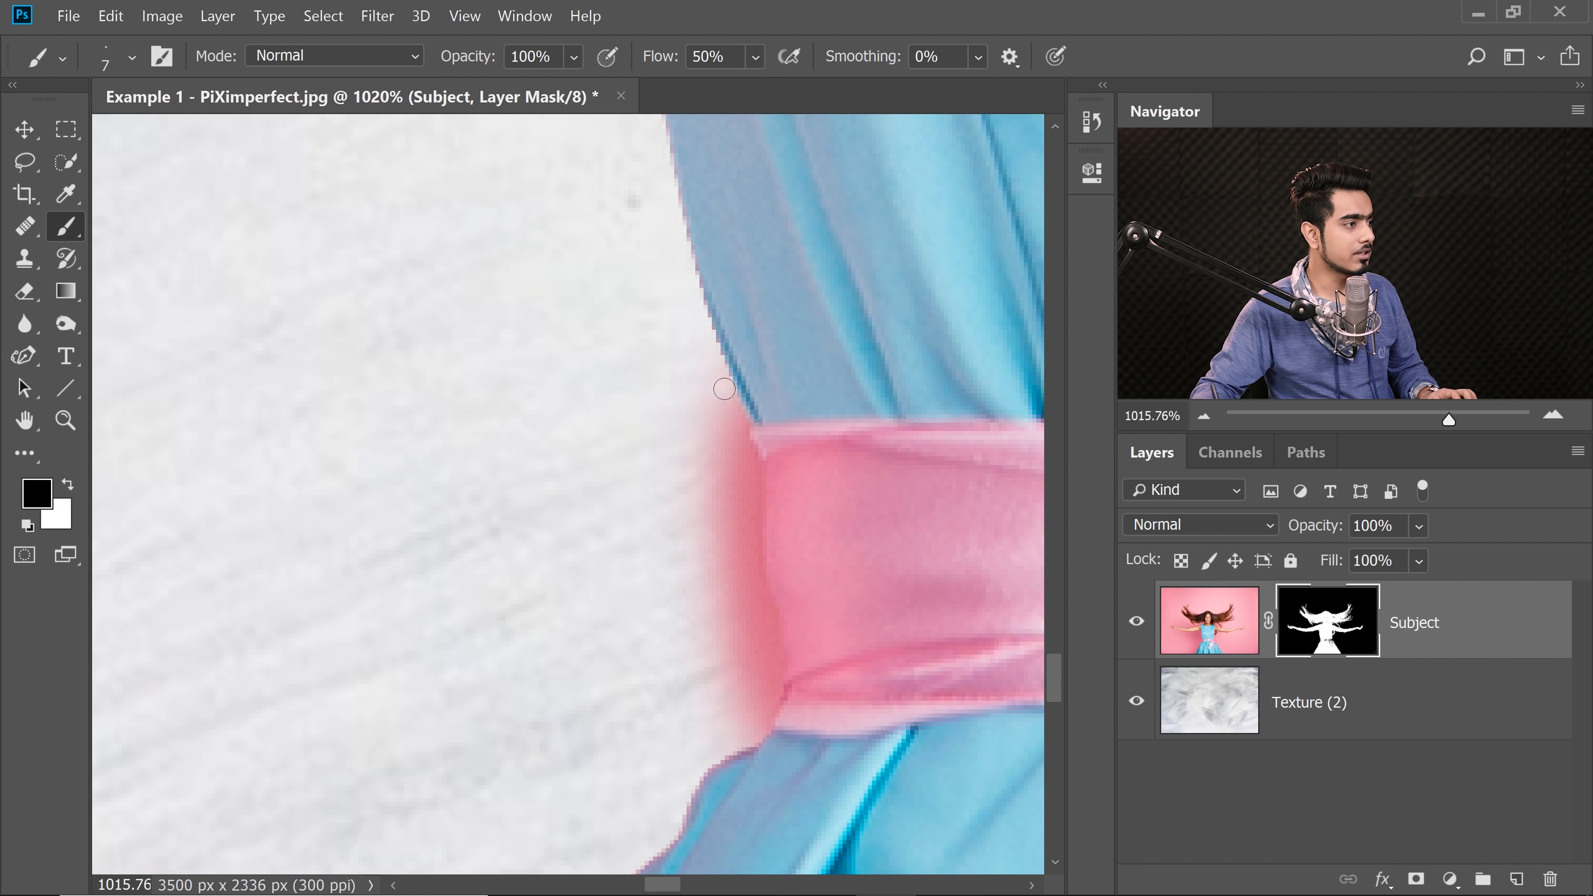
# Paint black on the mask to remove the pink halo beside and above the bow.
pyautogui.moveTo(724, 388); pyautogui.dragTo(739, 444)
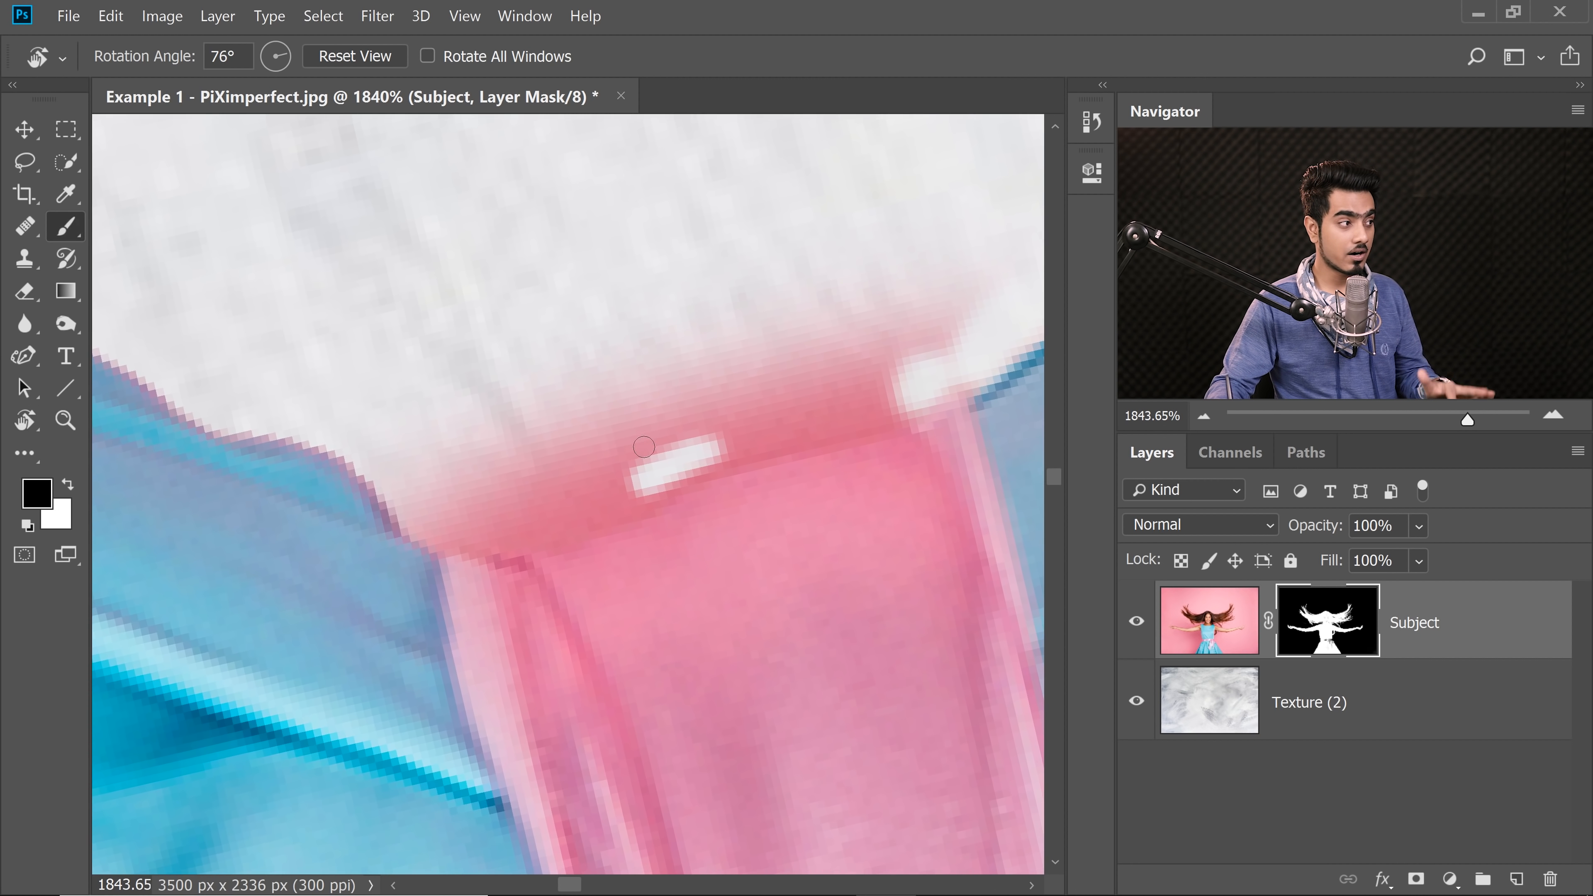
pyautogui.click(24, 226)
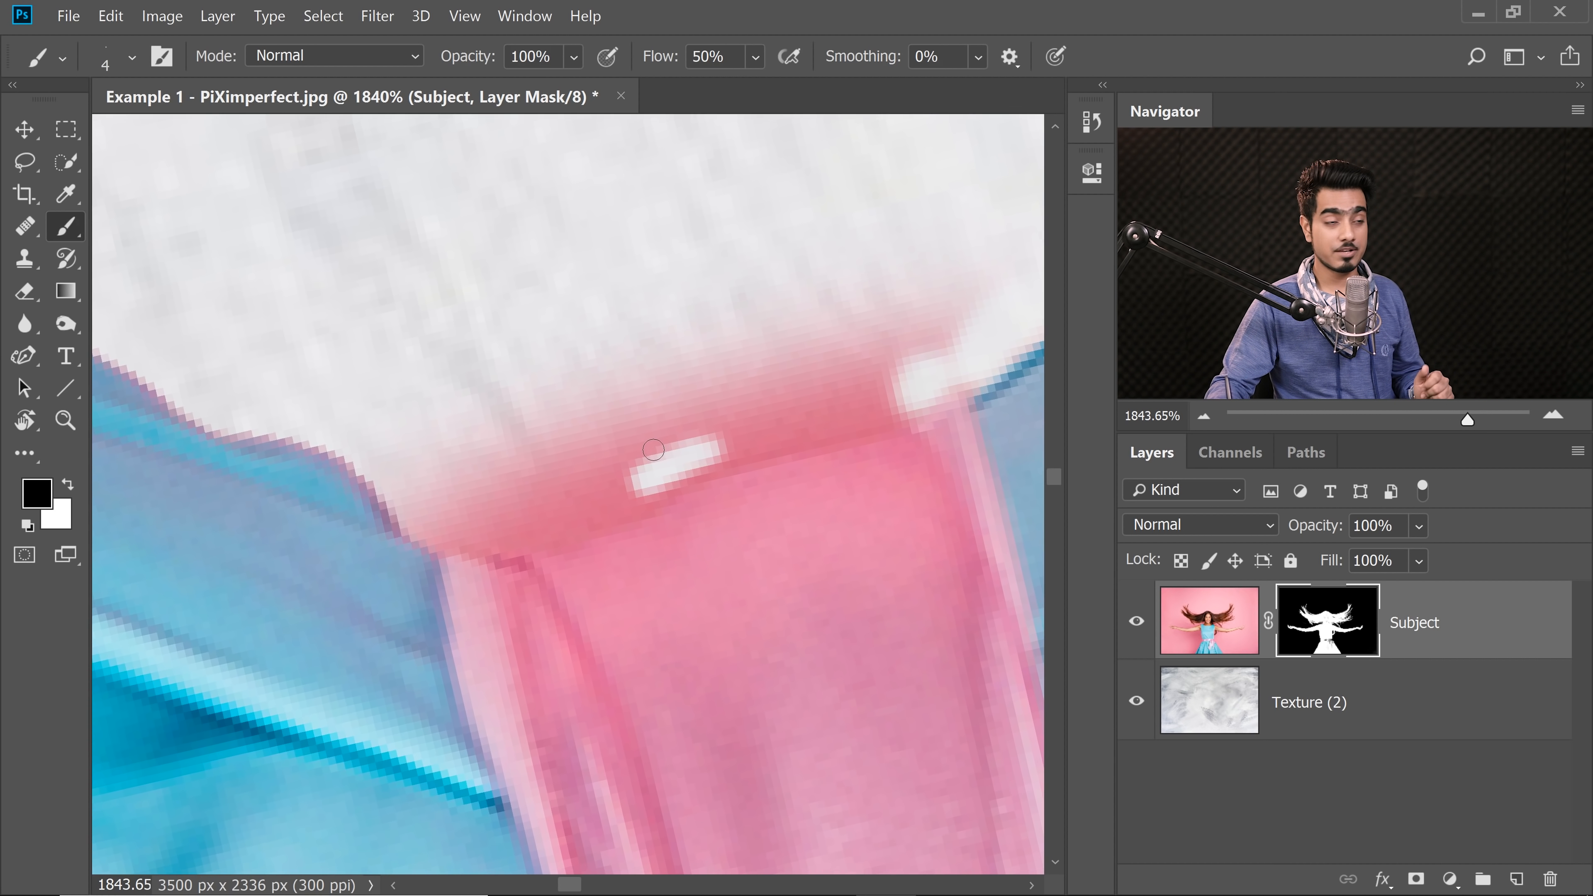
pyautogui.moveTo(653, 450); pyautogui.dragTo(621, 295)
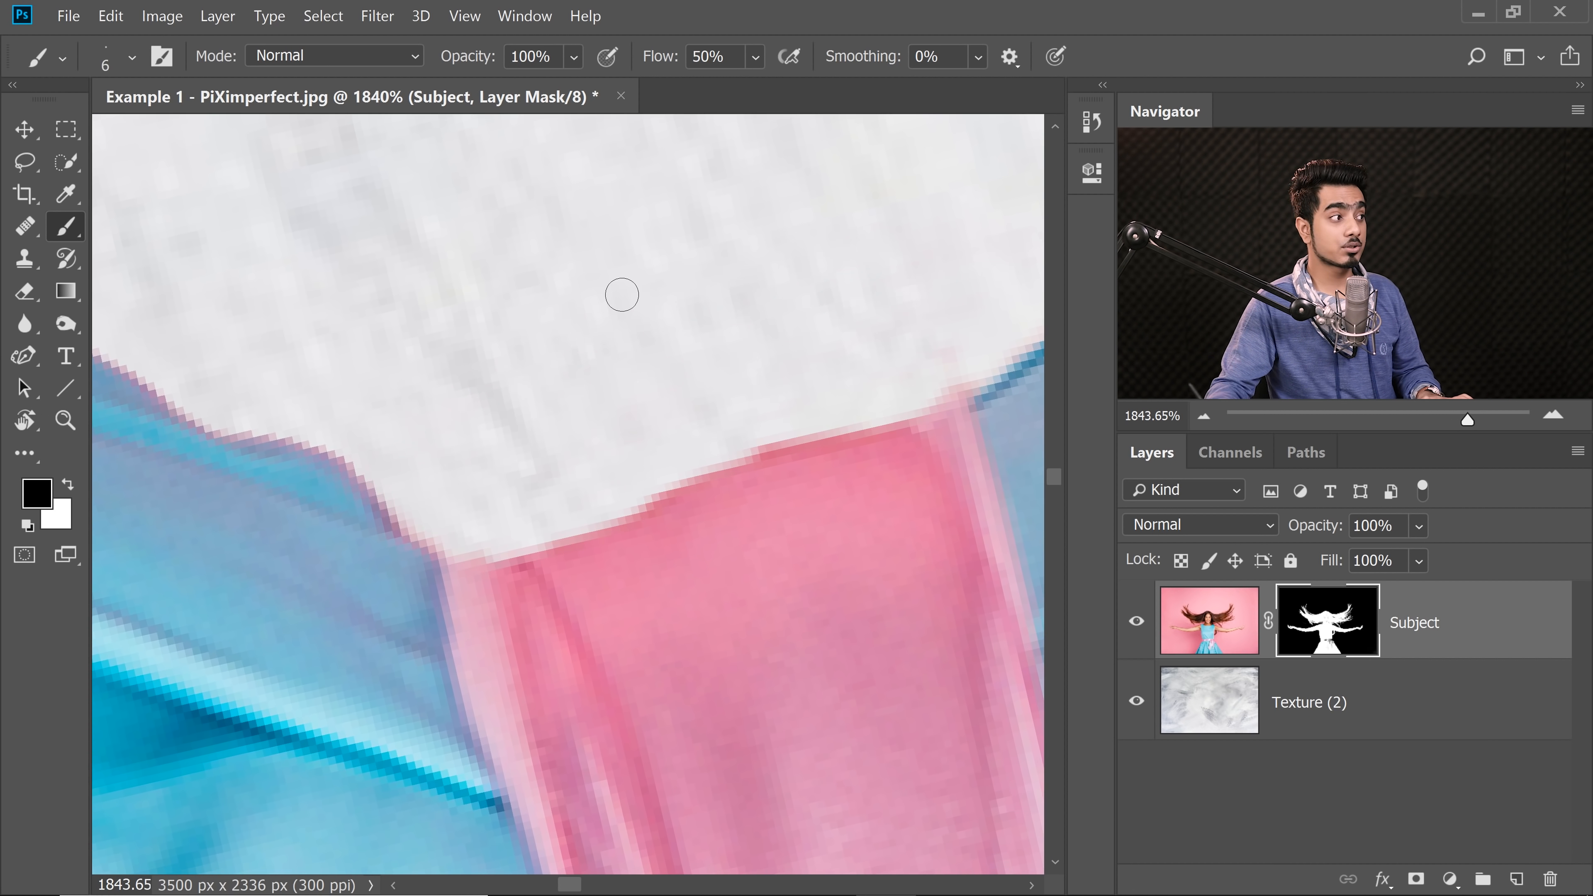
pyautogui.click(24, 419)
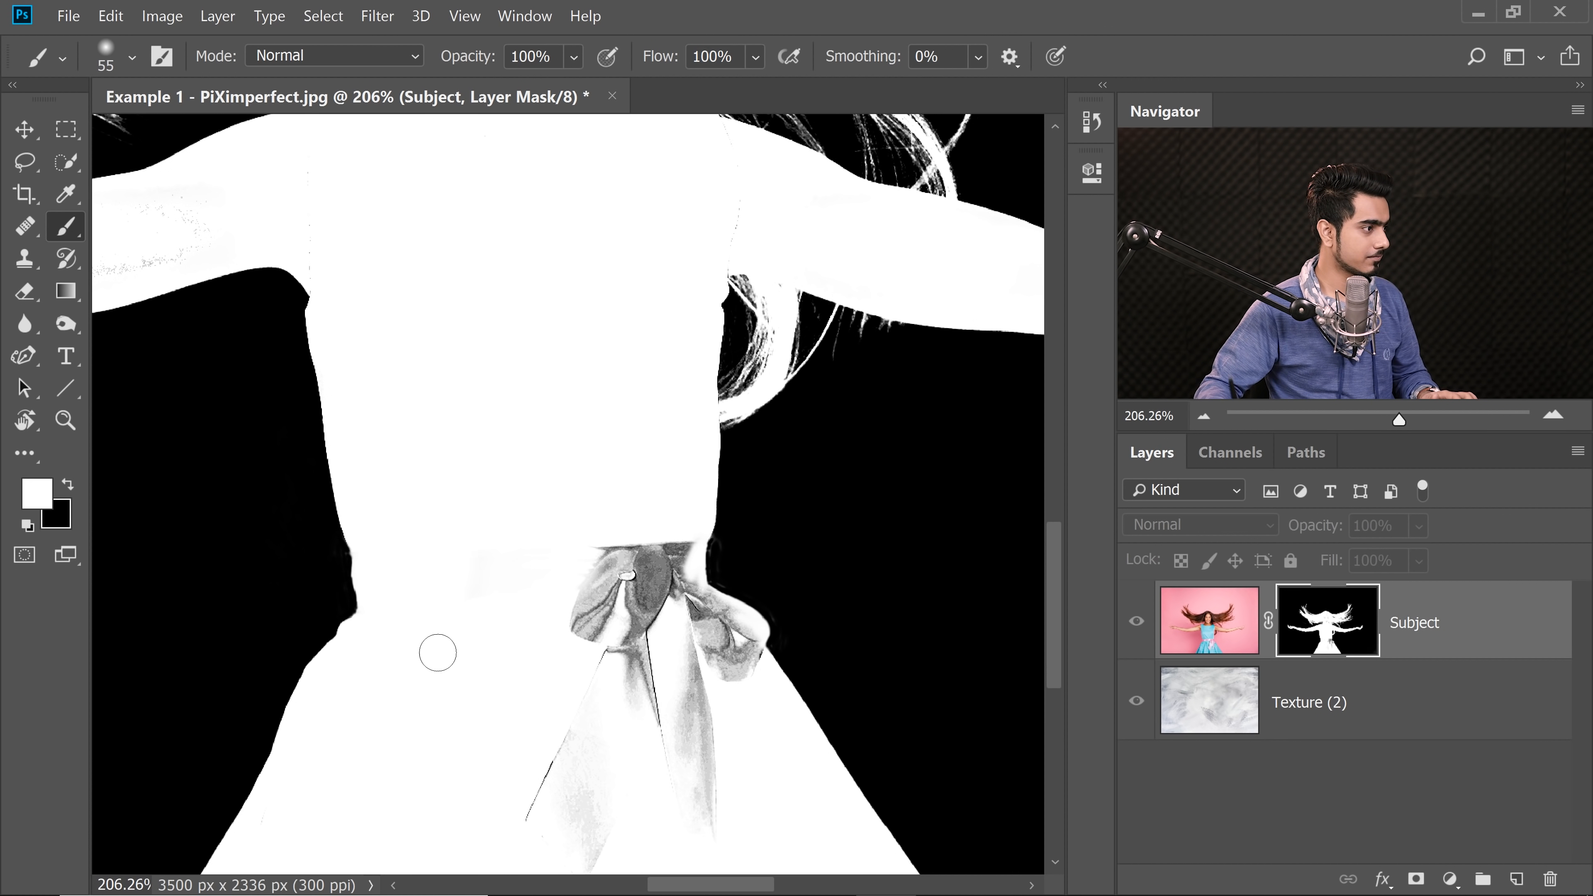
# Paint white at 100% flow over the grey bow and dress areas of the mask.
pyautogui.click(131, 56)
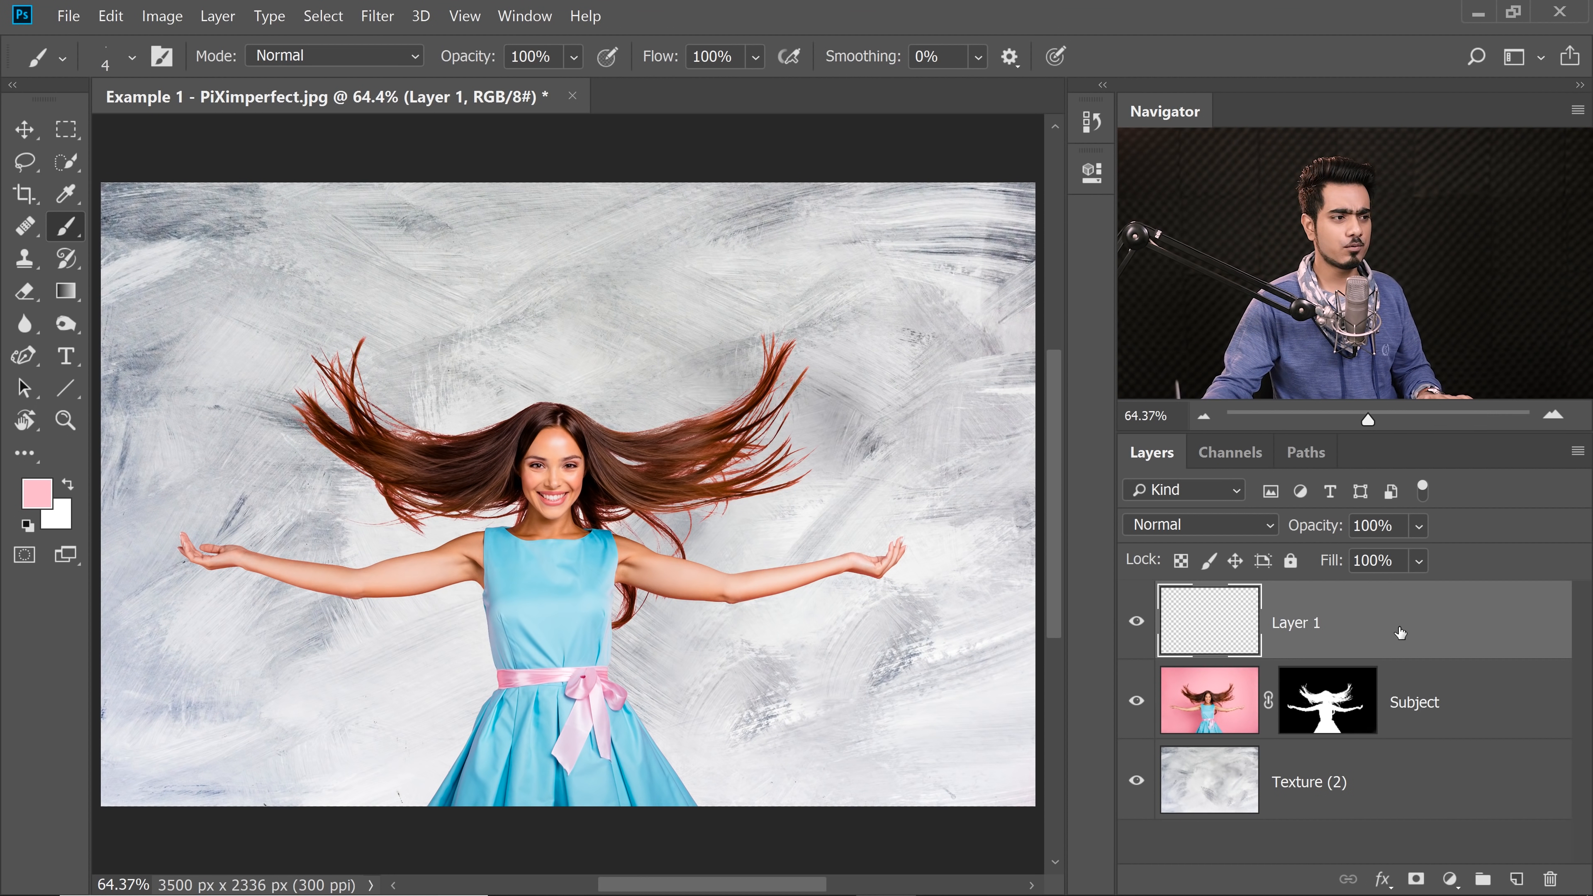
# Rename the new layer 'Hair Fringe Color' and paint sampled hair-brown strokes on it.
pyautogui.doubleClick(1294, 621)
pyautogui.write('Hair Fringe Color')
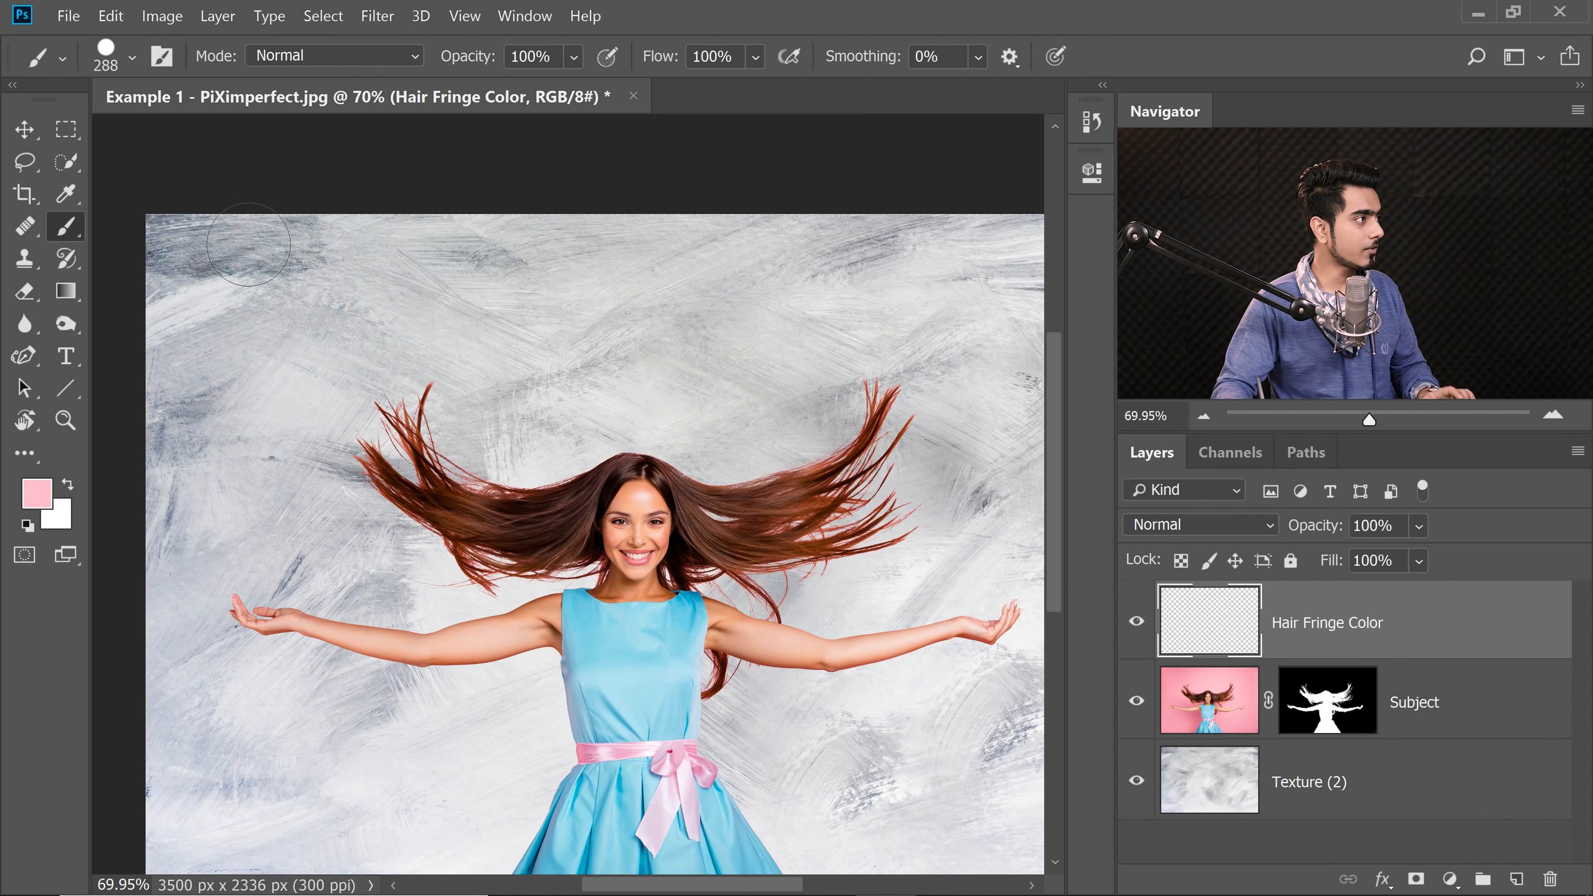
pyautogui.click(131, 57)
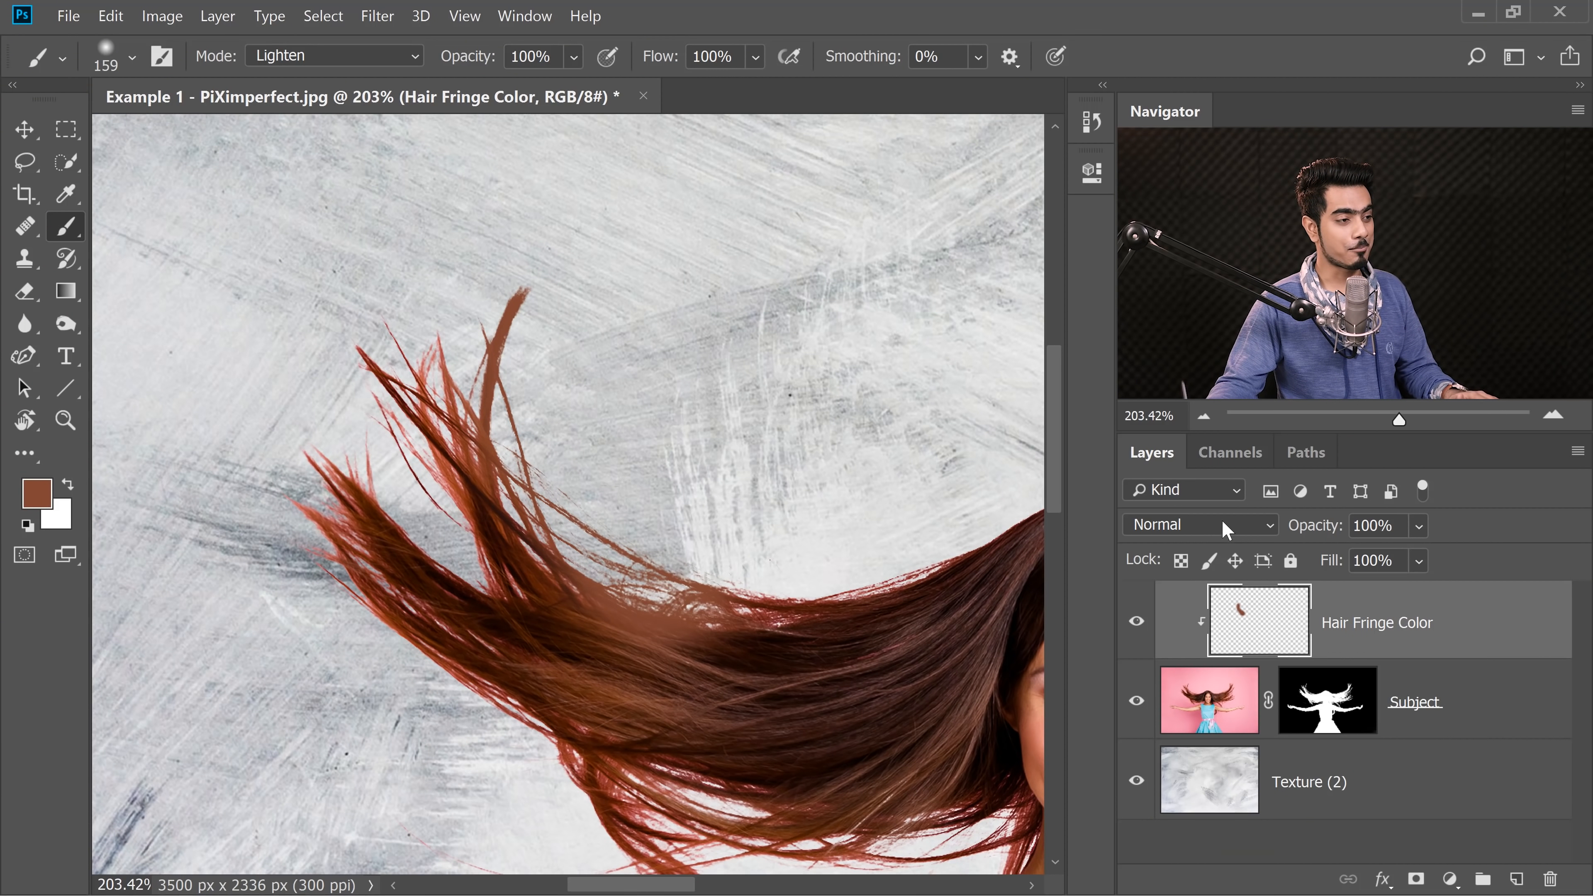
# Switch Hair Fringe Color to Color blend mode and brush brown over the stray strands.
pyautogui.click(1199, 525)
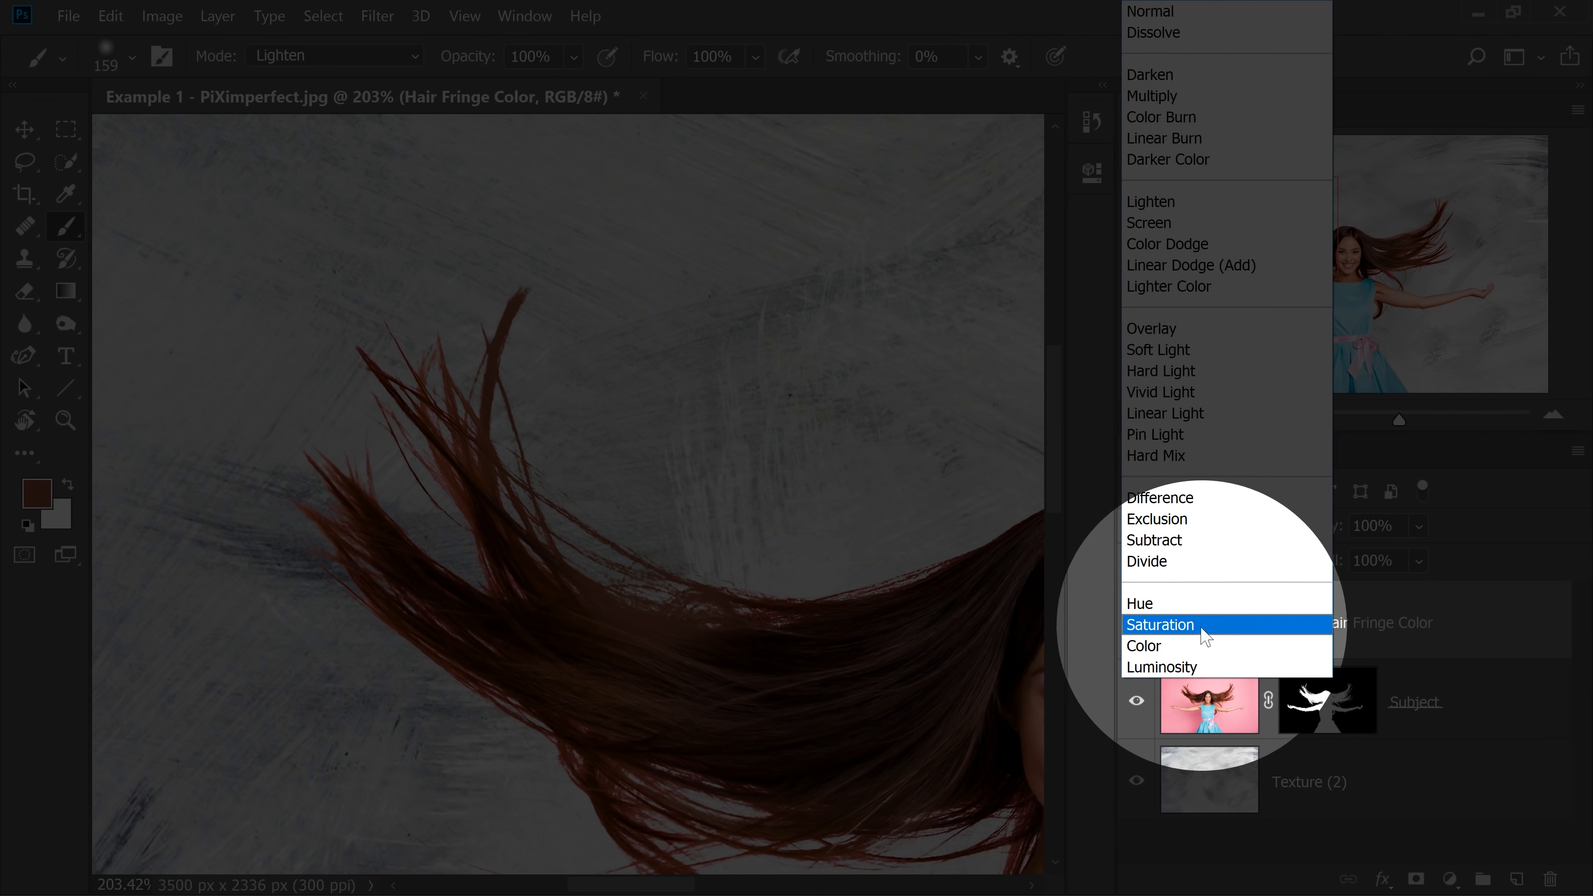
pyautogui.click(1145, 645)
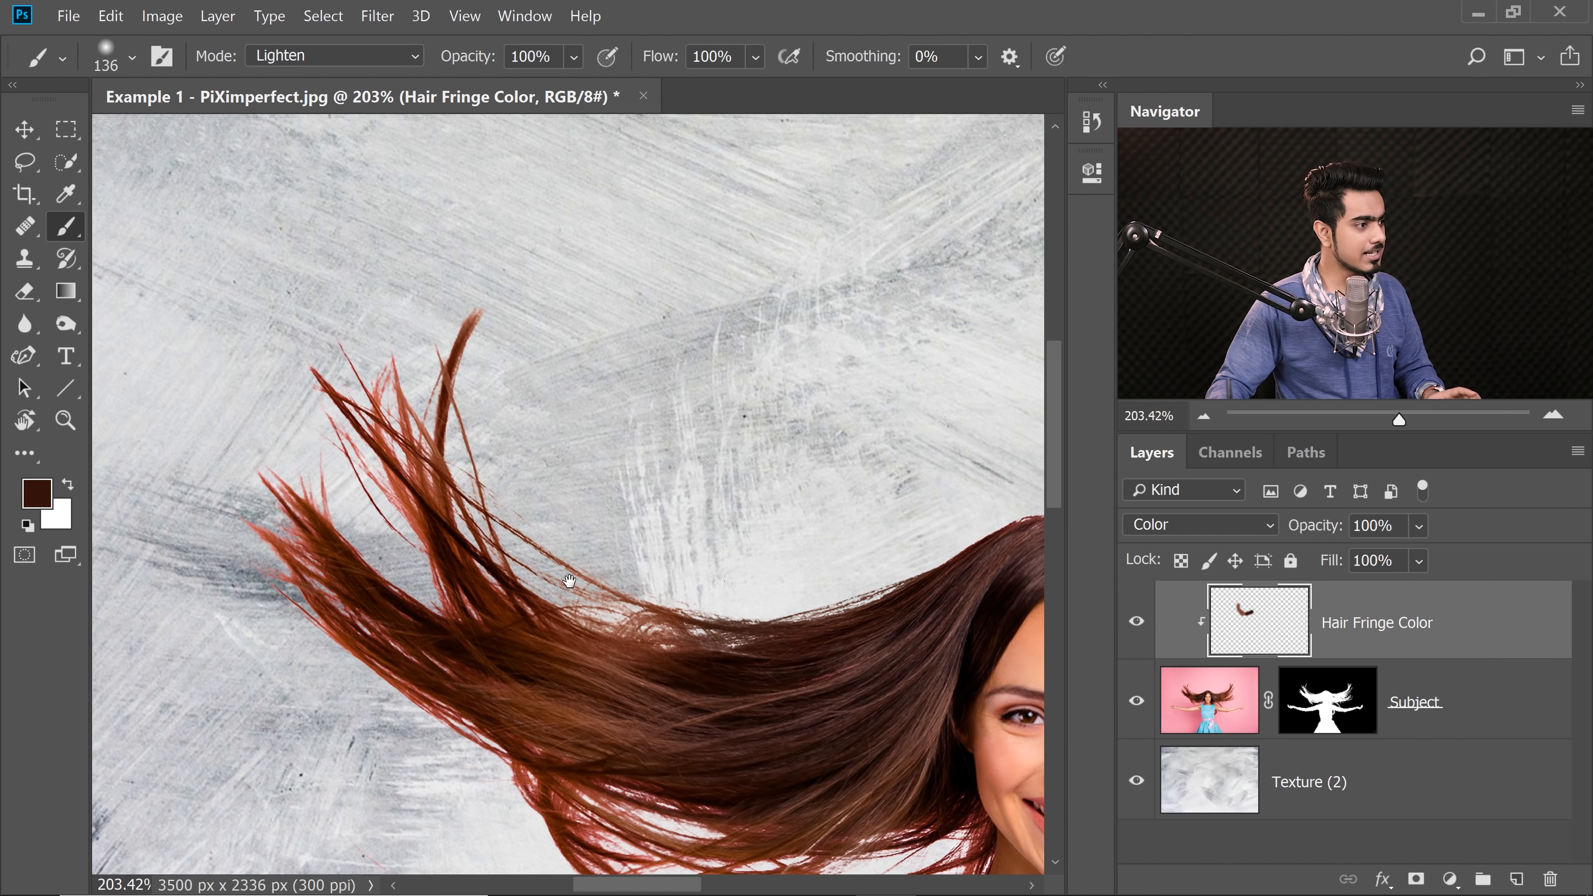
pyautogui.moveTo(569, 583); pyautogui.dragTo(629, 457)
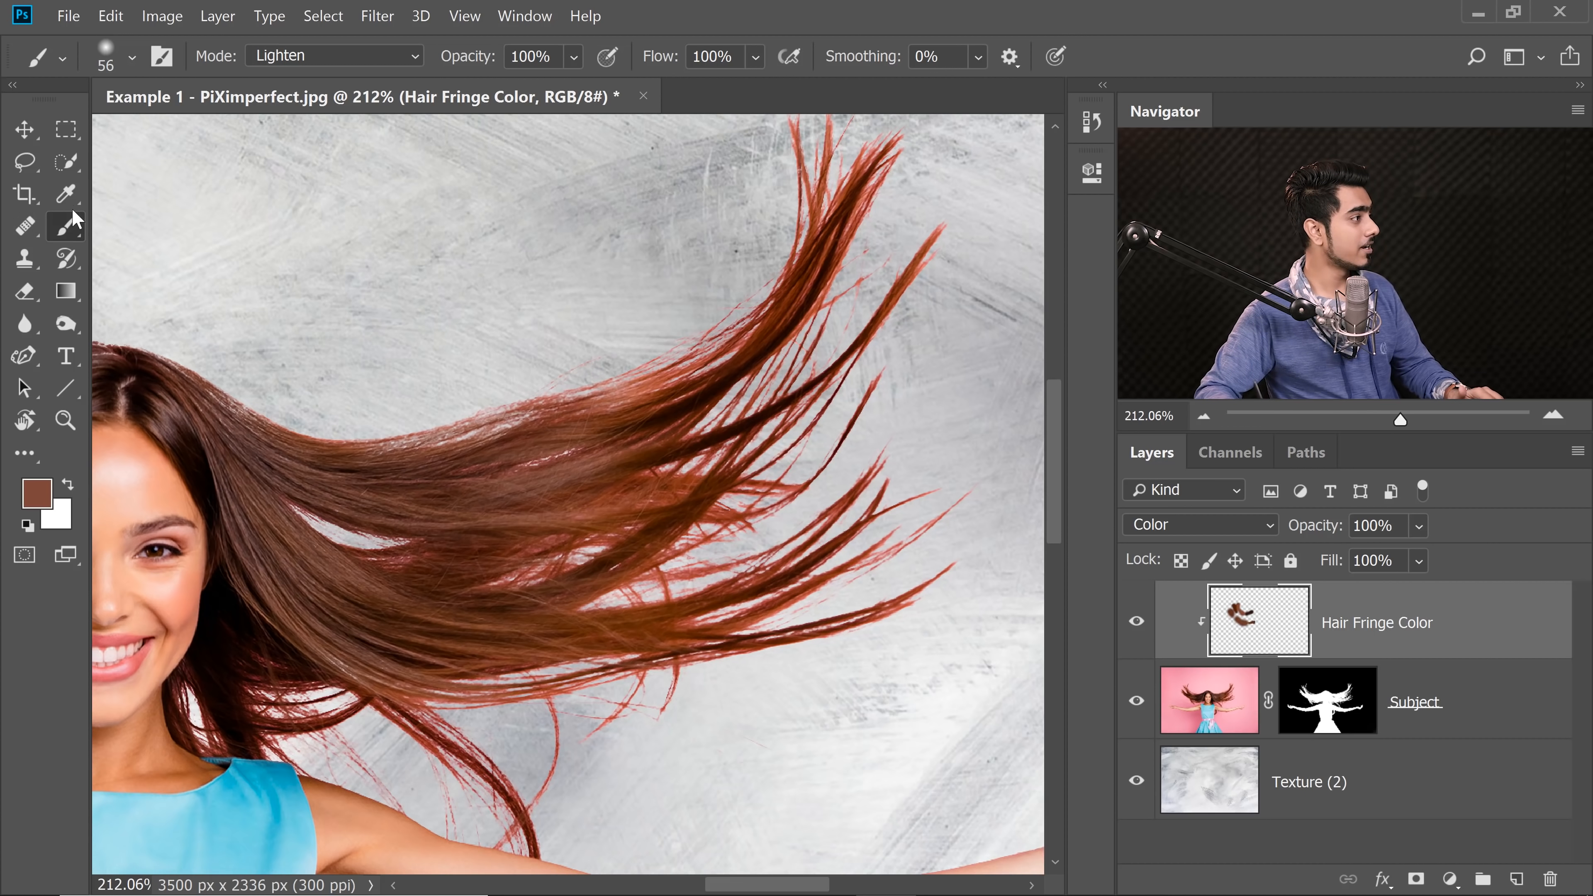
# Sample colours from Current & Below and set the brush to paint hair colour in Lighten mode.
pyautogui.click(67, 195)
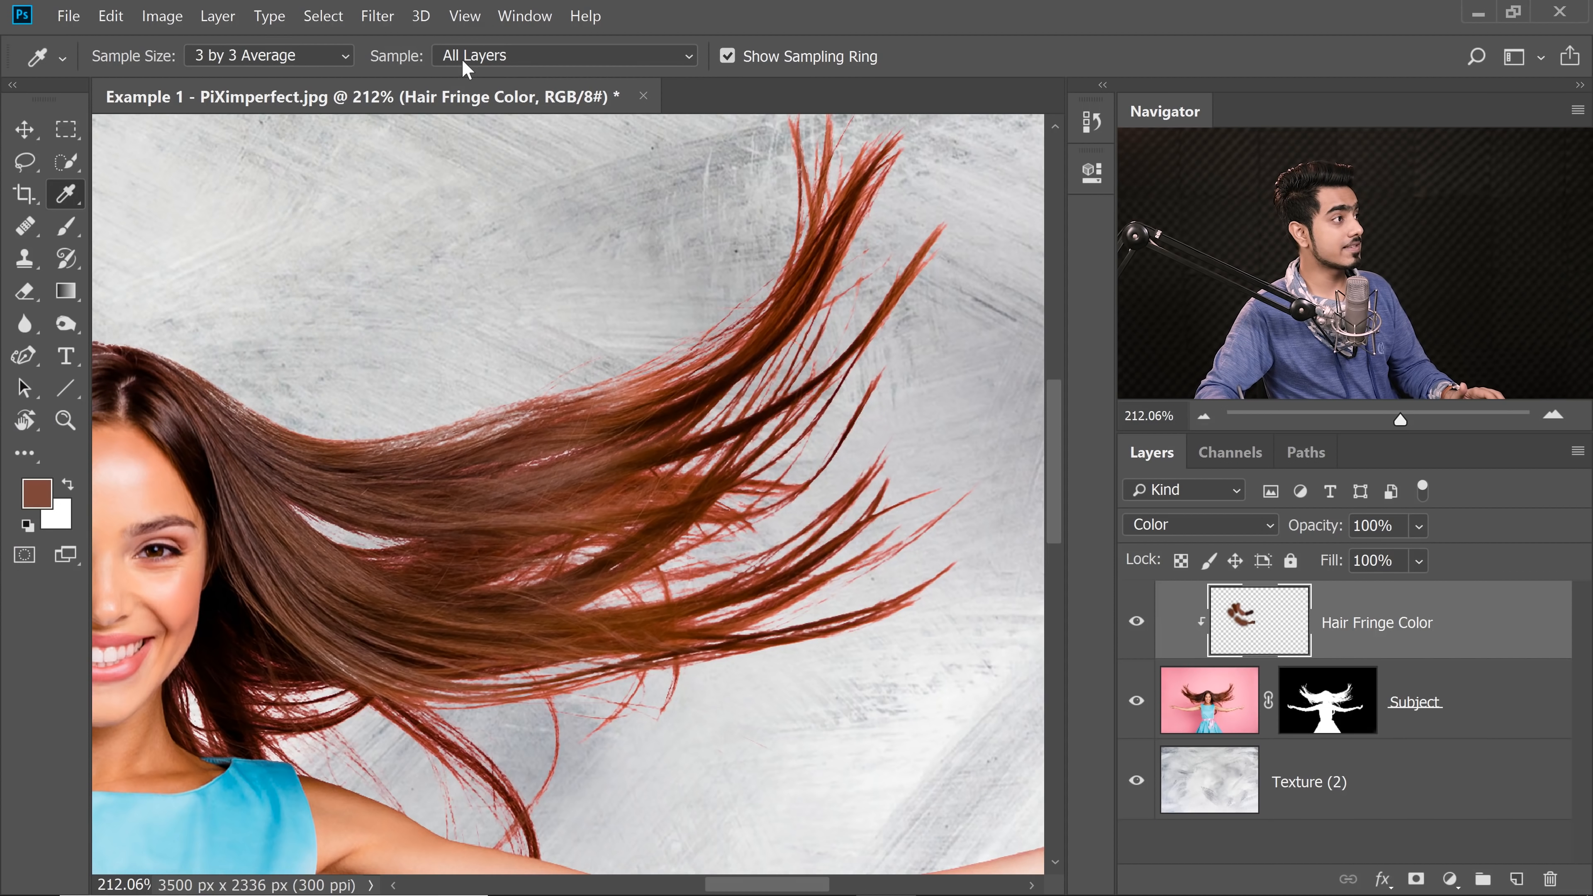
pyautogui.click(565, 54)
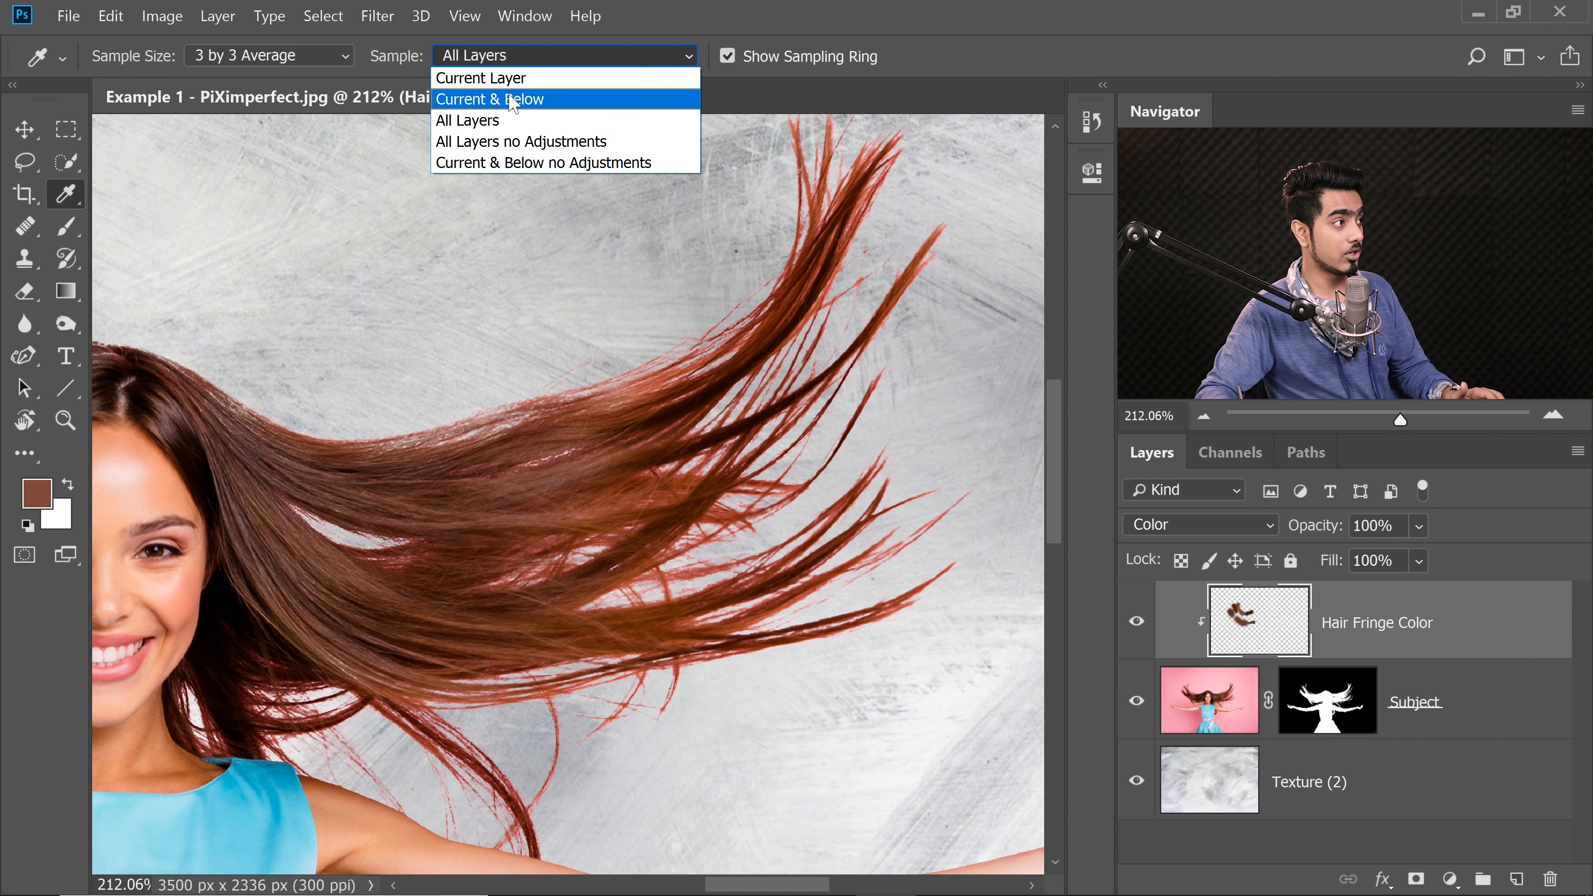
pyautogui.click(490, 99)
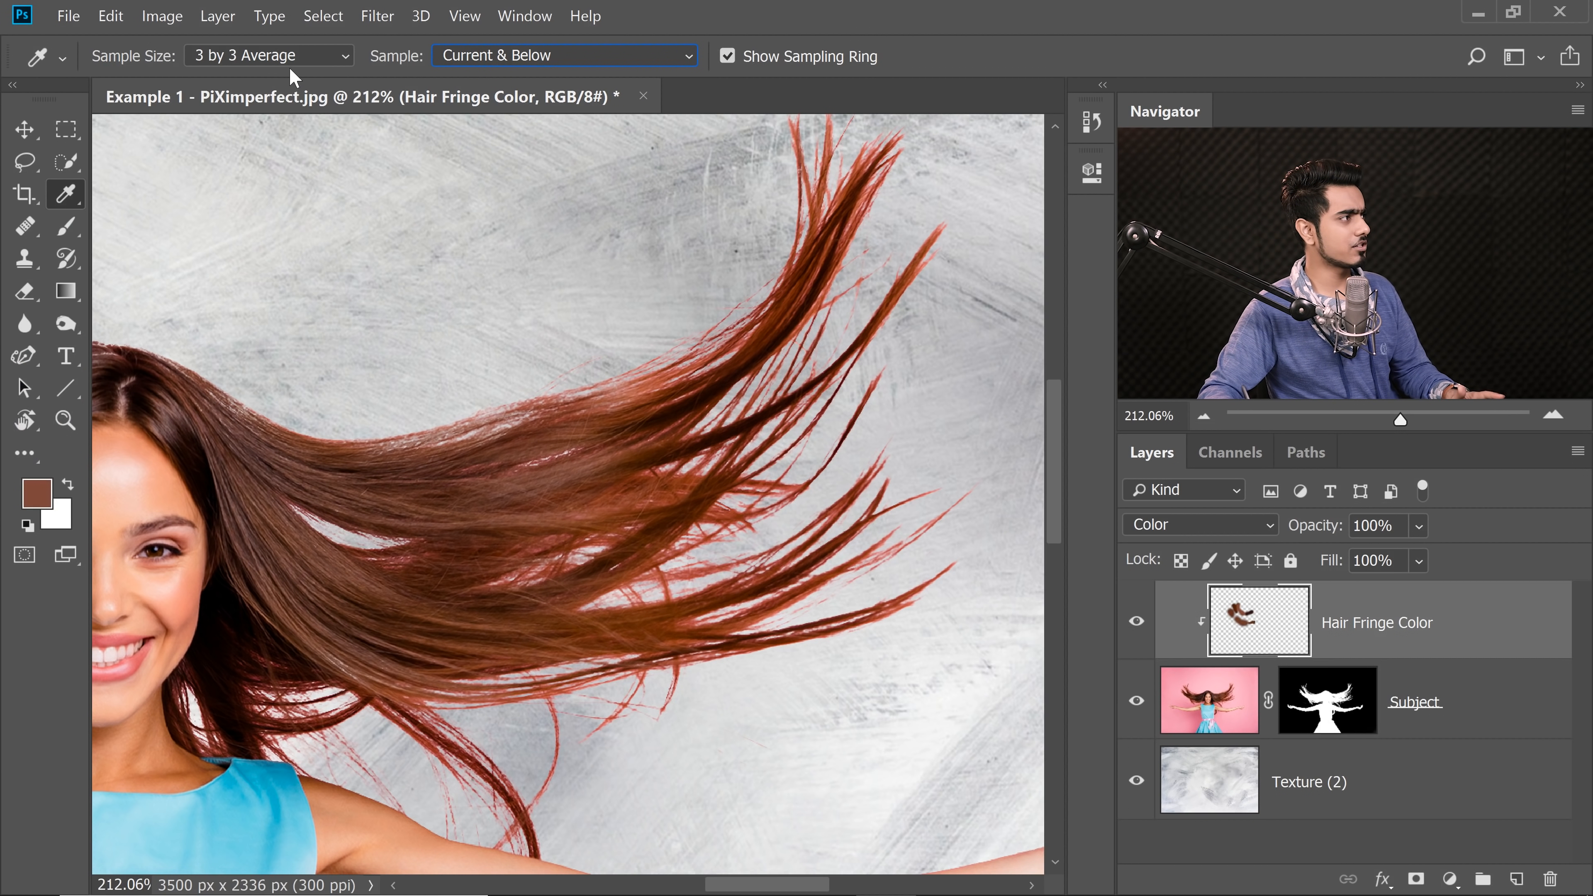
pyautogui.click(267, 55)
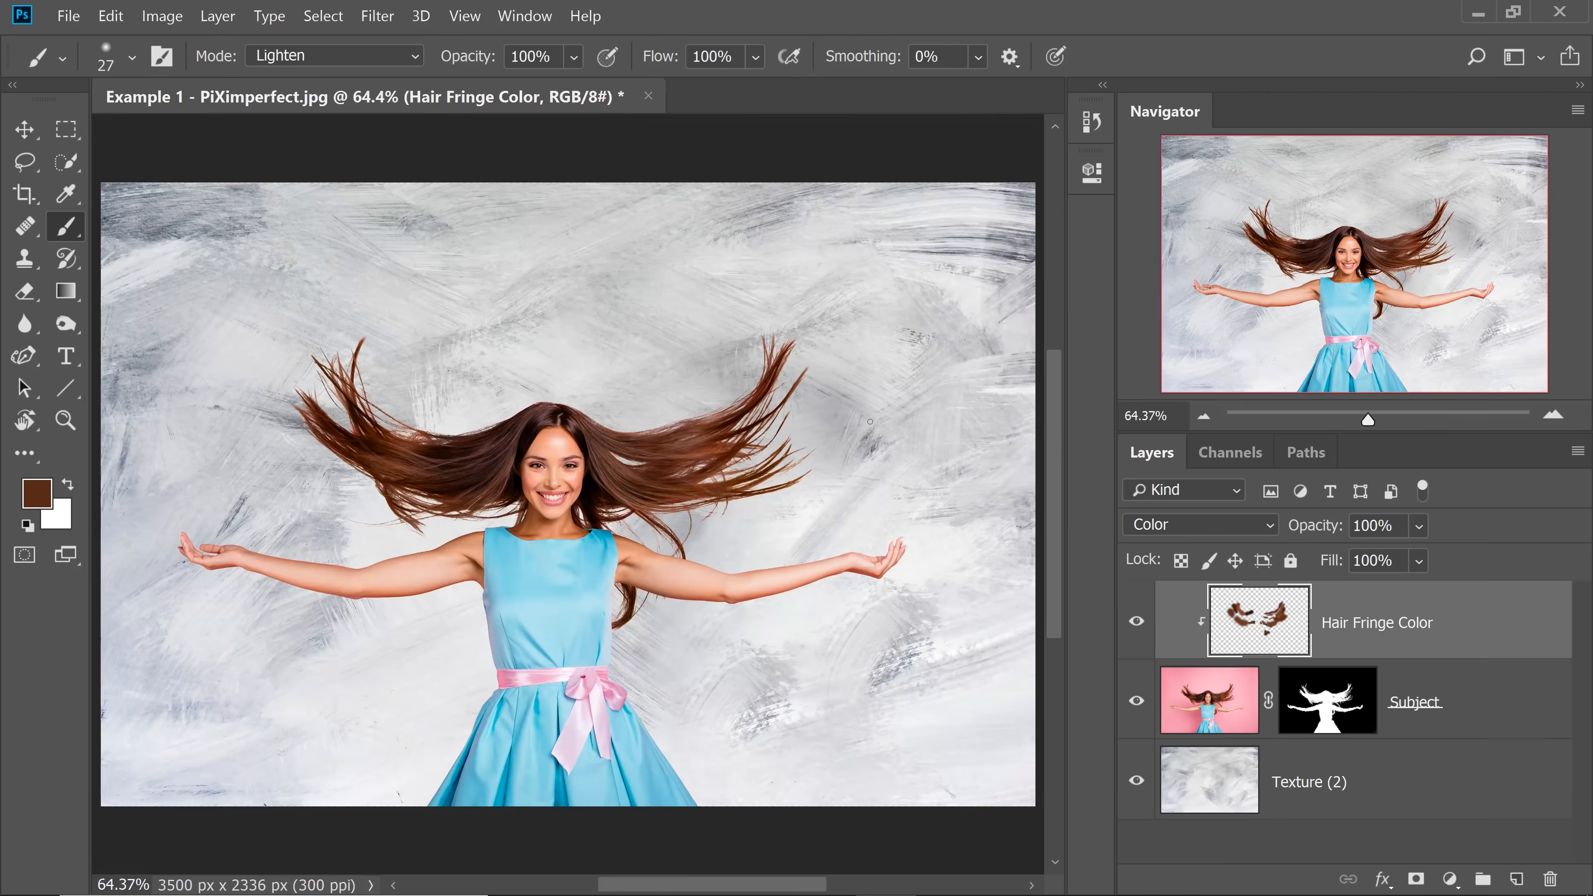
# Paint the fringe colour, lower Hair Fringe Color's opacity, and add a new empty layer above it.
pyautogui.click(1309, 781)
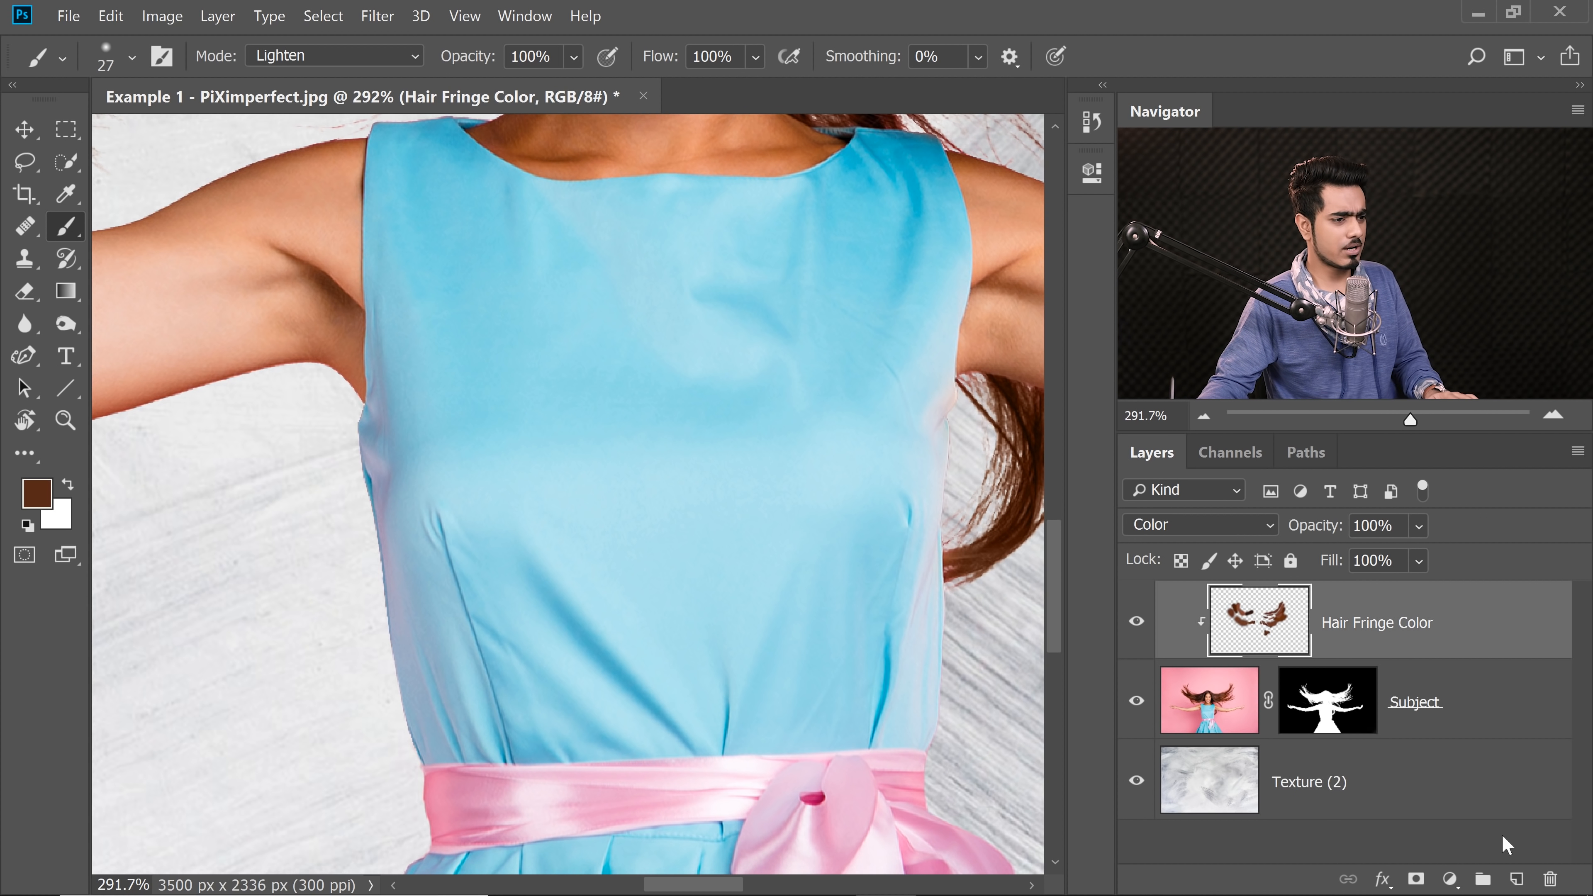
pyautogui.click(1514, 879)
pyautogui.write('16')
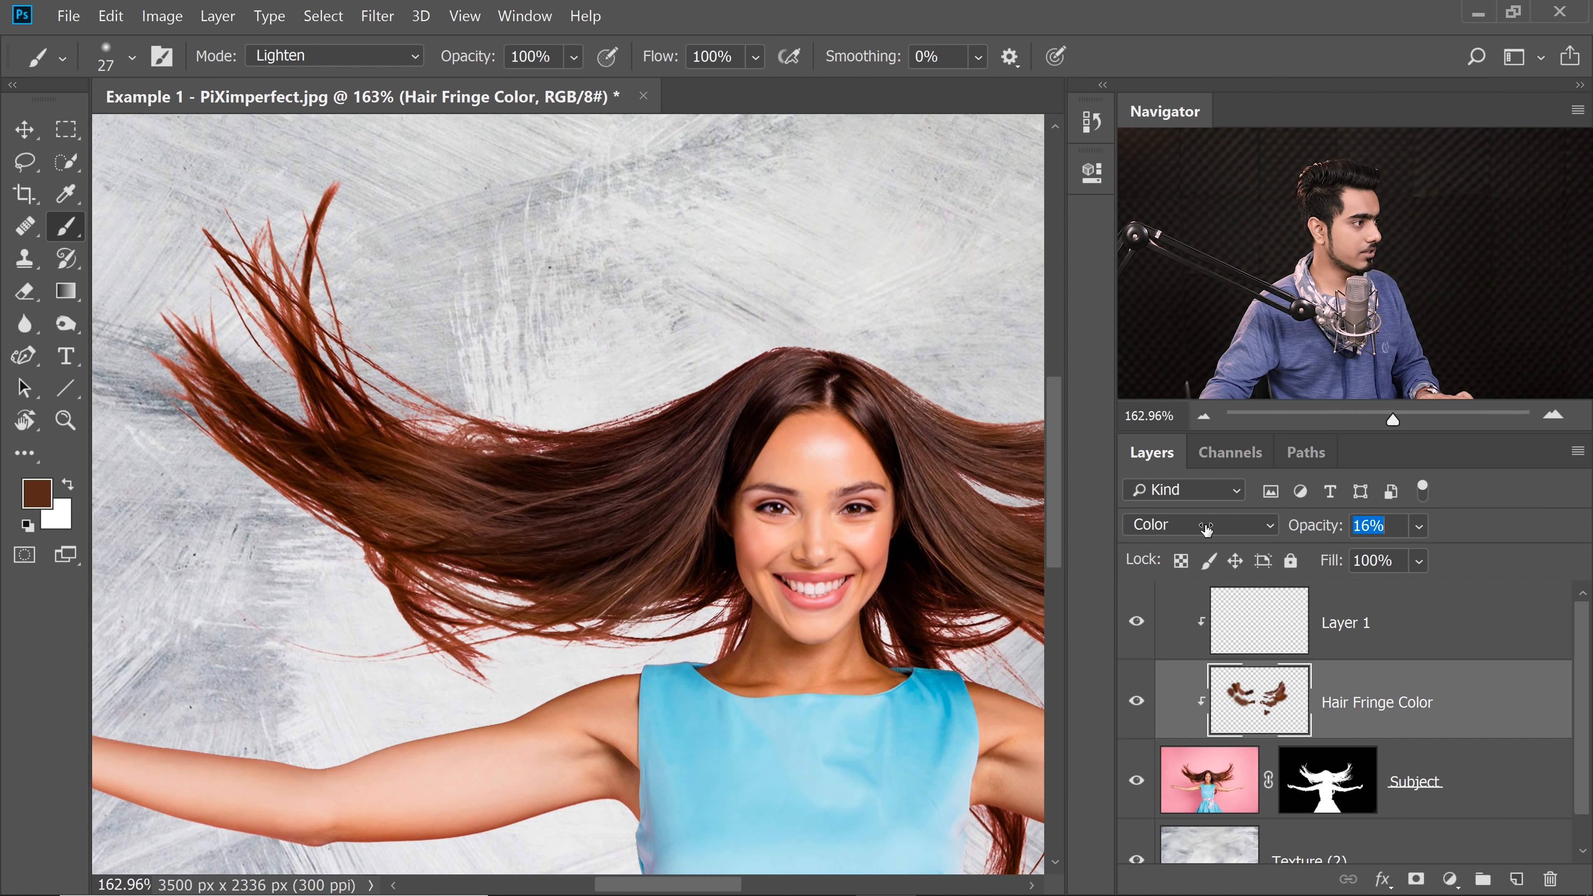
# Set the new clipped layer to 100% opacity and rename it Body' for the dress-edge paint.
pyautogui.write('100')
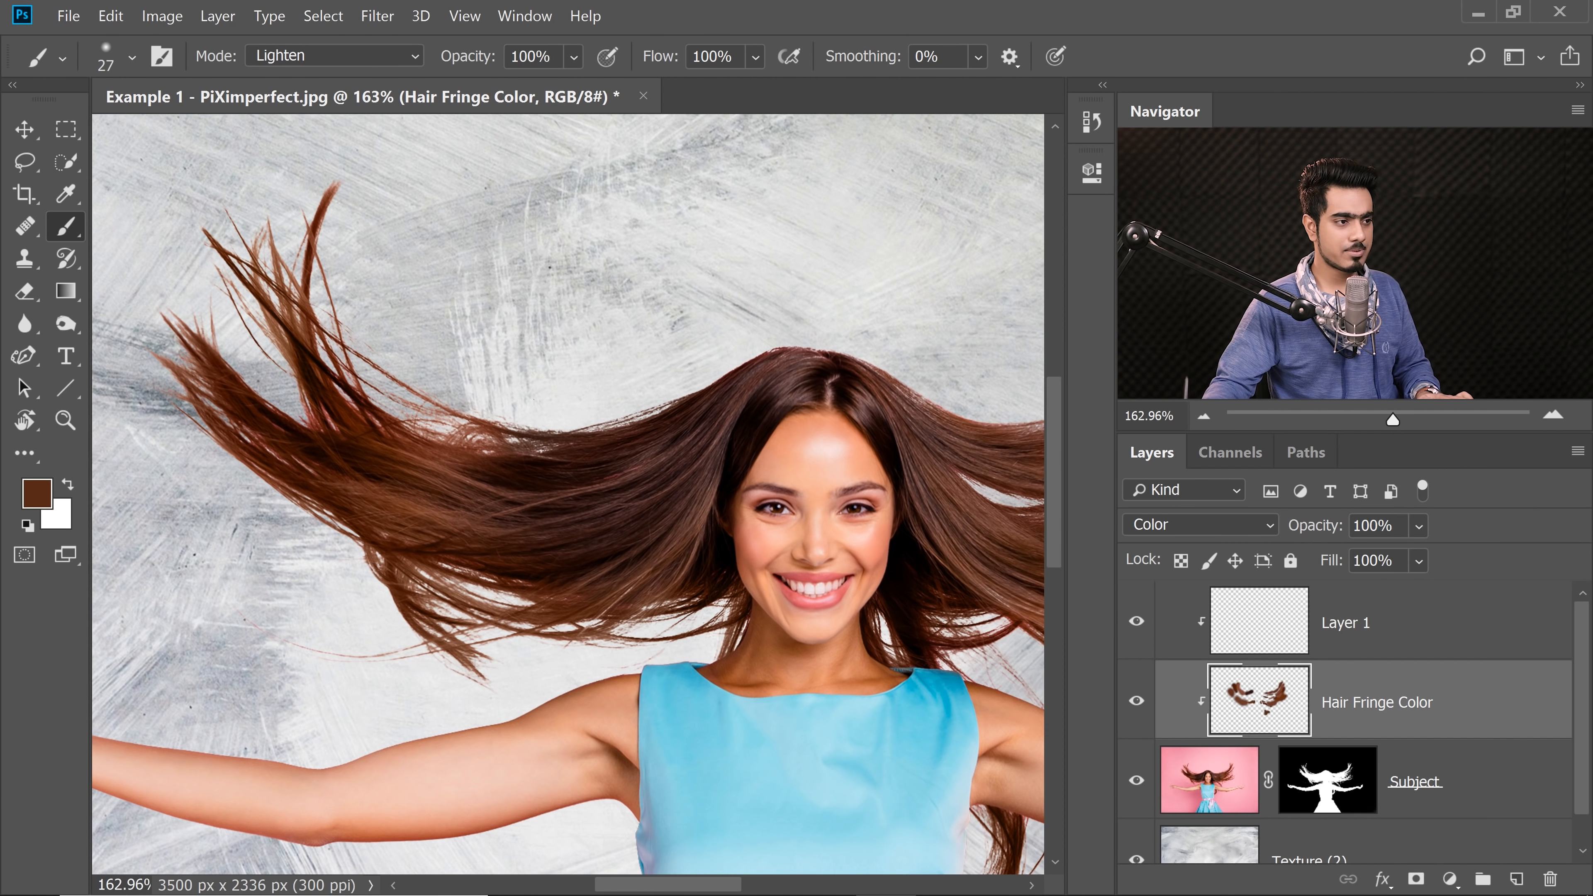
pyautogui.click(1344, 621)
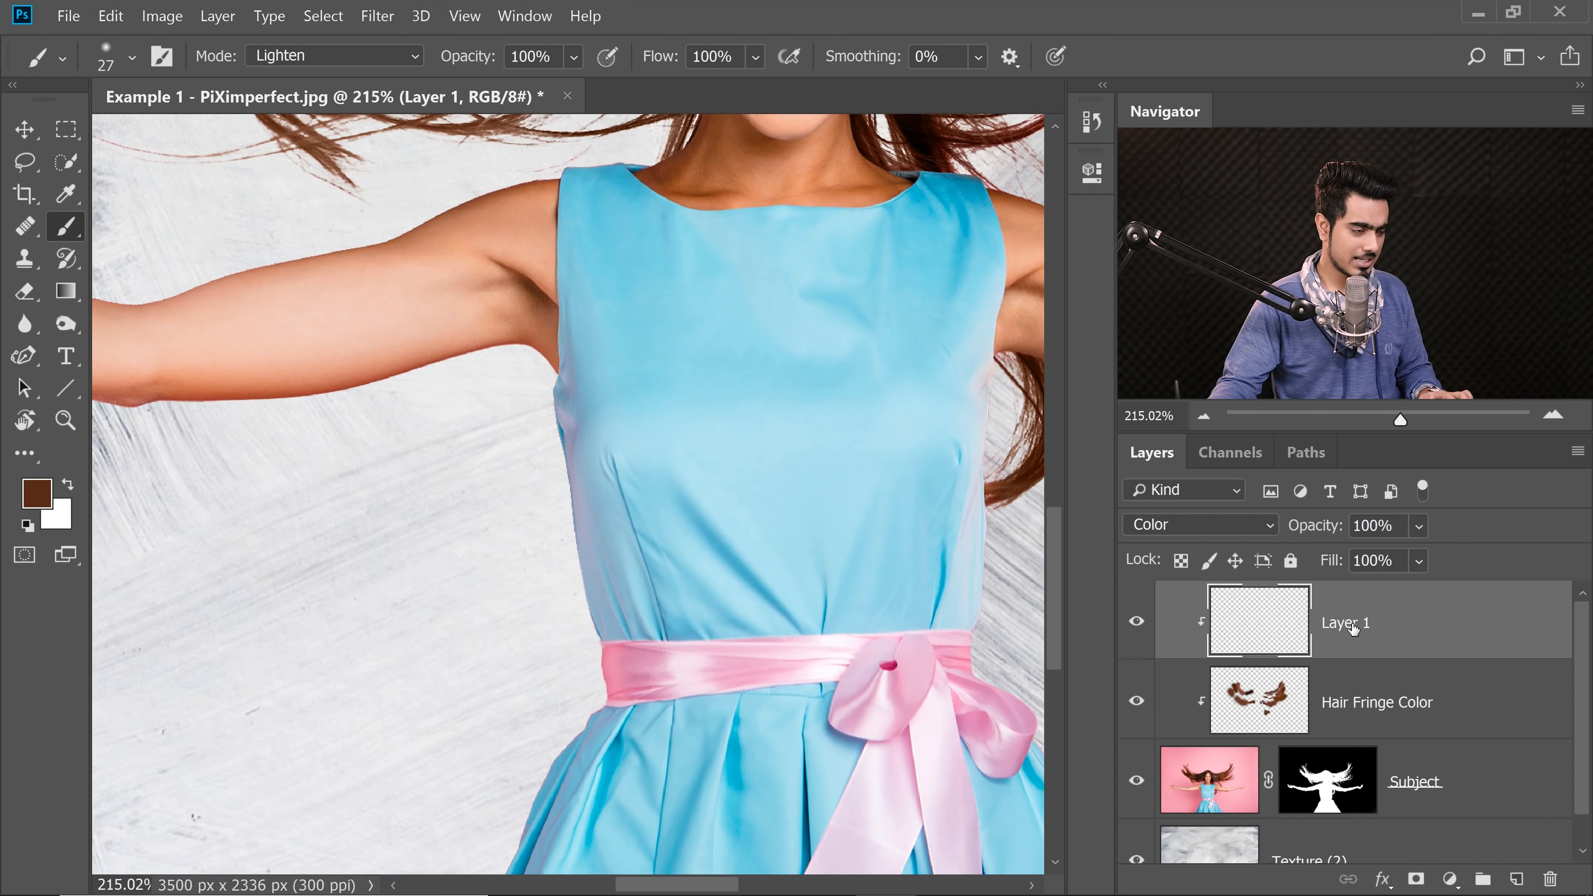
pyautogui.doubleClick(1344, 622)
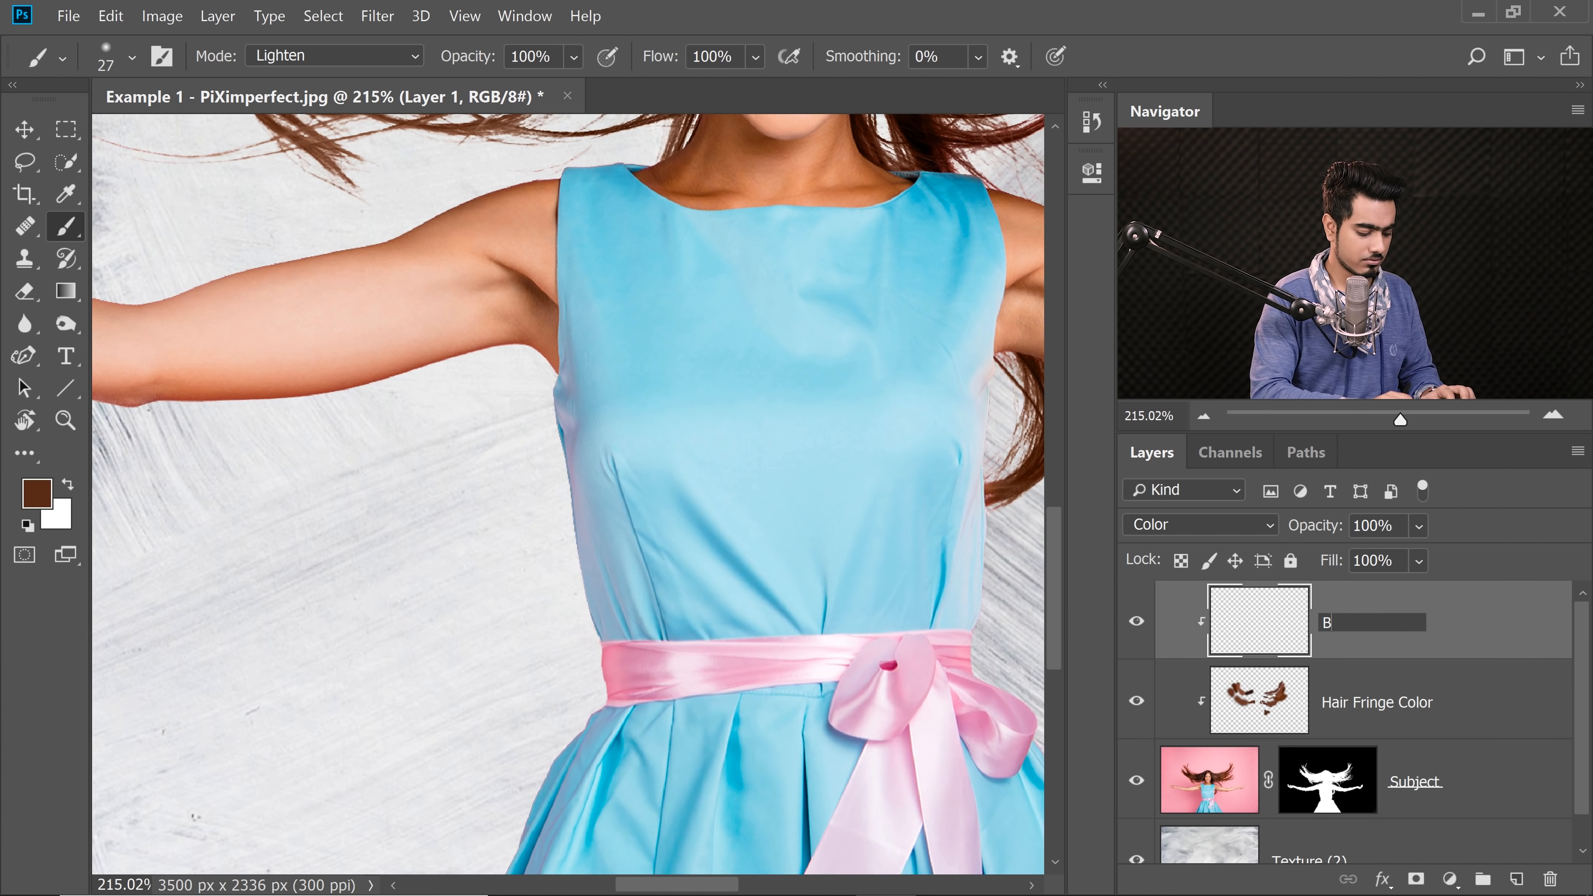
pyautogui.write("Body'")
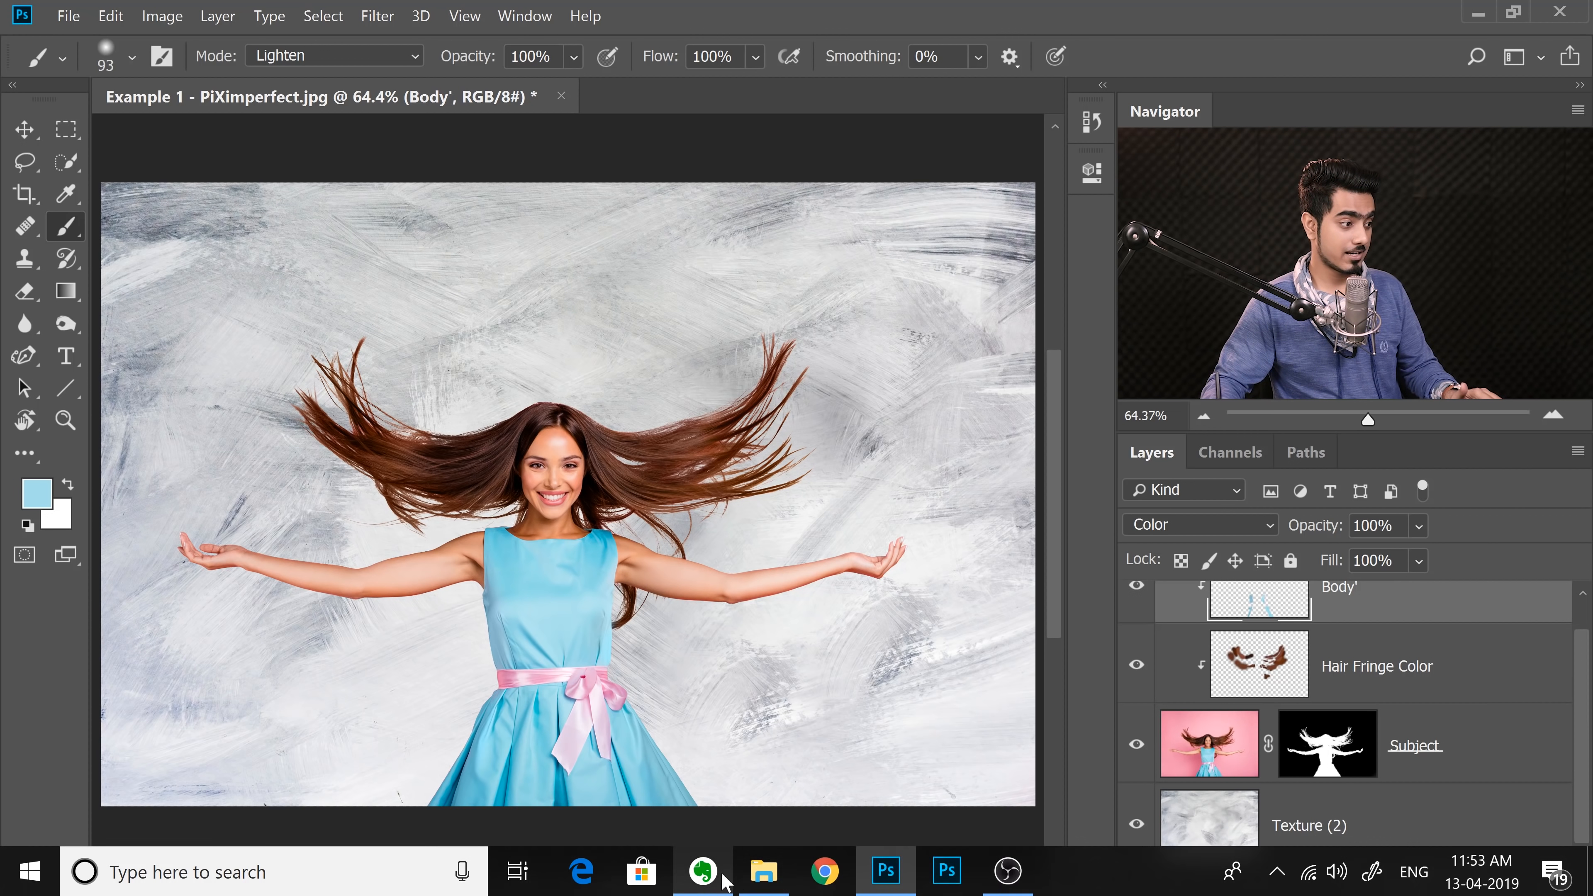
# Drag Texture (1).jpg from File Explorer into the Photoshop document beneath the subject.
pyautogui.click(763, 872)
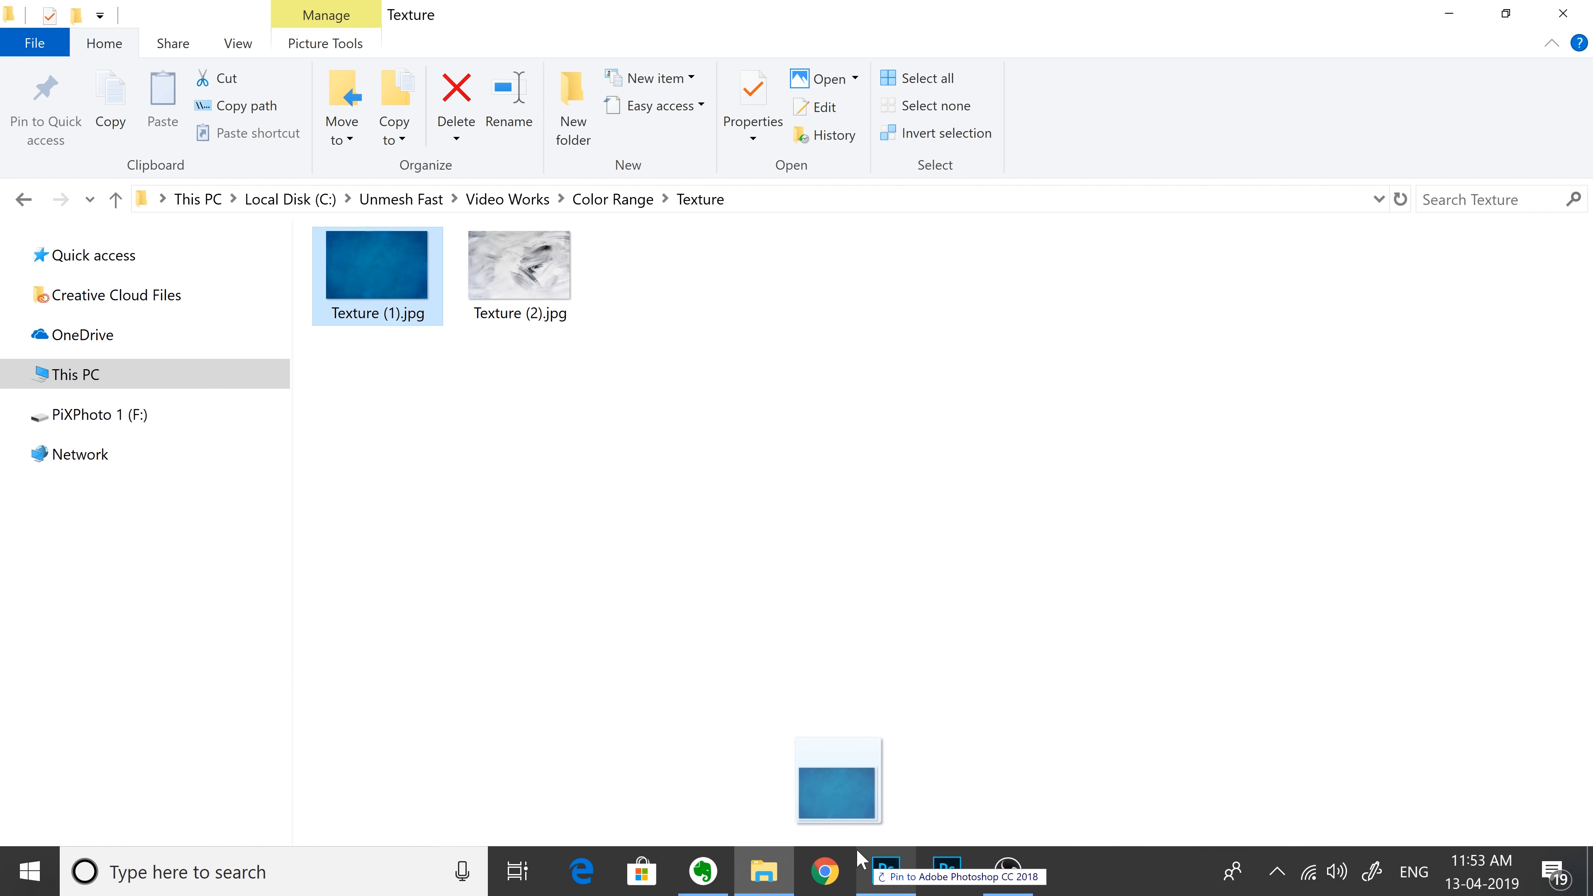
pyautogui.click(885, 872)
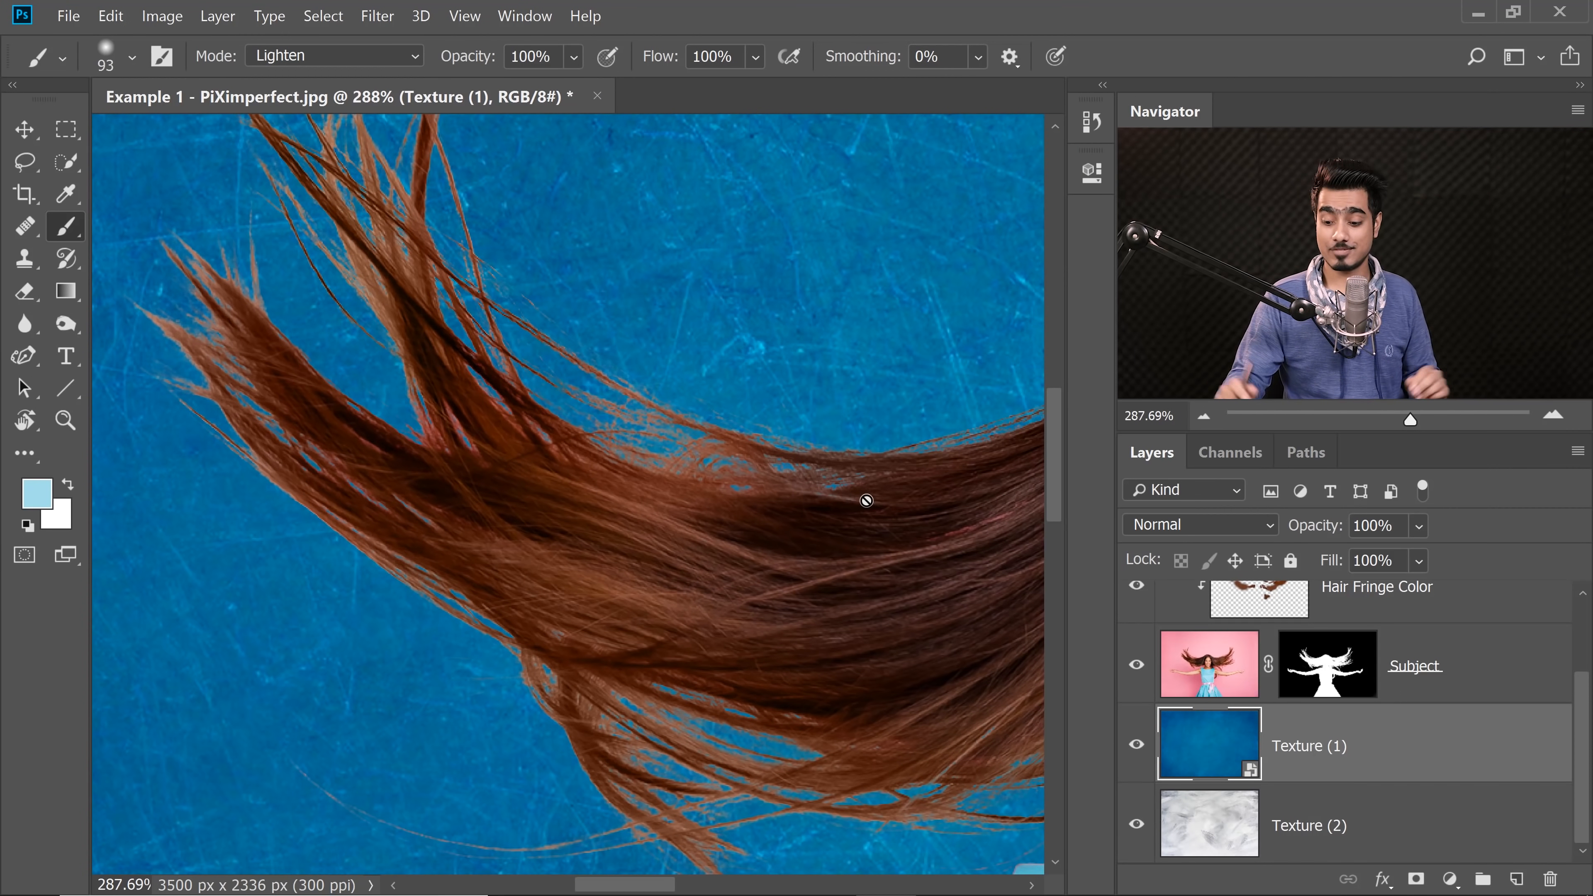
# Commit the placed blue texture so the Subject mask properties can be opened.
pyautogui.click(1326, 665)
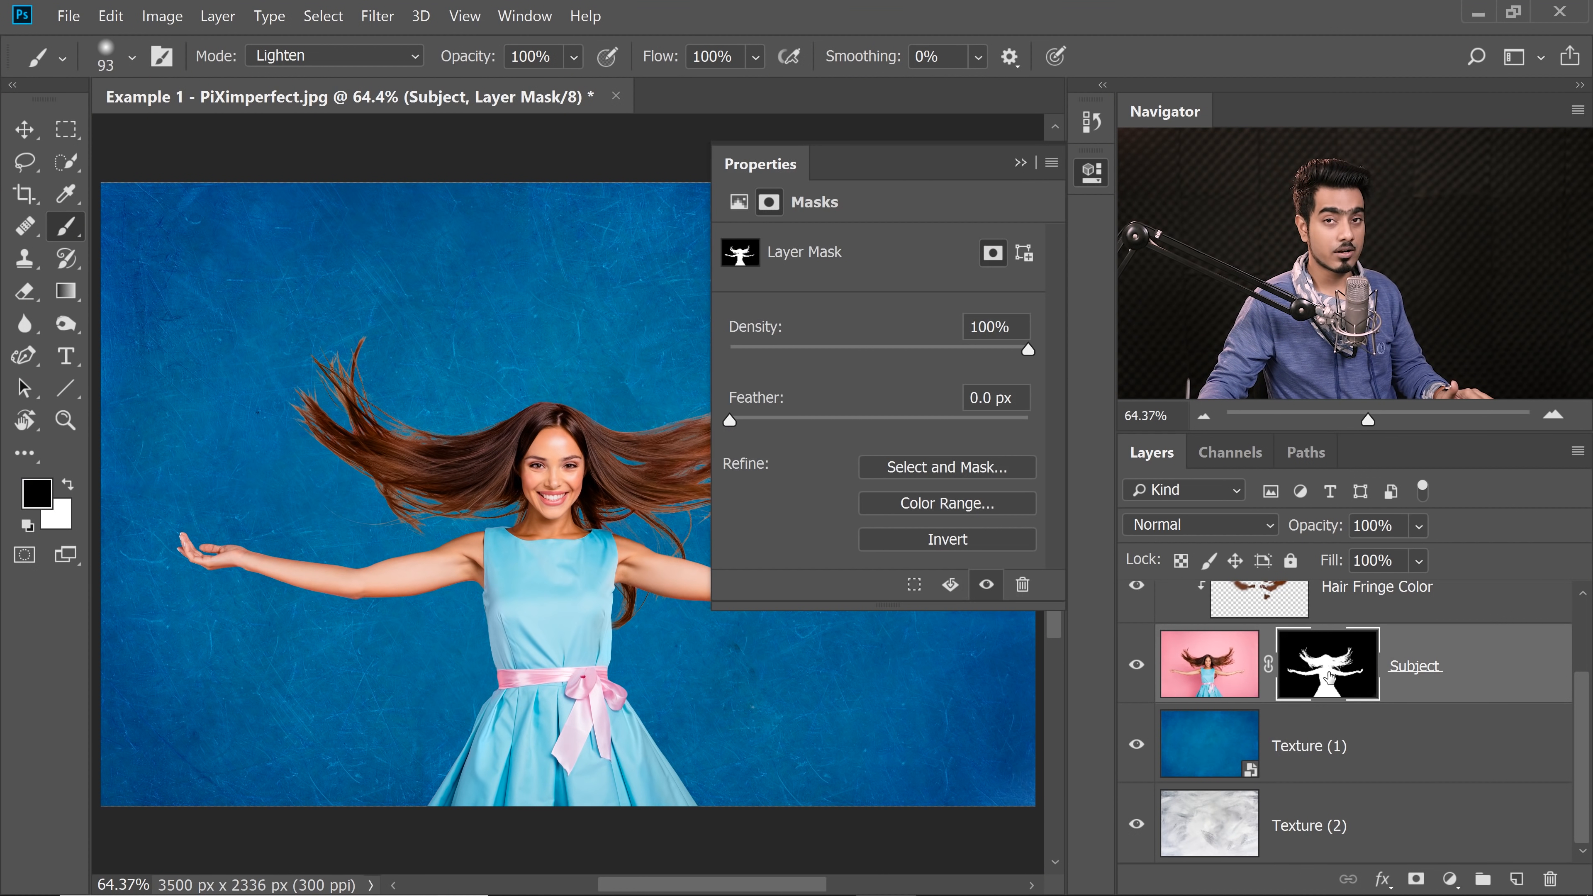
pyautogui.moveTo(1086, 598)
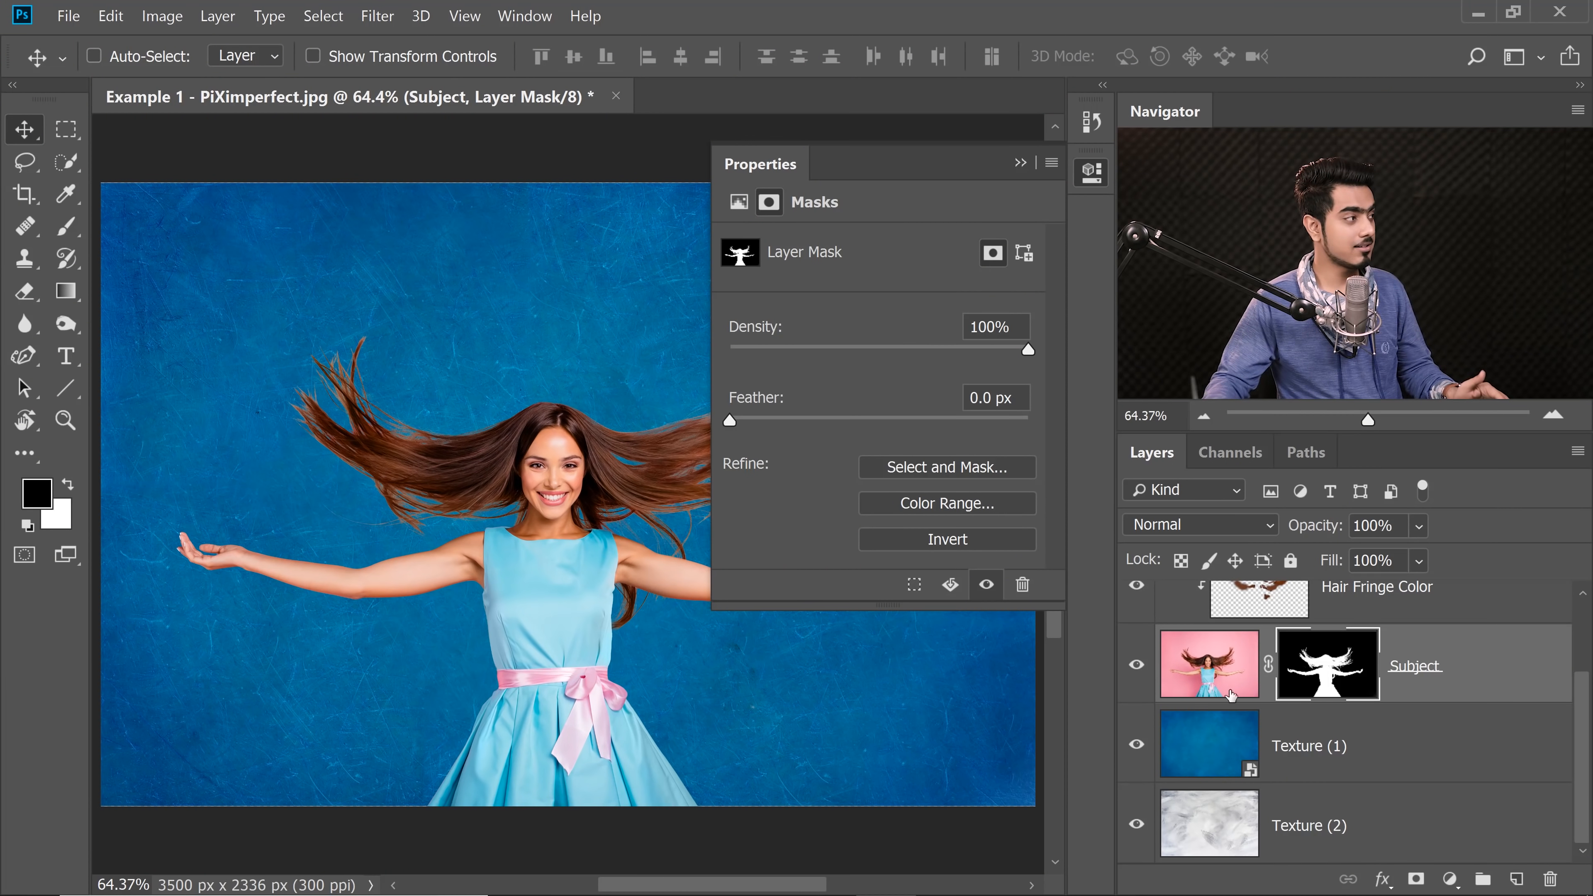
# Enter Select and Mask on the Subject layer mask with the Quick Selection tool.
pyautogui.click(24, 163)
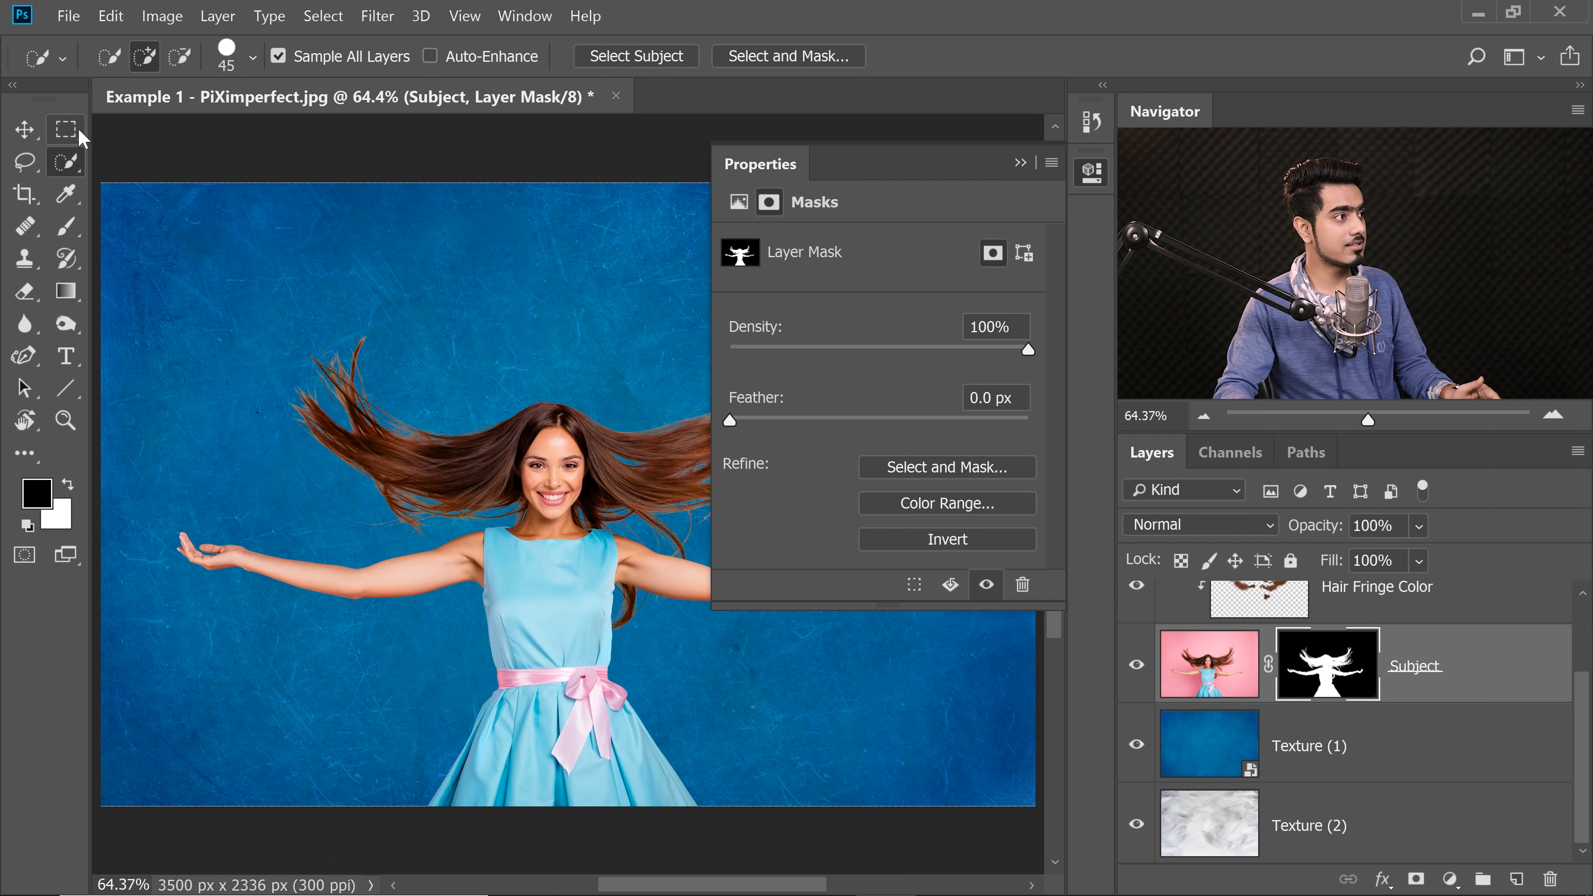
pyautogui.click(946, 467)
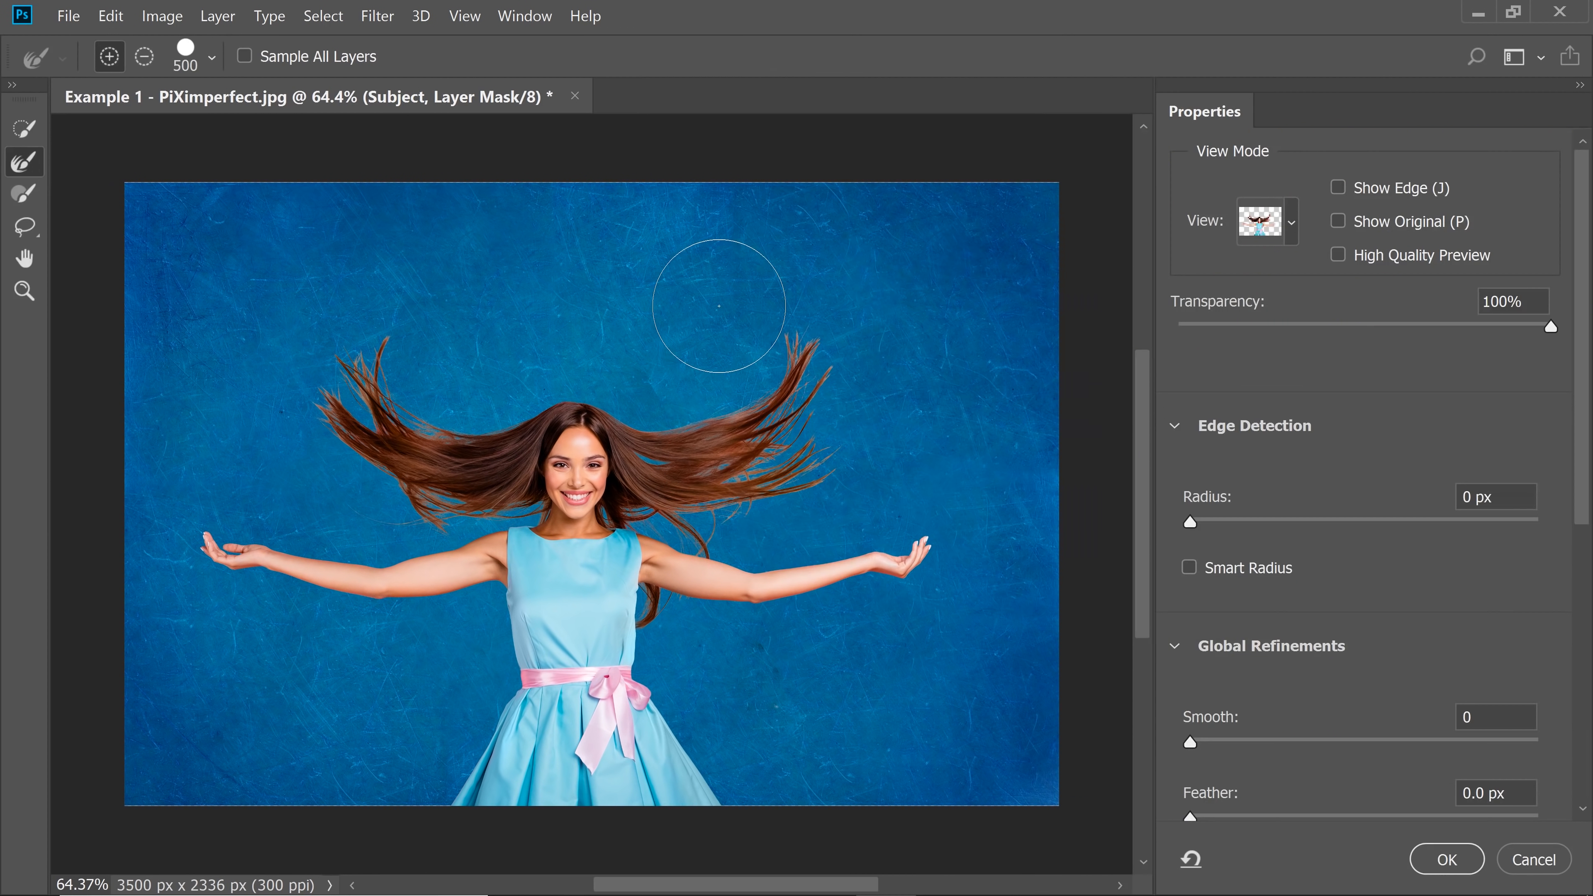
pyautogui.click(1264, 222)
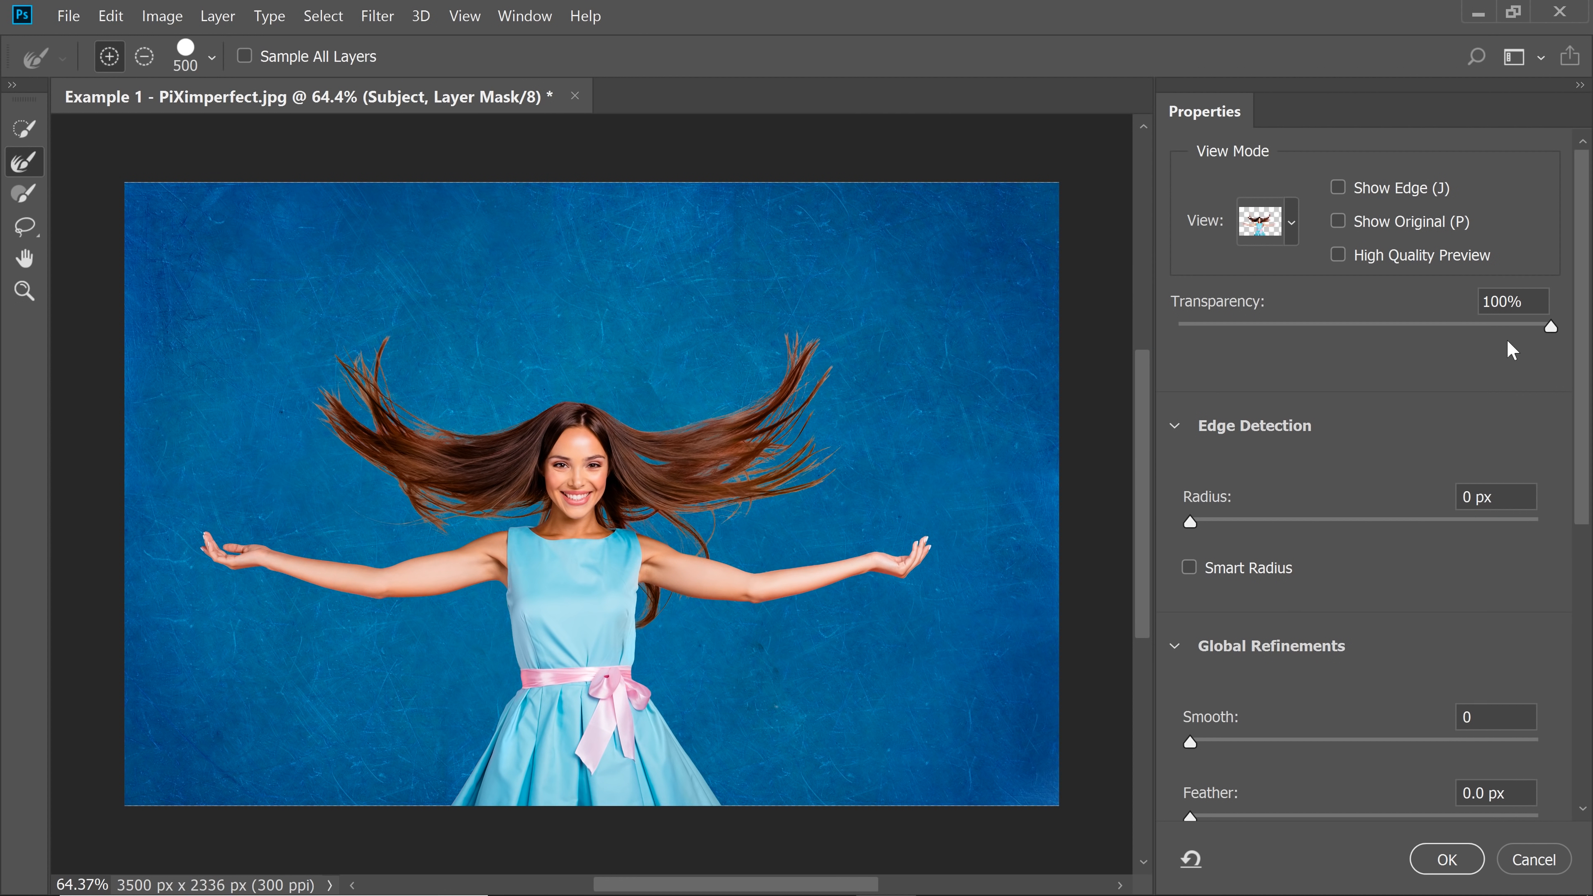
pyautogui.moveTo(711, 396)
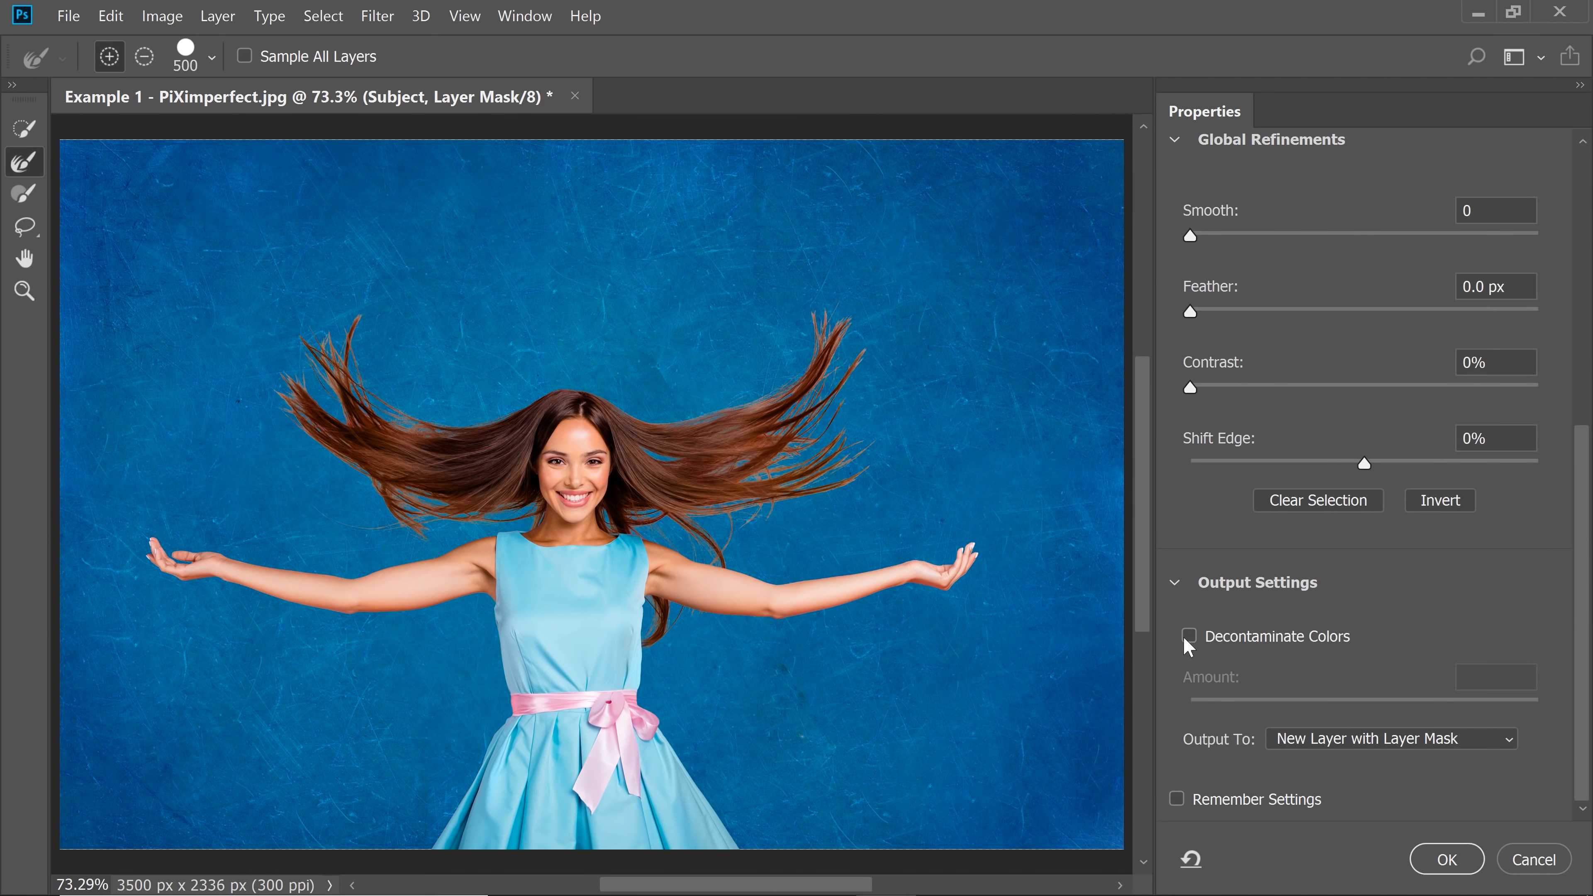
# Enable Decontaminate Colors at 100% and output the refined mask to a new masked layer.
pyautogui.click(1189, 636)
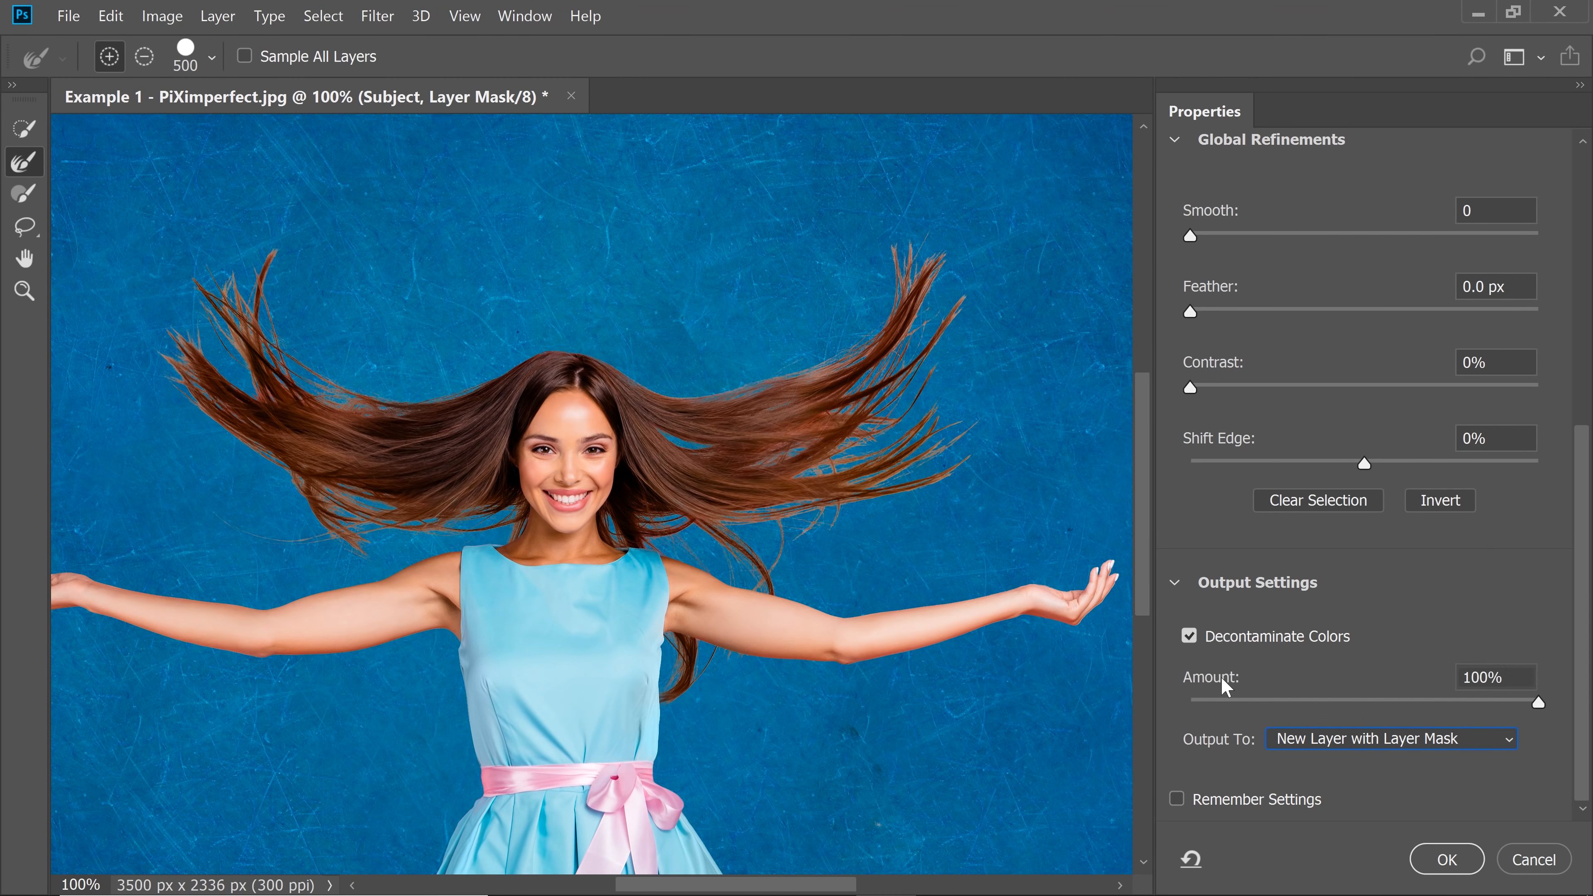
pyautogui.click(1189, 637)
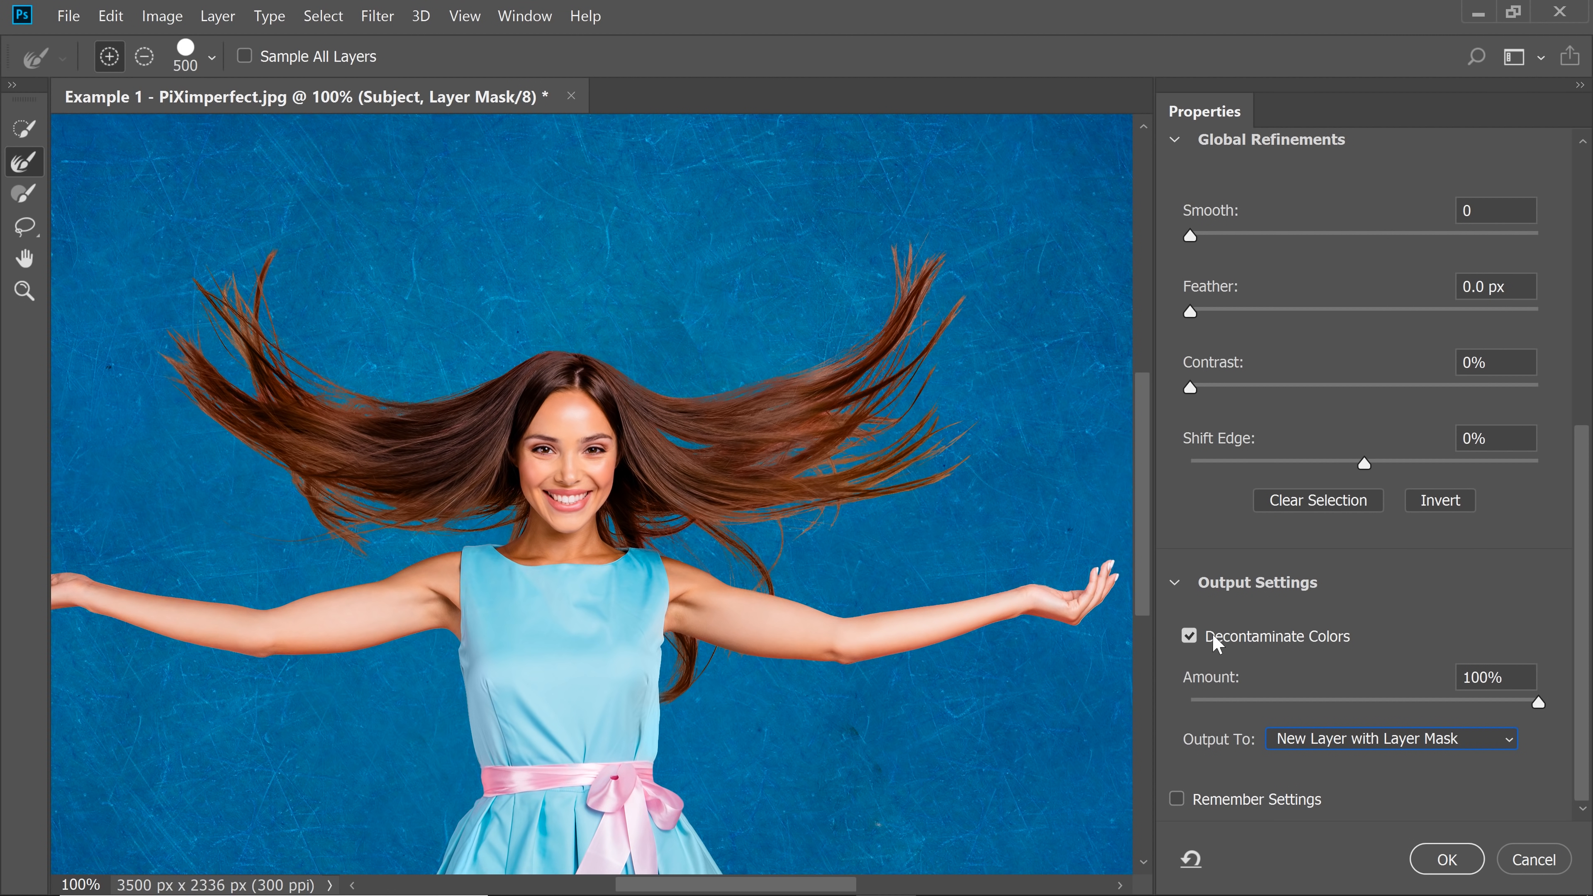
pyautogui.moveTo(1267, 707)
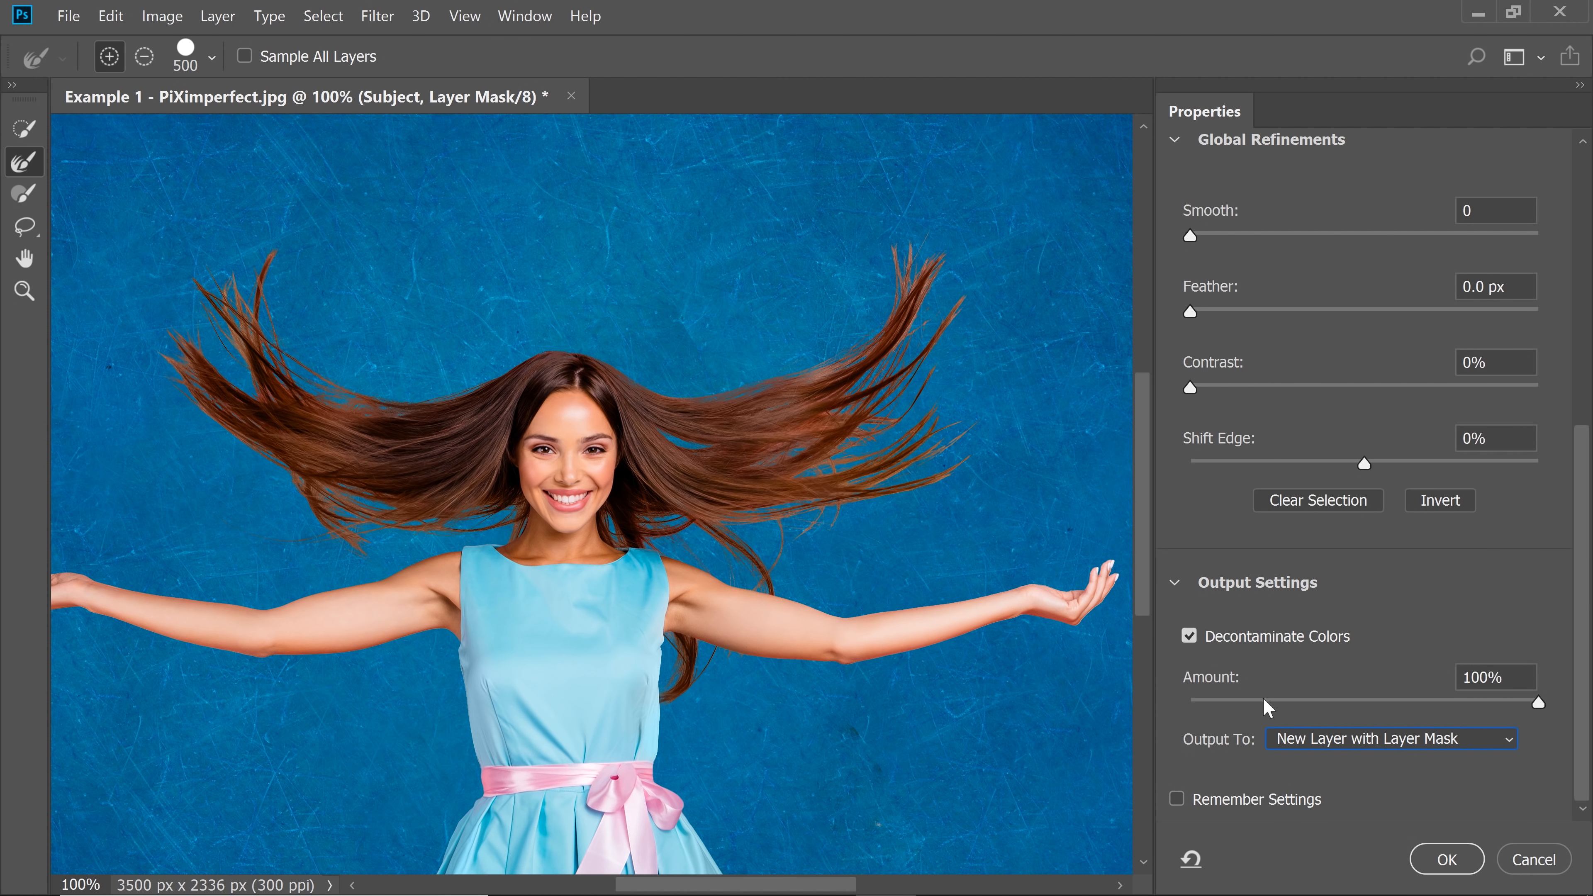
pyautogui.moveTo(1538, 702); pyautogui.dragTo(1387, 702)
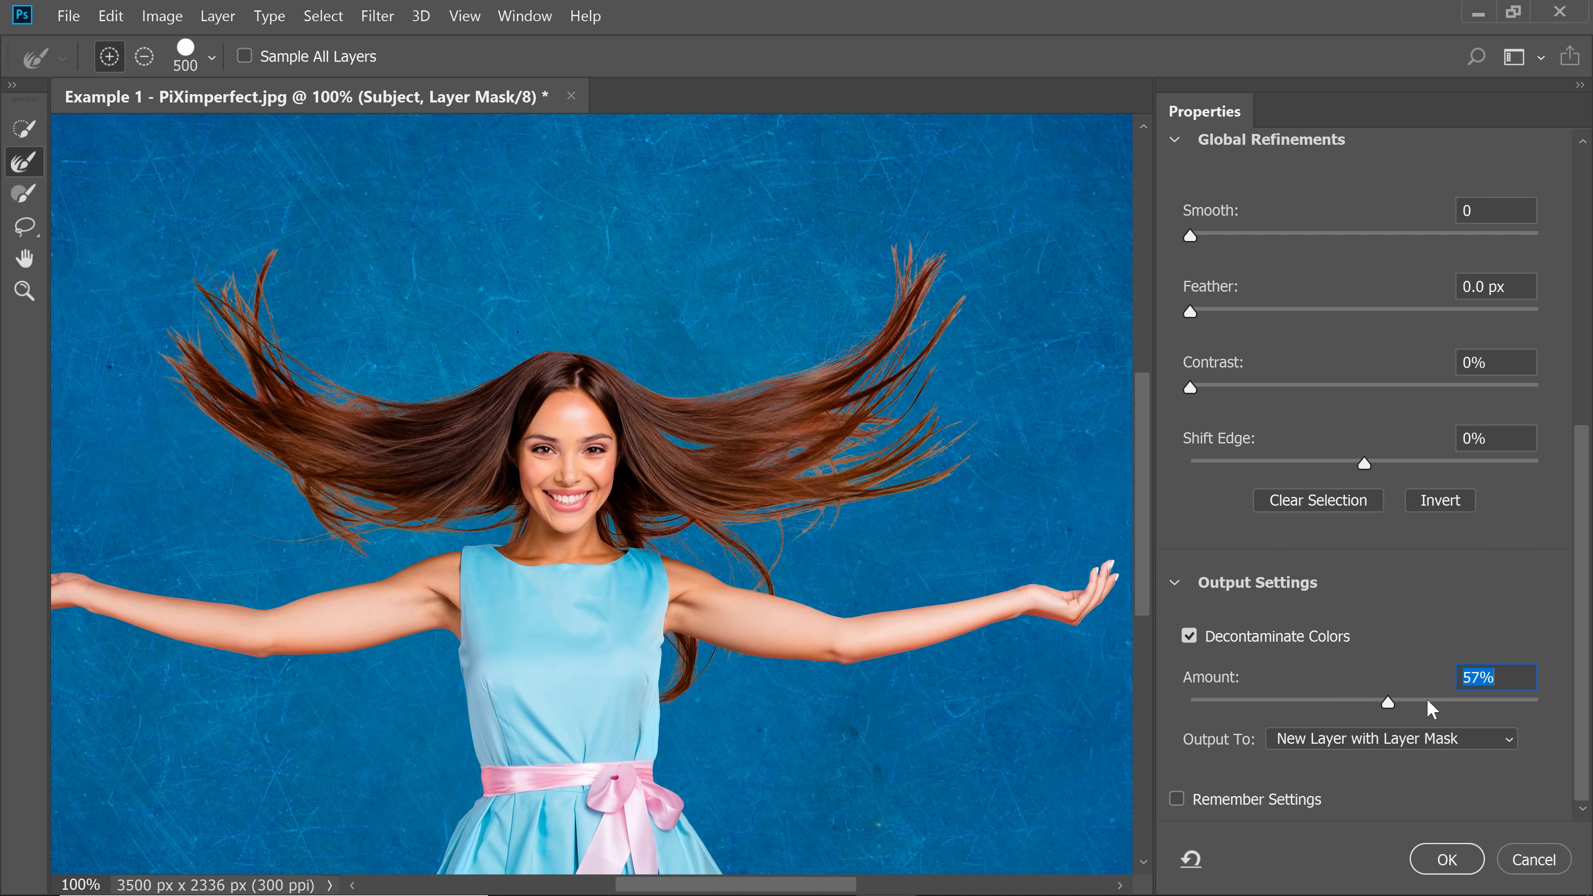
pyautogui.moveTo(1386, 701); pyautogui.dragTo(1537, 702)
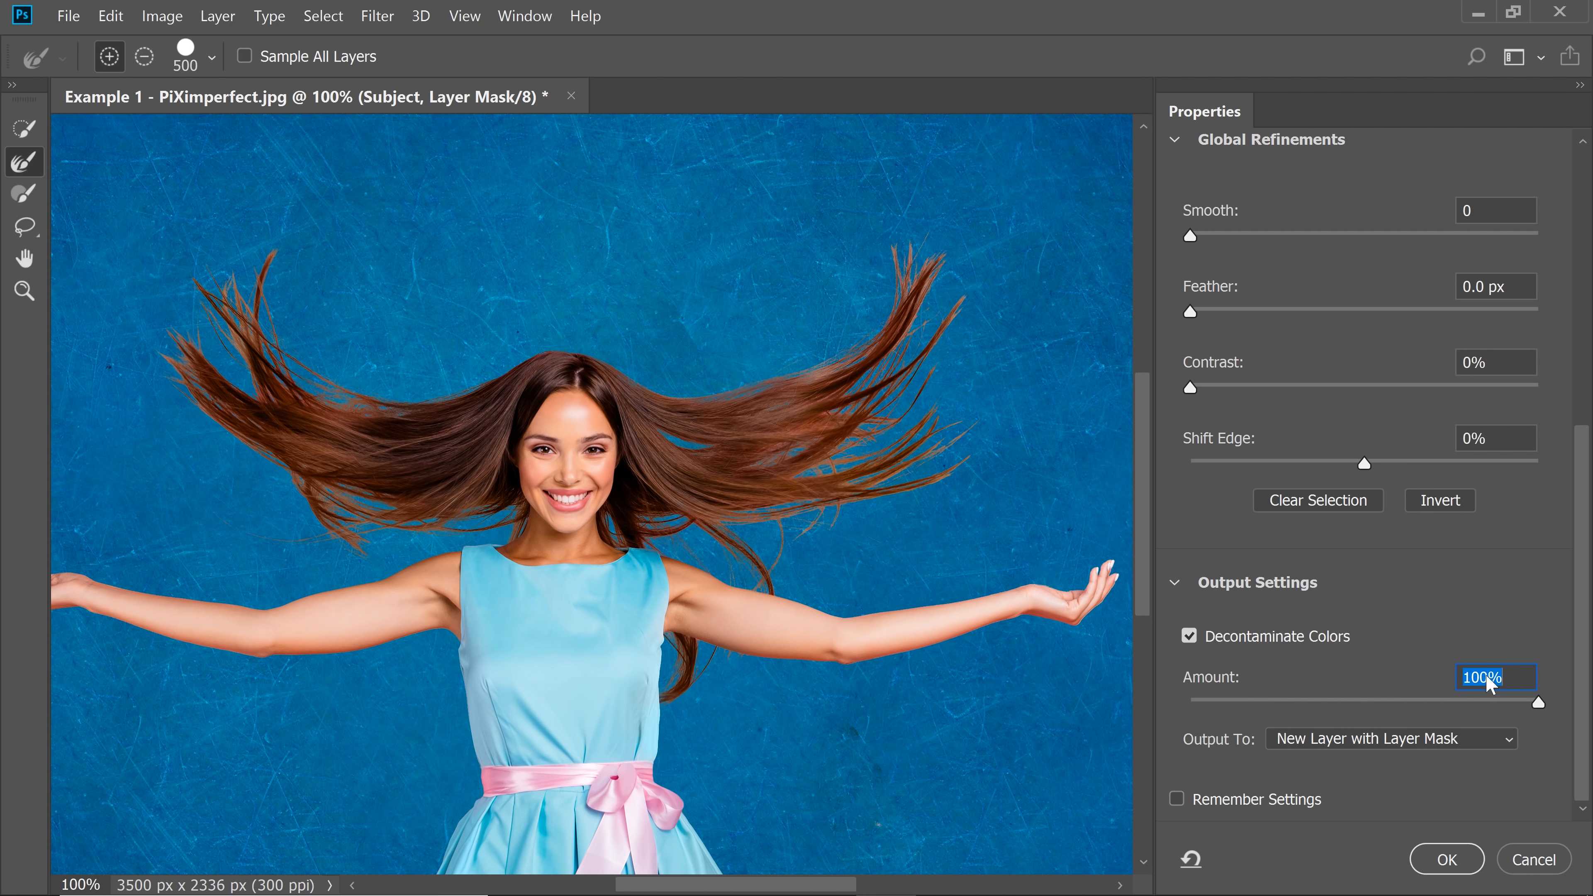
pyautogui.click(1444, 859)
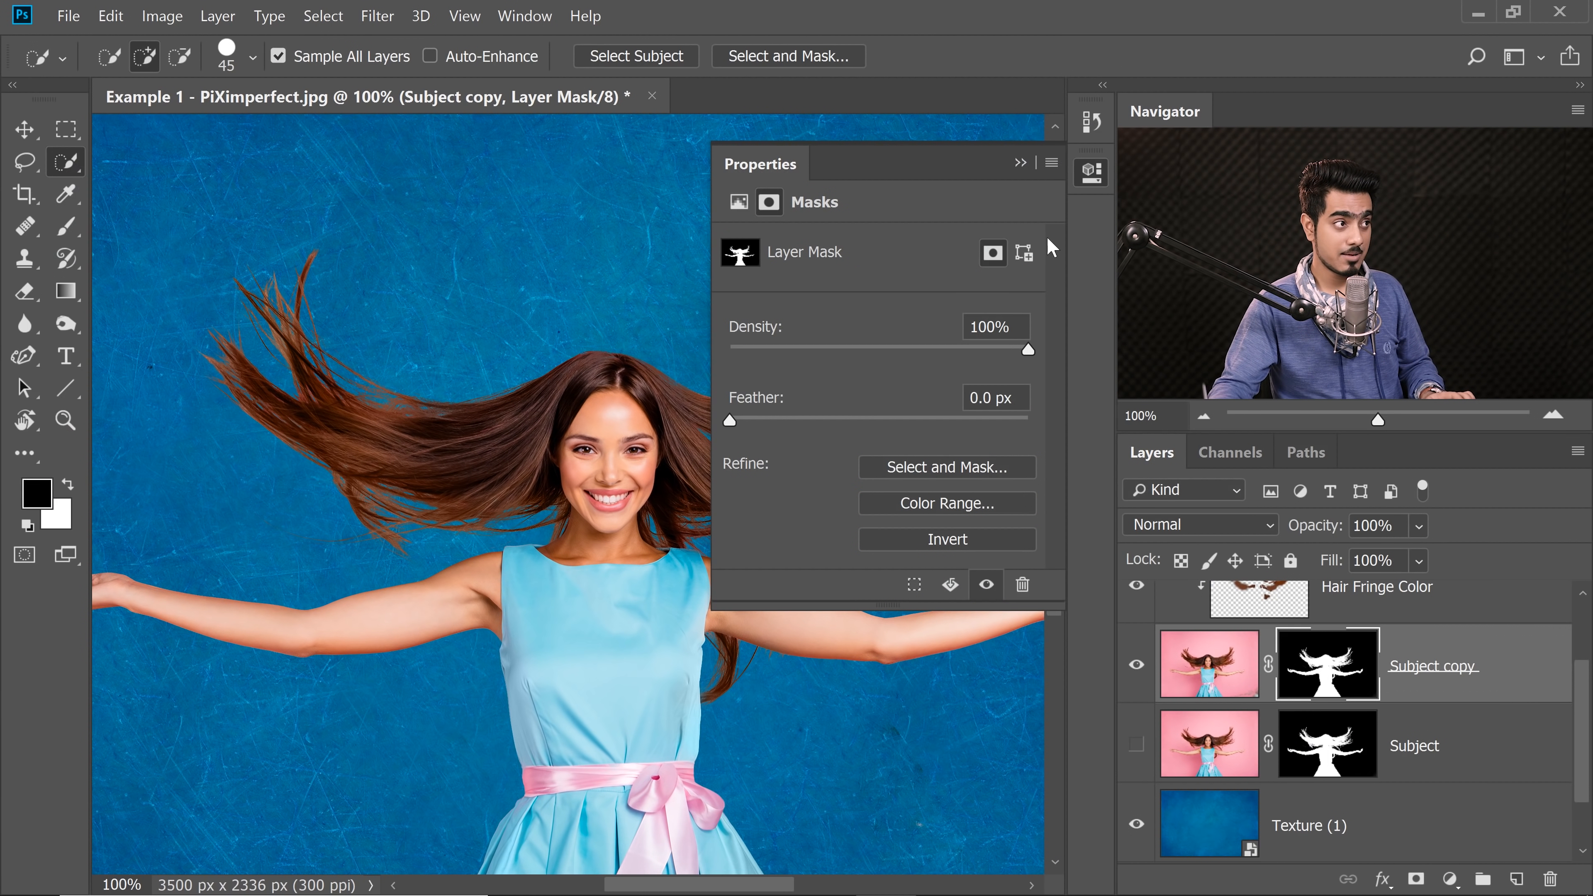
# Select the Body' layer and brush skin-tone paint along the outstretched arm's edges.
pyautogui.click(1208, 664)
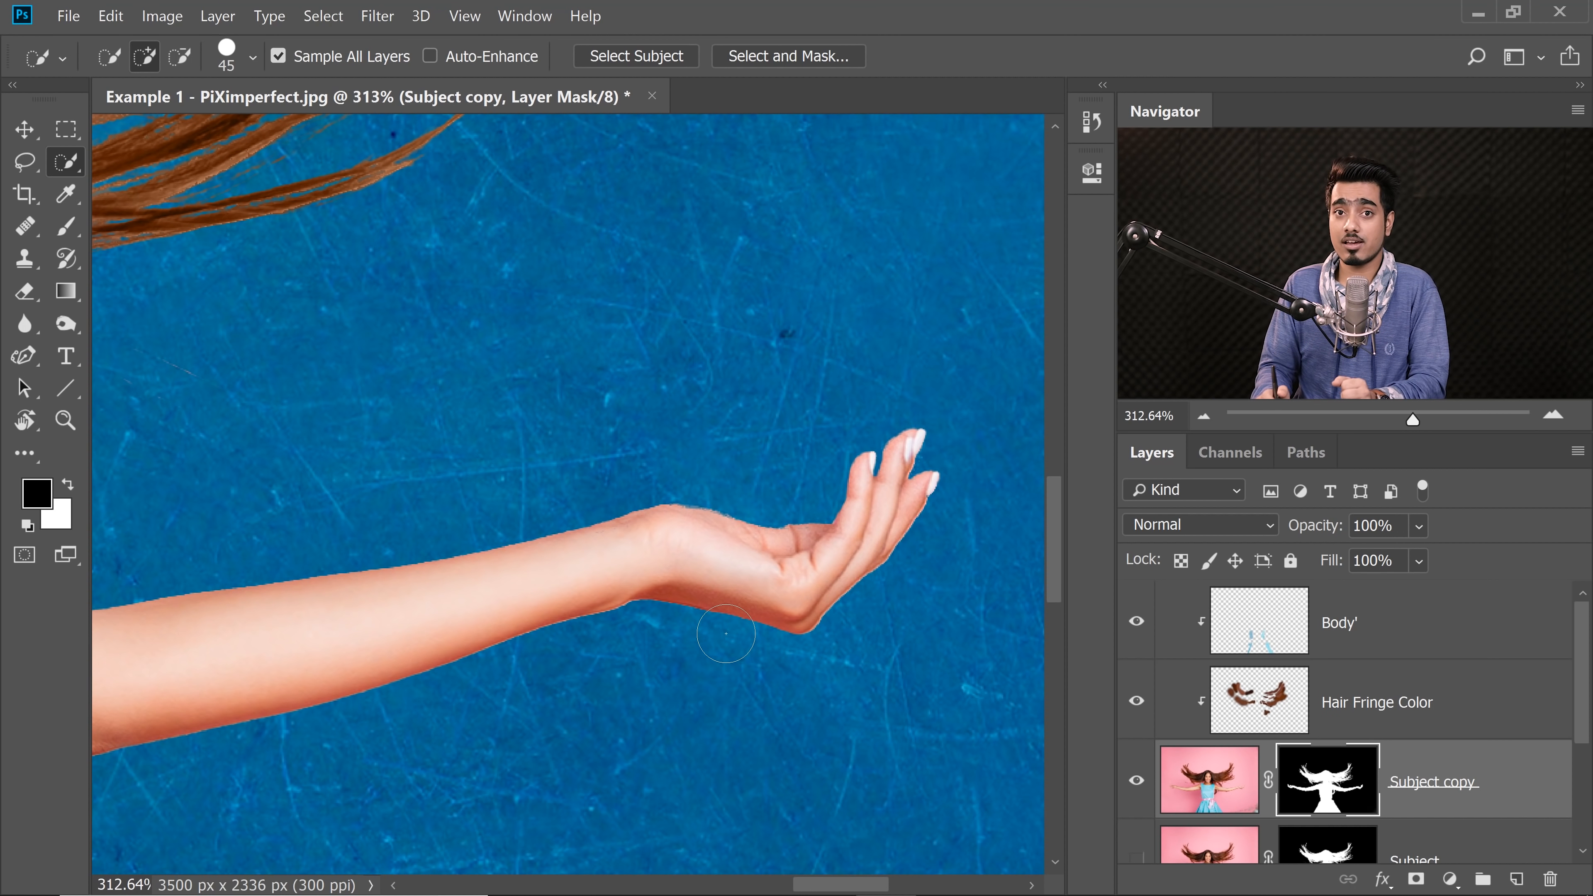
pyautogui.moveTo(1393, 636)
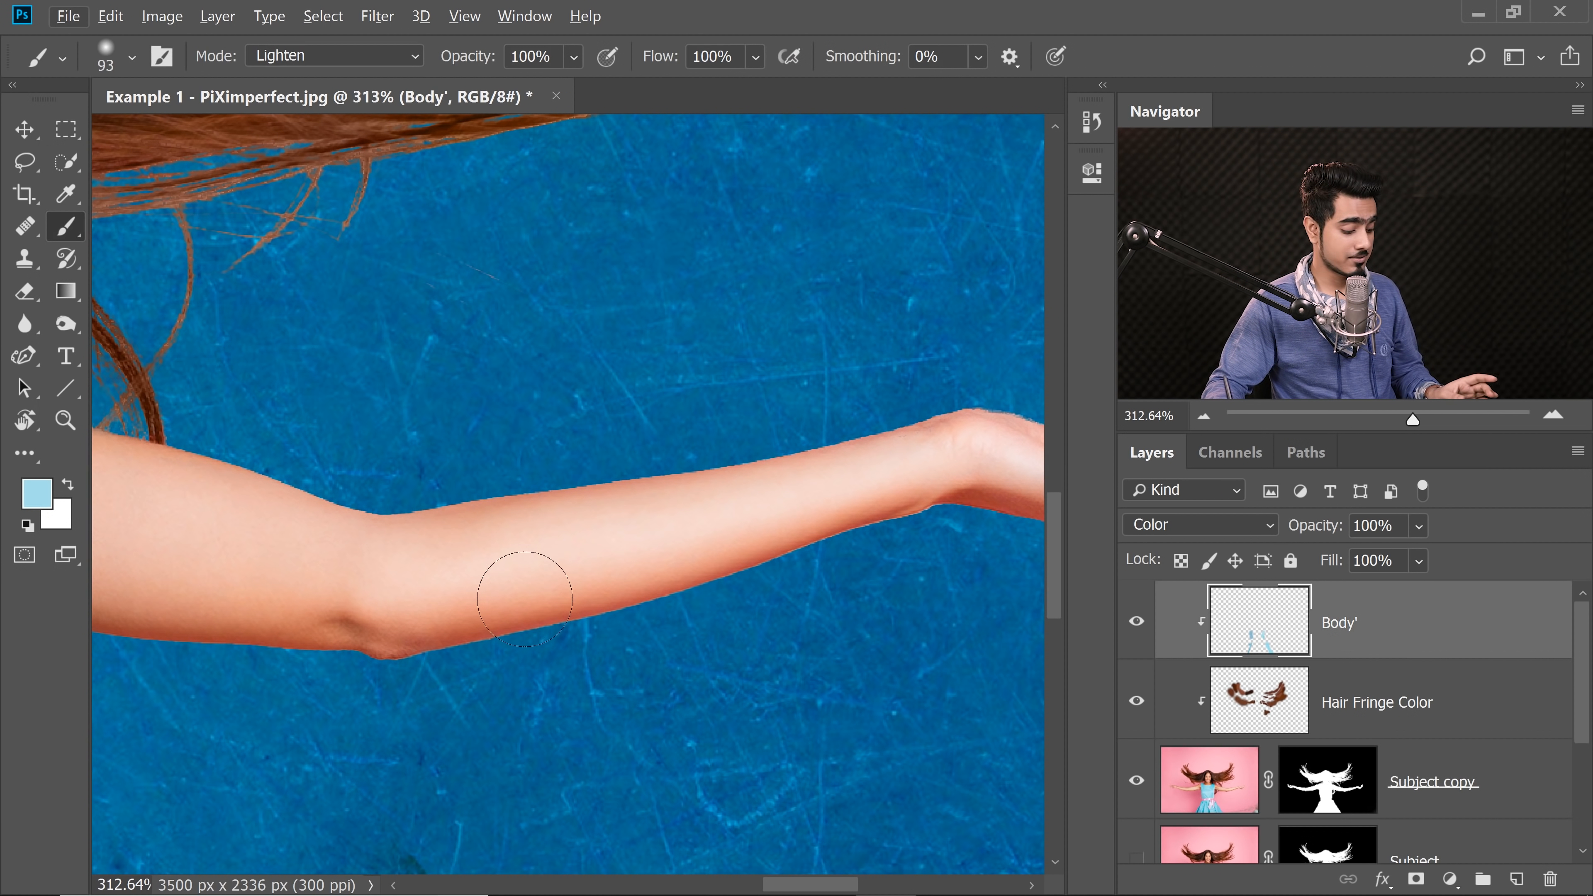
pyautogui.click(525, 592)
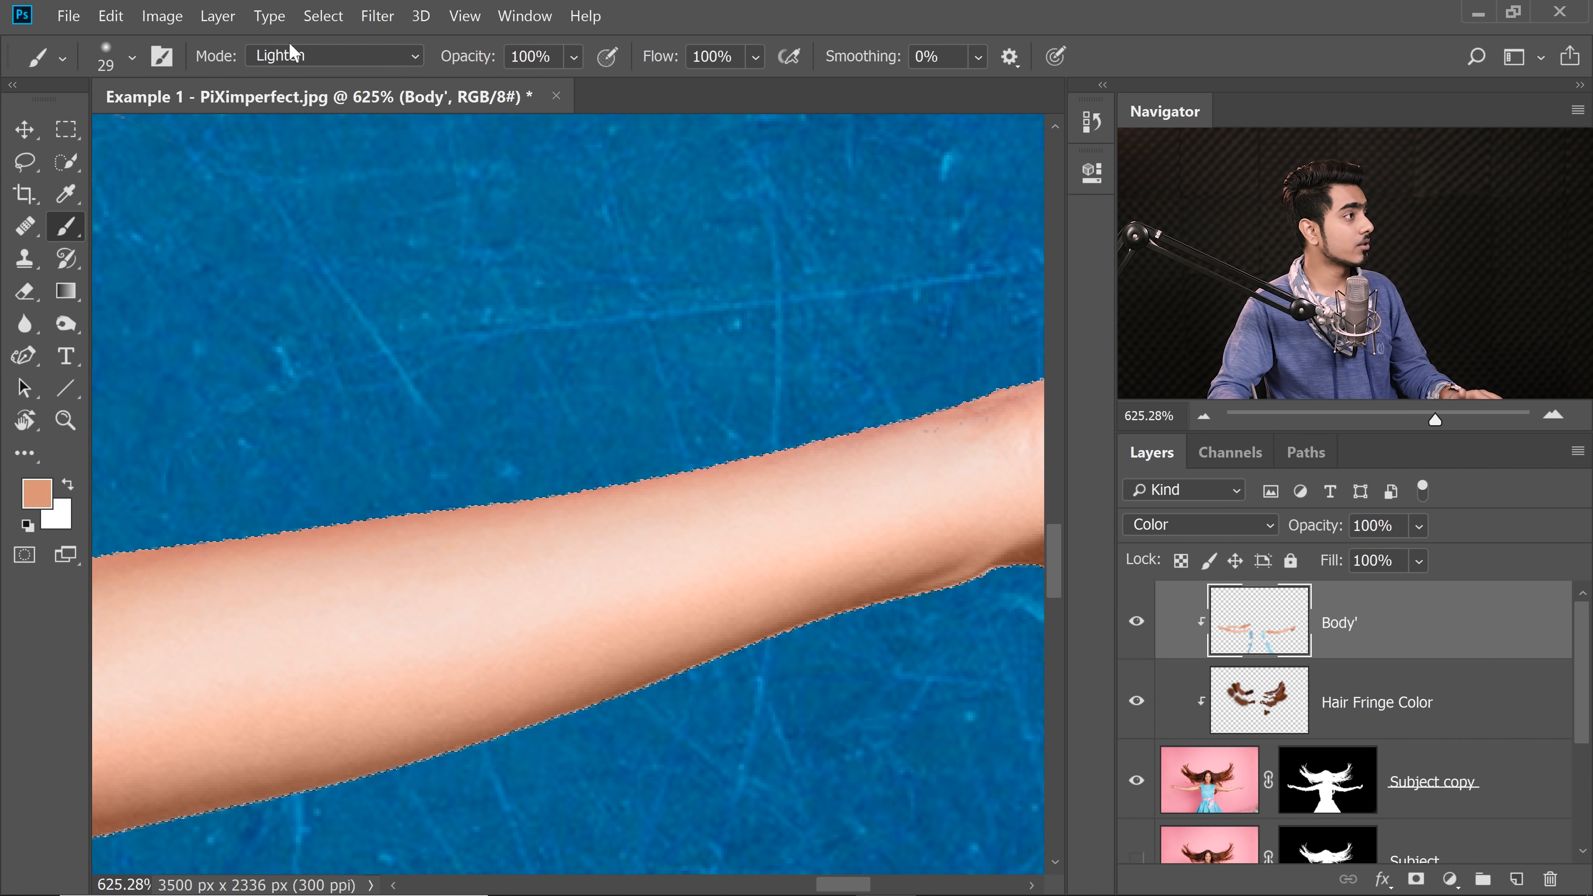
# Contract the selection by 1 pixel and set the brush back to Normal blending.
pyautogui.click(323, 16)
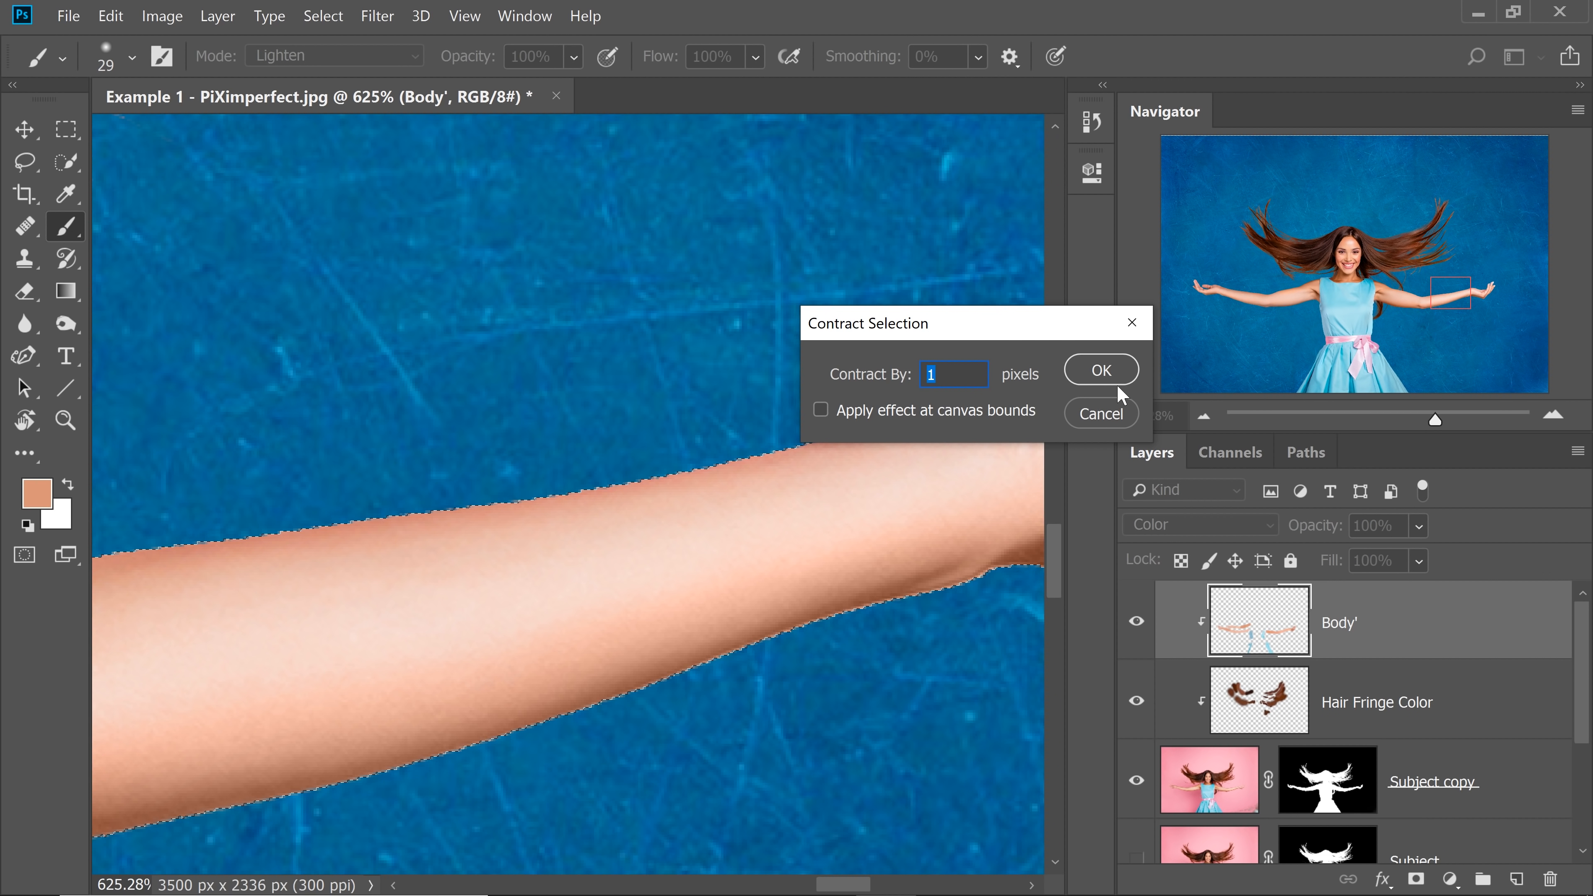
pyautogui.click(1099, 368)
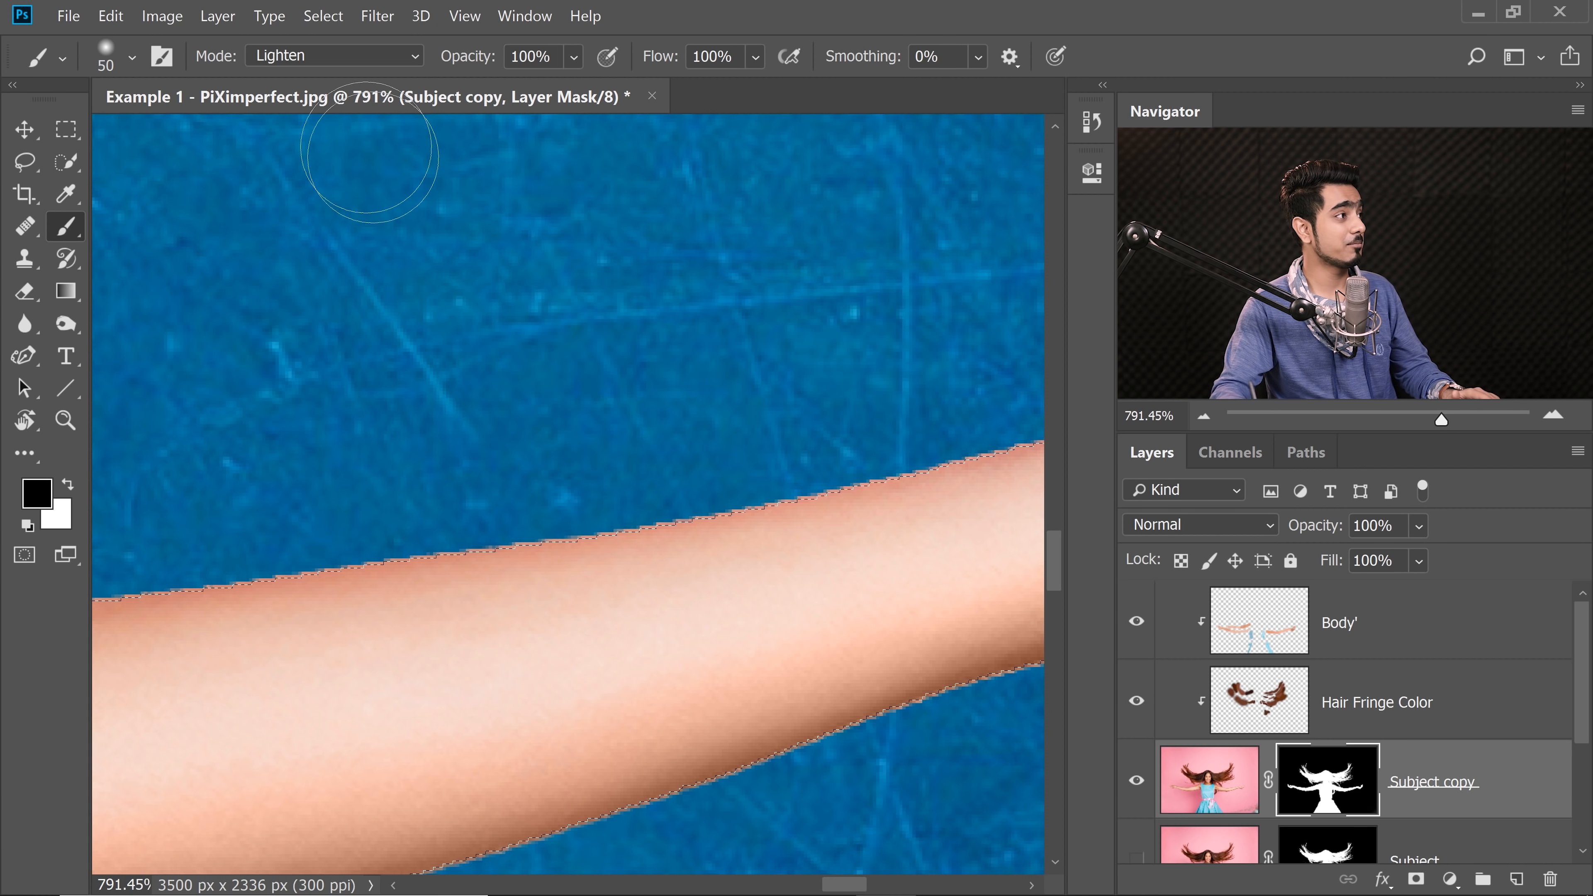
pyautogui.click(334, 56)
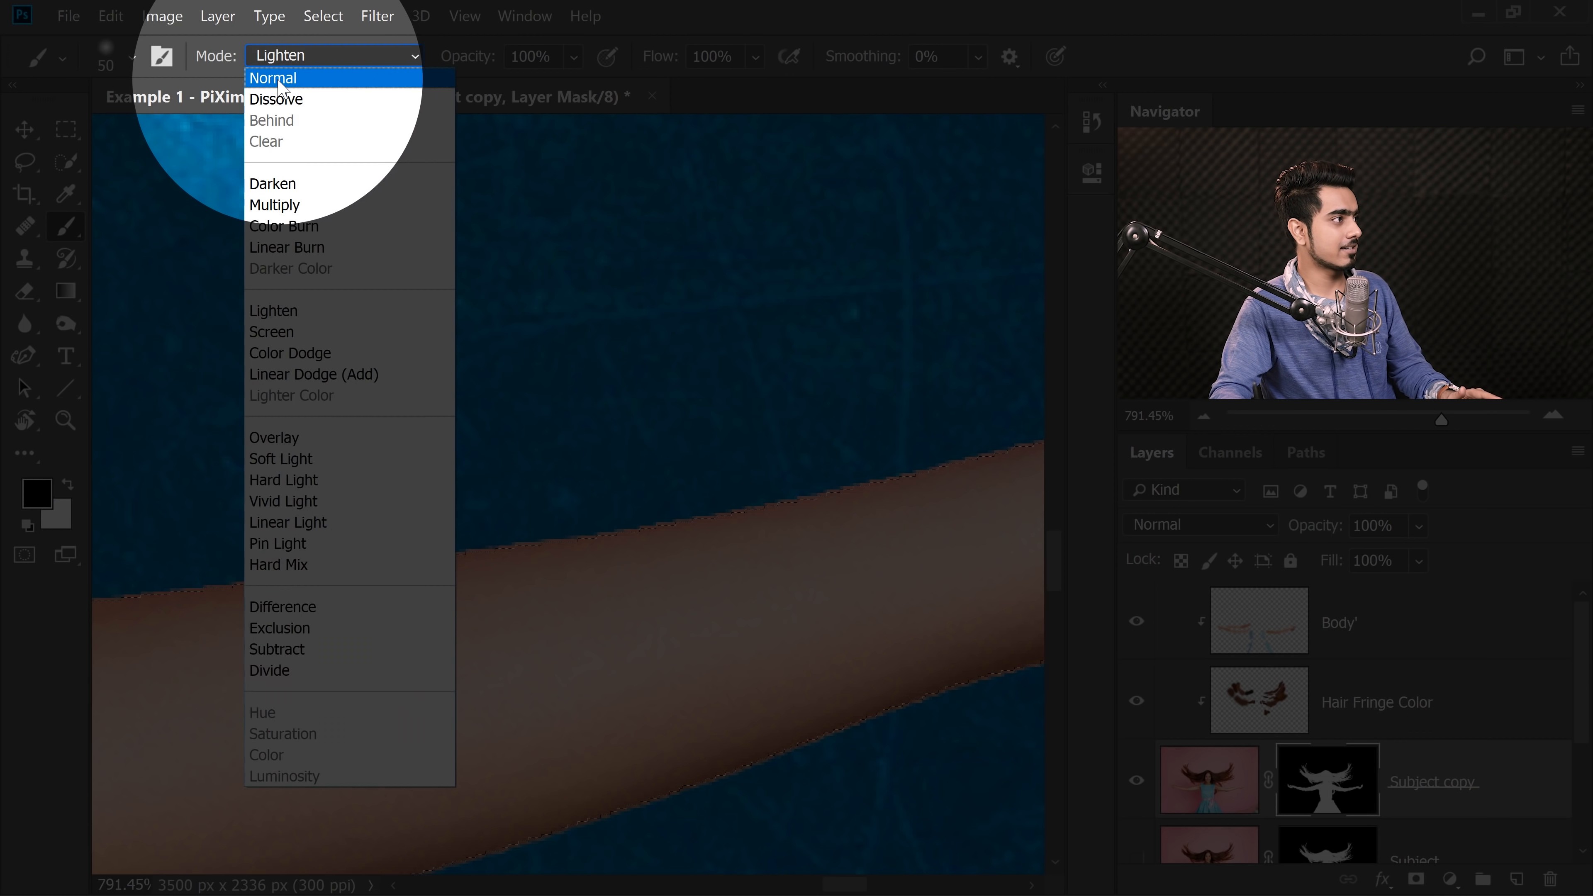
pyautogui.click(275, 77)
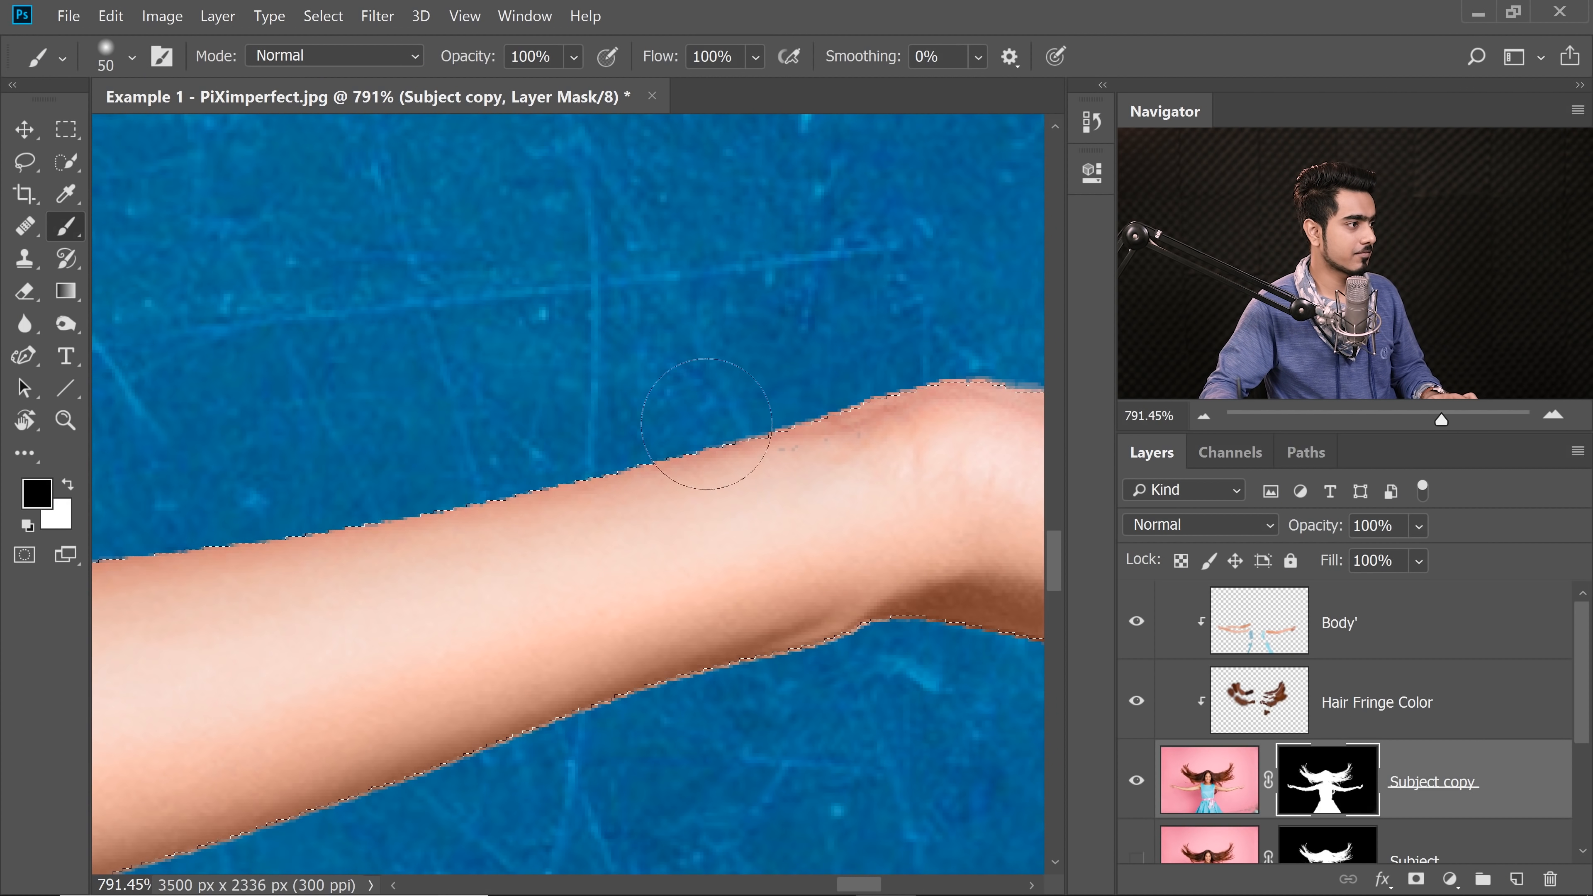
# Paint the arm edges on the Subject copy mask, toggling selection edges to check, then deselect.
pyautogui.press('ctrl+h')
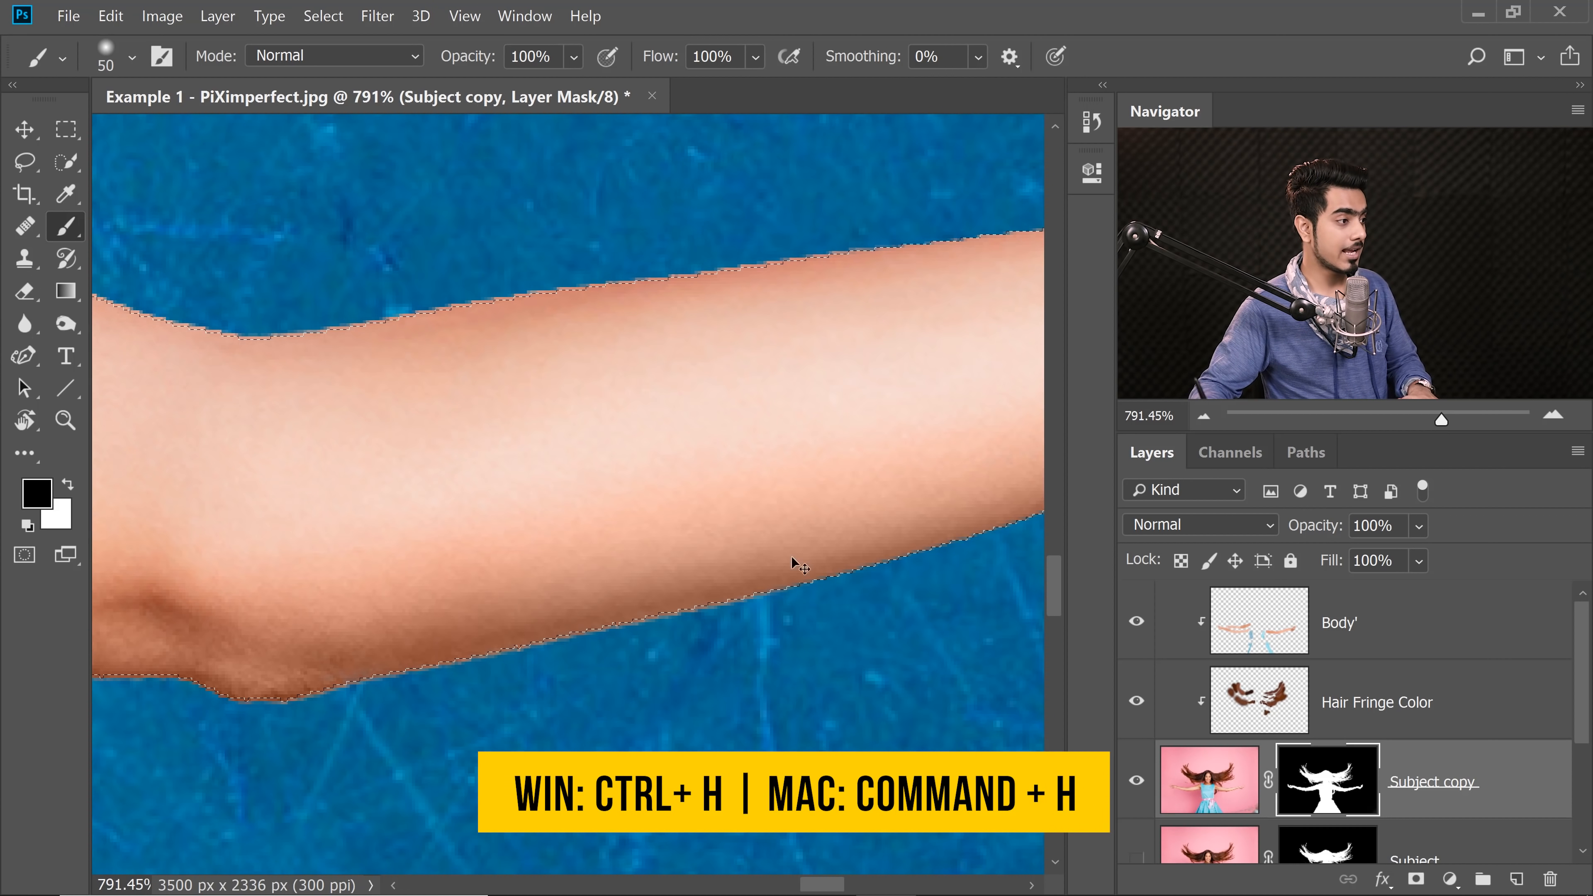
pyautogui.press('ctrl+h')
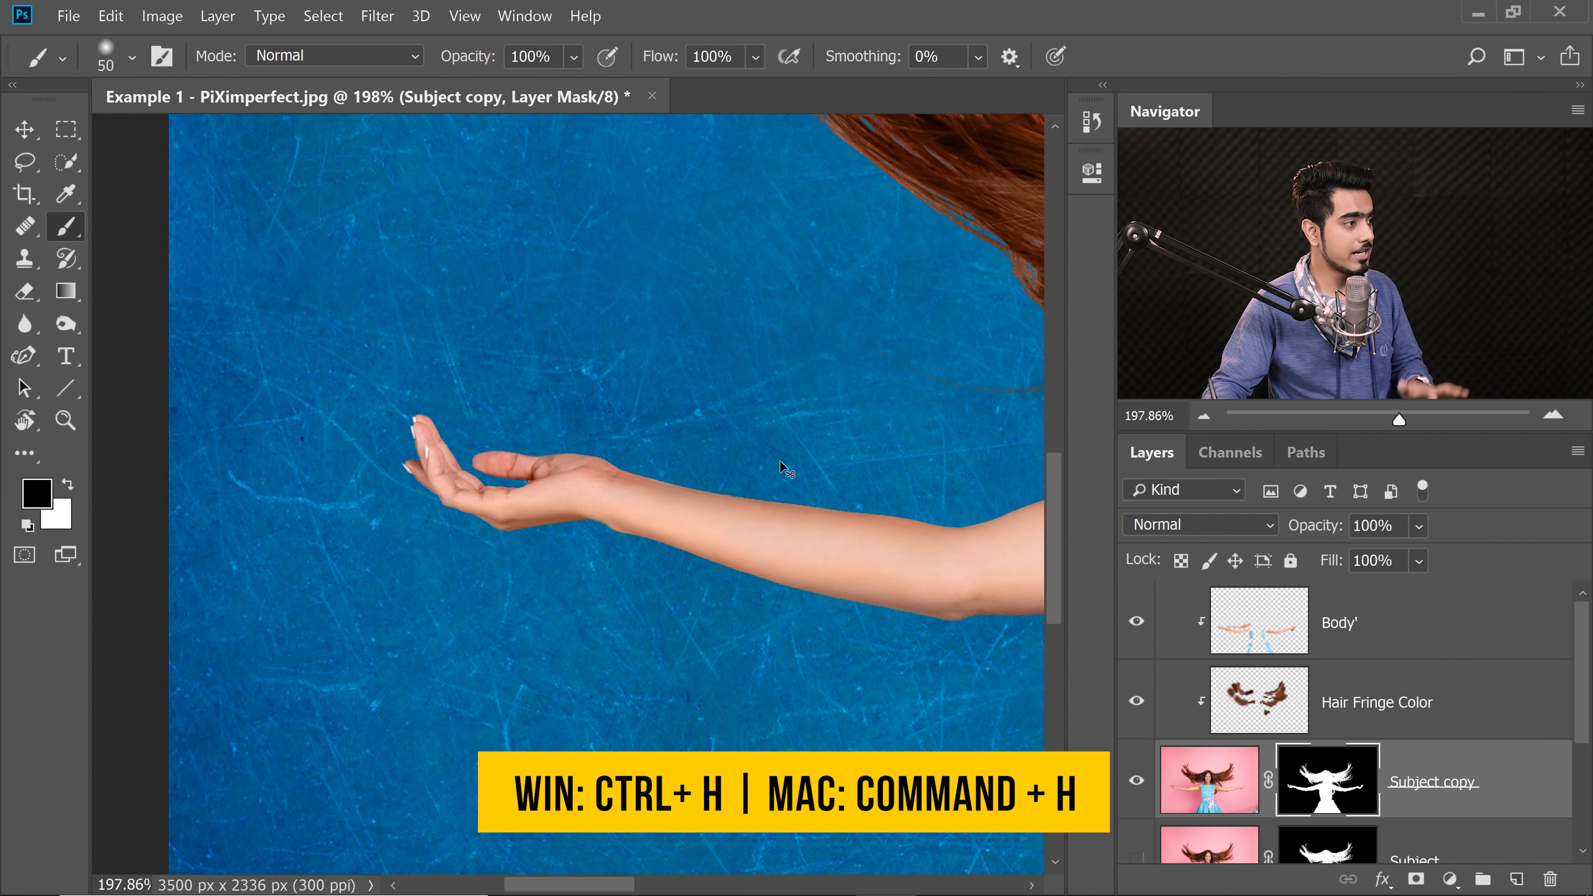
pyautogui.press('Ctrl+H')
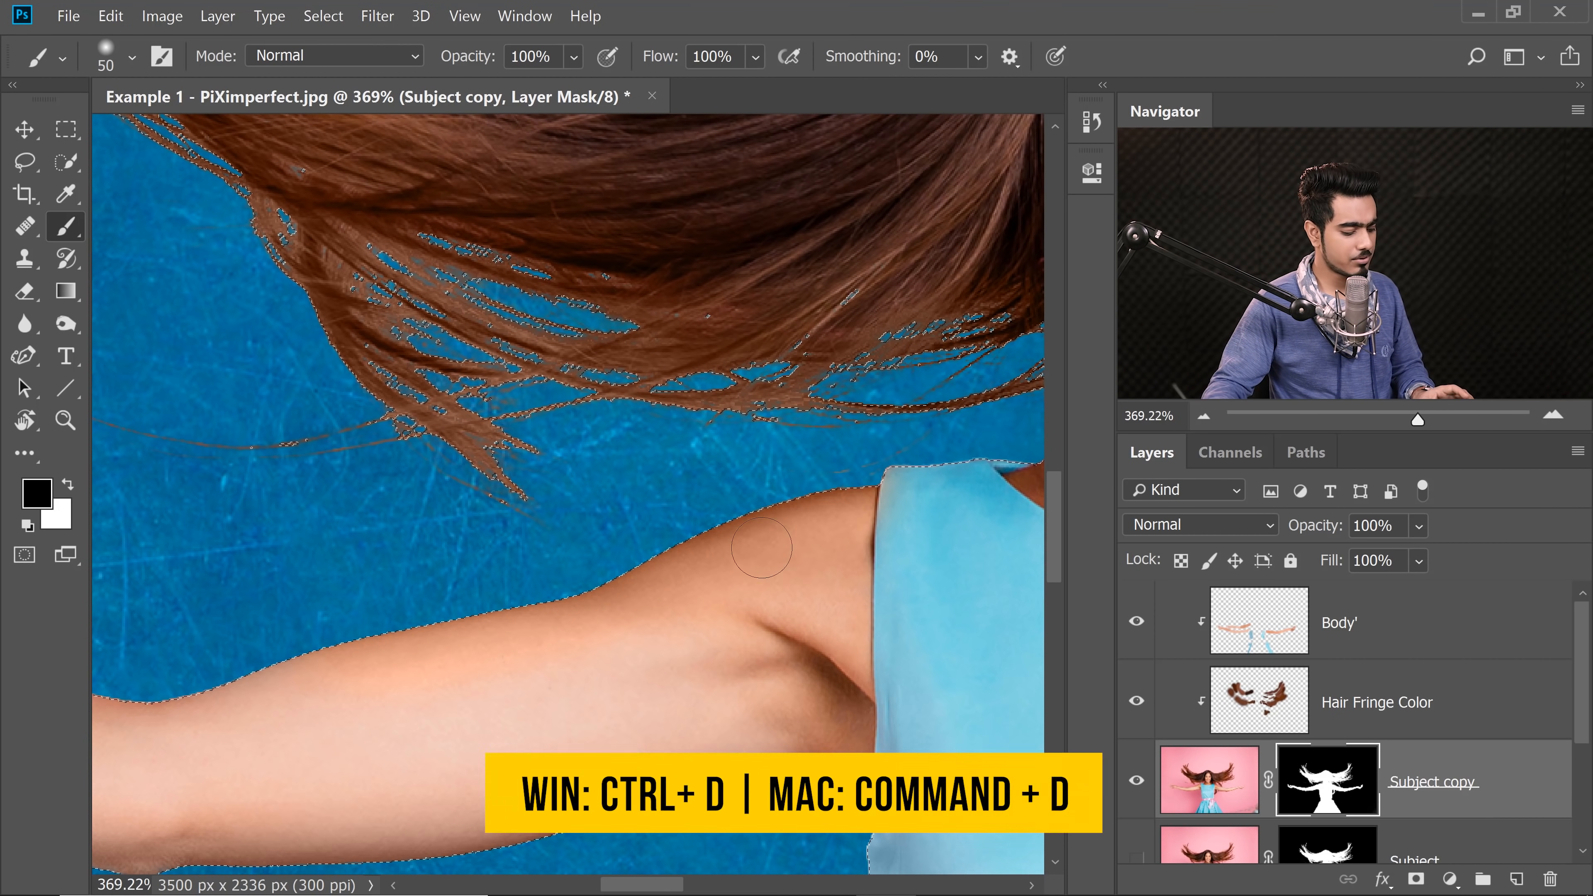
pyautogui.press('ctrl+d')
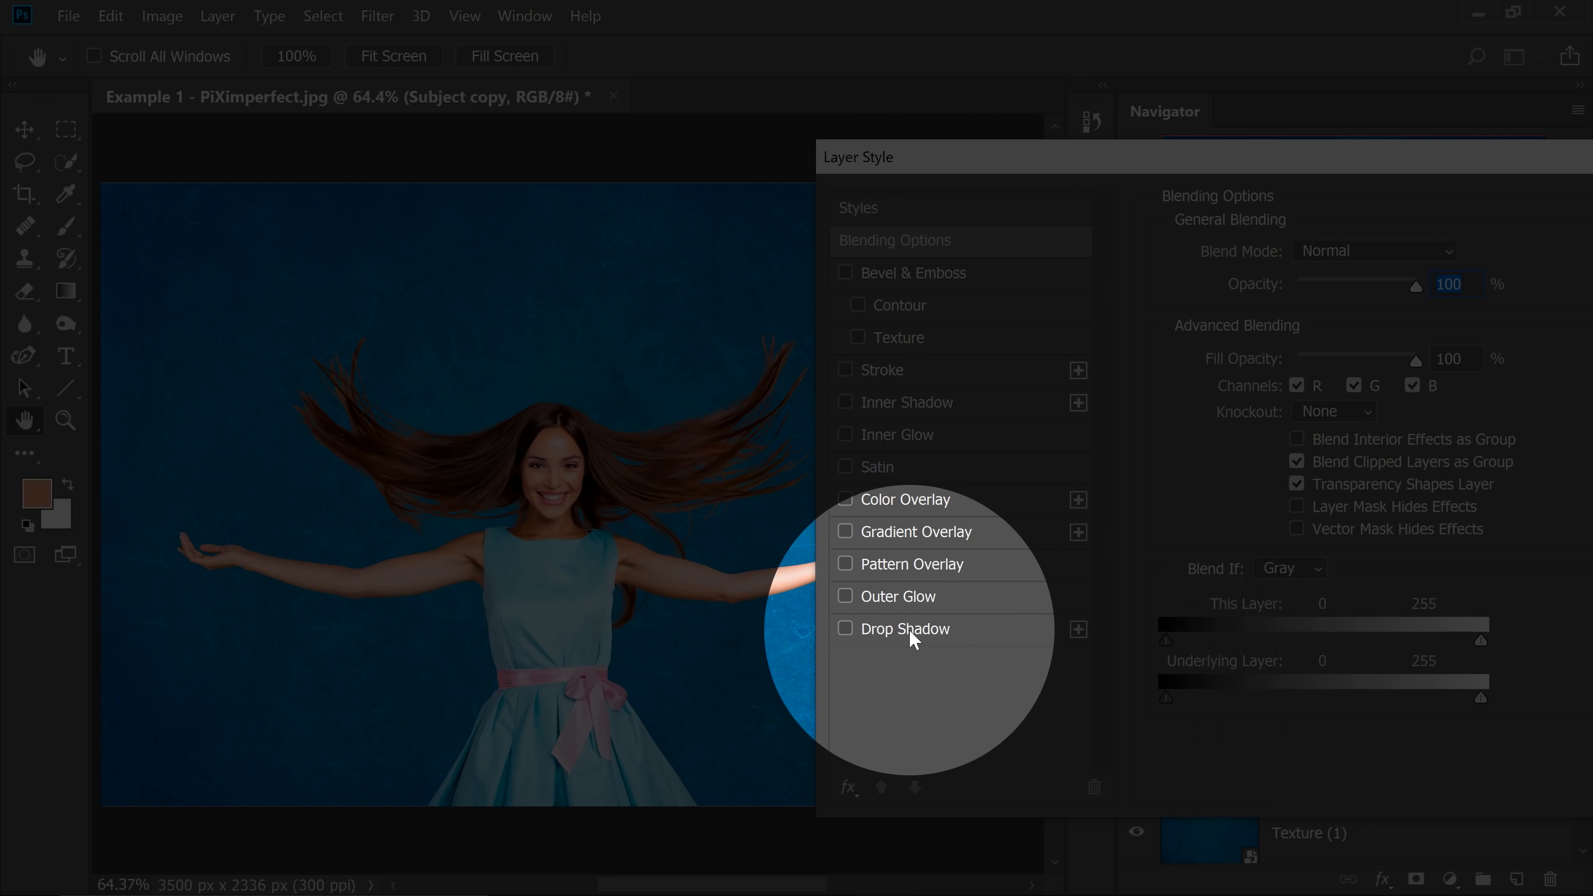
# Add a Drop Shadow to Subject copy: angle 33, distance 144, size 142, 45% opacity.
pyautogui.click(903, 628)
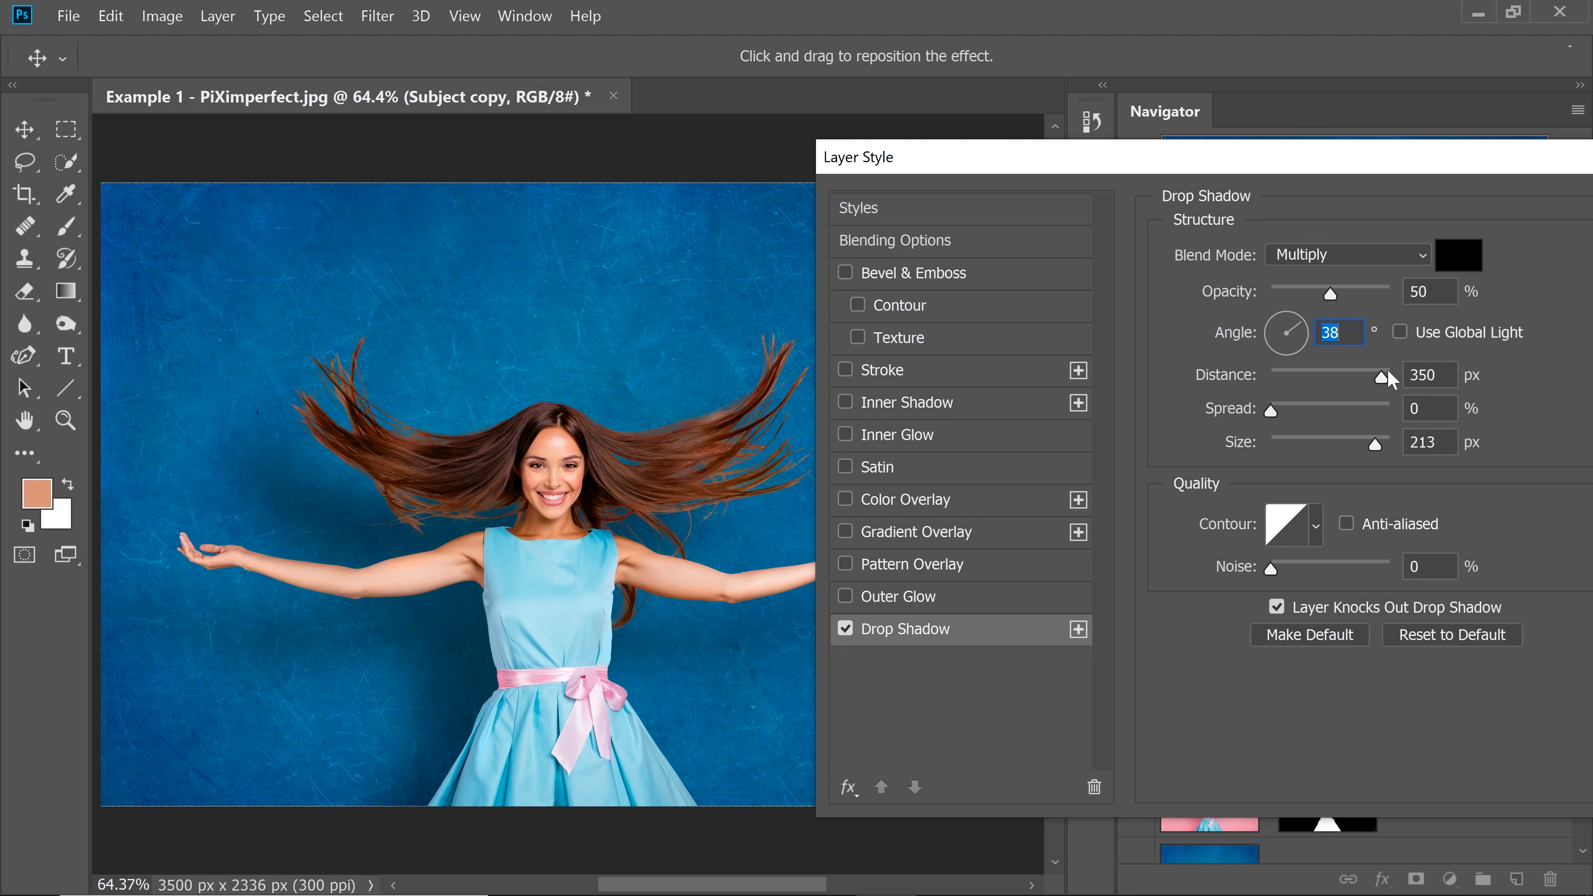
pyautogui.moveTo(1383, 376); pyautogui.dragTo(1340, 376)
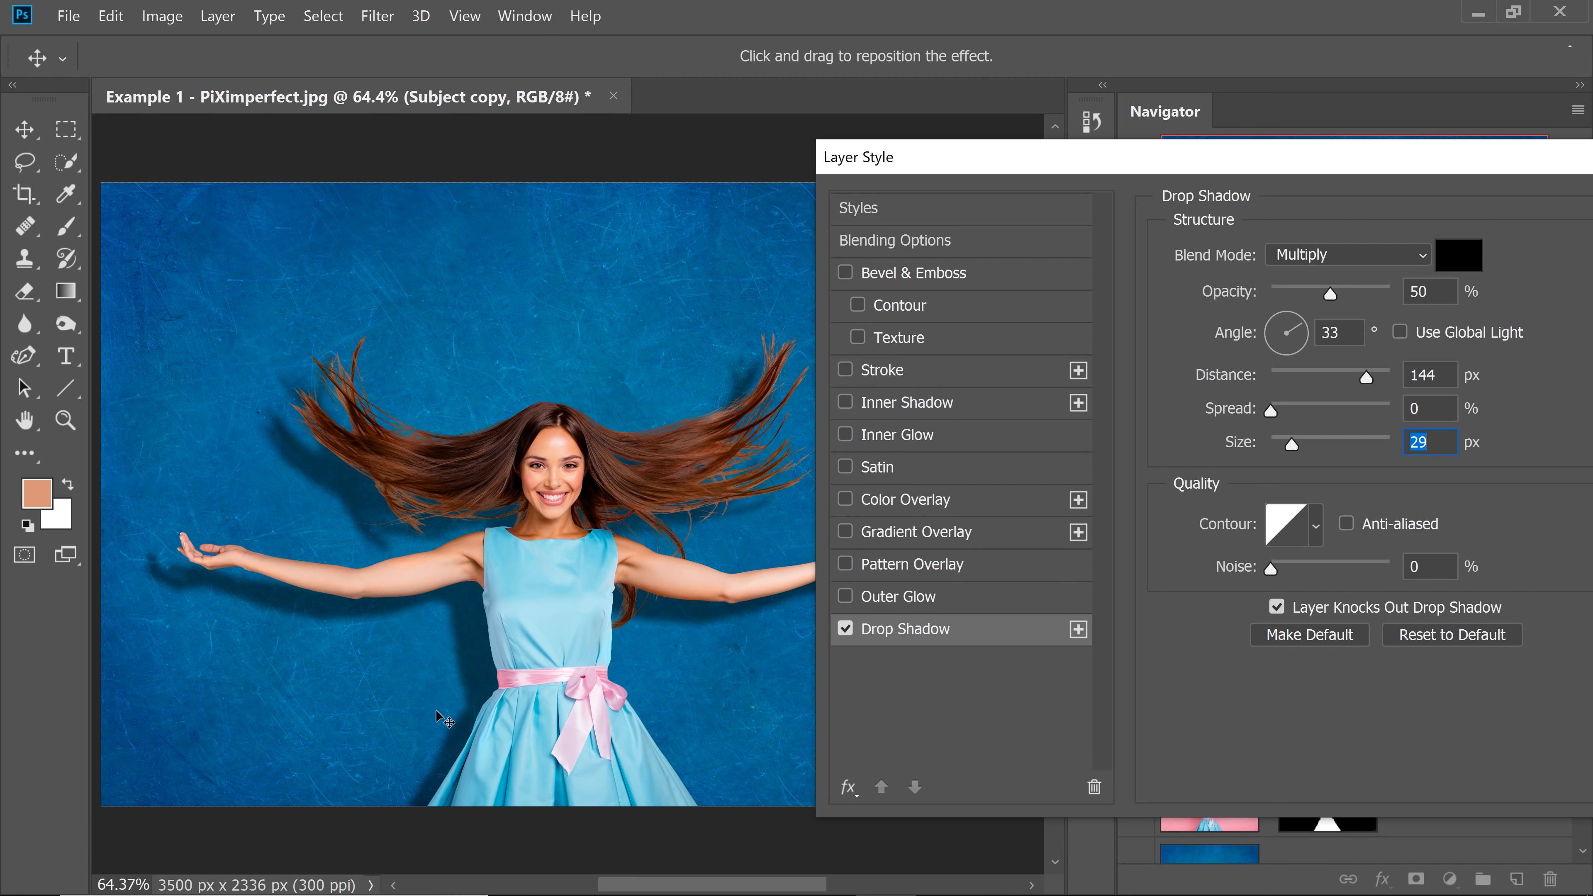
pyautogui.moveTo(1293, 444); pyautogui.dragTo(1336, 443)
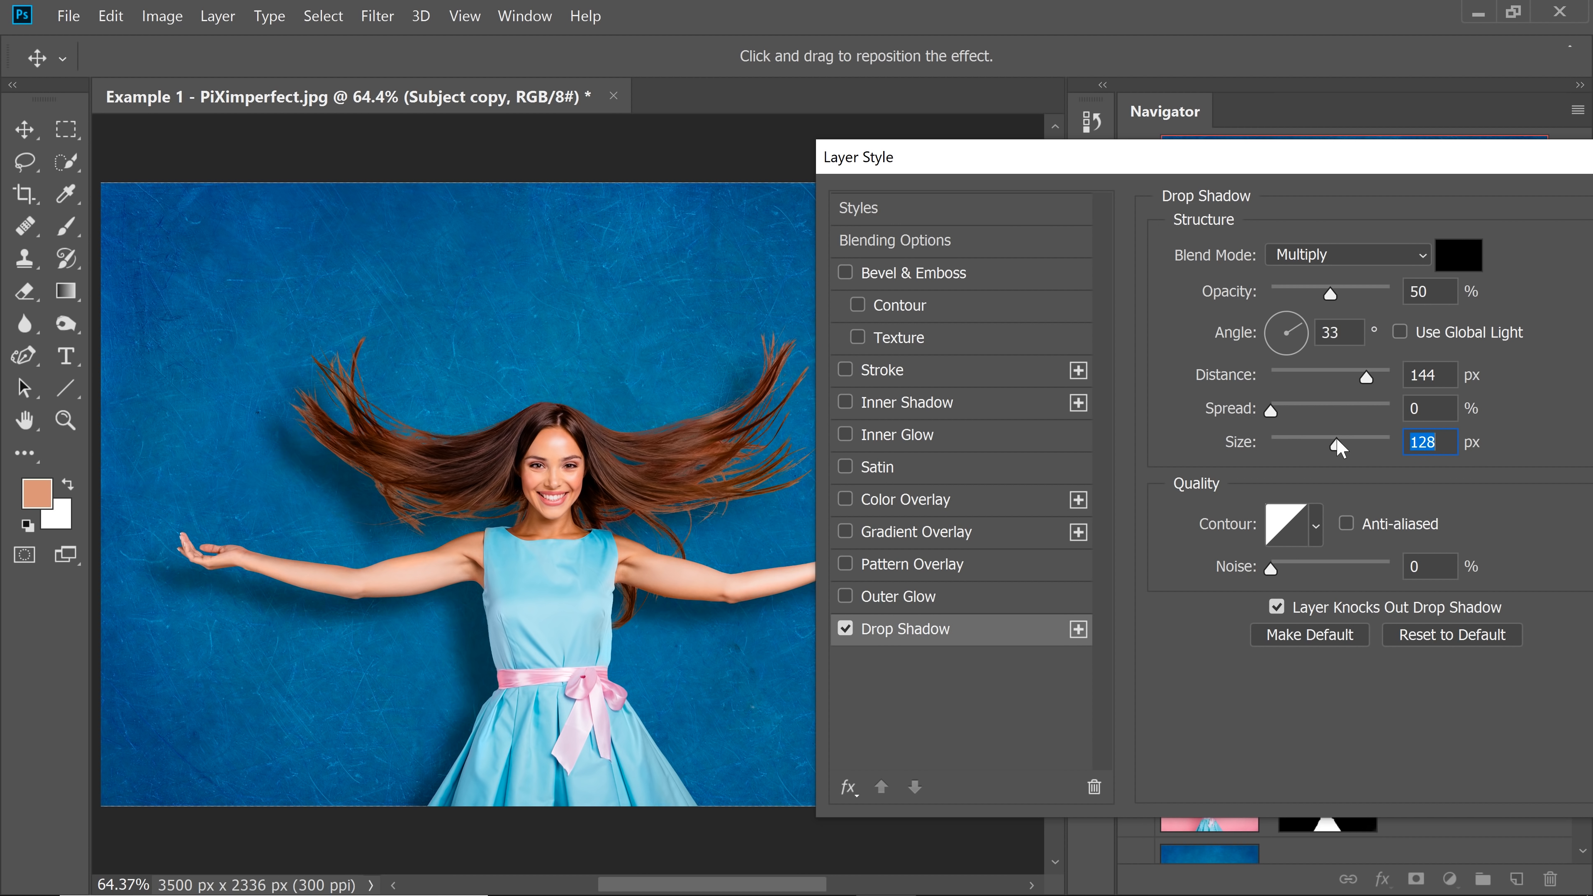
pyautogui.moveTo(1325, 445); pyautogui.dragTo(1339, 444)
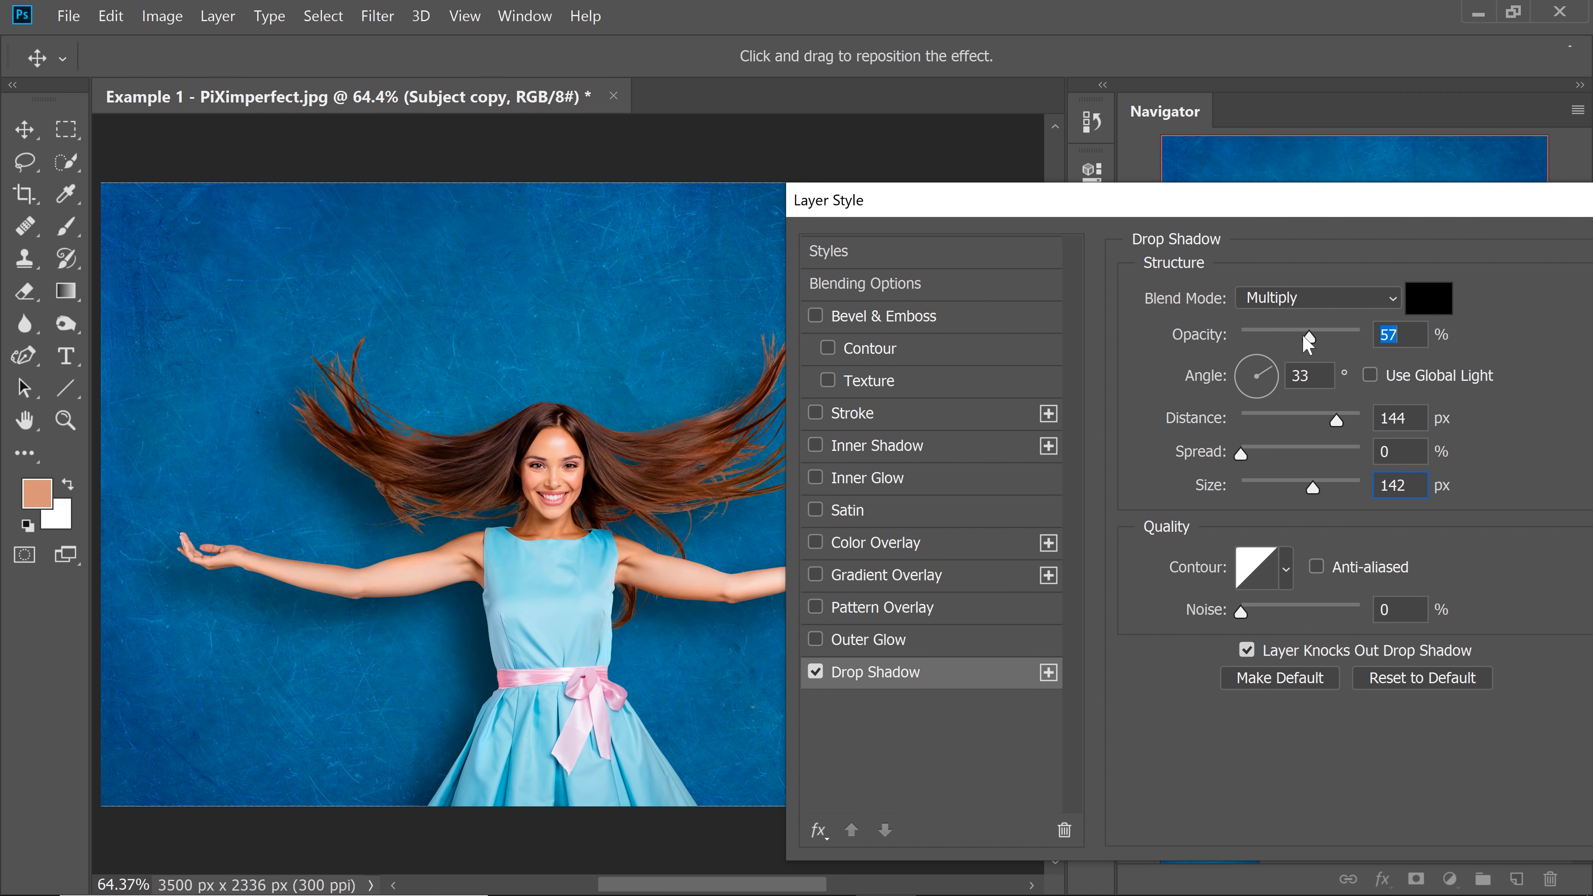
pyautogui.moveTo(1310, 333); pyautogui.dragTo(1283, 333)
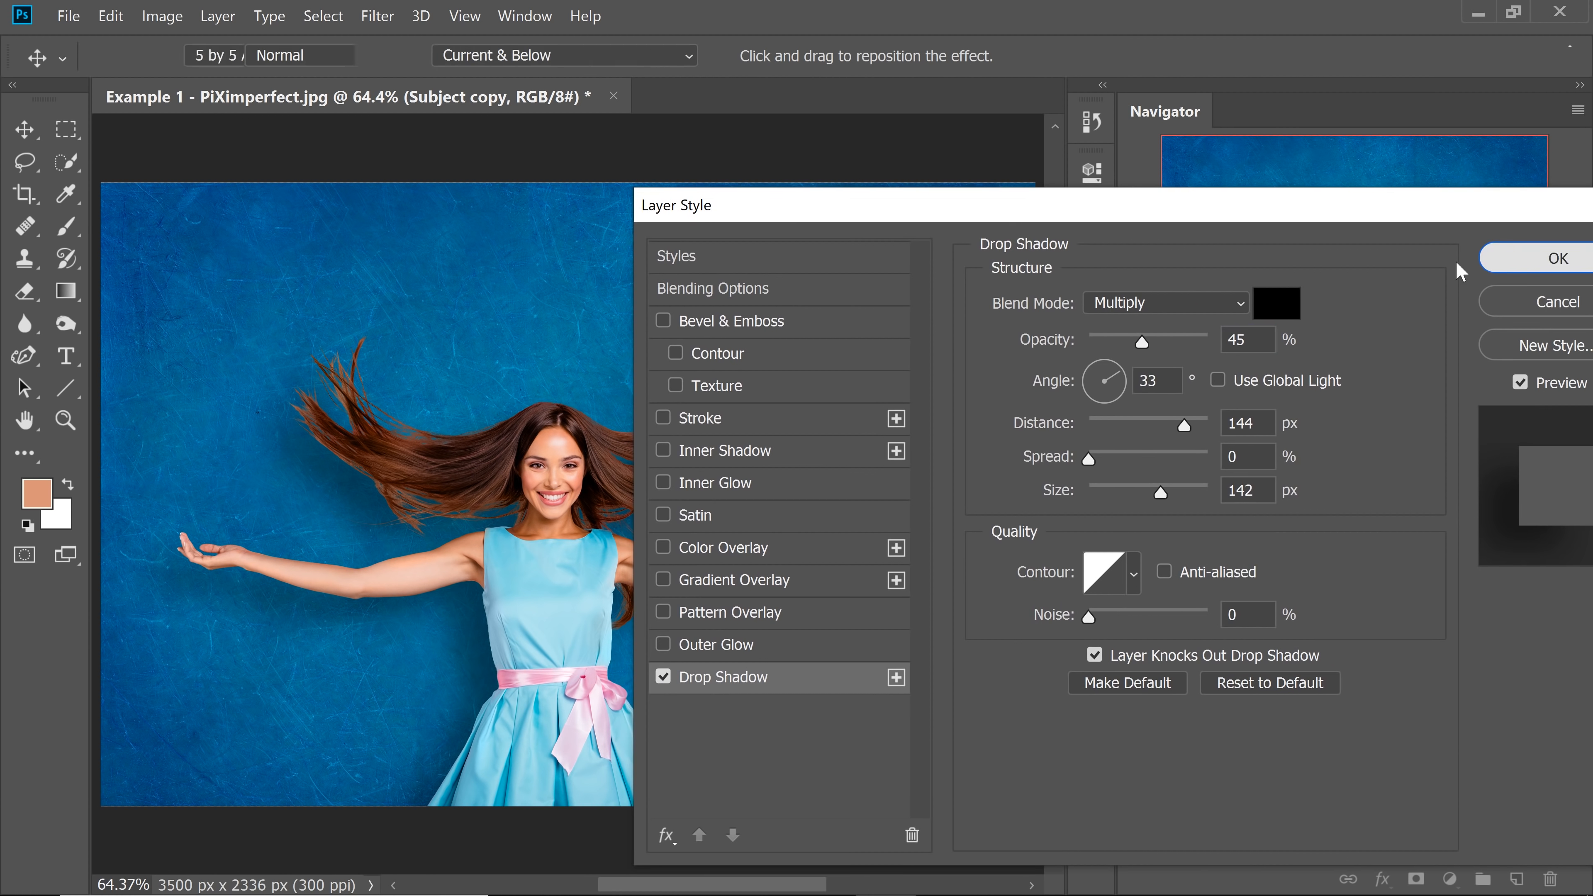
pyautogui.click(1556, 258)
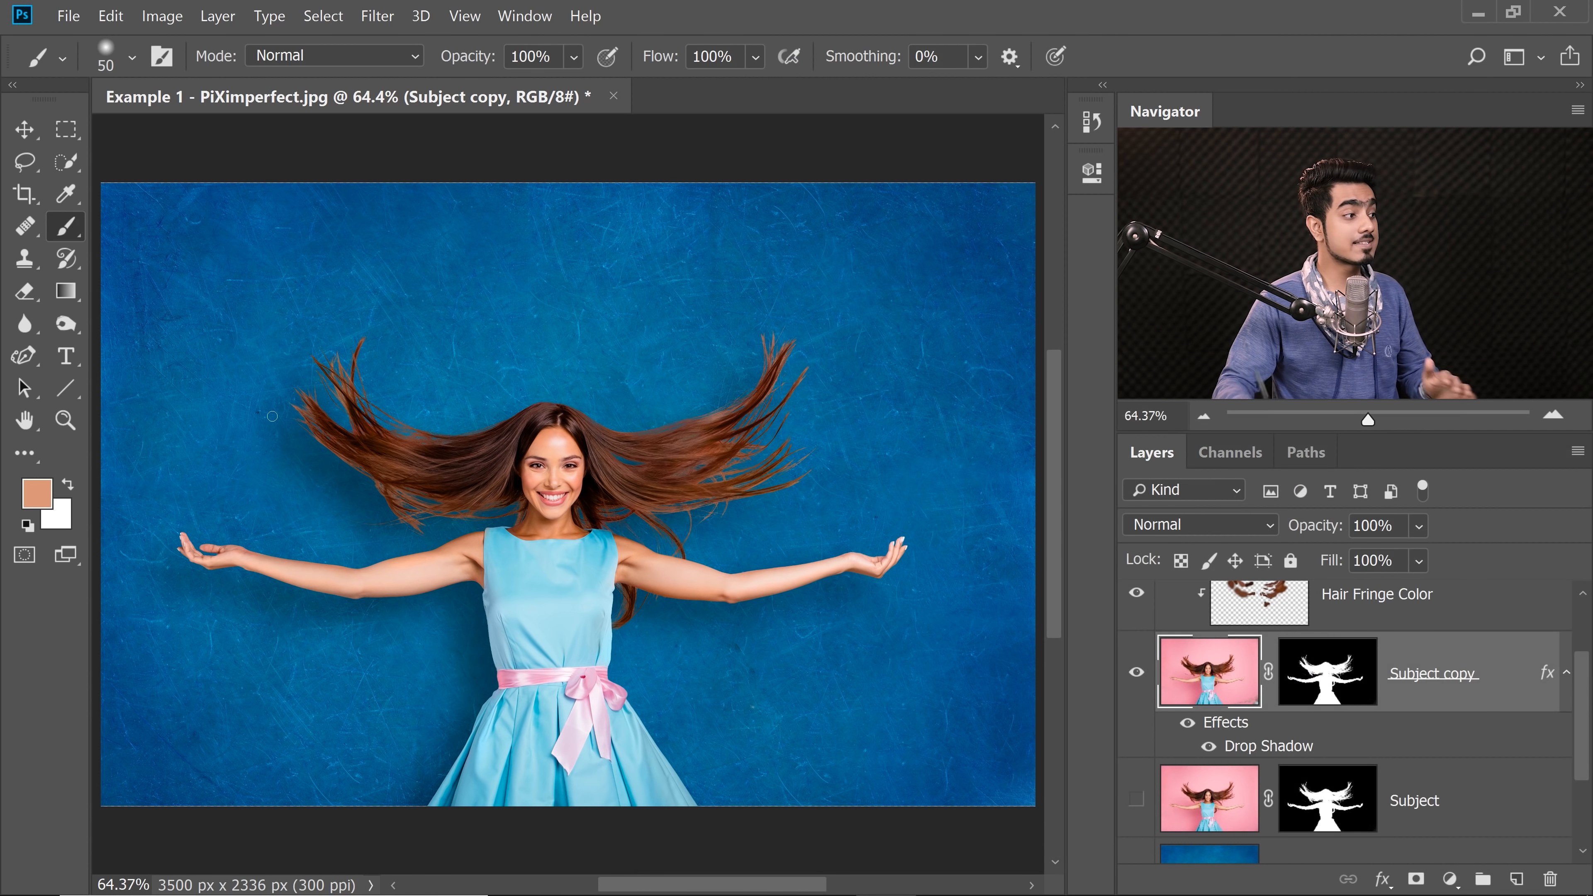
# Split the Subject copy's drop shadow onto its own layer, accepting the effects warning.
pyautogui.click(529, 55)
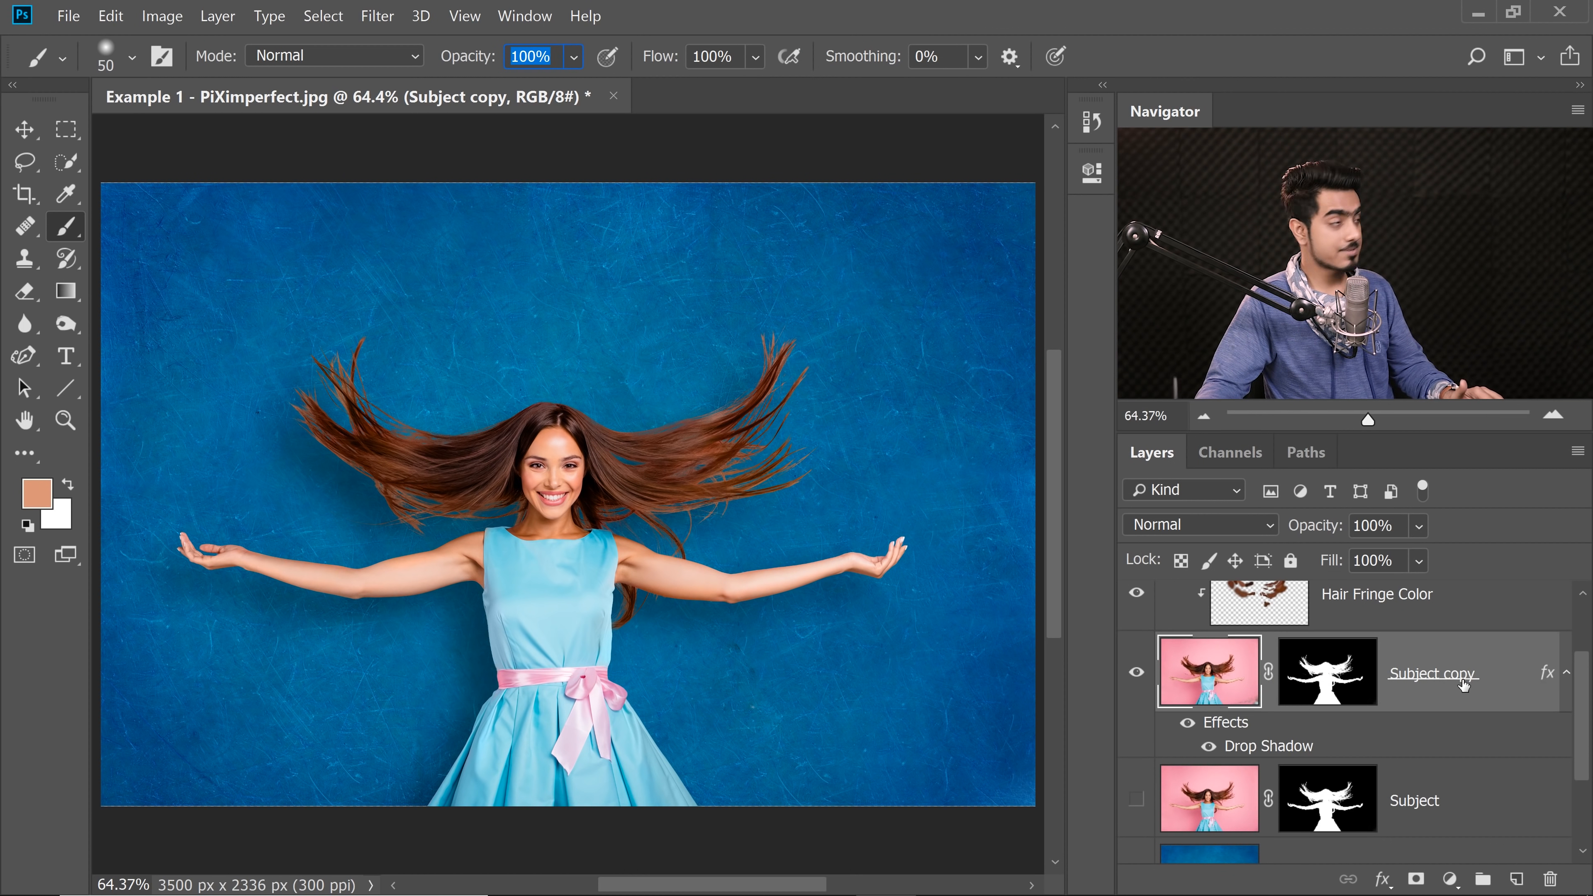
pyautogui.click(217, 17)
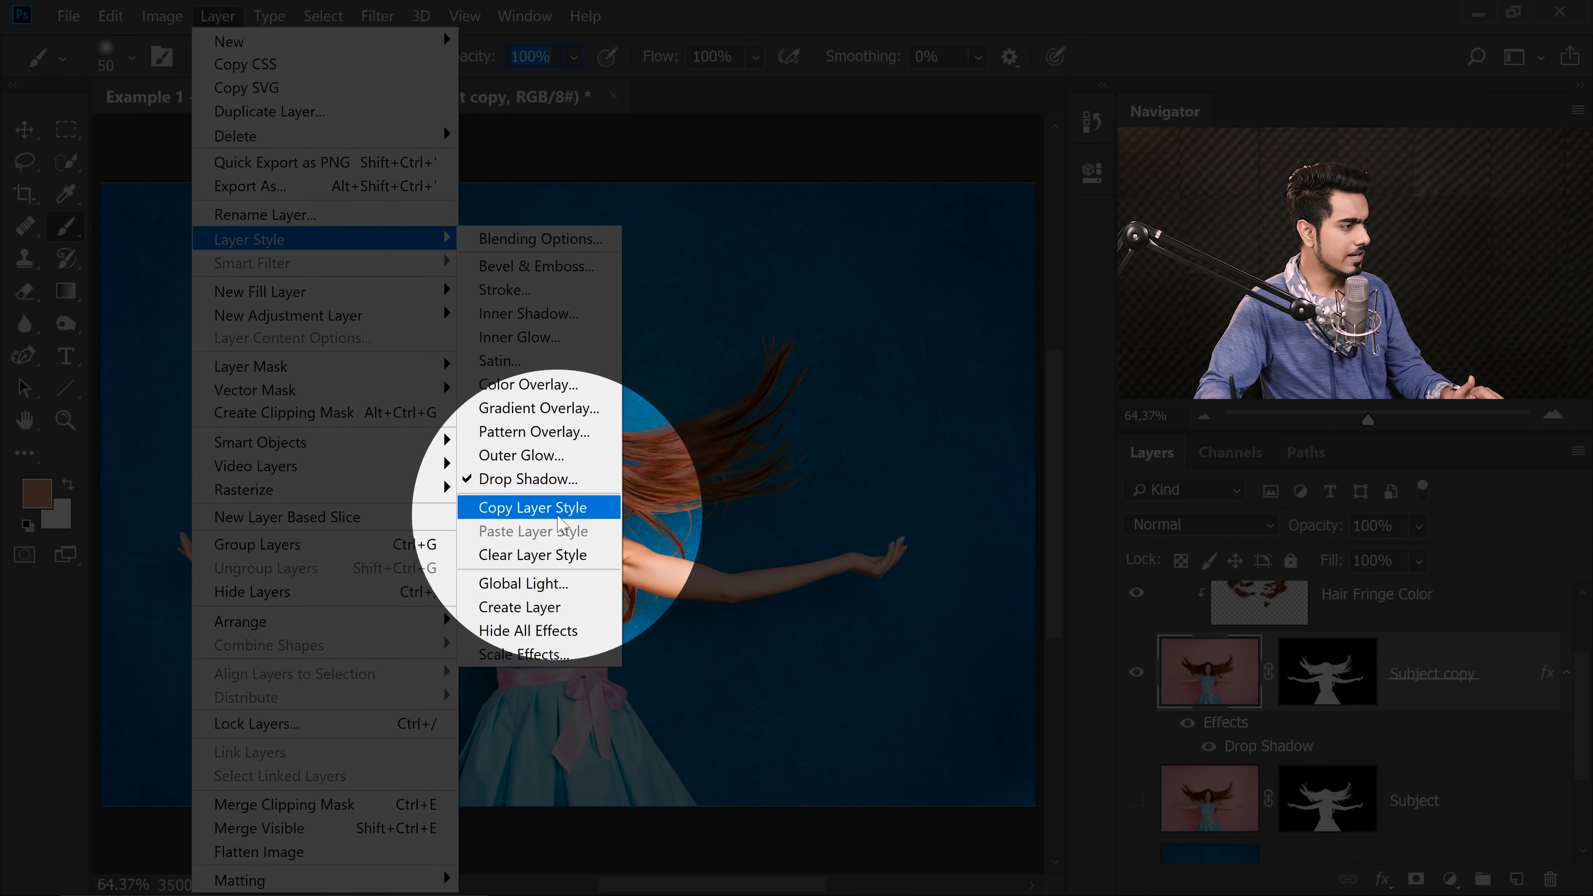
pyautogui.click(520, 606)
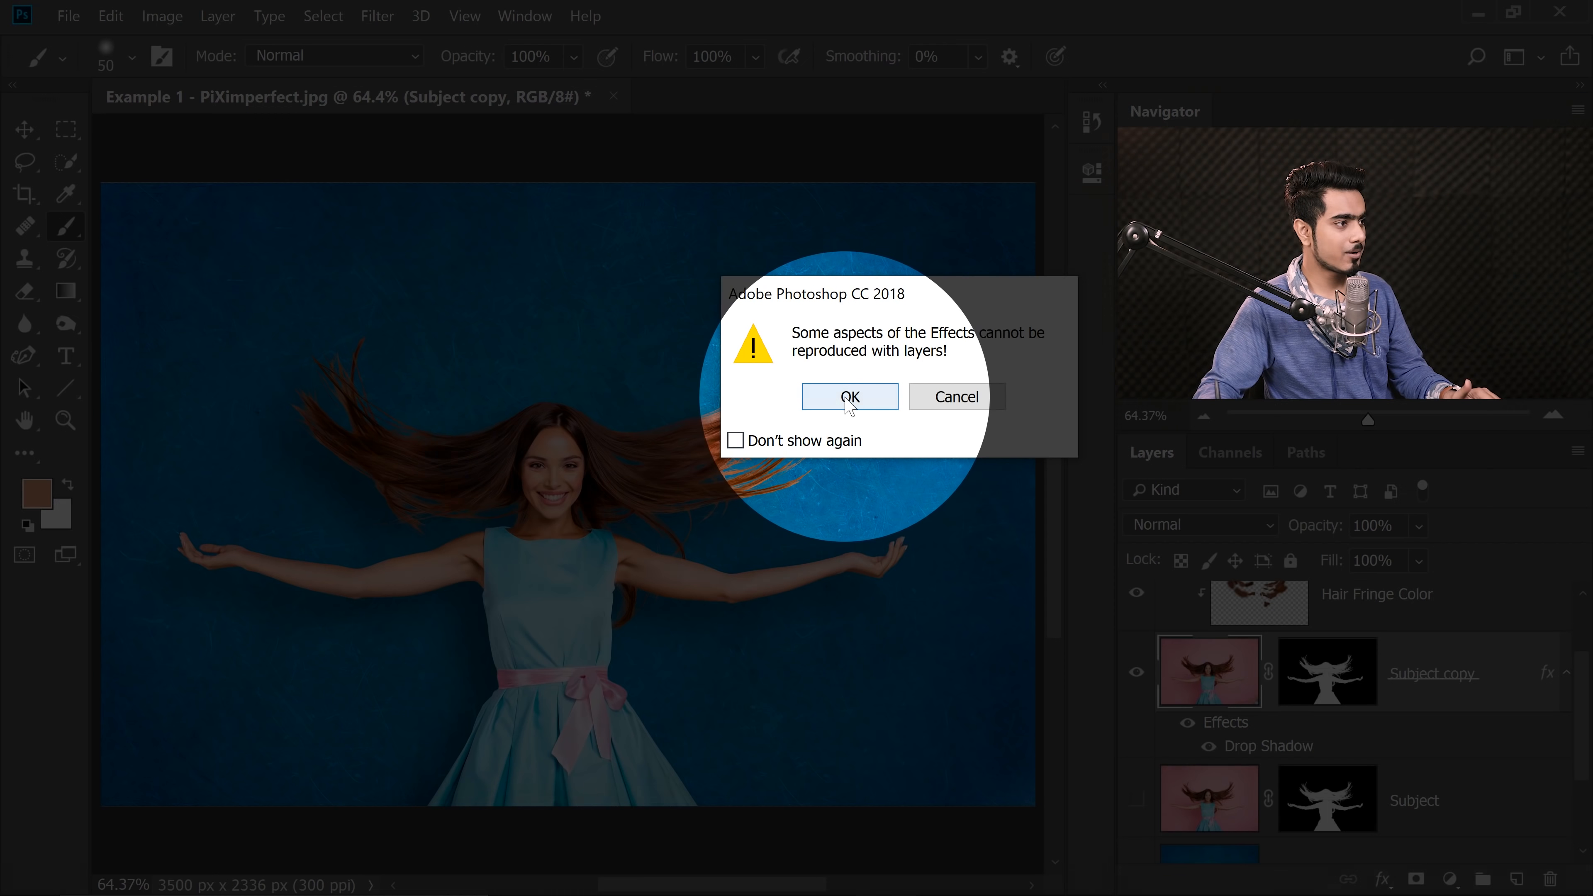
pyautogui.click(849, 397)
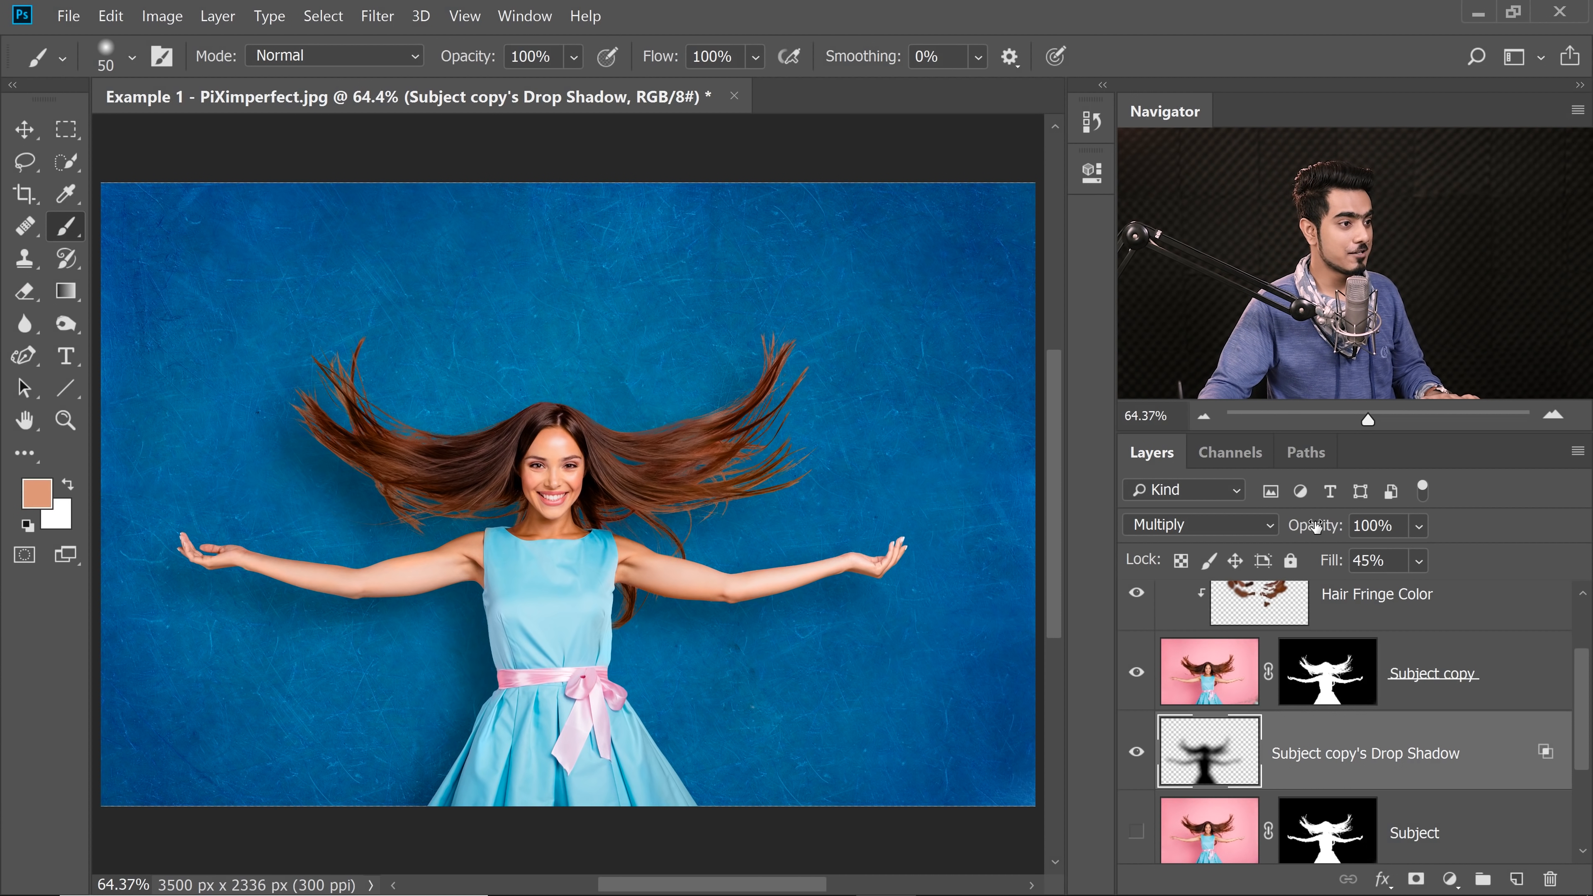
# Add a layer mask to the separated shadow layer to hide patches of it.
pyautogui.click(1368, 525)
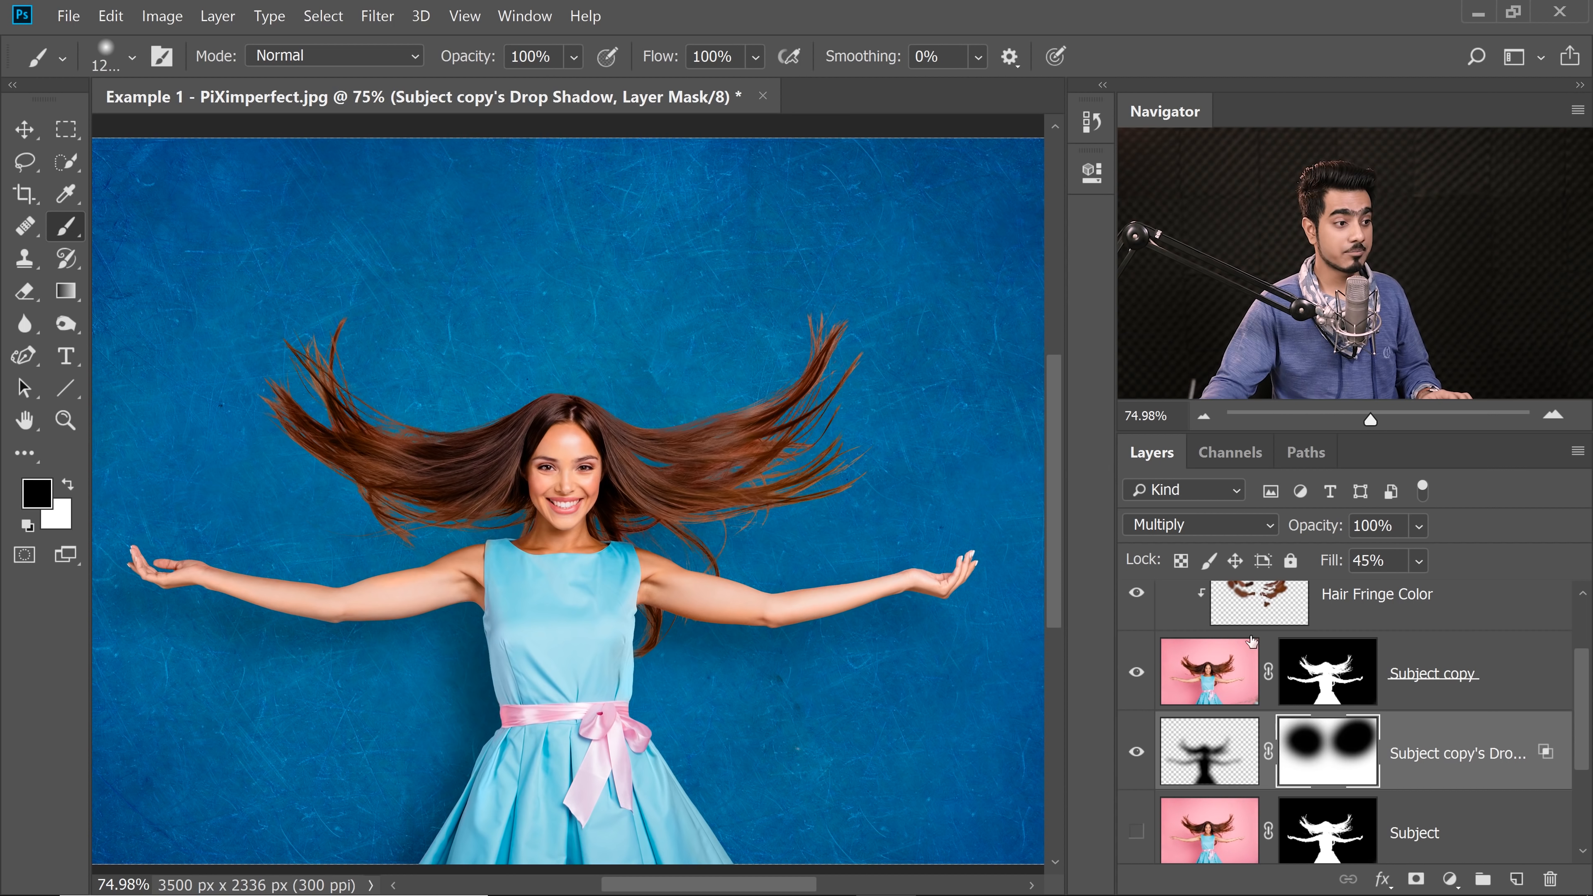
pyautogui.scroll(-3)
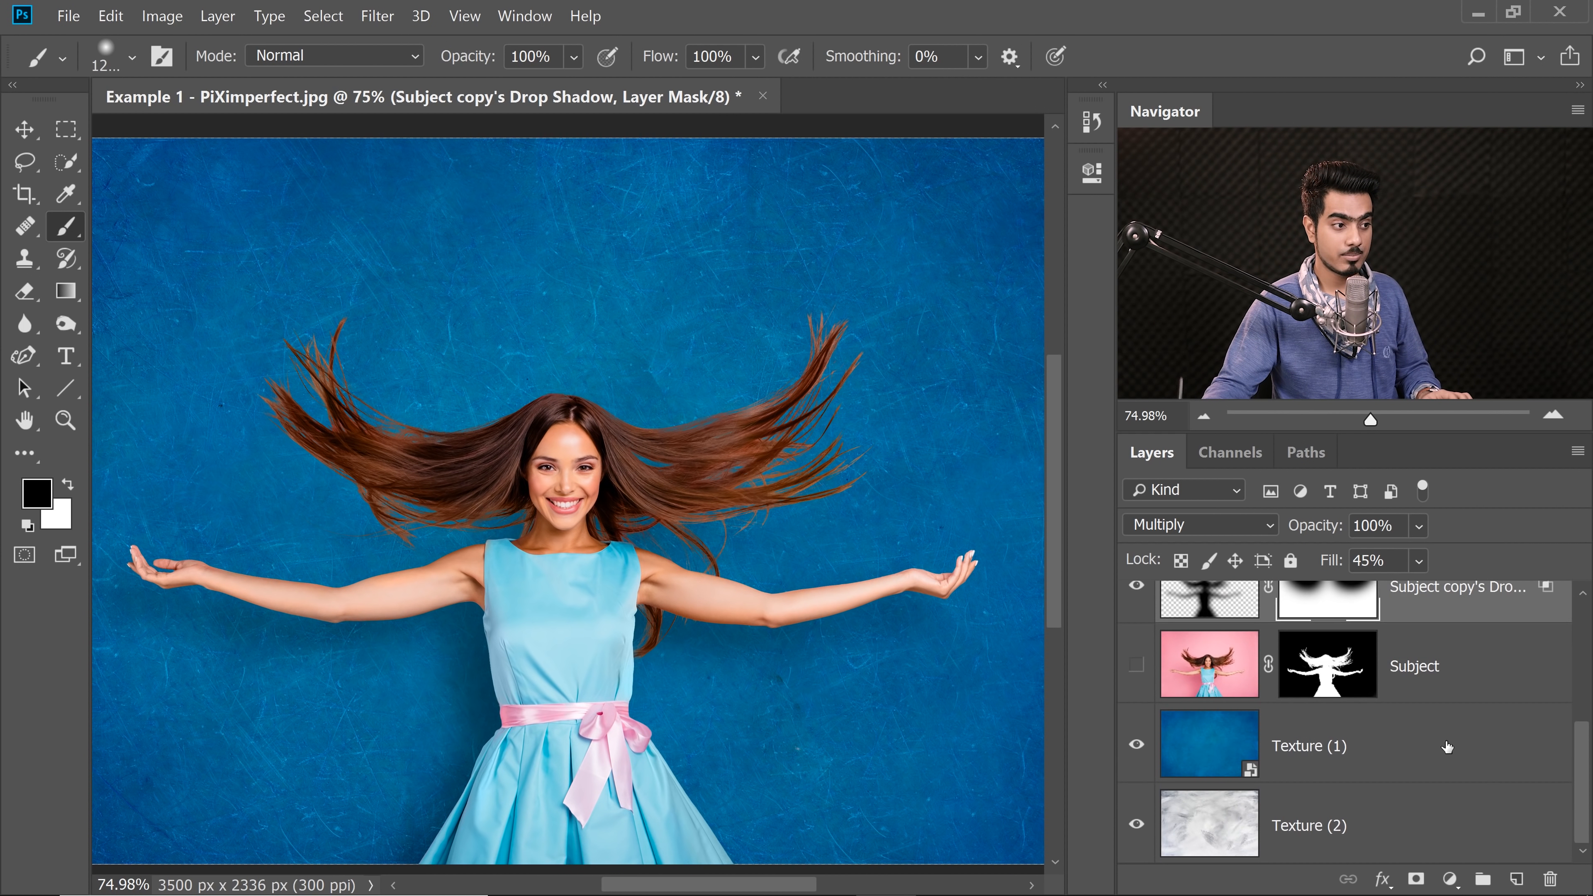
# Brighten the Texture (1) background by raising a Curves adjustment above it.
pyautogui.click(1308, 745)
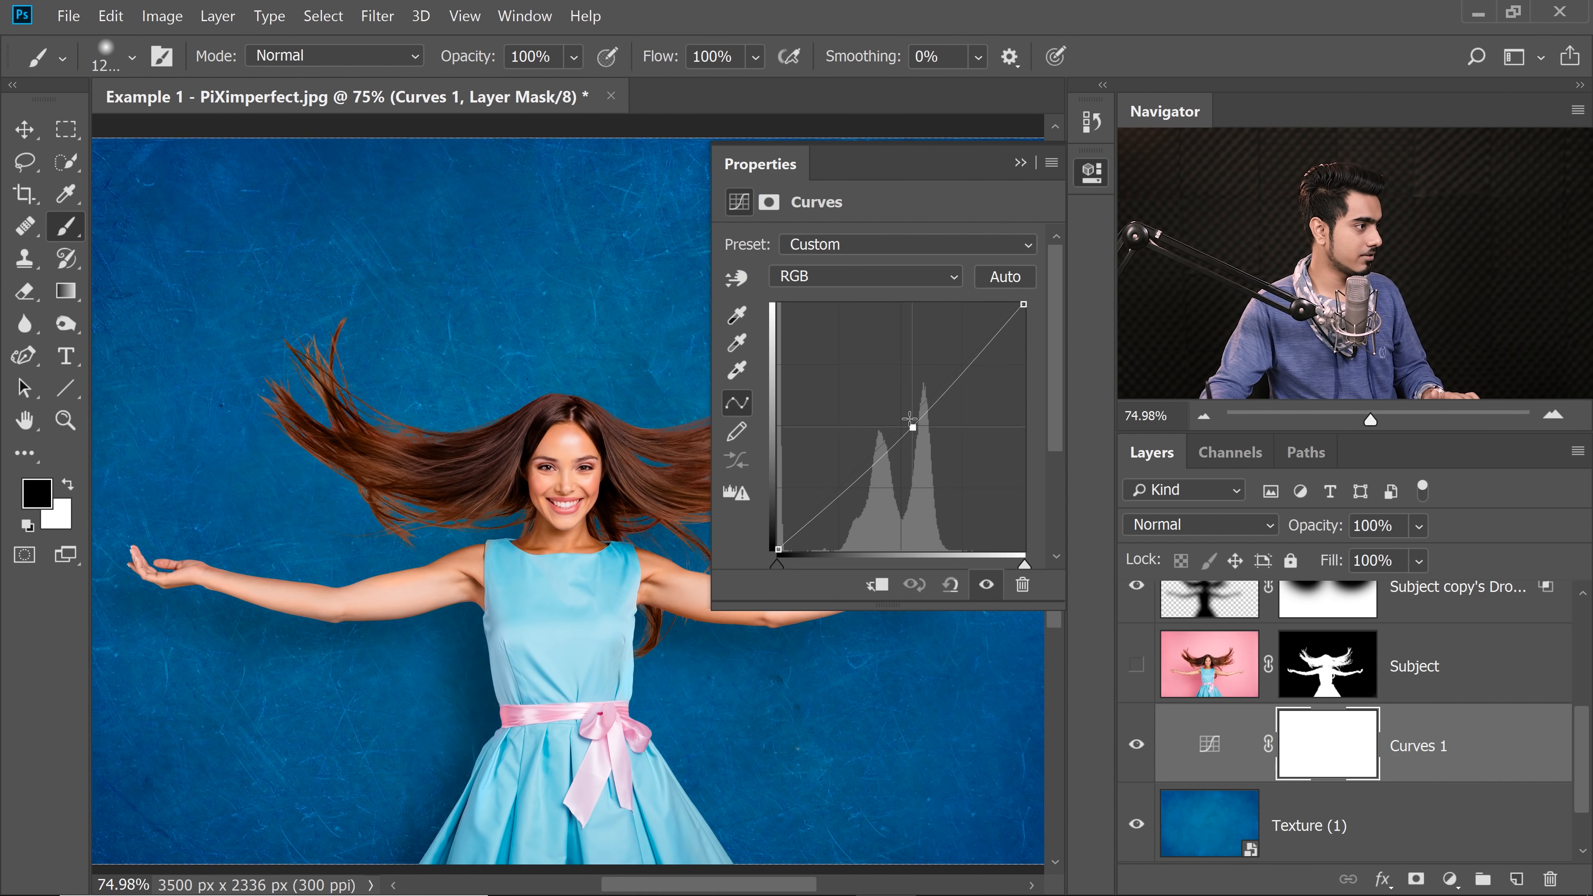
pyautogui.moveTo(911, 424); pyautogui.dragTo(899, 413)
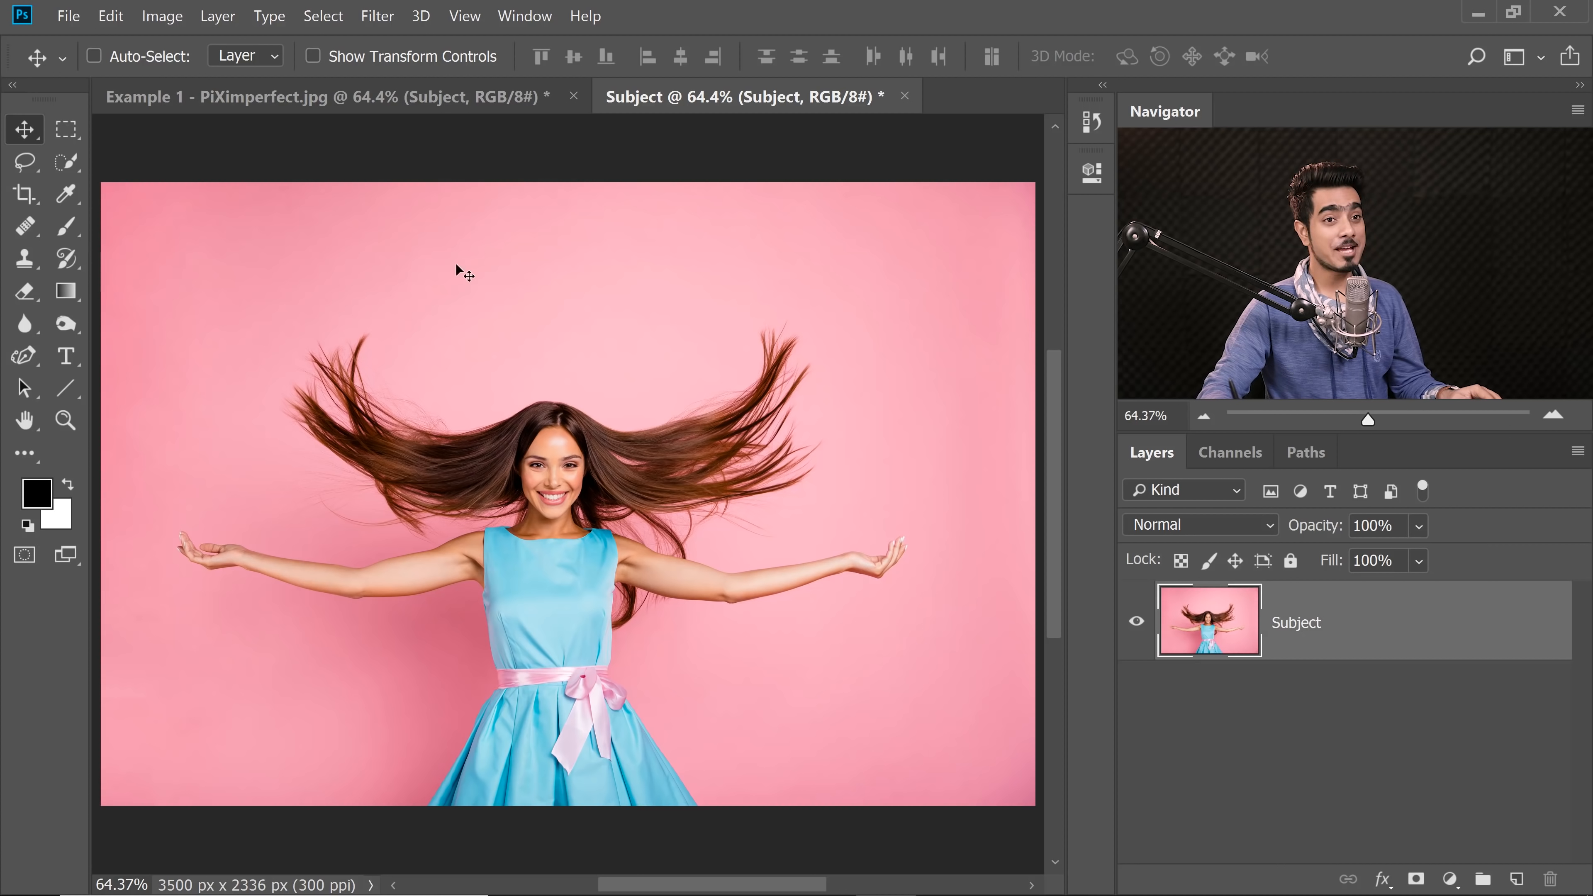
# Start a Color Range selection on the Subject photo with preview set to None.
pyautogui.click(322, 15)
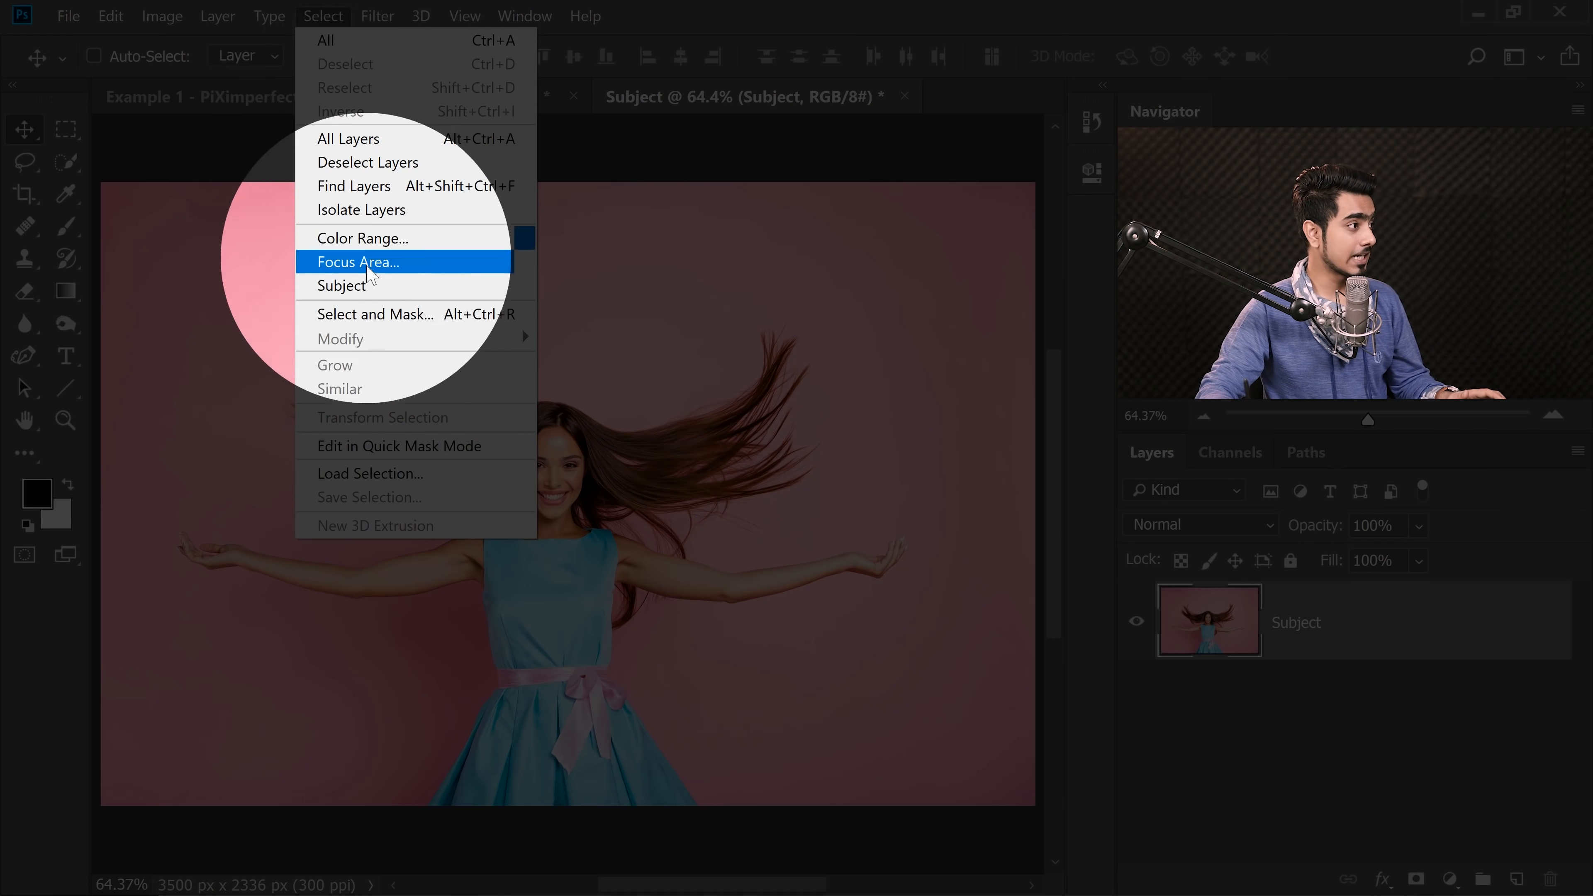
pyautogui.click(362, 238)
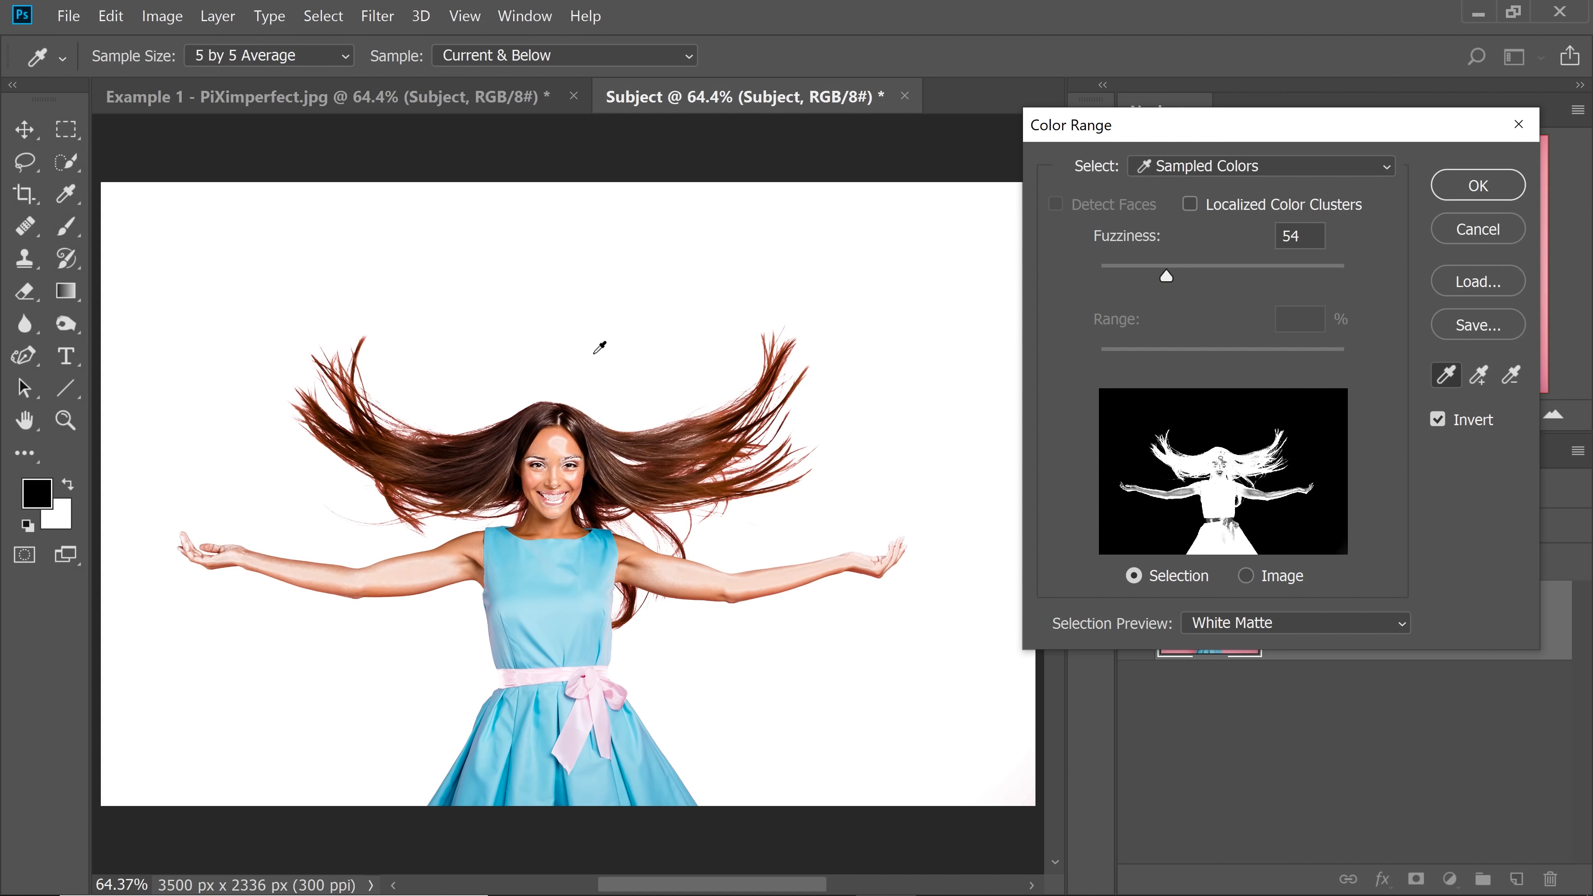
pyautogui.click(1260, 166)
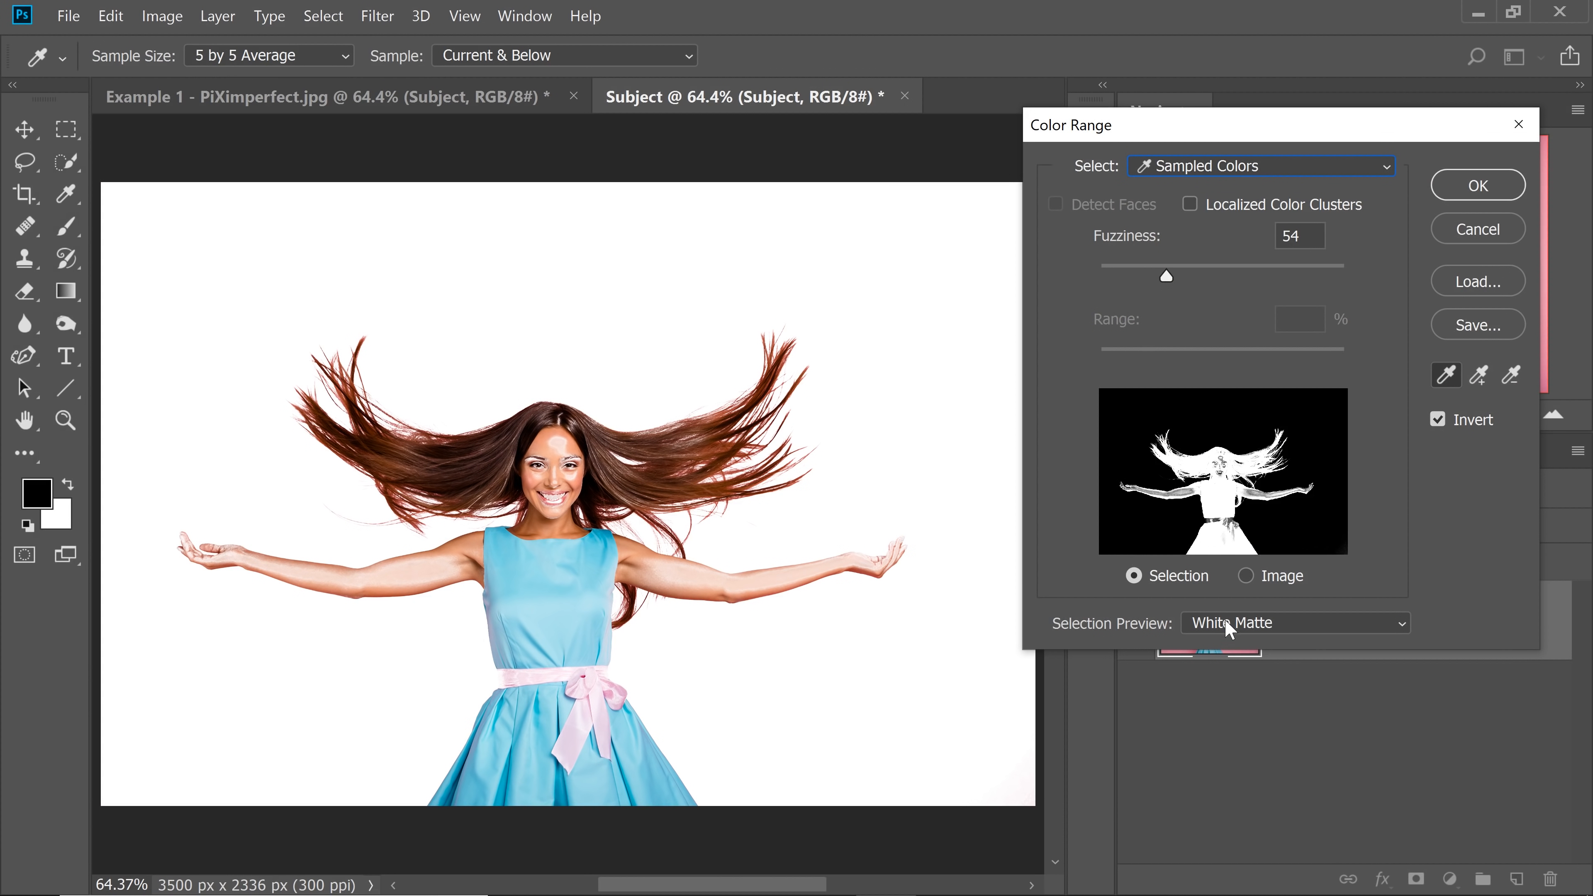
pyautogui.click(1295, 623)
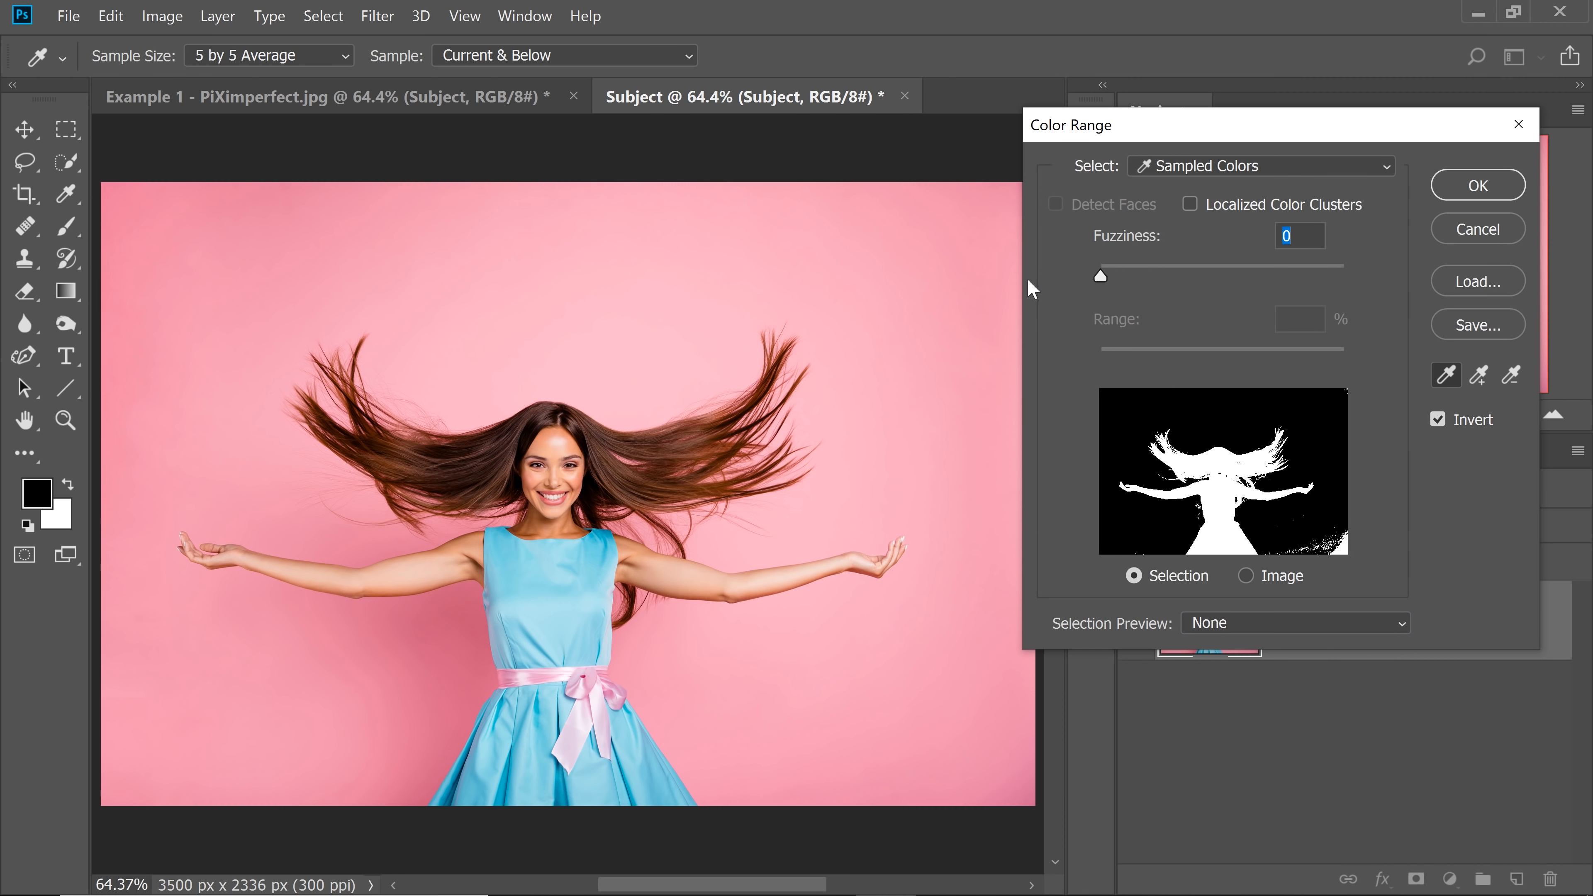
# Sample the pink backdrop colour and add more of it with the Add to Sample eyedropper.
pyautogui.click(579, 362)
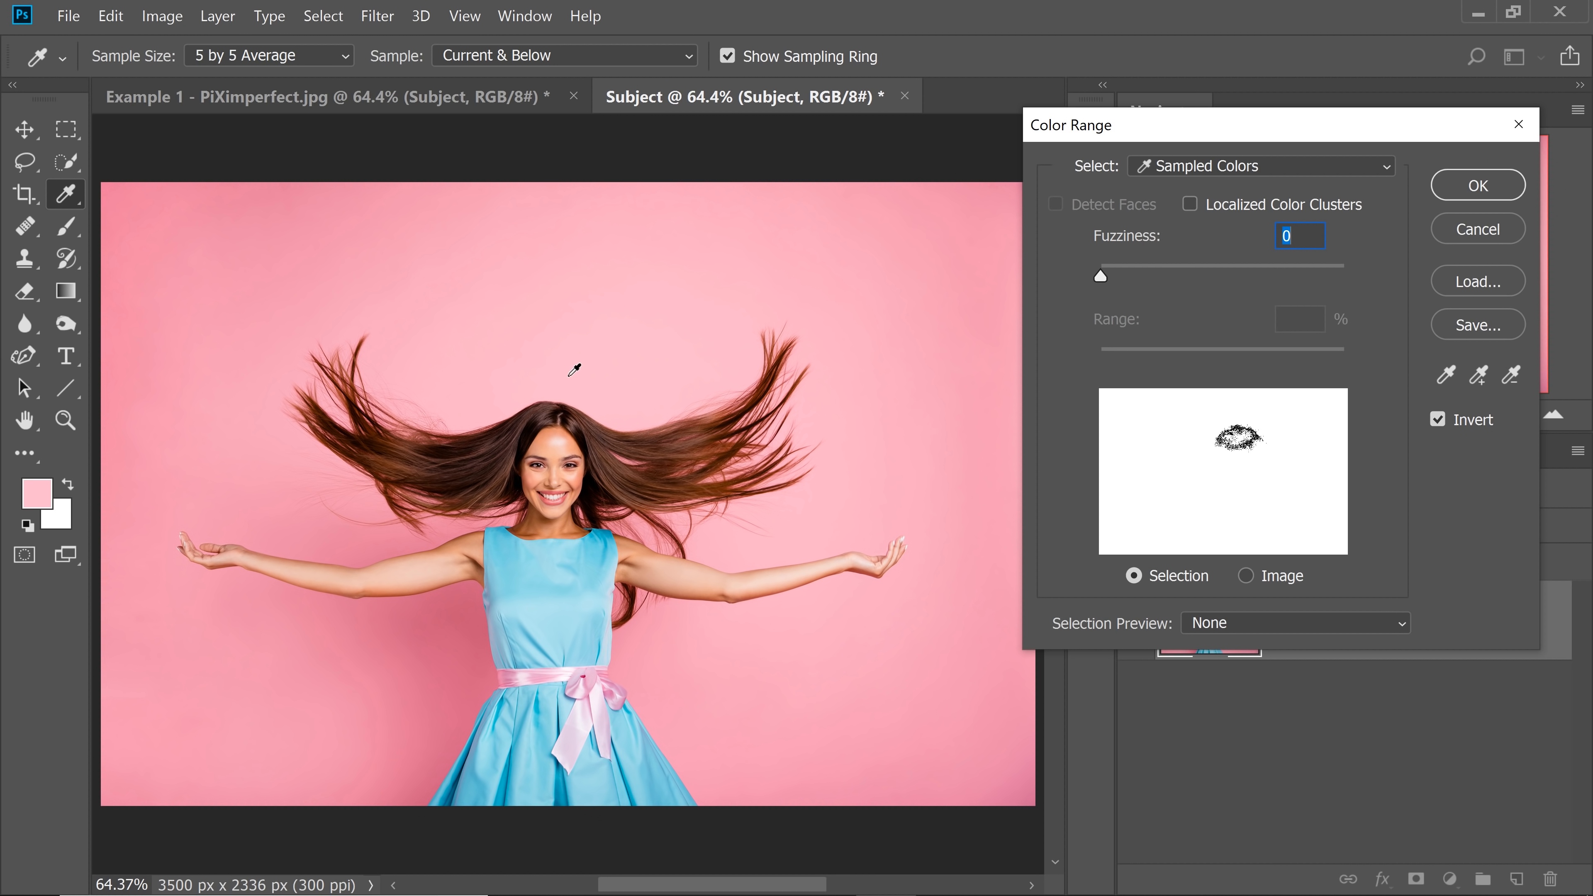
pyautogui.moveTo(1478, 376)
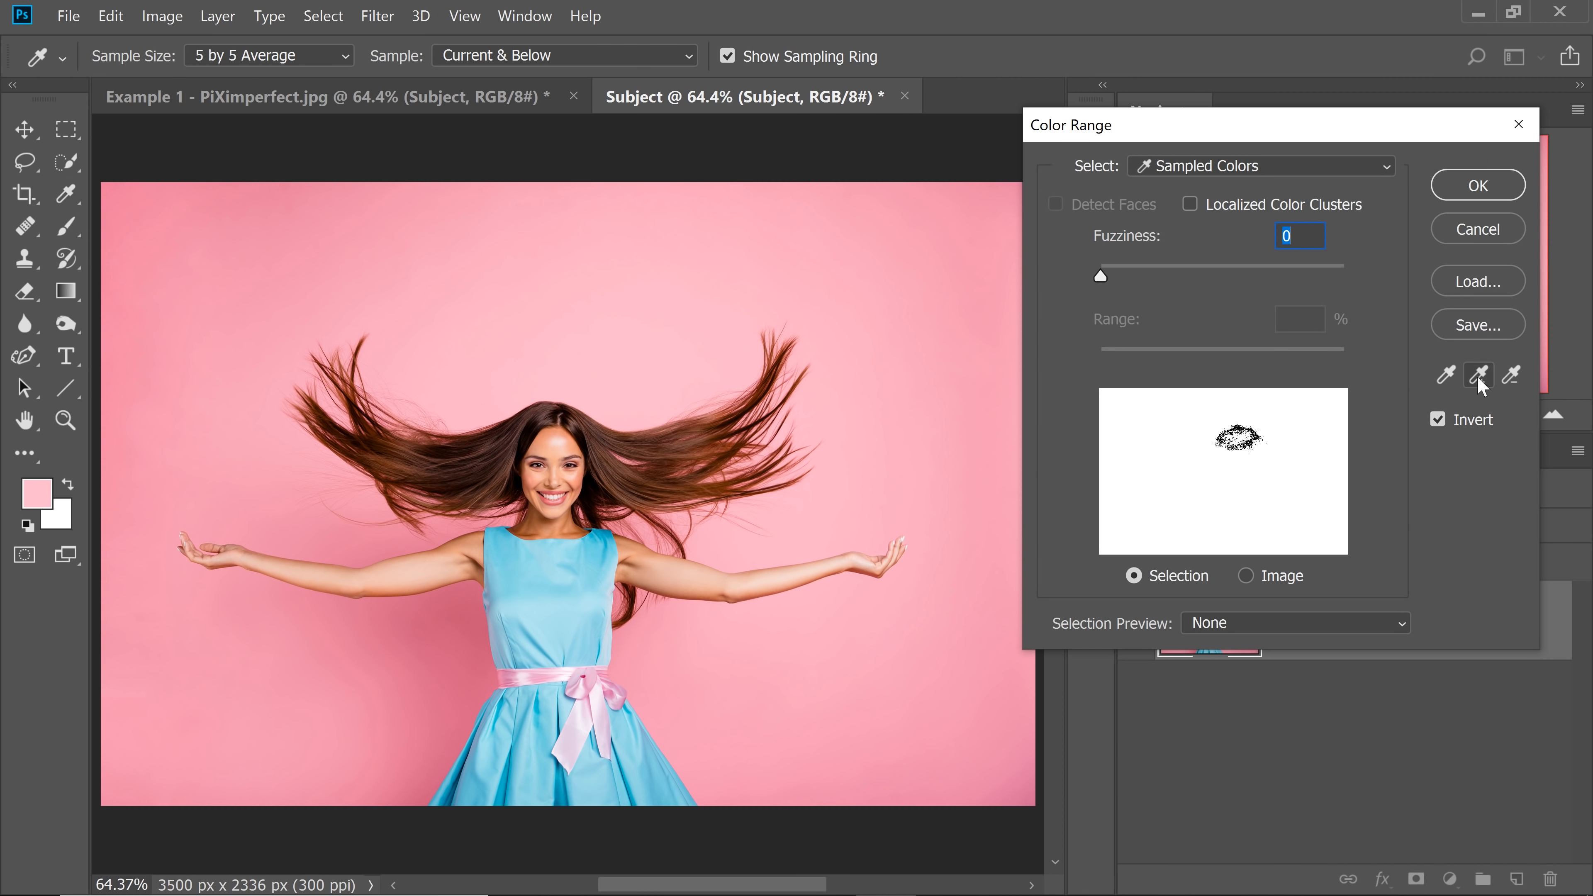
pyautogui.click(250, 428)
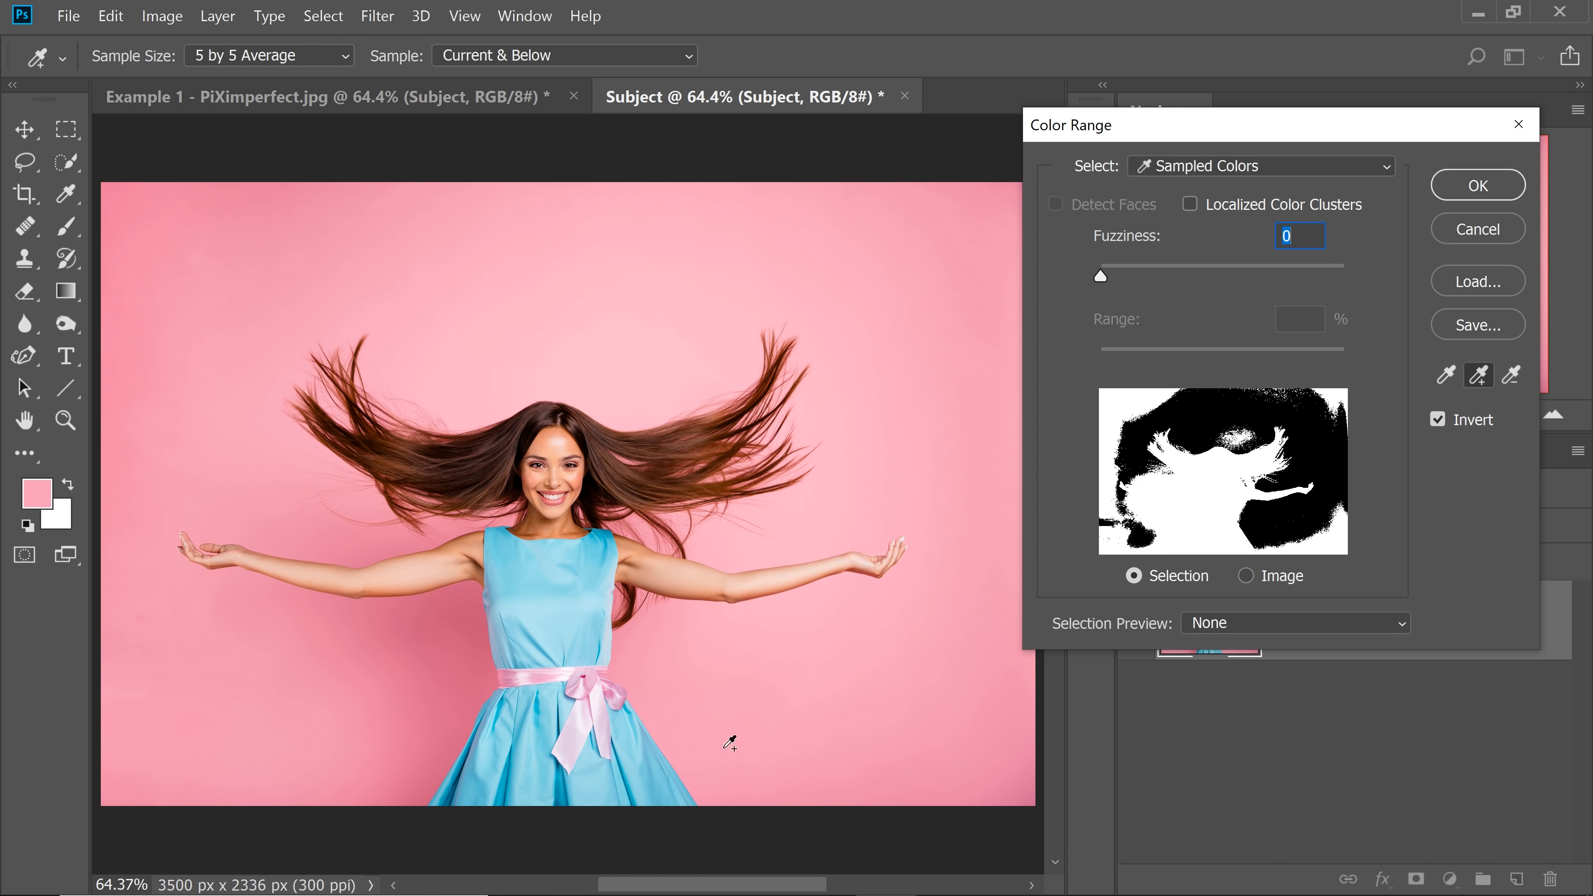
pyautogui.moveTo(1100, 275); pyautogui.dragTo(1153, 276)
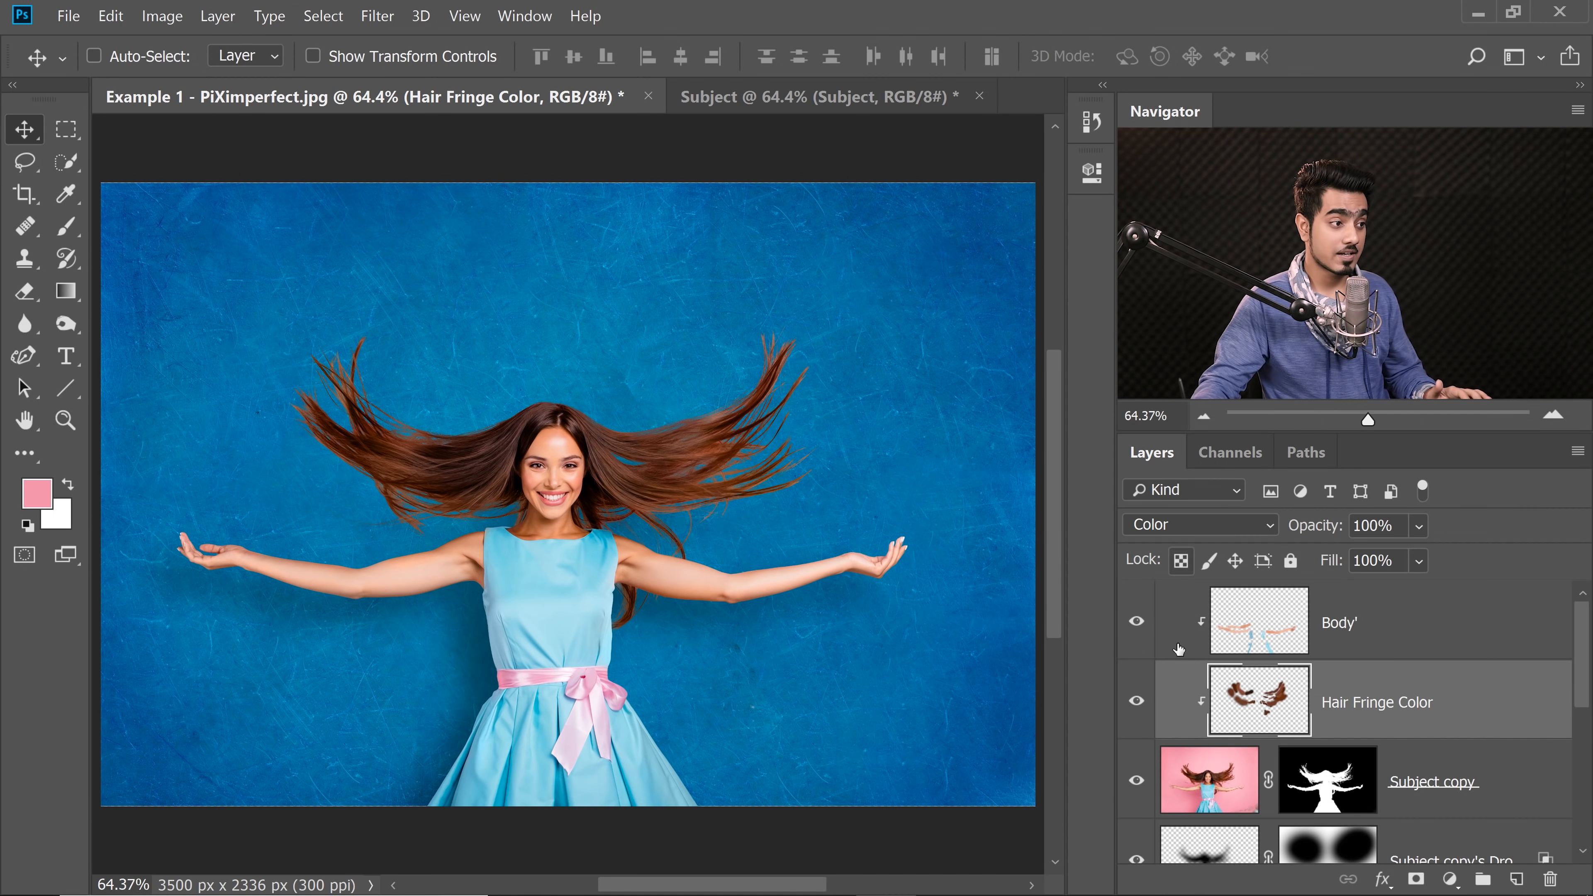
pyautogui.click(1135, 621)
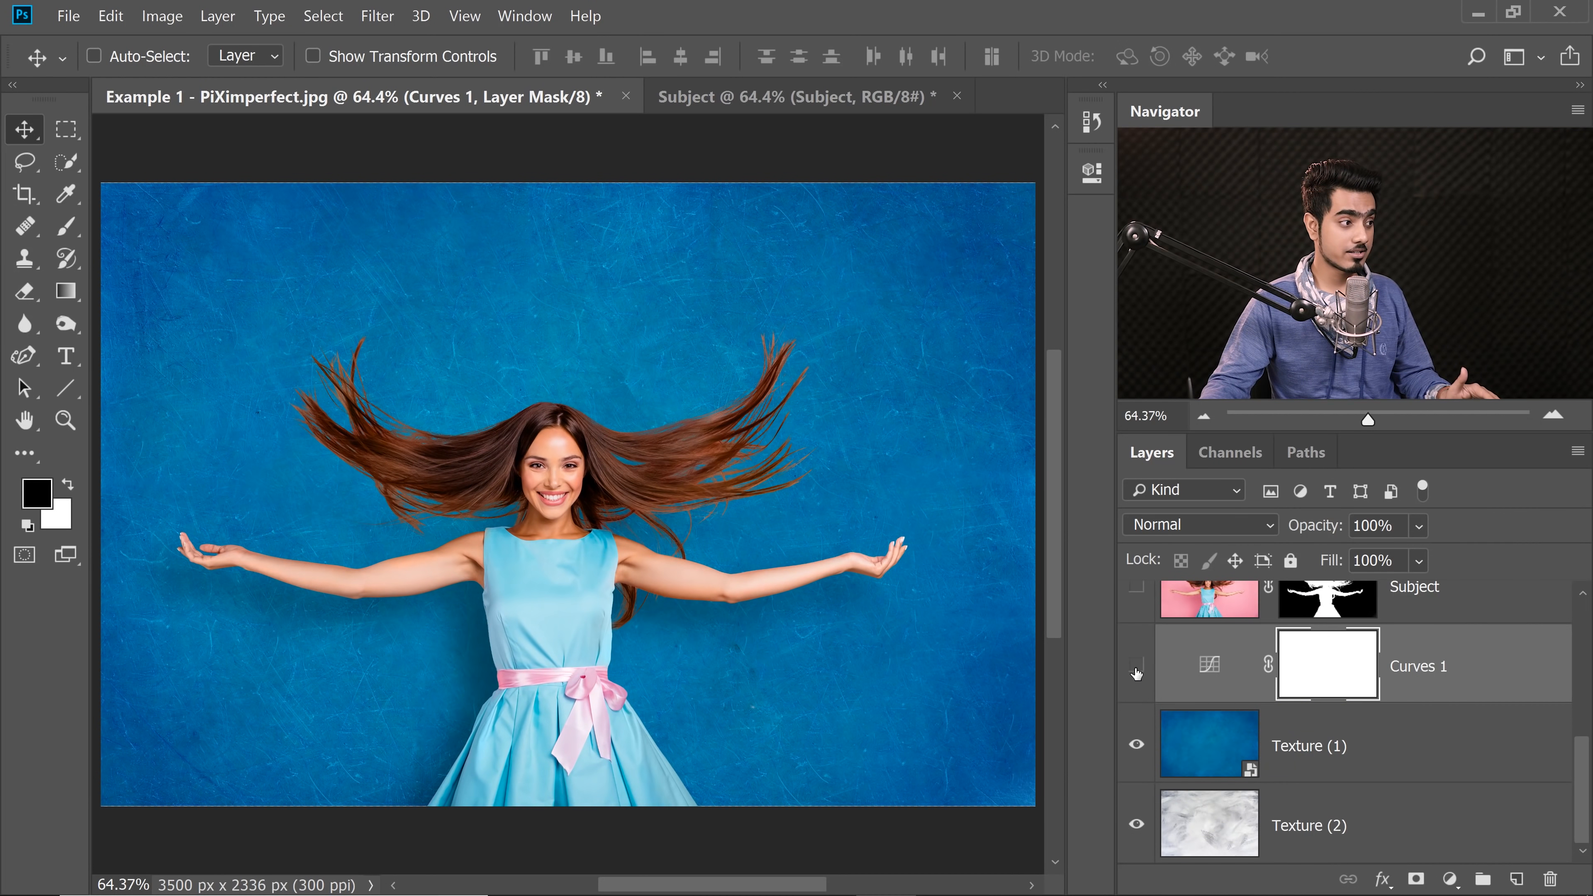
pyautogui.click(1136, 672)
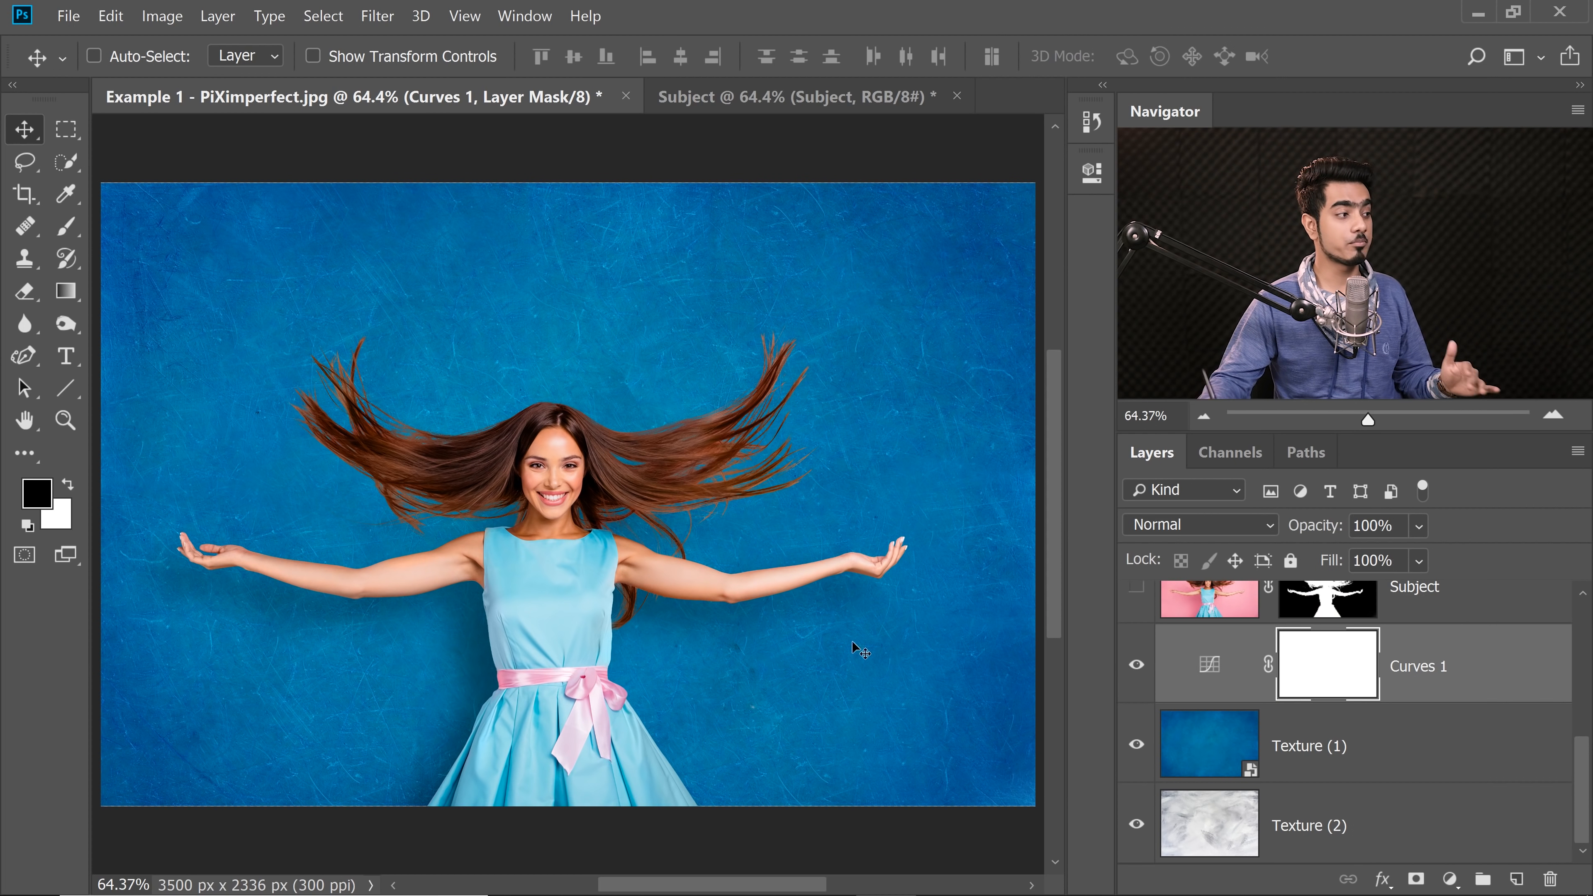